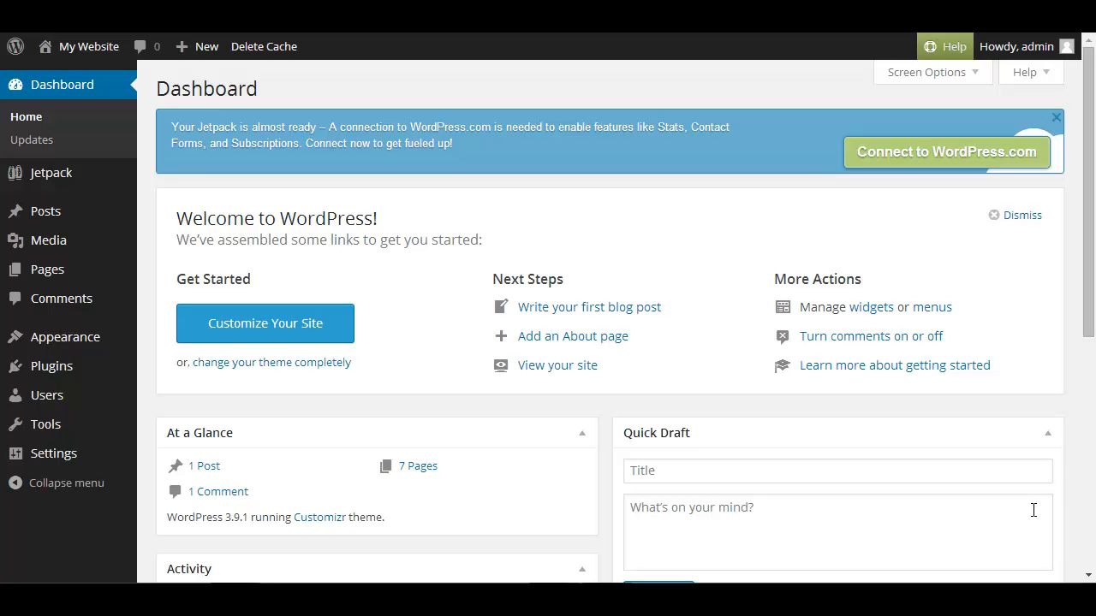
mouse_move(589, 306)
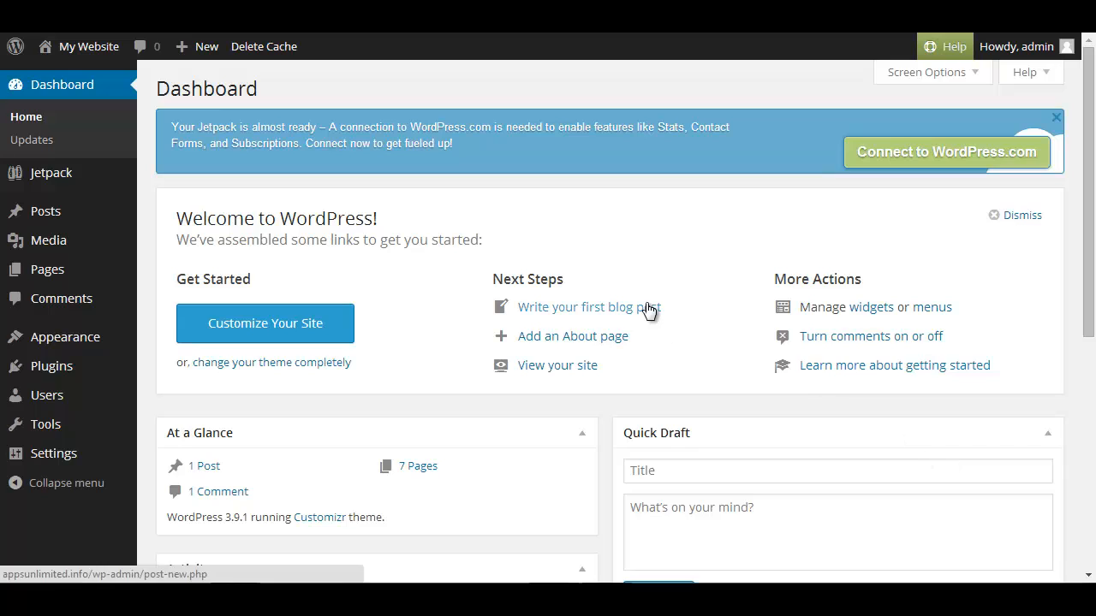
mouse_move(419, 225)
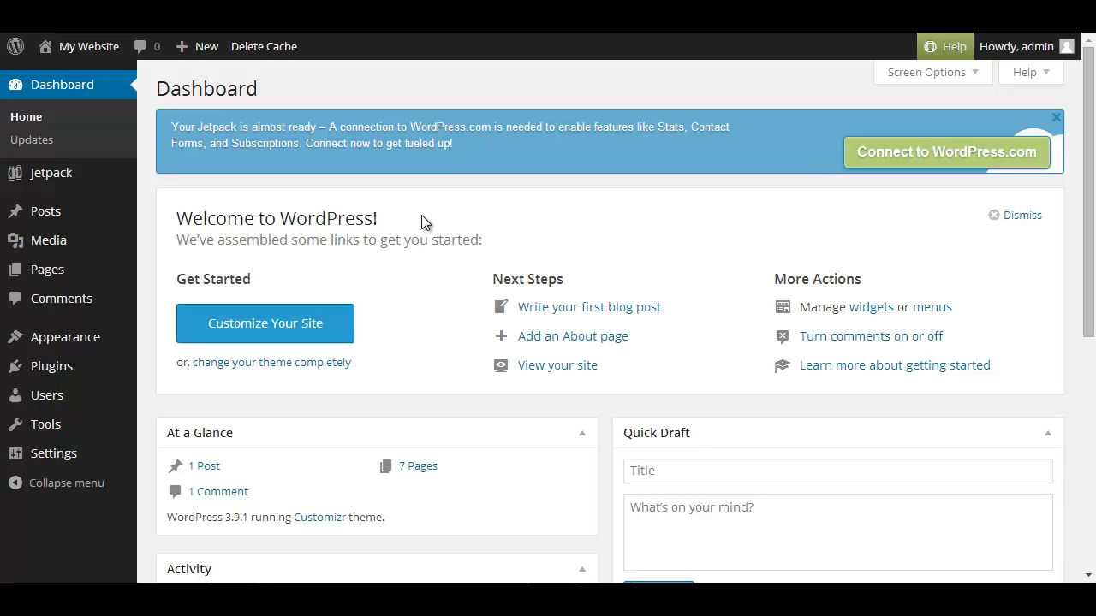
mouse_move(44, 211)
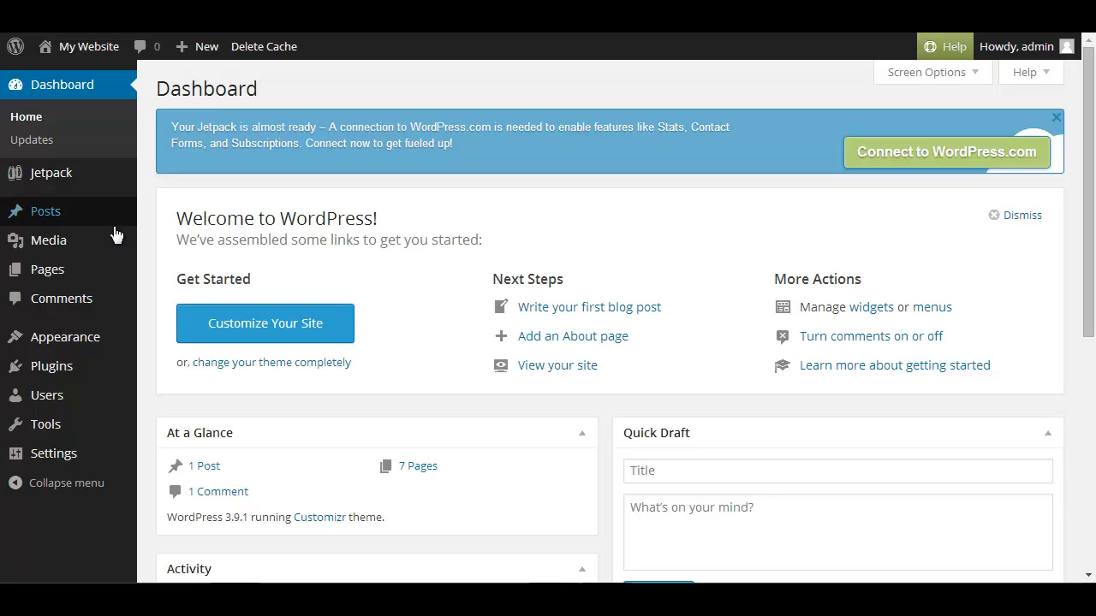
mouse_move(48, 239)
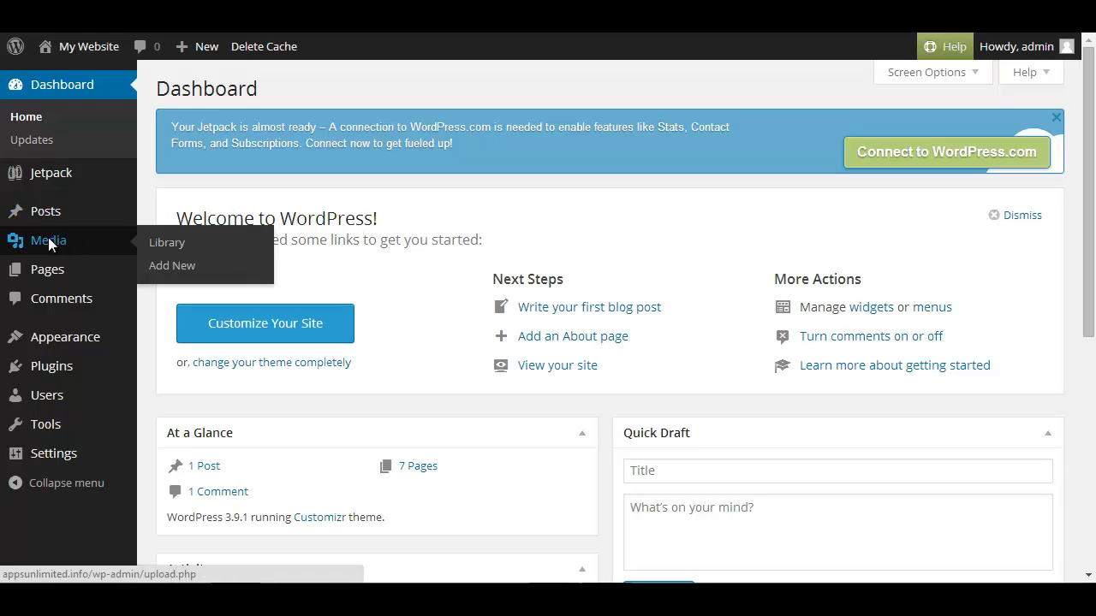
Step: Open the Media Library and scroll through the five uploaded images
left_click(167, 242)
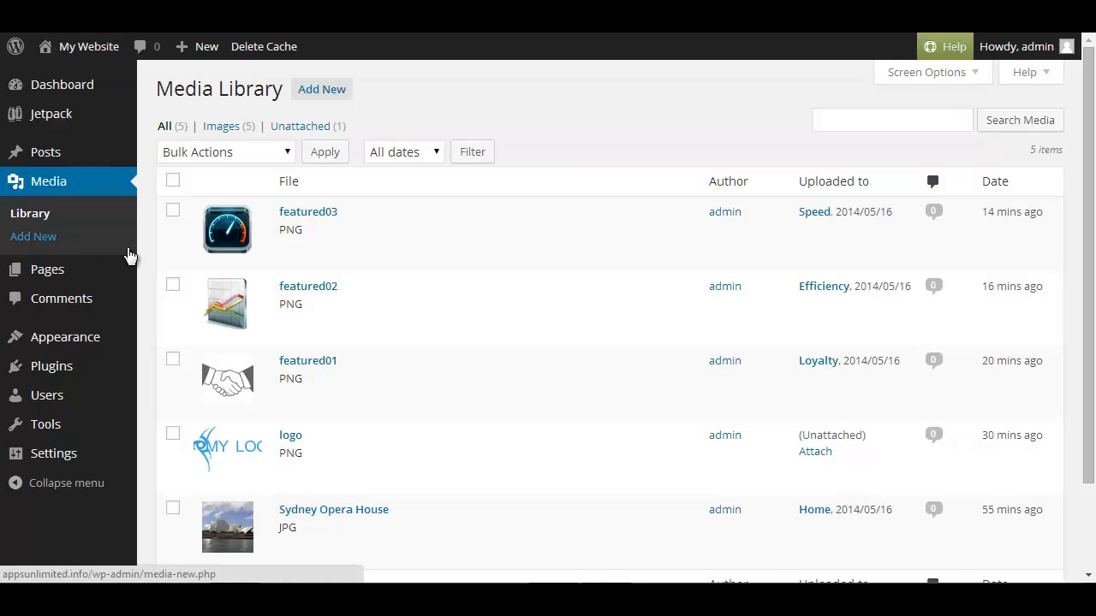
mouse_move(227, 229)
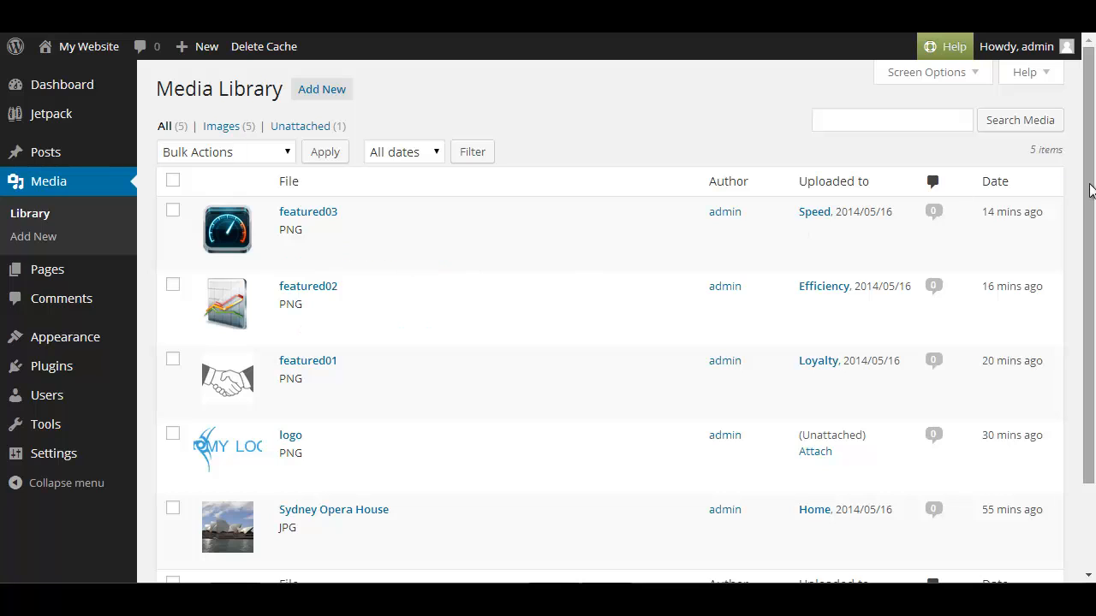
scroll("down", 3)
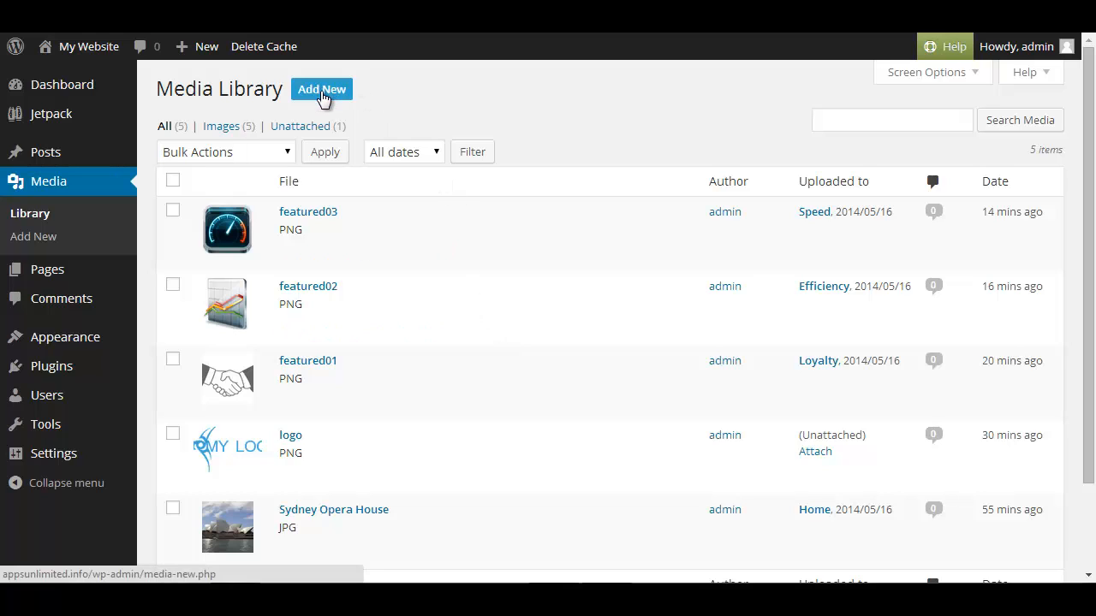
mouse_move(324, 101)
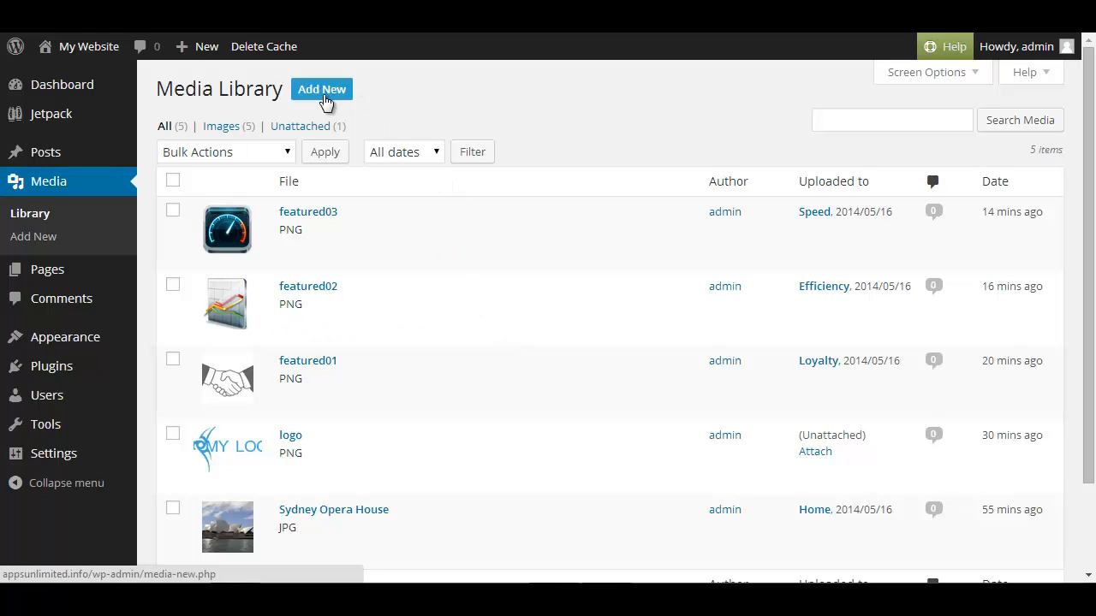
Step: Go to the Upload New Media page with Add New
left_click(322, 89)
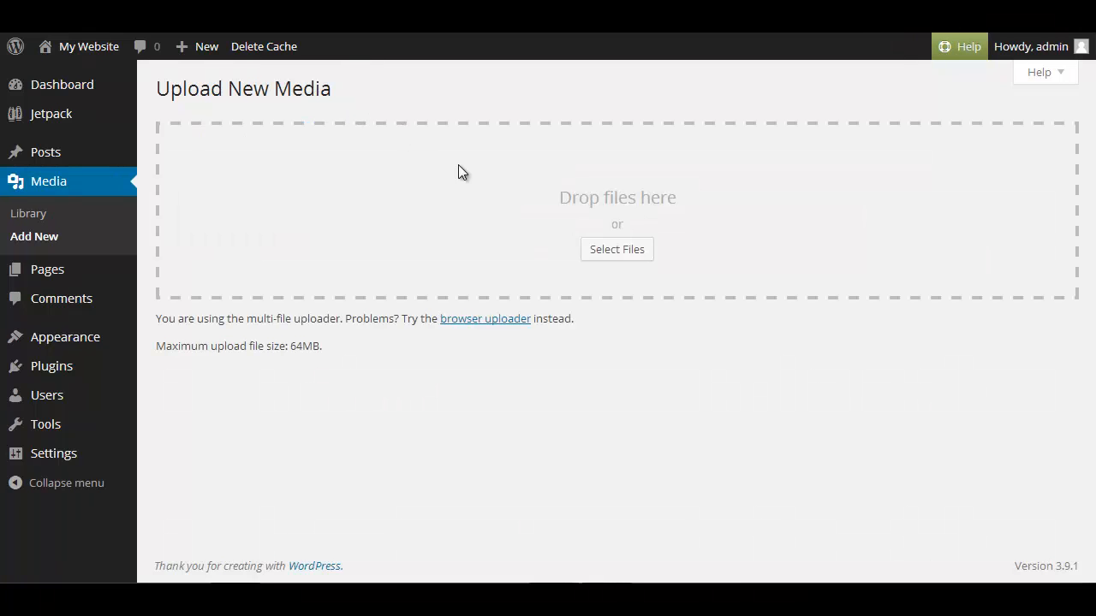
mouse_move(645, 286)
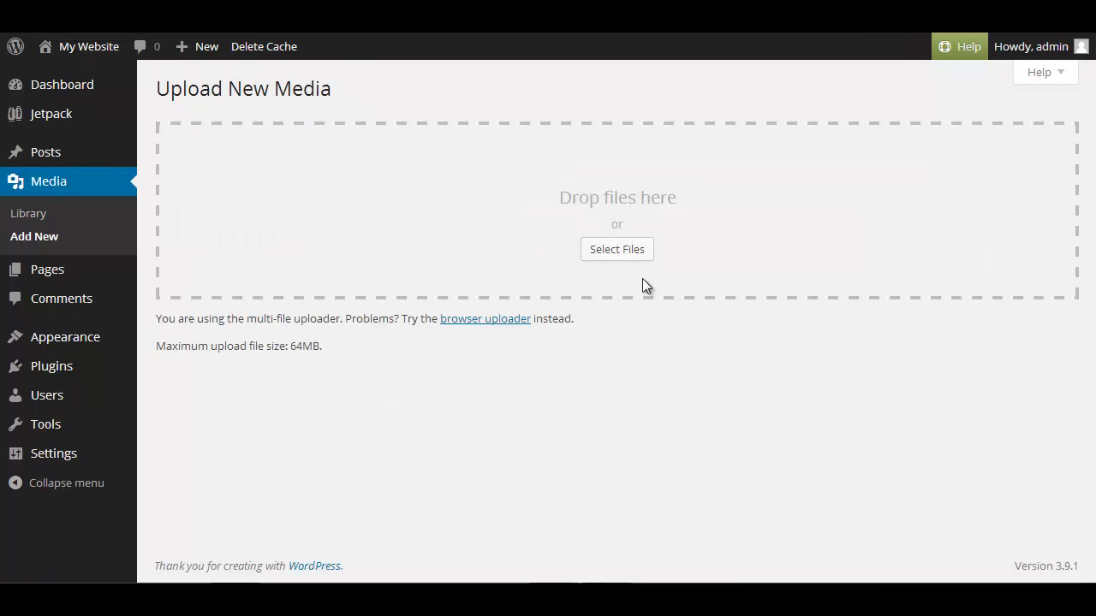
mouse_move(646, 272)
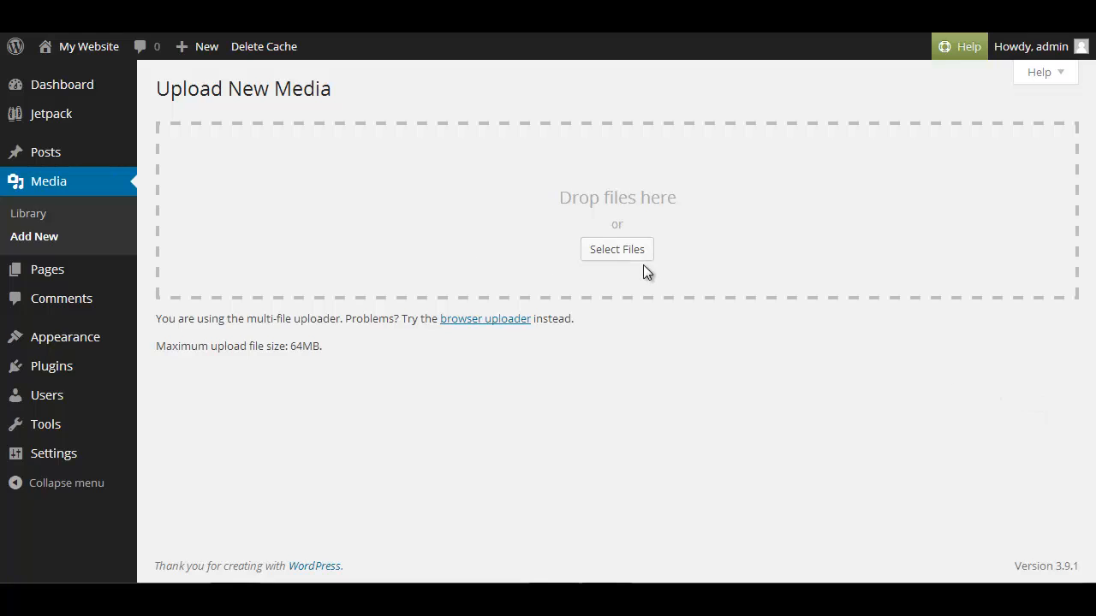
mouse_move(766, 315)
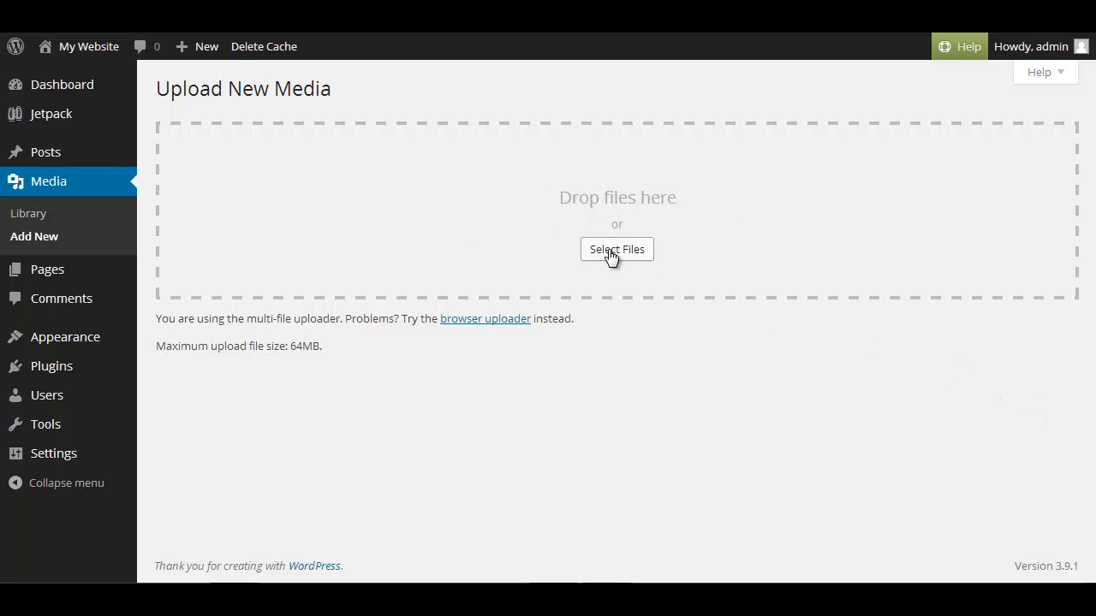
Step: Pick wide01.jpg, wide02.jpg and wide03.jpg in the uploader's file picker
left_click(616, 249)
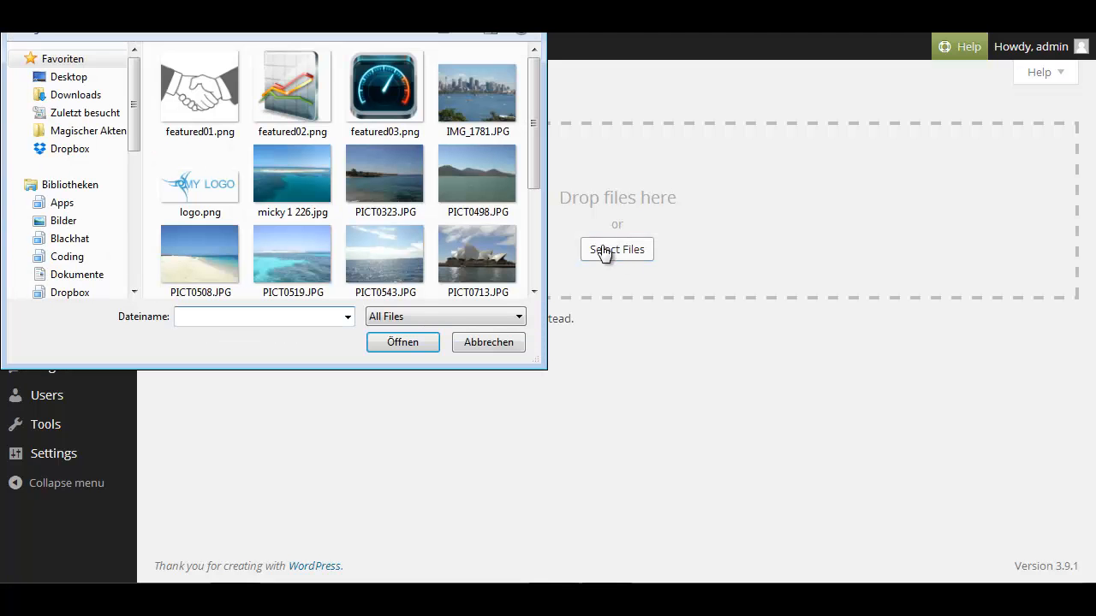
scroll("down", 3)
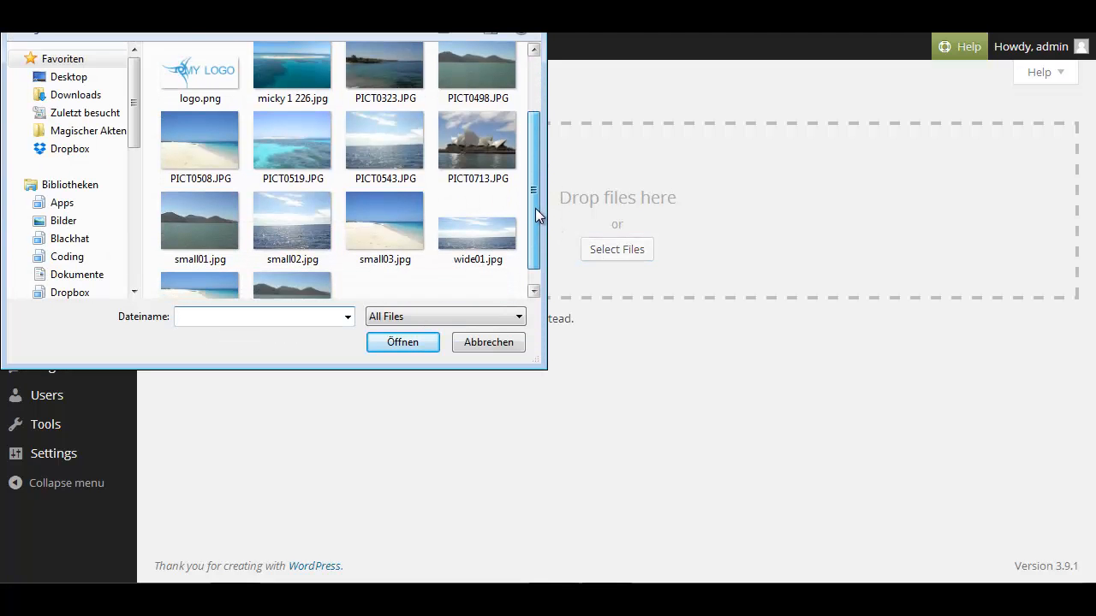
scroll("down", 3)
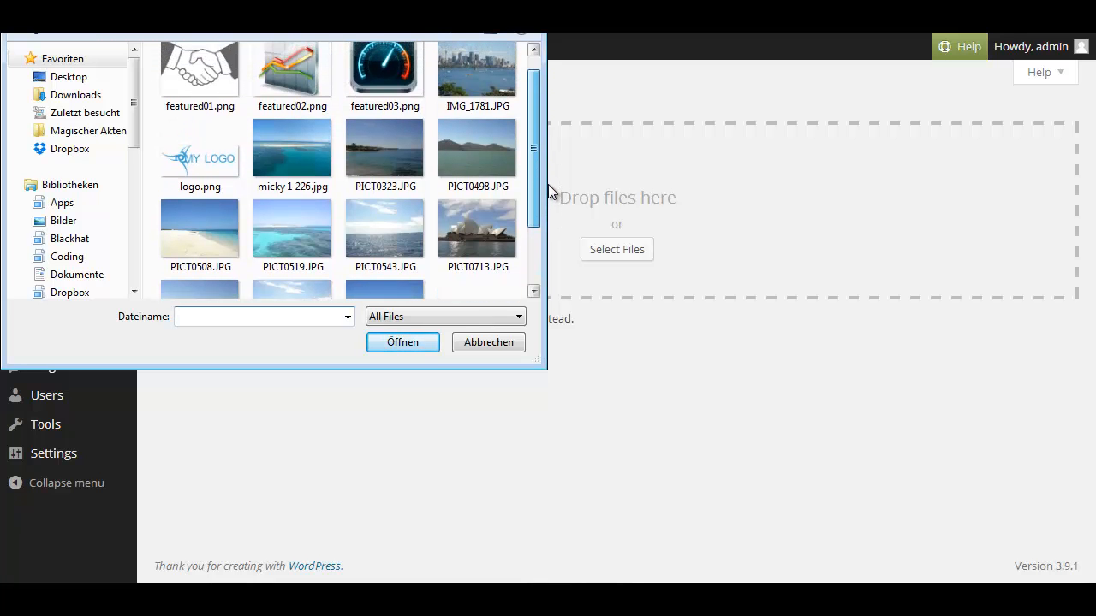
scroll("down", 3)
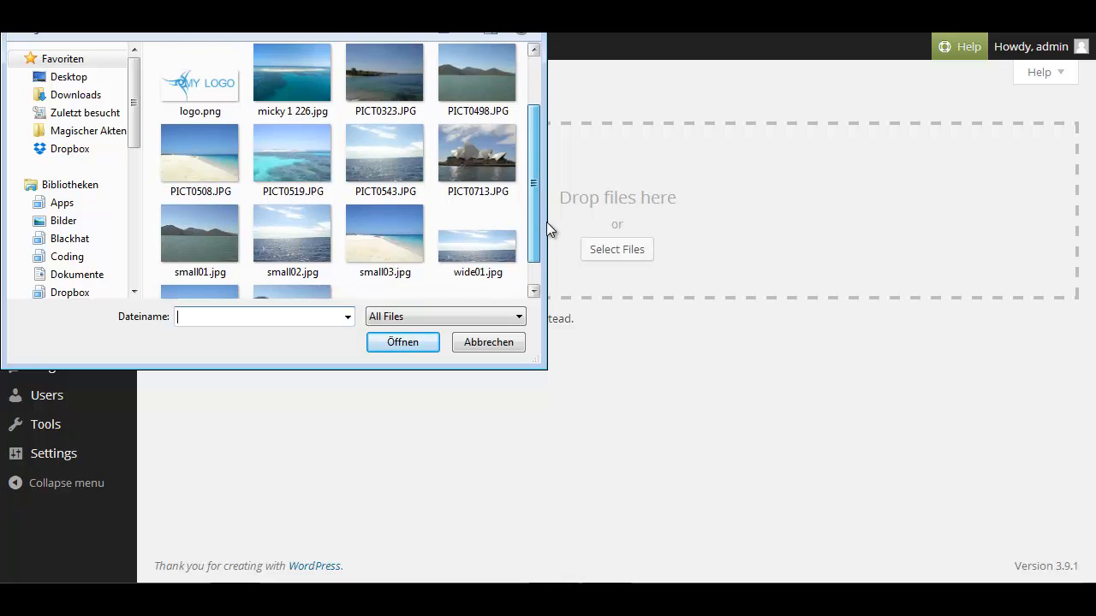
left_click(477, 206)
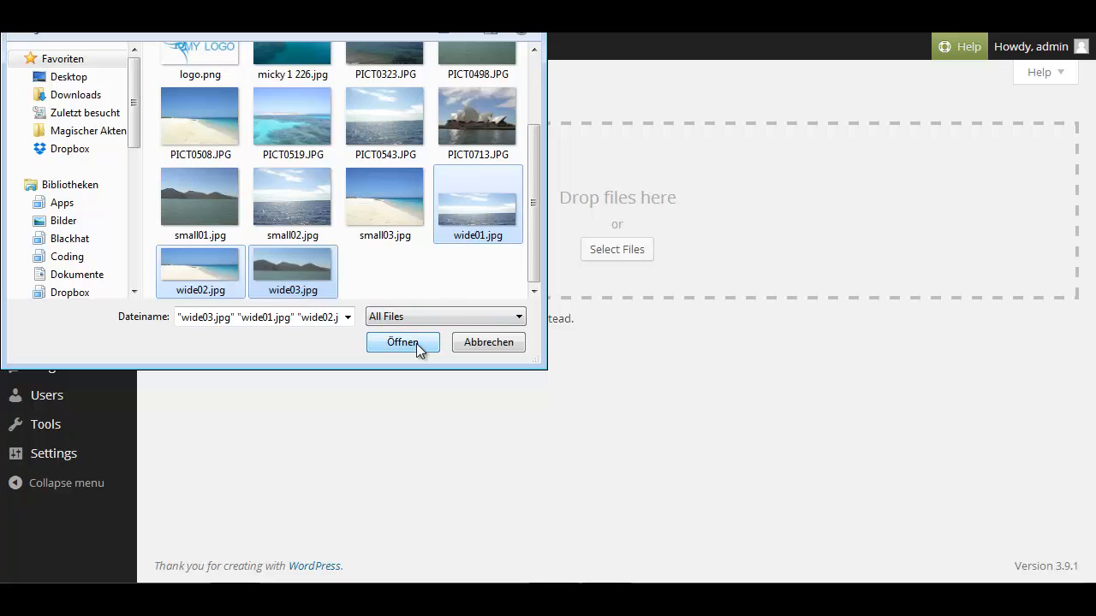
Step: Confirm the file dialog so wide01, wide02 and wide03 finish uploading
left_click(402, 342)
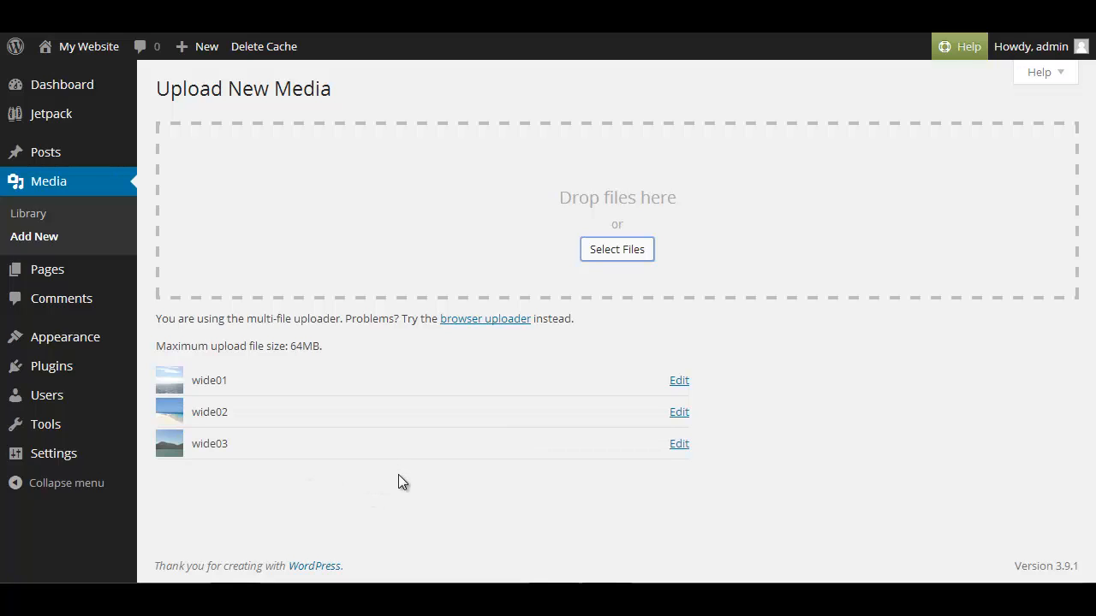
mouse_move(407, 449)
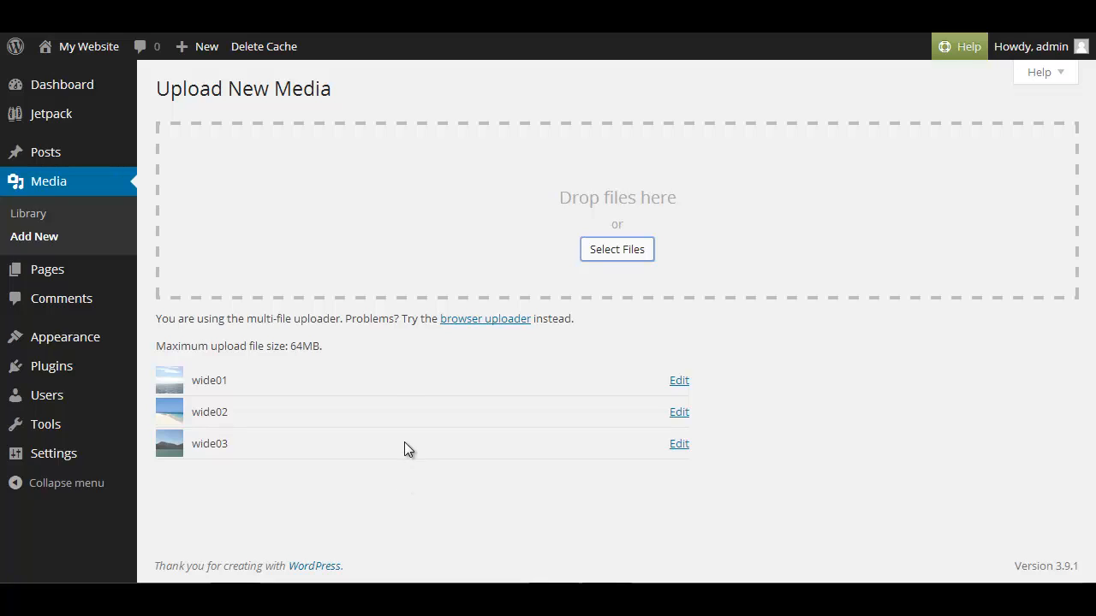
mouse_move(387, 393)
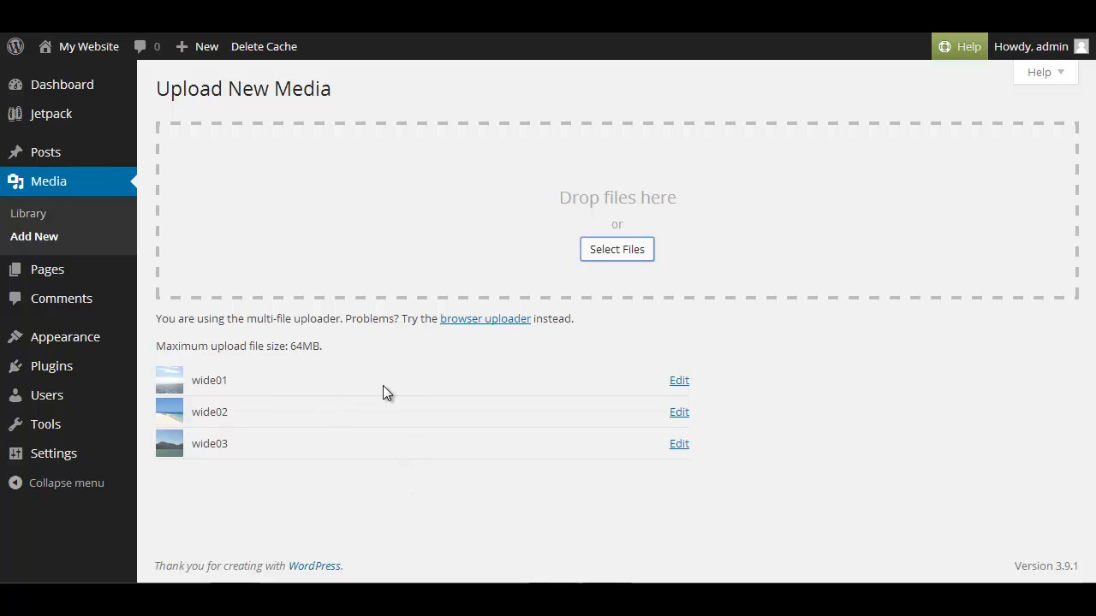
mouse_move(456, 393)
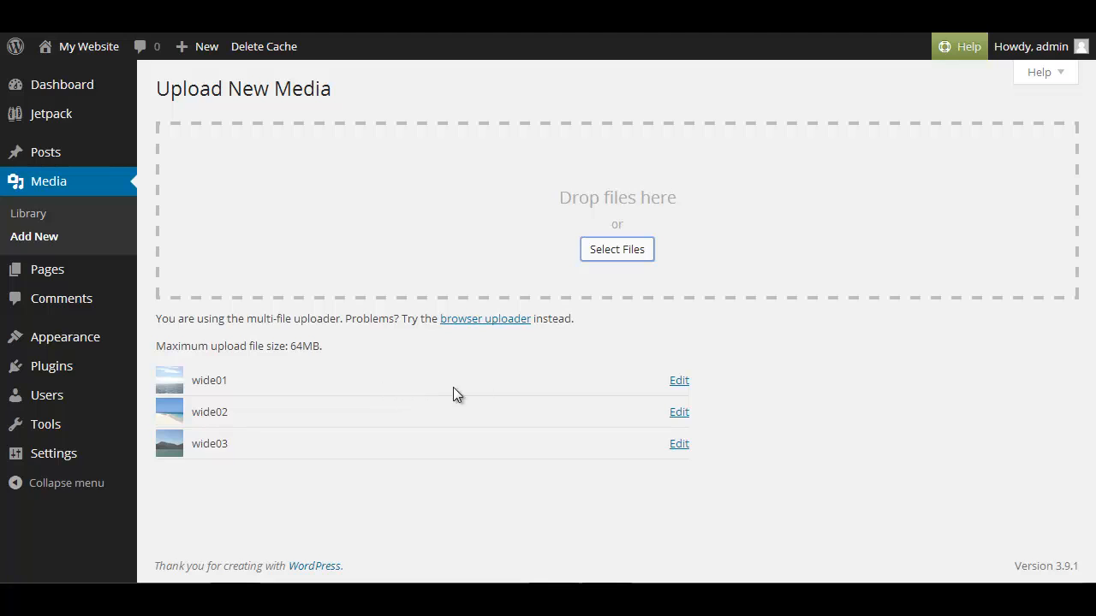
Step: Open wide01's edit page and scroll down to its Slider Options
left_click(678, 380)
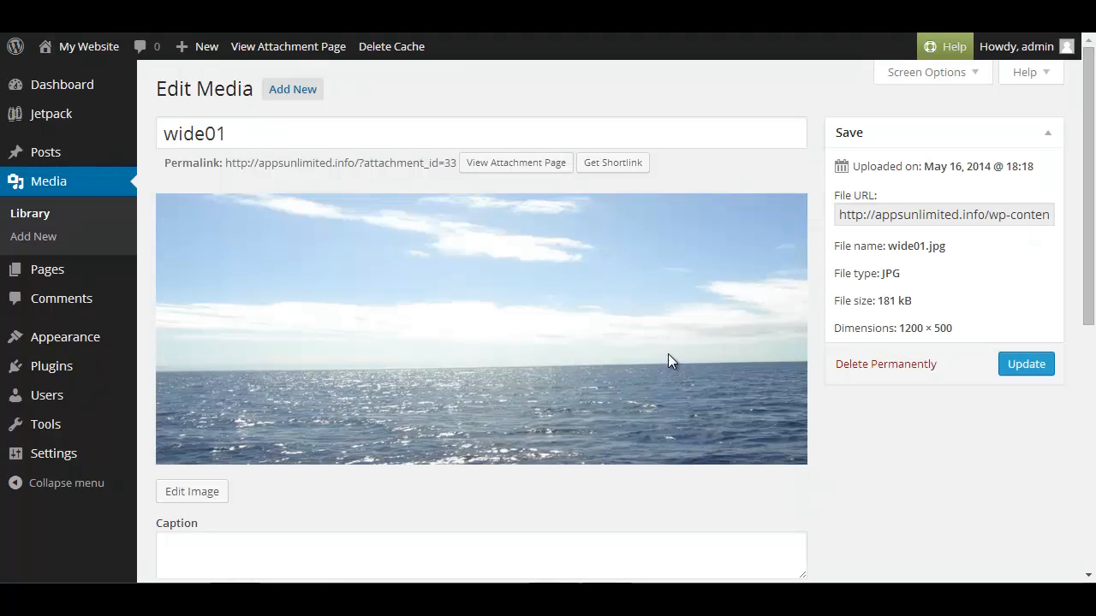
scroll("down", 3)
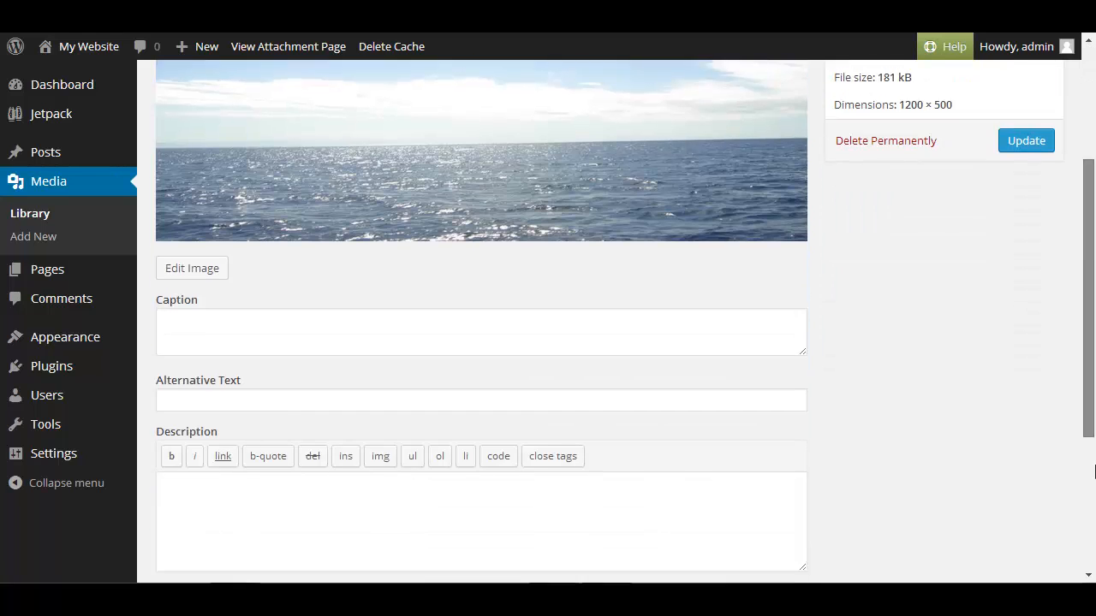
scroll("down", 3)
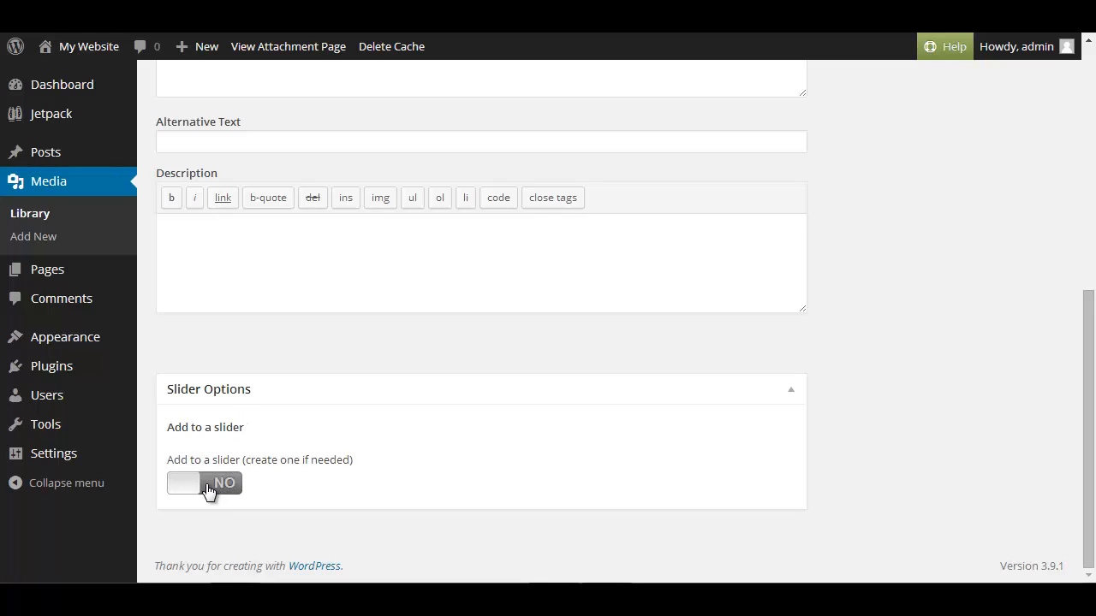
Step: Turn on wide01's slide with title 'Product 1' and description 'This is our awesome product'
left_click(204, 483)
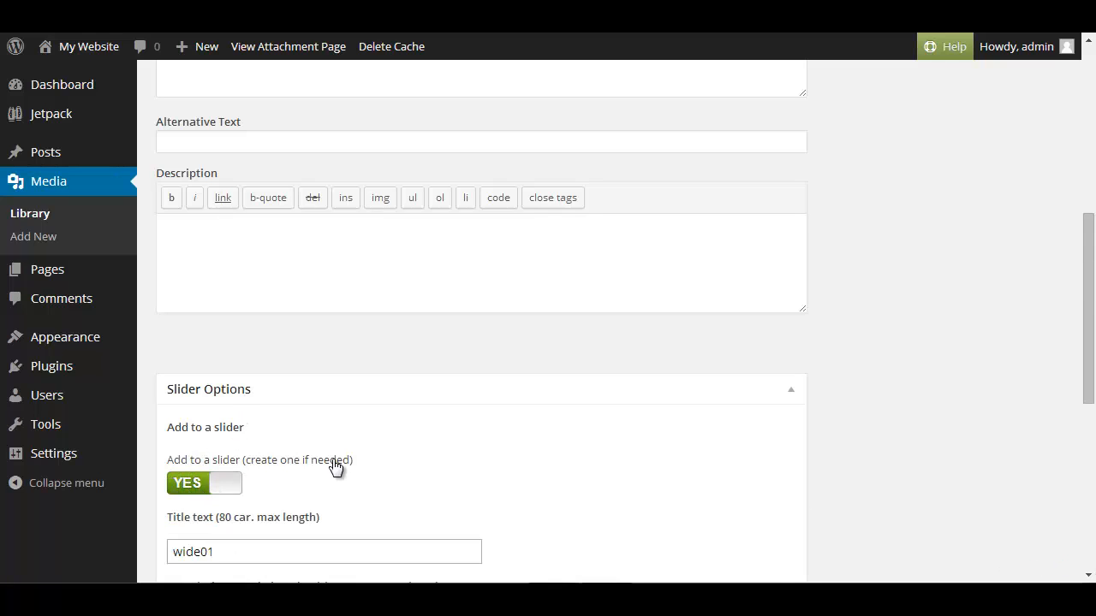
scroll("down", 3)
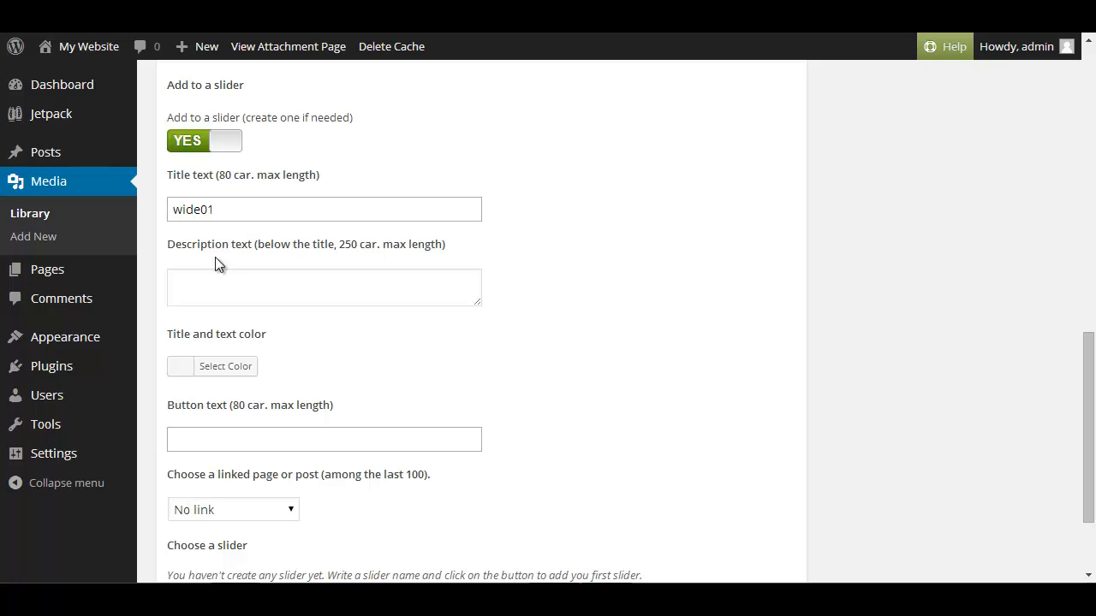
mouse_move(526, 225)
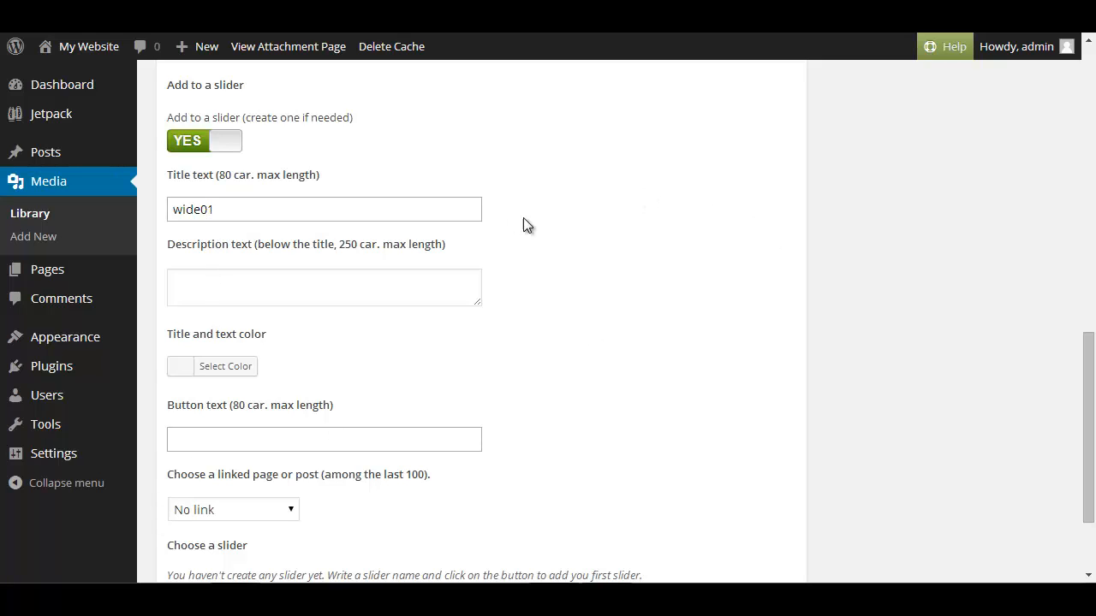
mouse_move(667, 324)
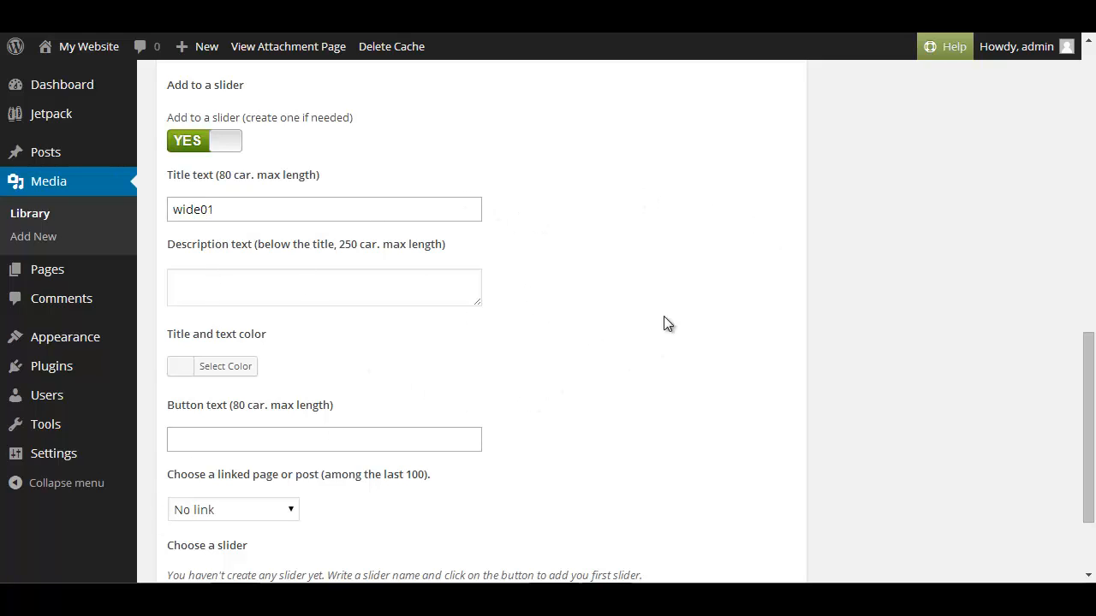
mouse_move(405, 190)
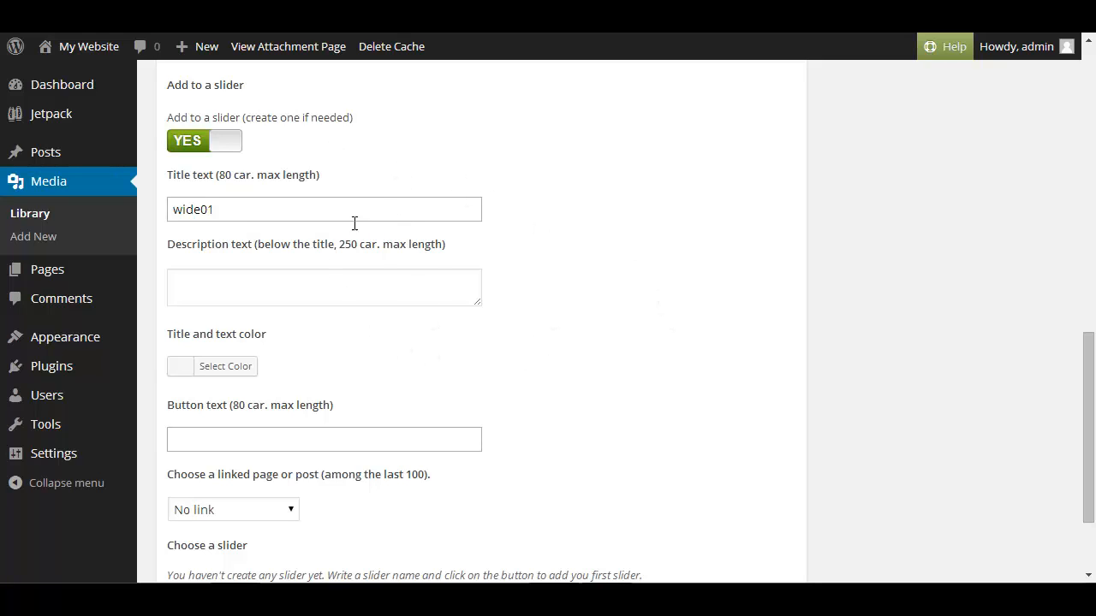
left_click(324, 209)
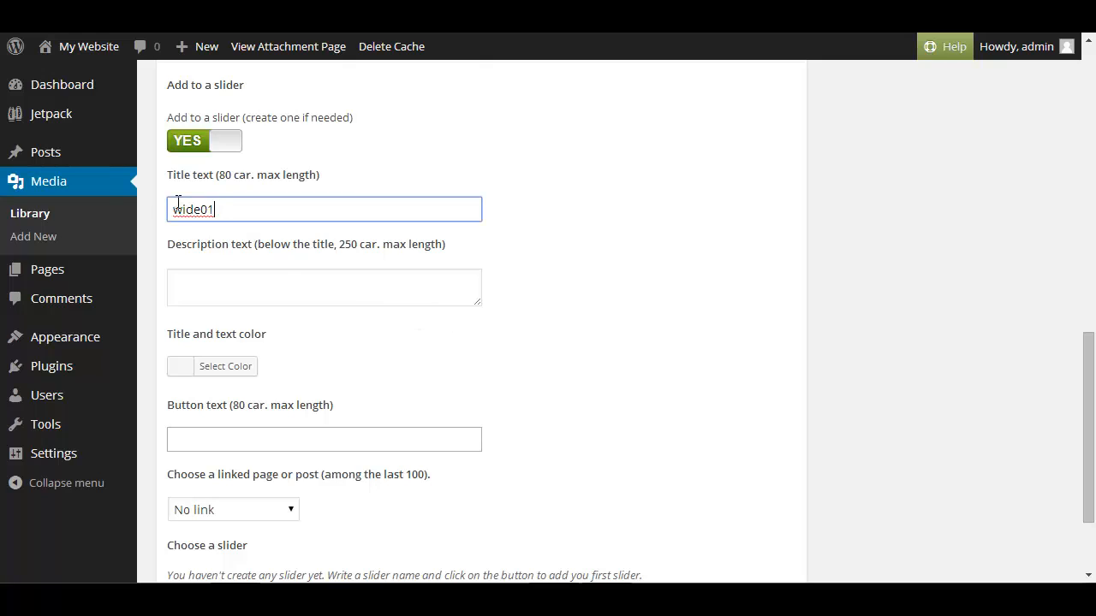
type("P")
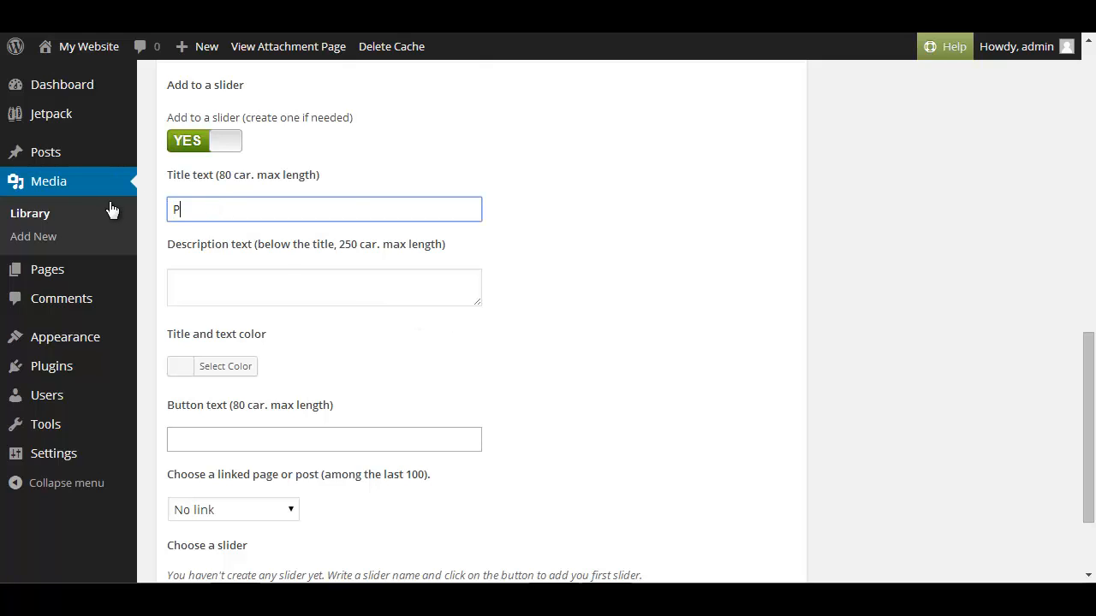
type("roduct 1")
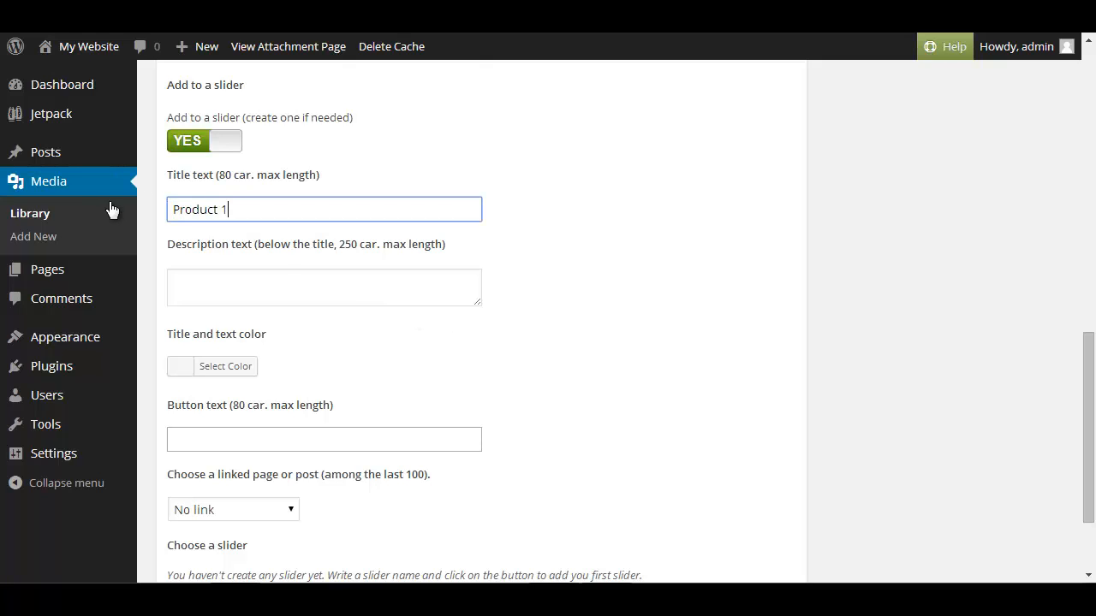
type("This i")
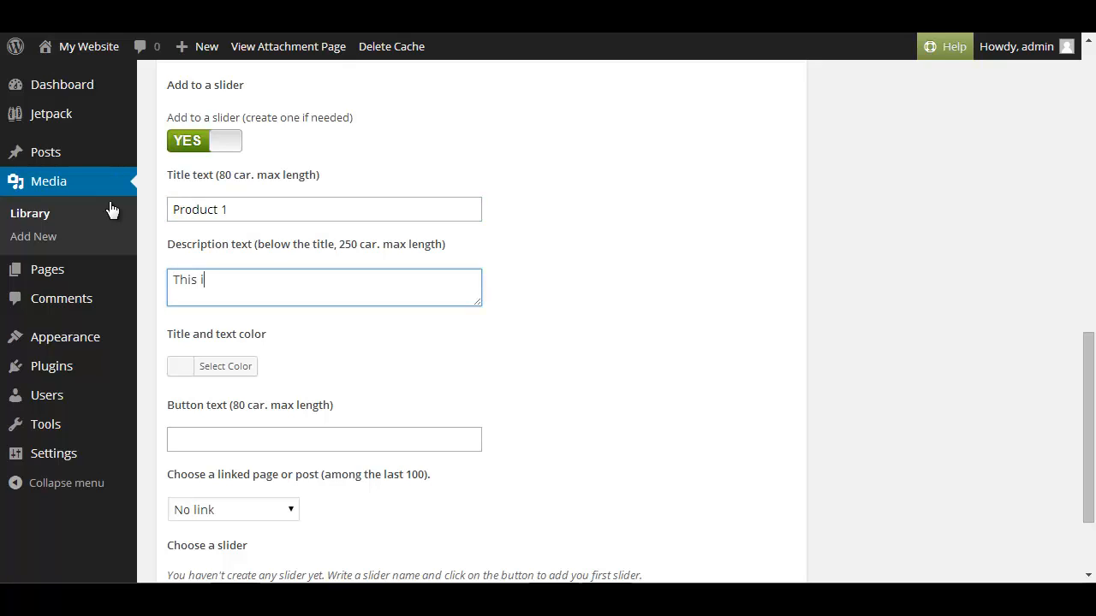
type("s oour aa")
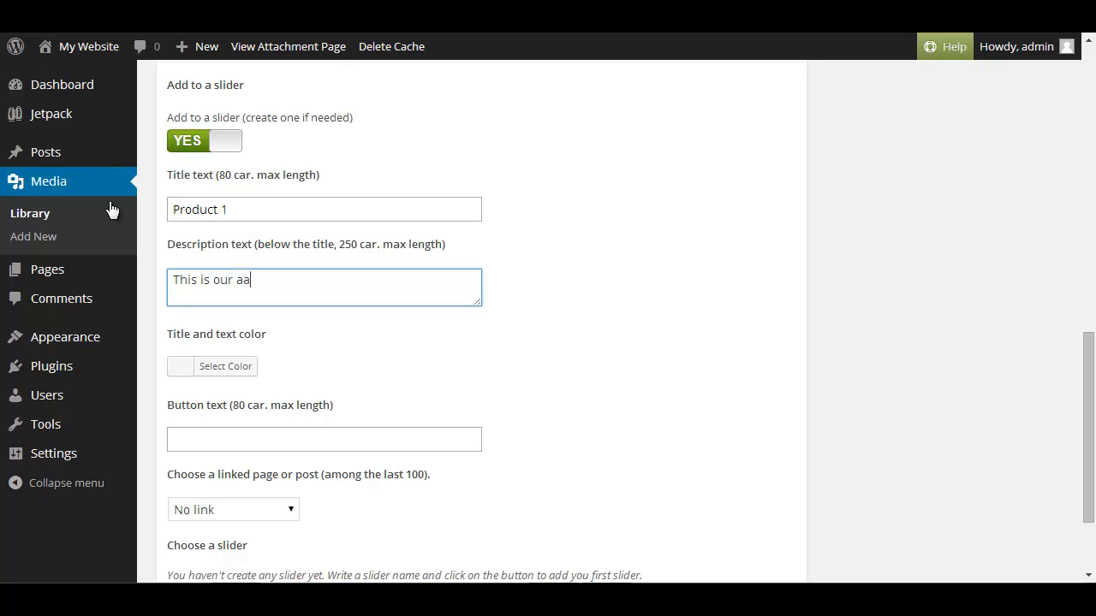
type("wesome")
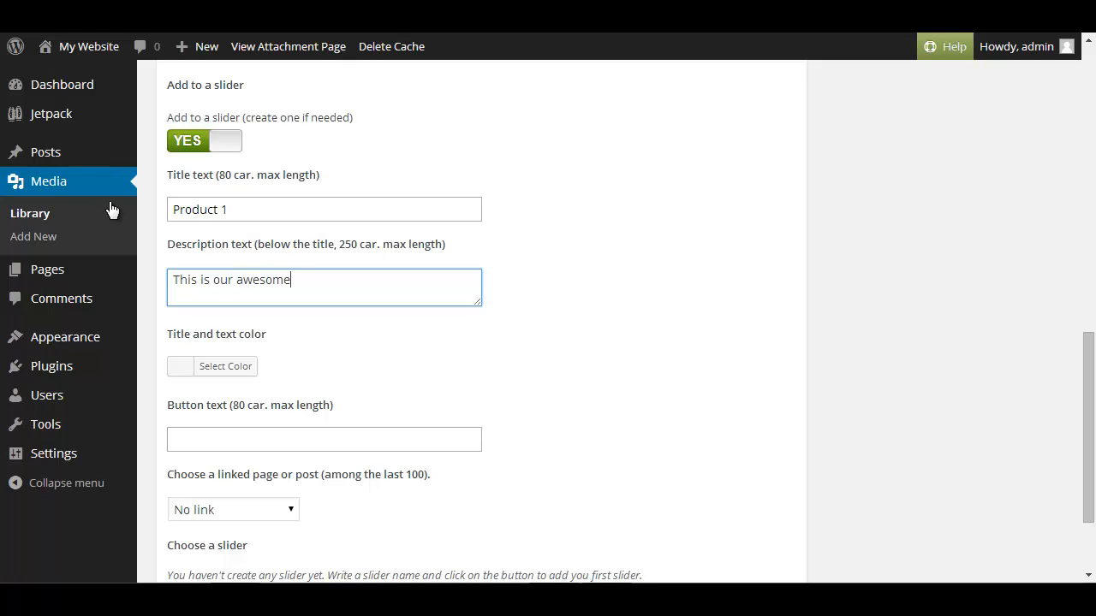
type("product")
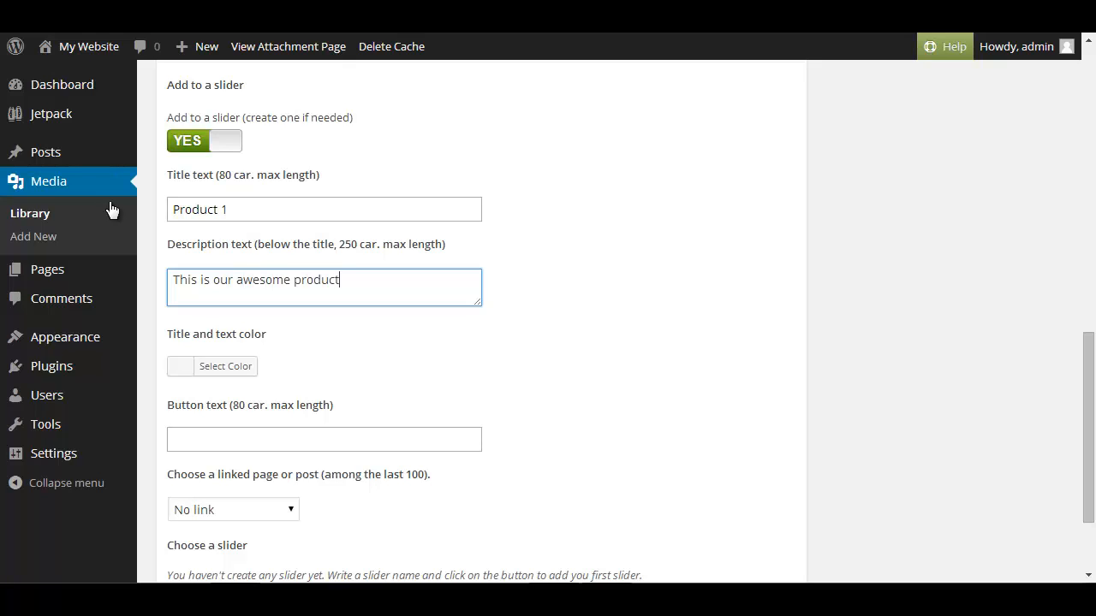
scroll("down", 3)
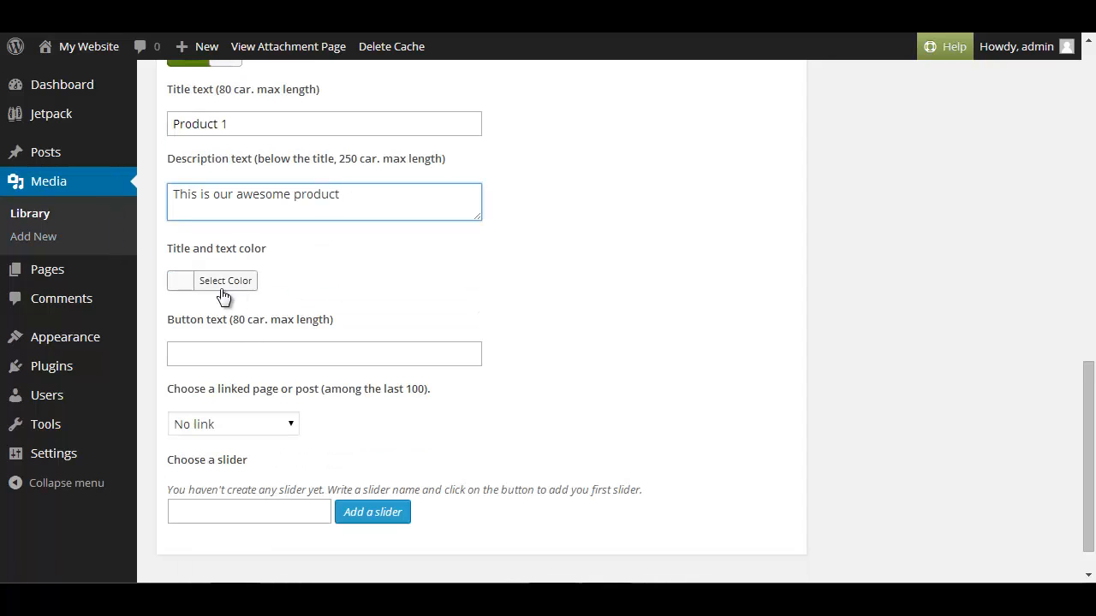
Step: Give the slide red text, button text 'Just buy already', and a Loyalty page link
left_click(225, 281)
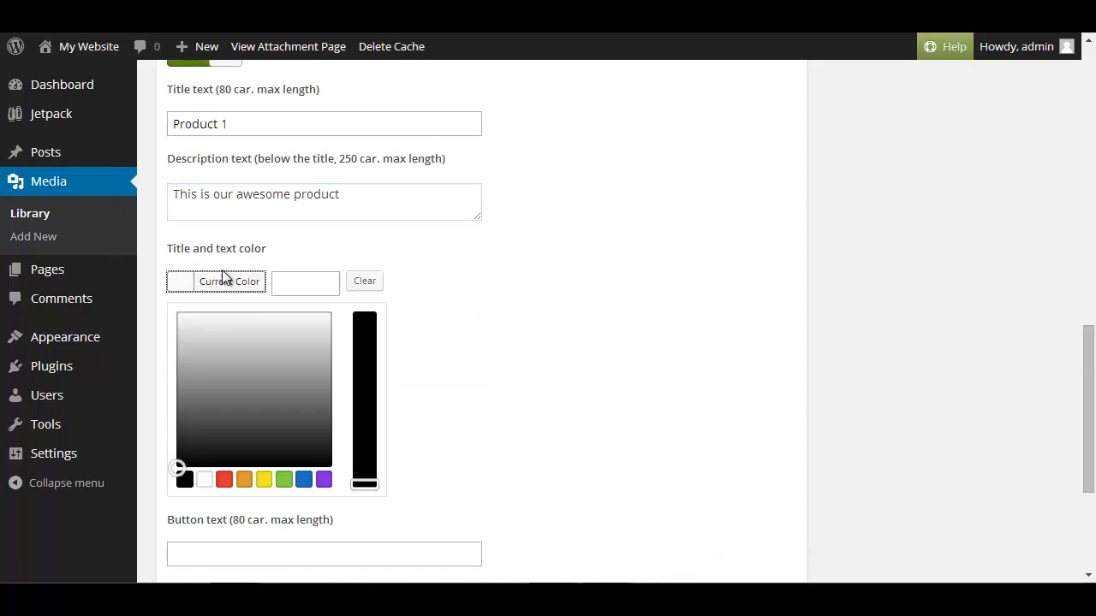
mouse_move(267, 382)
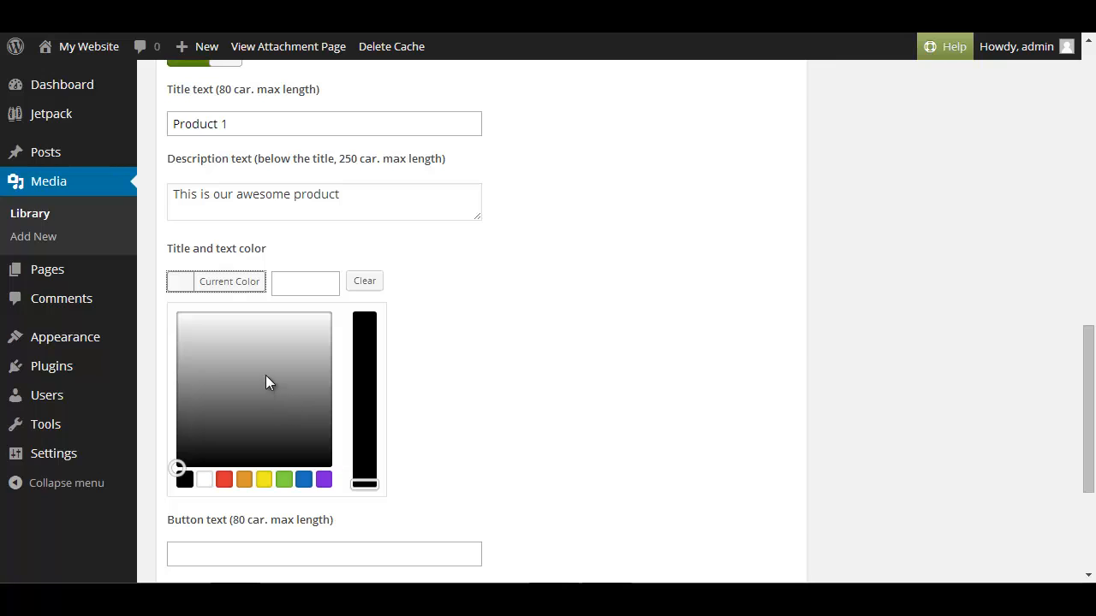
mouse_move(283, 396)
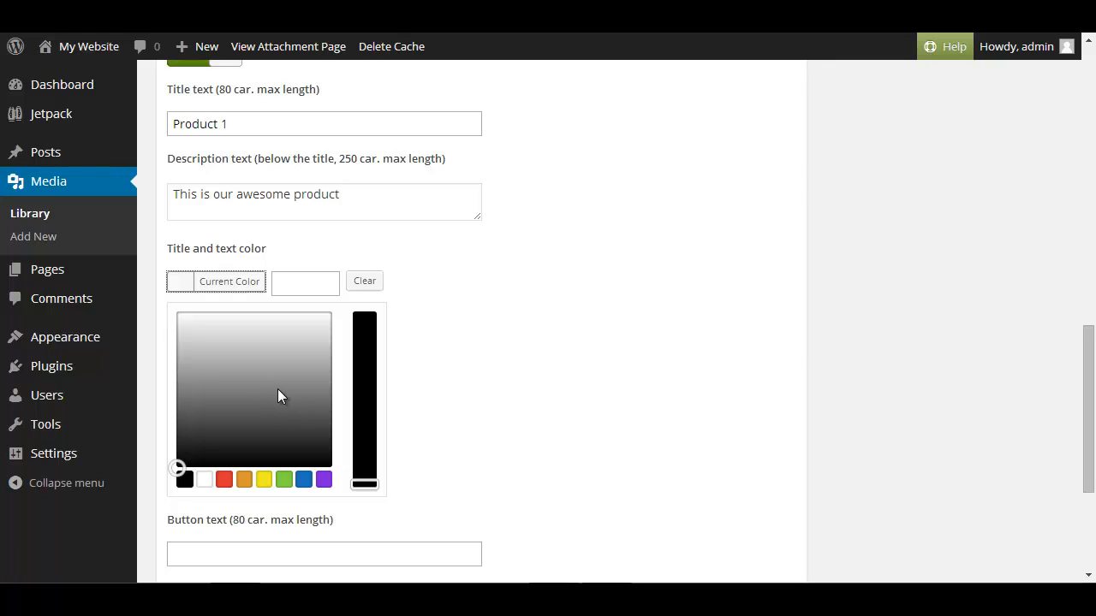
mouse_move(227, 467)
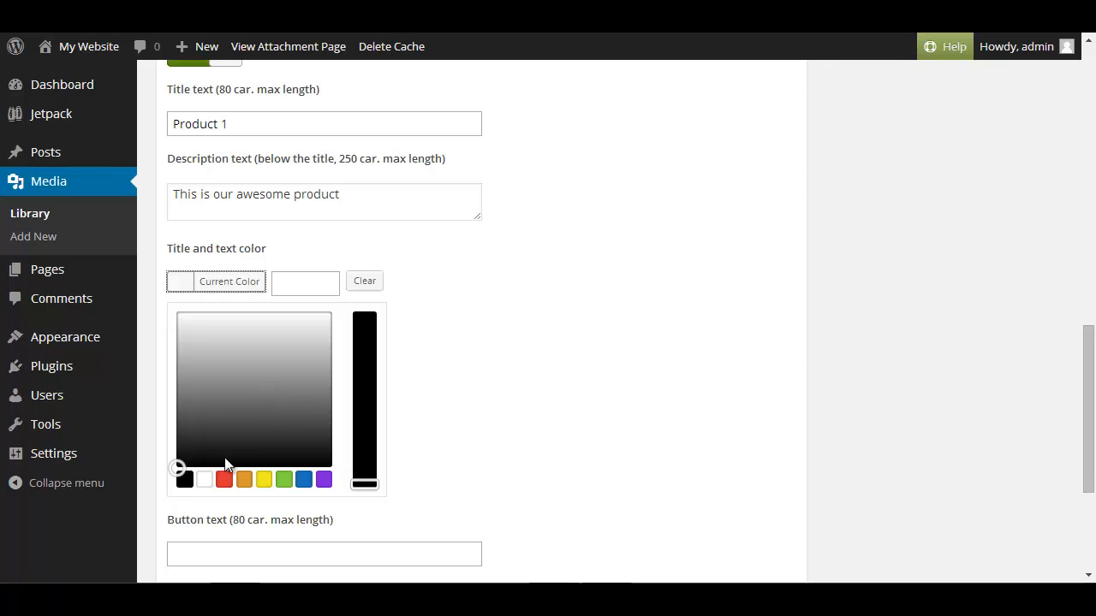
left_click(223, 478)
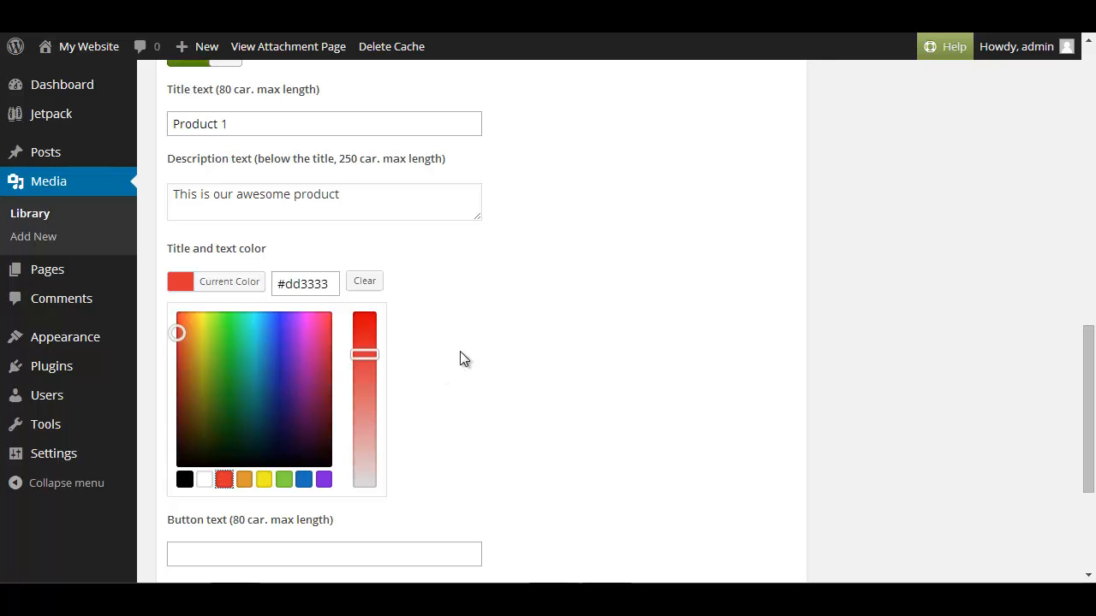
left_click_drag(363, 355, 363, 328)
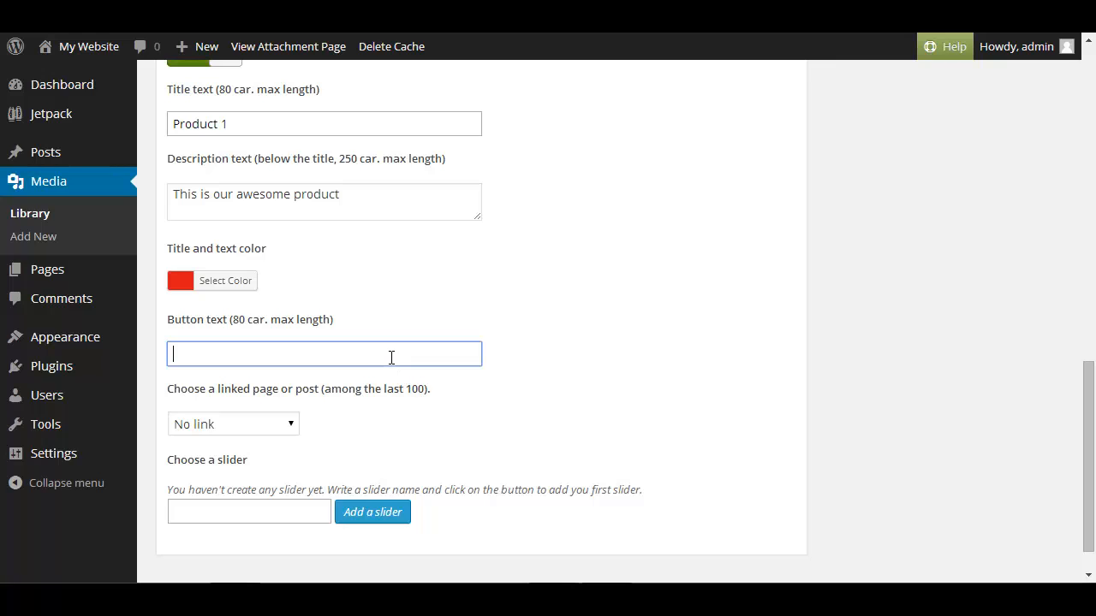
type("Just buy already")
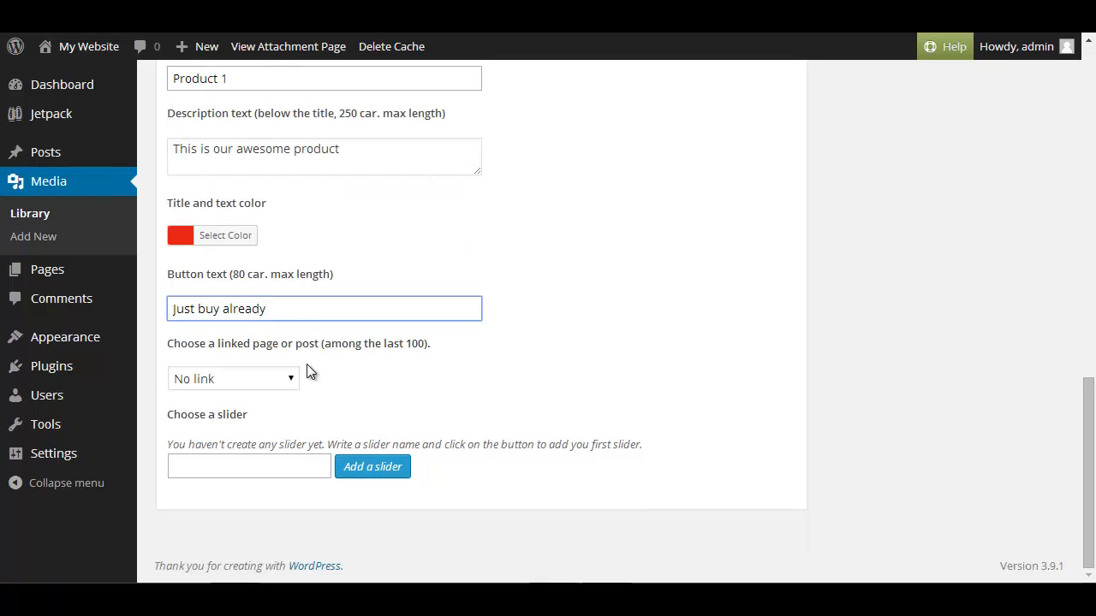
left_click(232, 378)
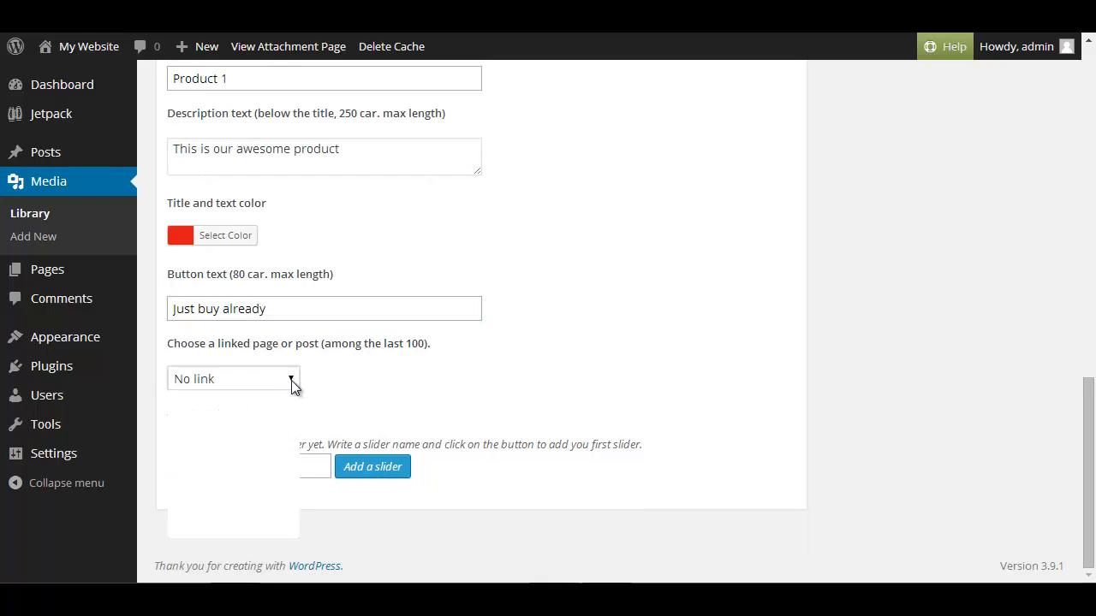
left_click(232, 378)
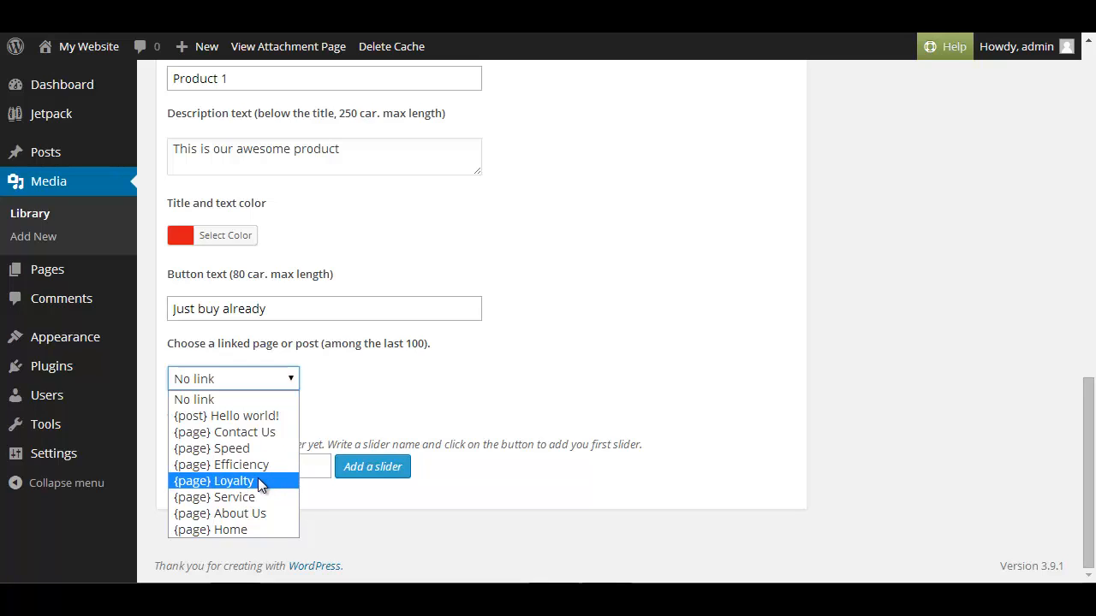
left_click(213, 480)
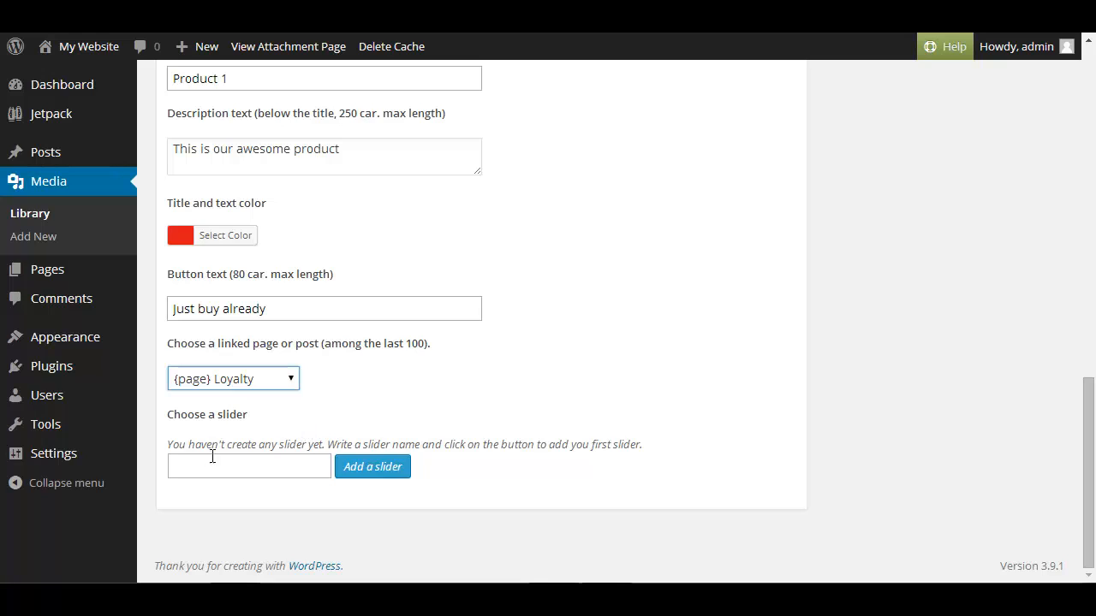
mouse_move(260, 466)
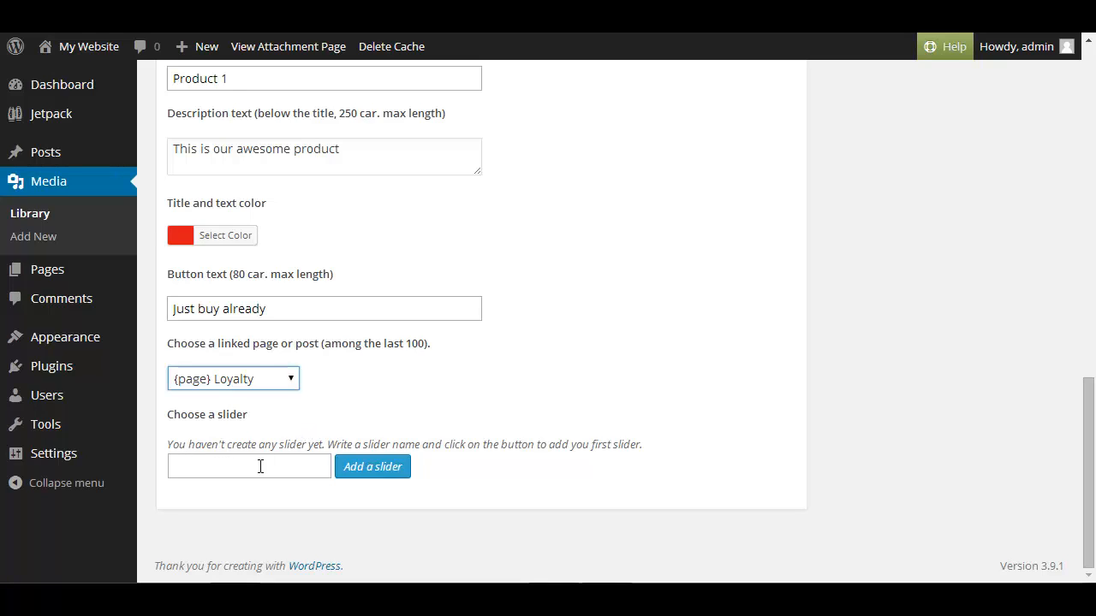
Step: Add a new slider named 'newslider' holding the Product 1 slide
left_click(248, 466)
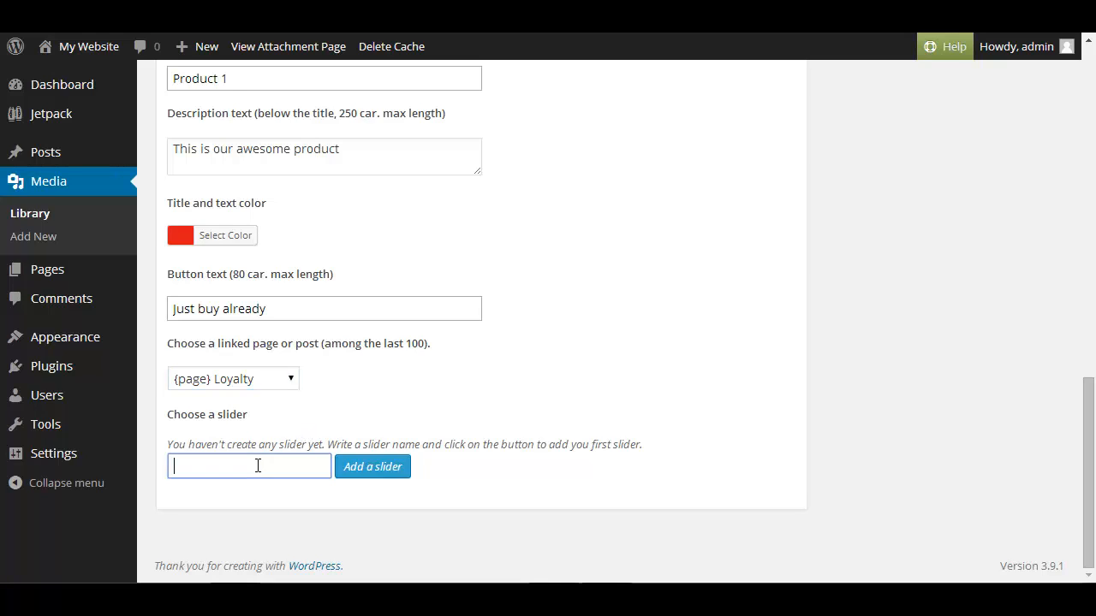
mouse_move(406, 380)
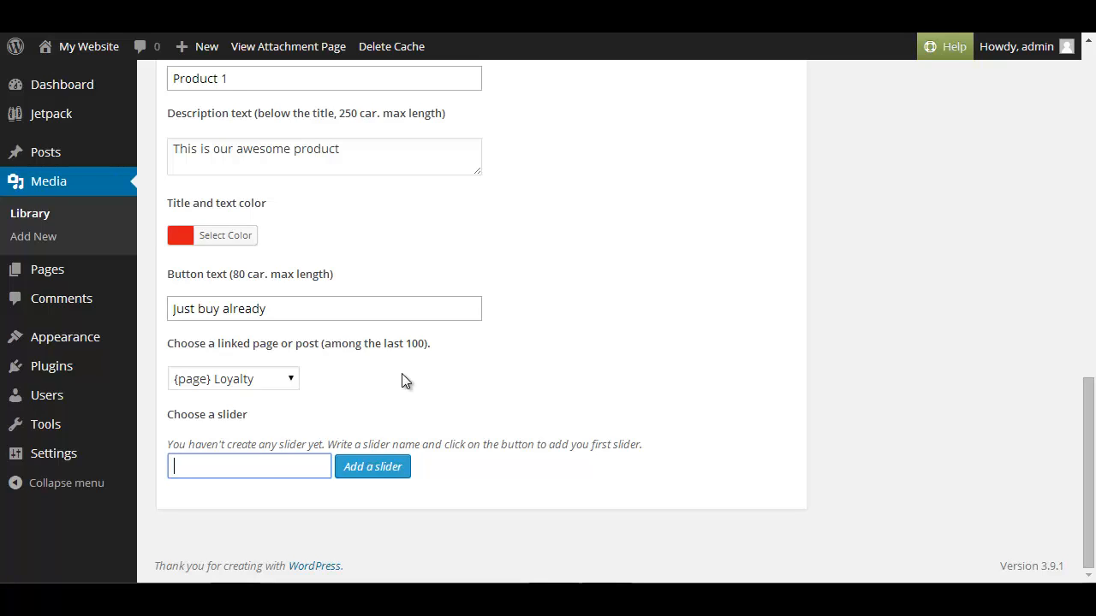
type("news")
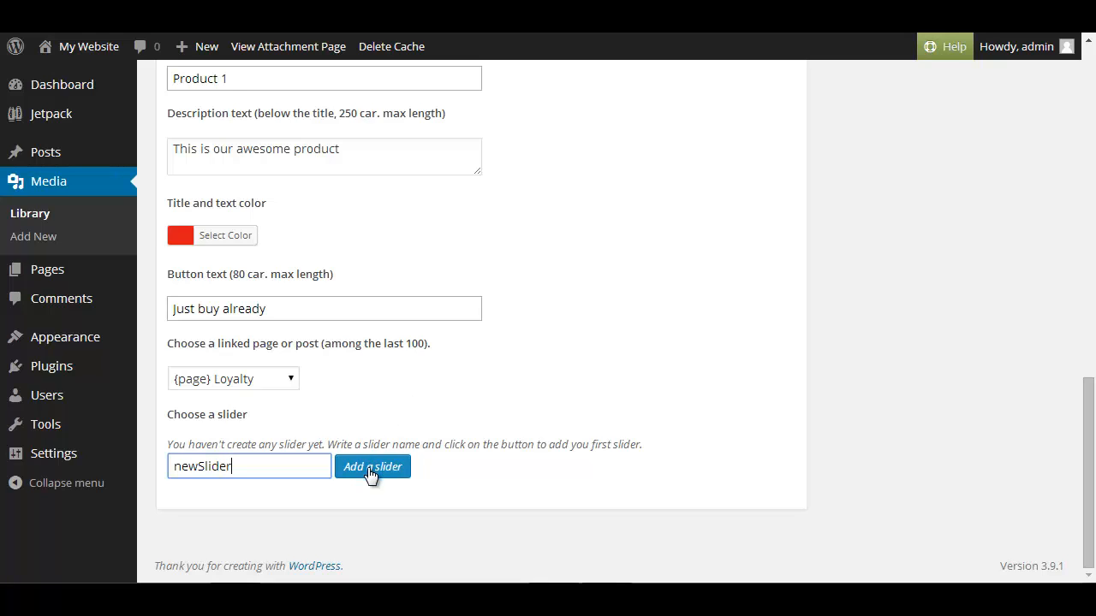
left_click(373, 467)
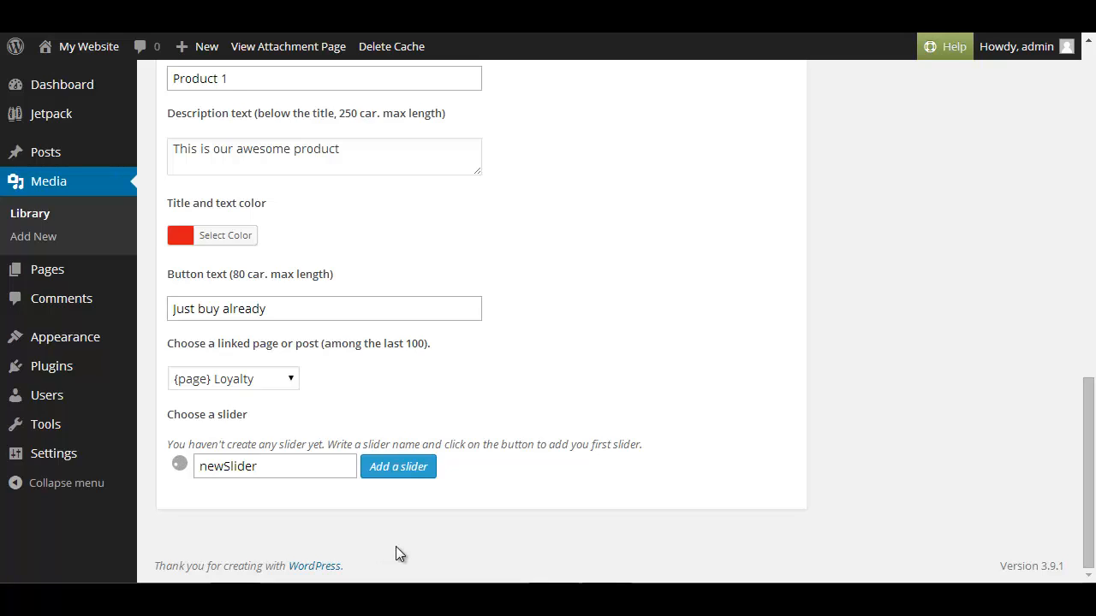
left_click(398, 467)
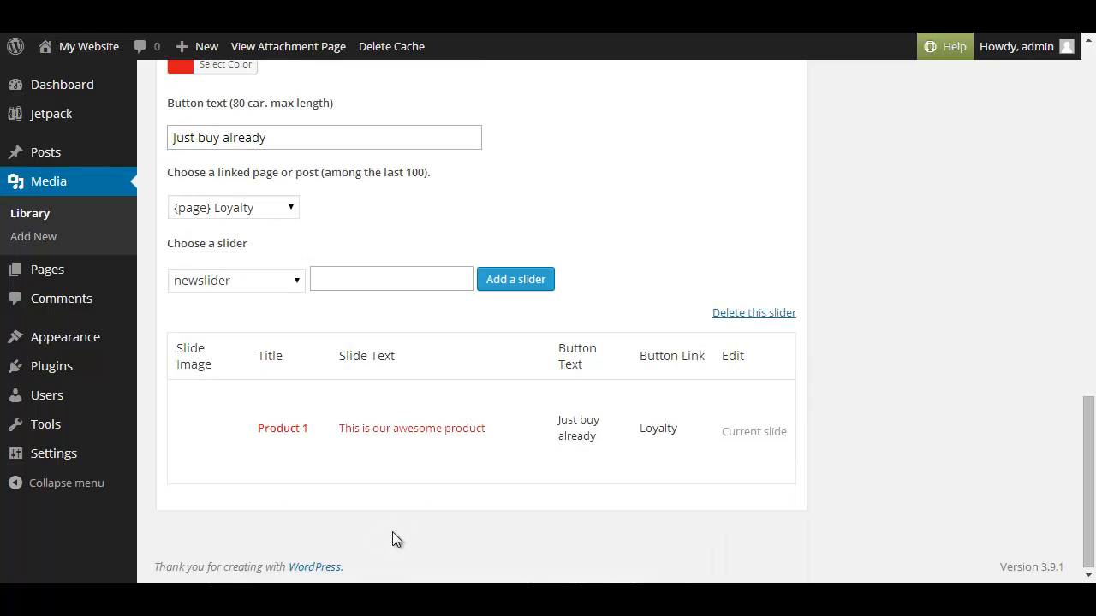
mouse_move(195, 392)
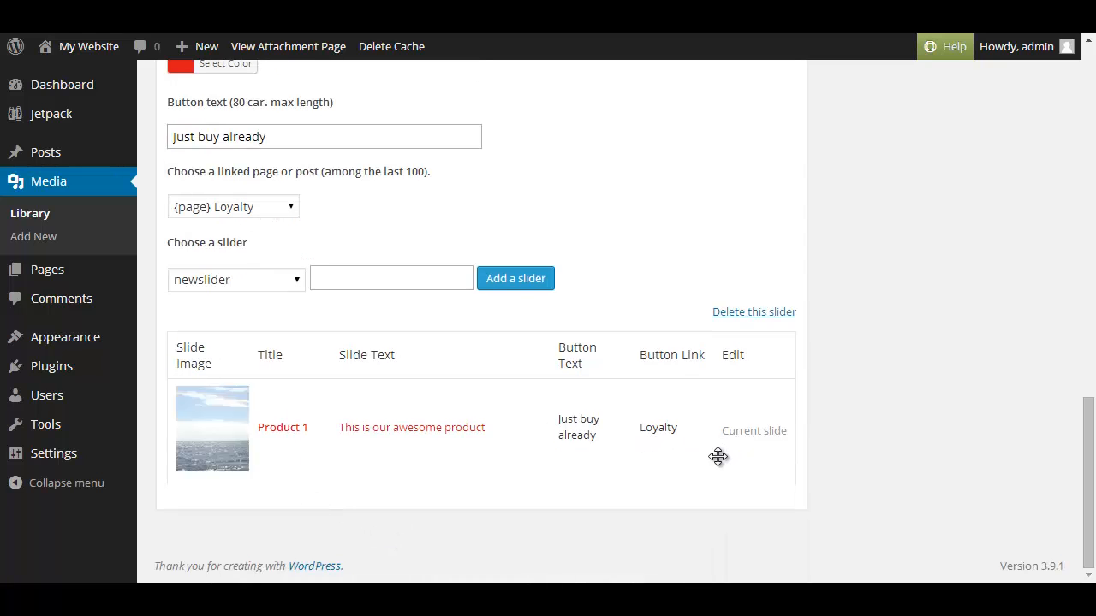
mouse_move(588, 439)
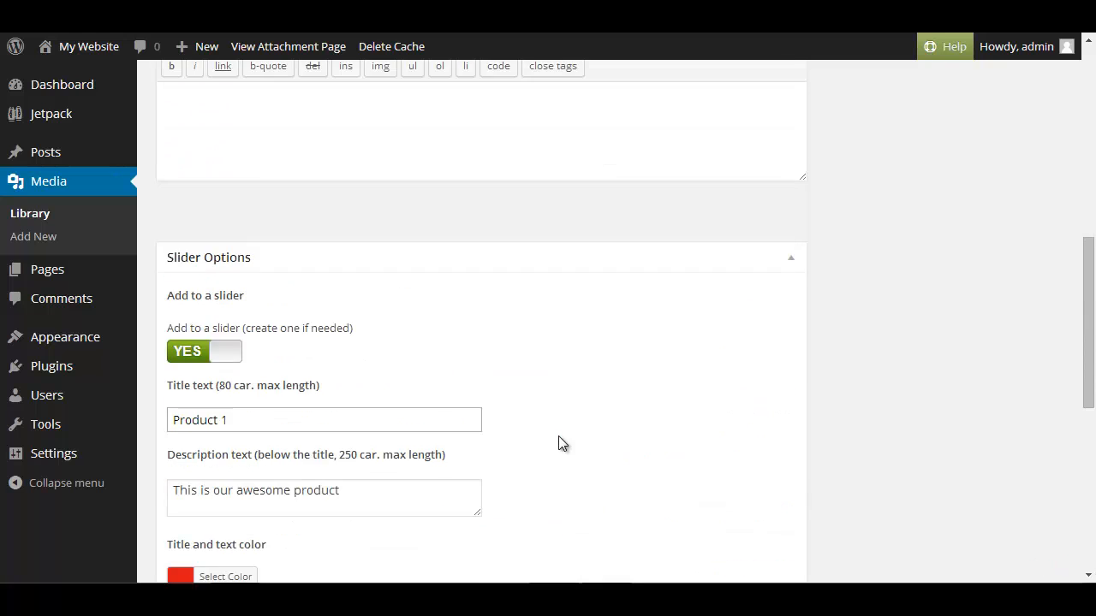
Step: Return to the Media Library and open wide02's edit page
scroll("up", 3)
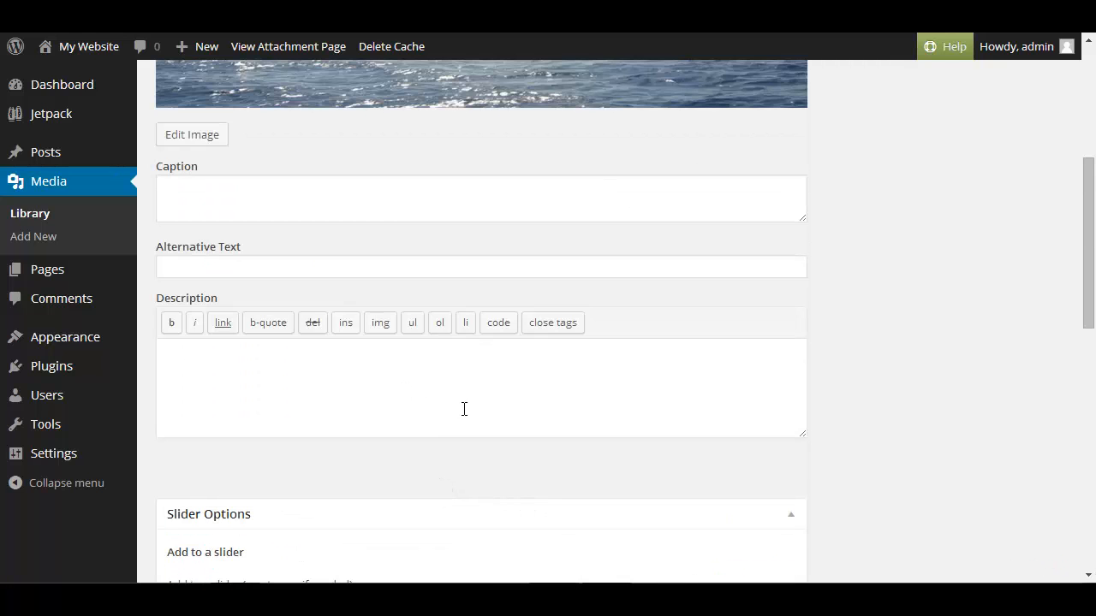
scroll("up", 3)
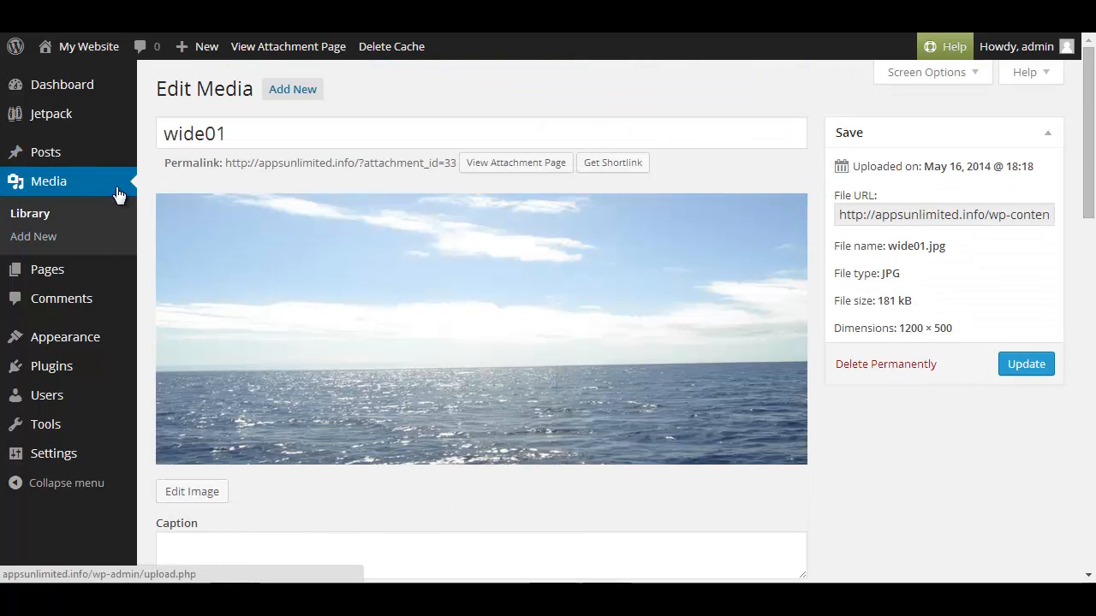
mouse_move(49, 190)
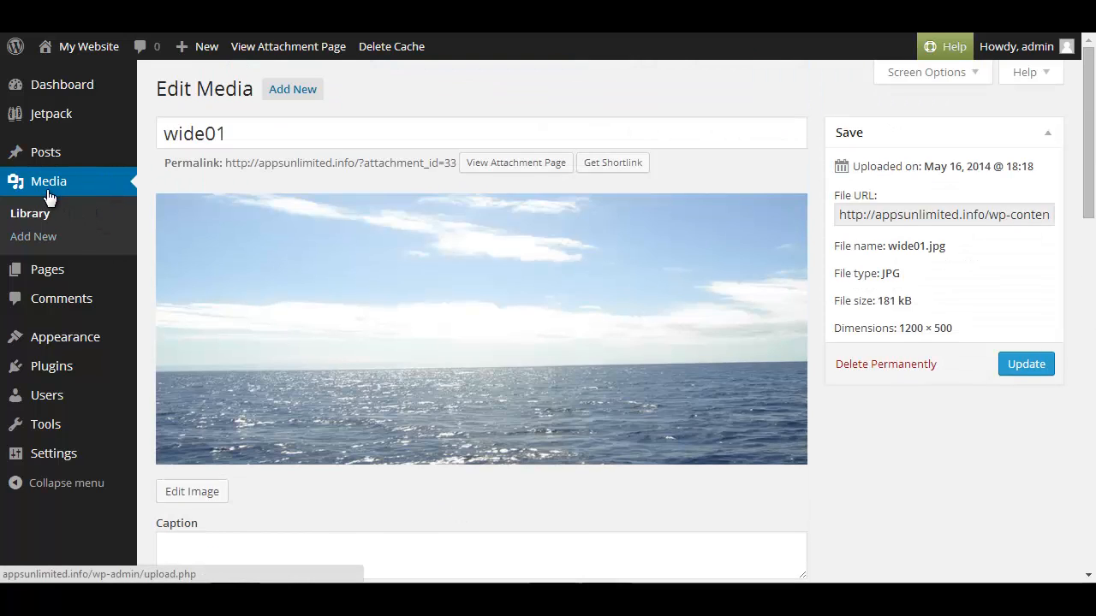
left_click(48, 181)
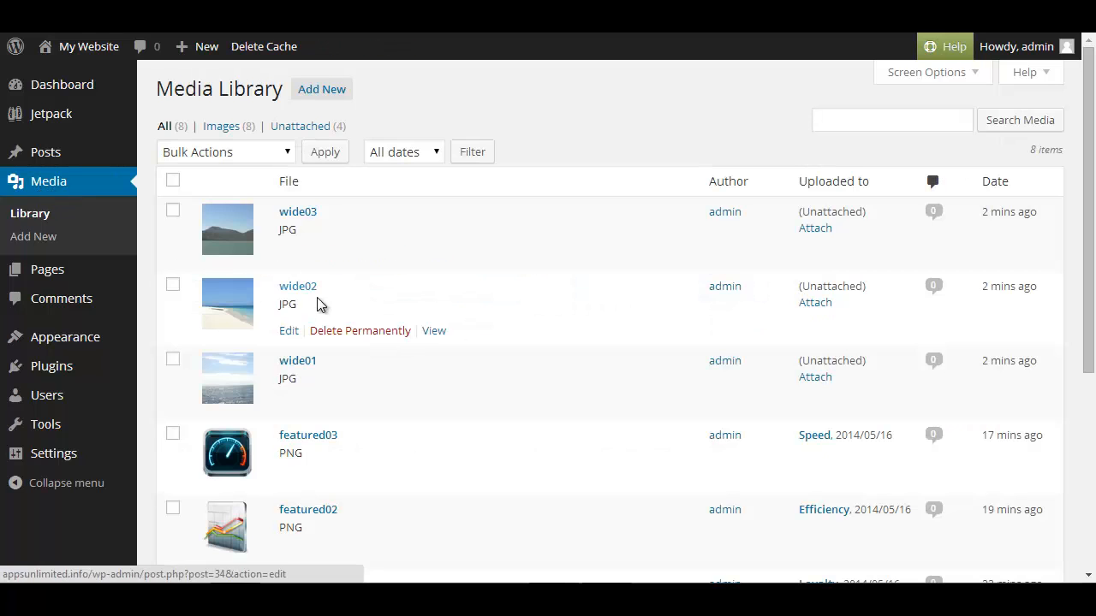
mouse_move(298, 286)
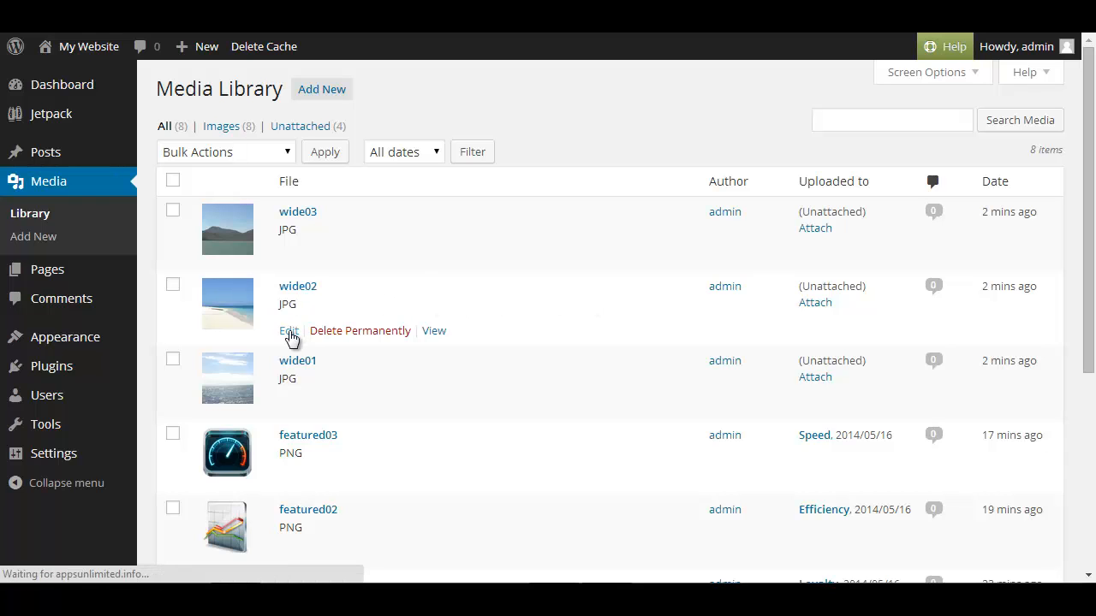
left_click(288, 331)
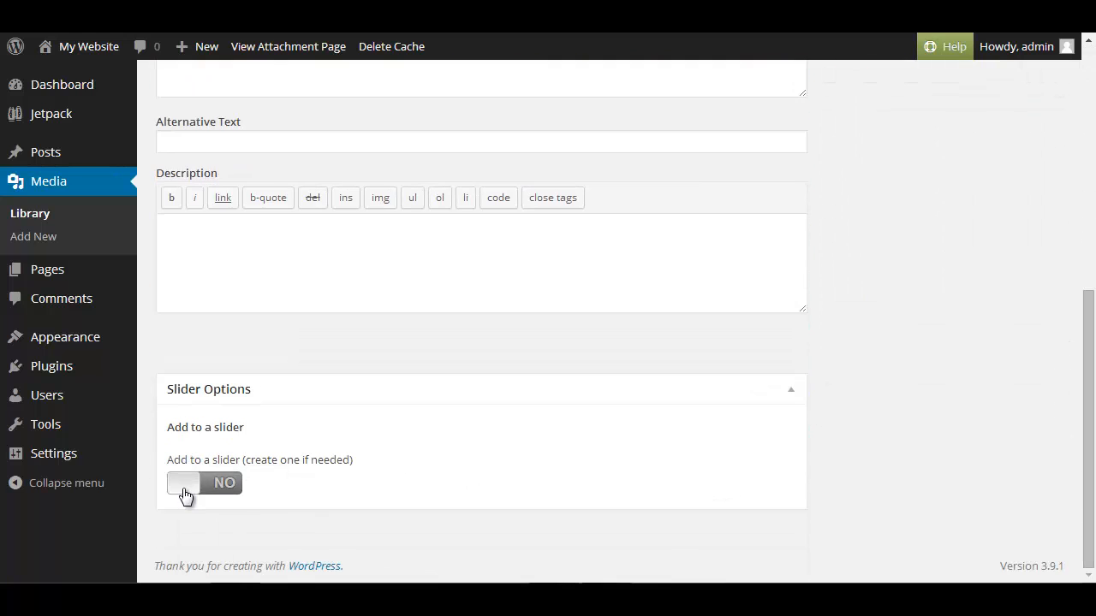
Step: Enable wide02's 'Service' slide: 'Our great Service', 'Learn More' button, linked to Efficiency
left_click(186, 492)
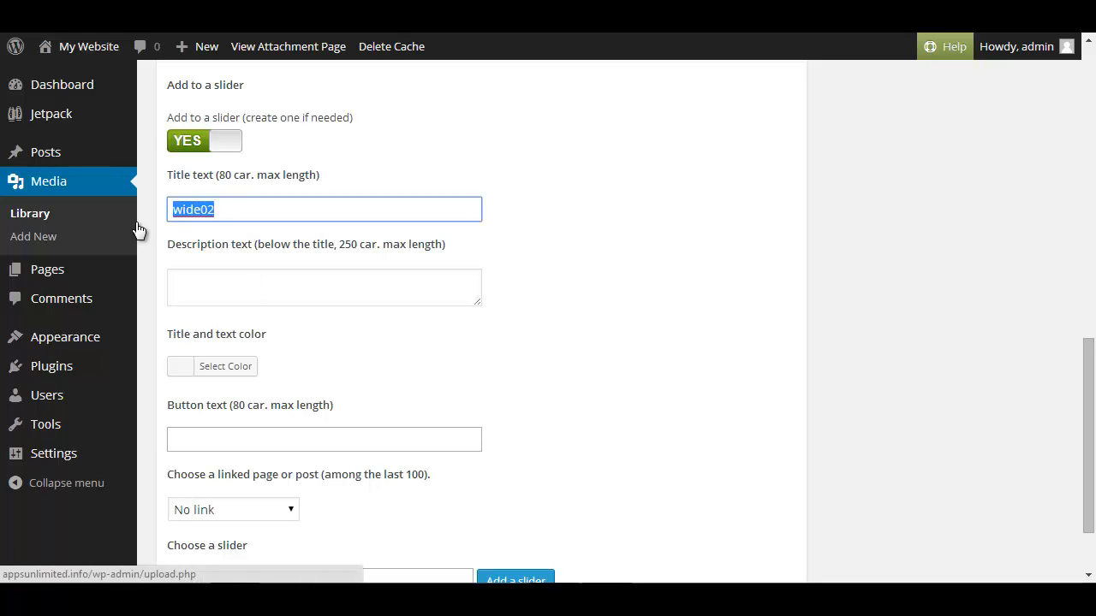
type("Service")
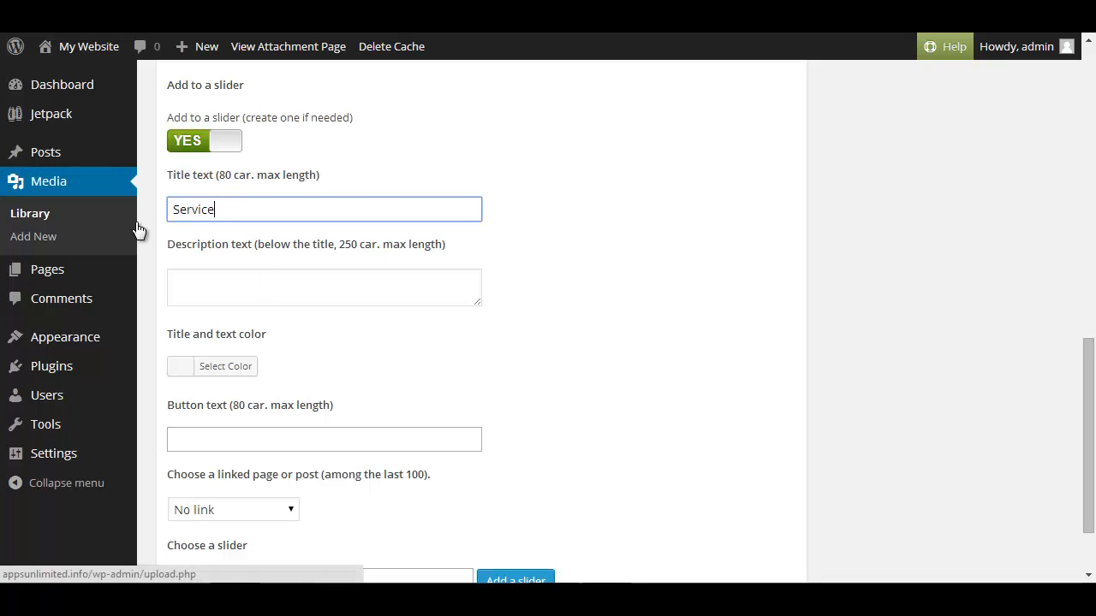
type("Our g")
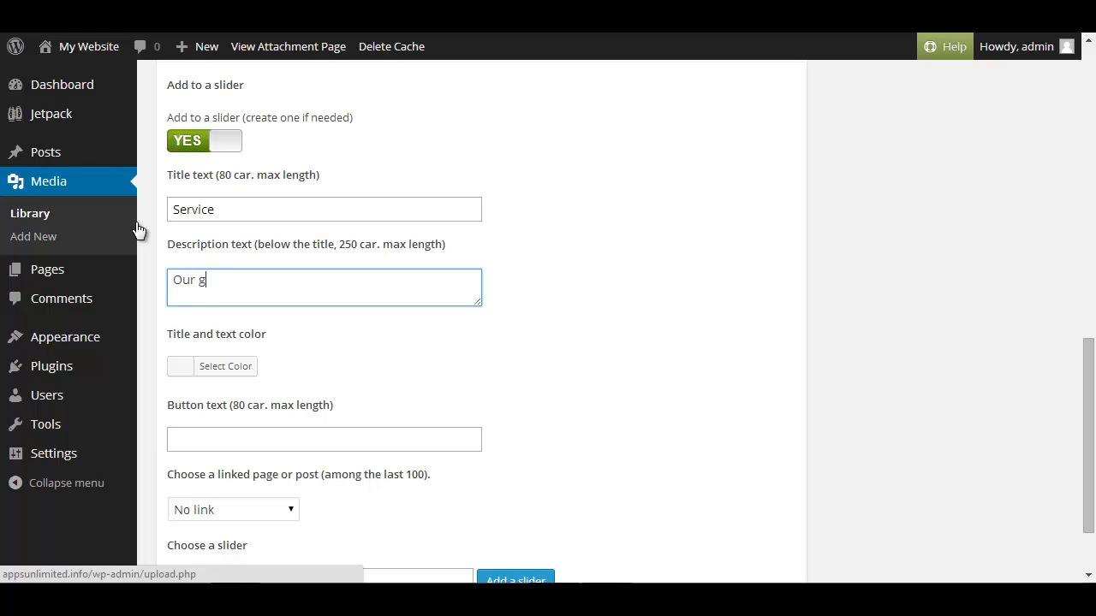
type("reat Service")
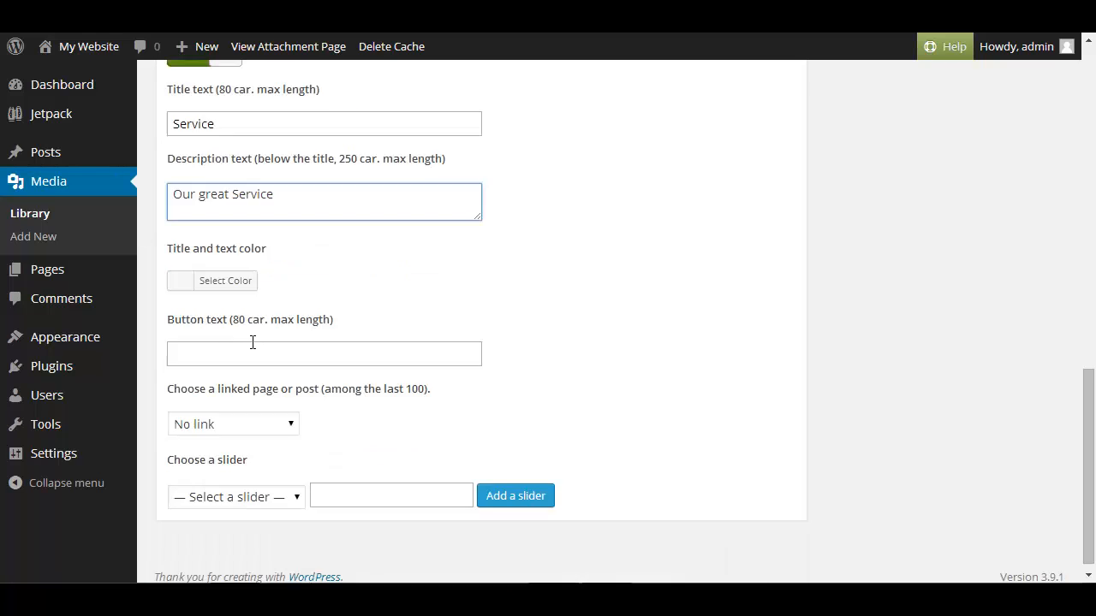
left_click(323, 354)
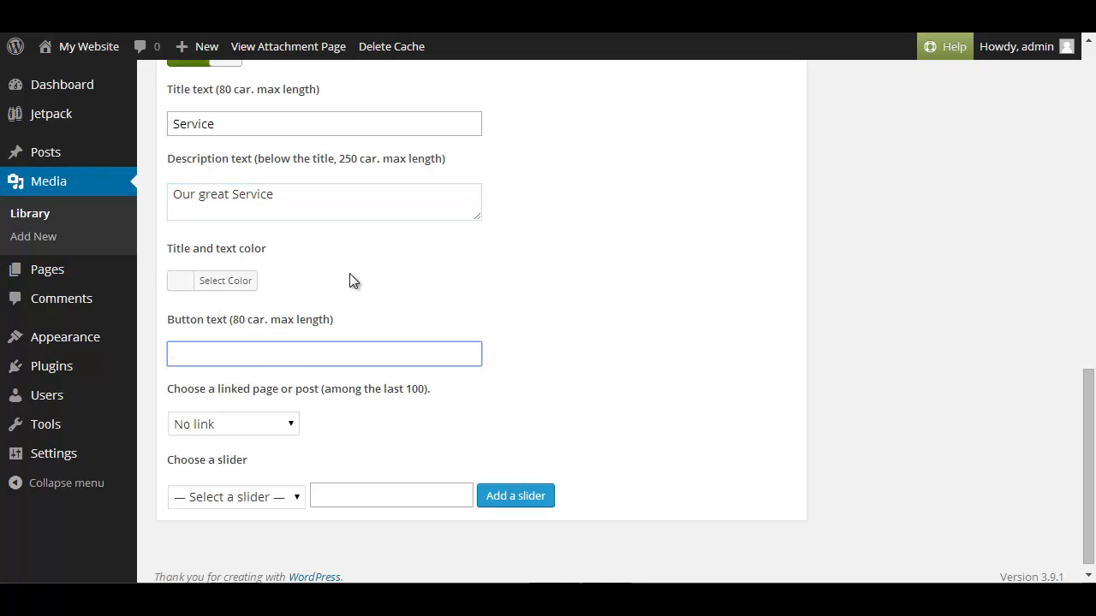
left_click(323, 353)
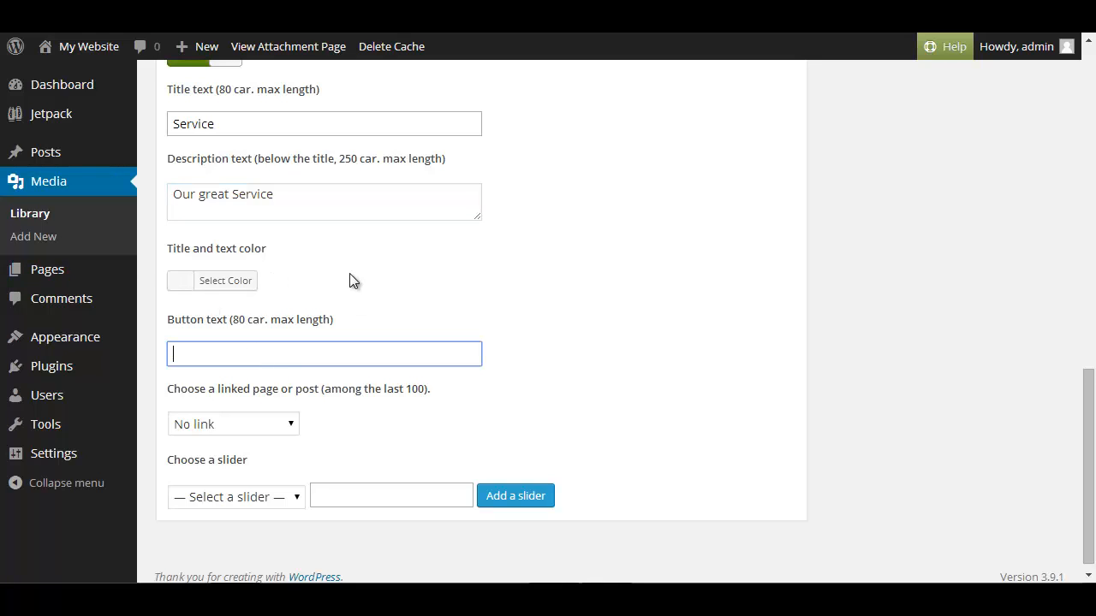
type("Learn More")
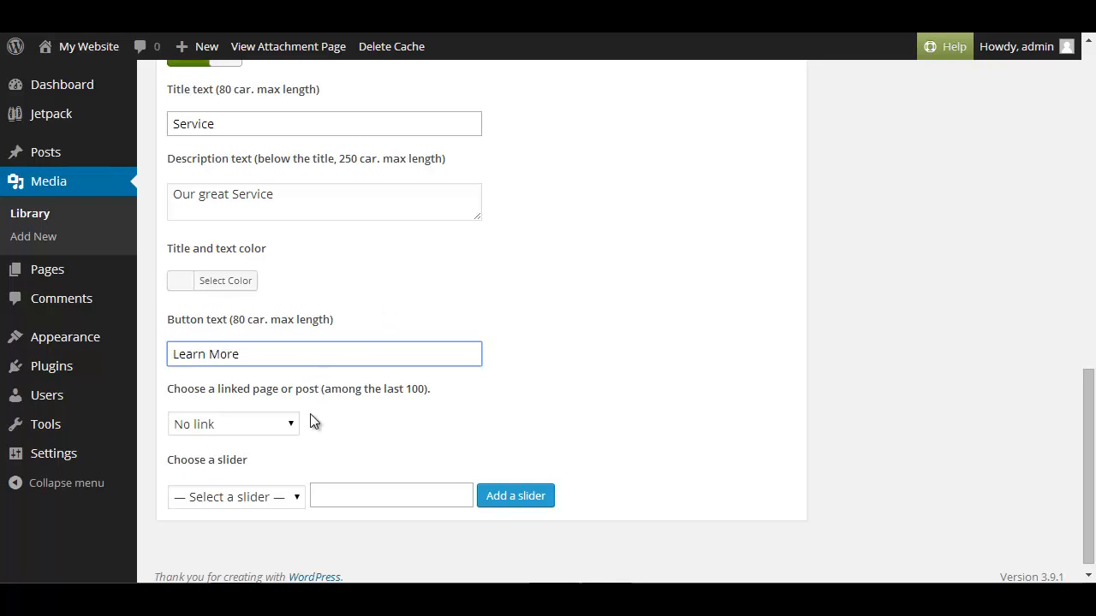
left_click(232, 424)
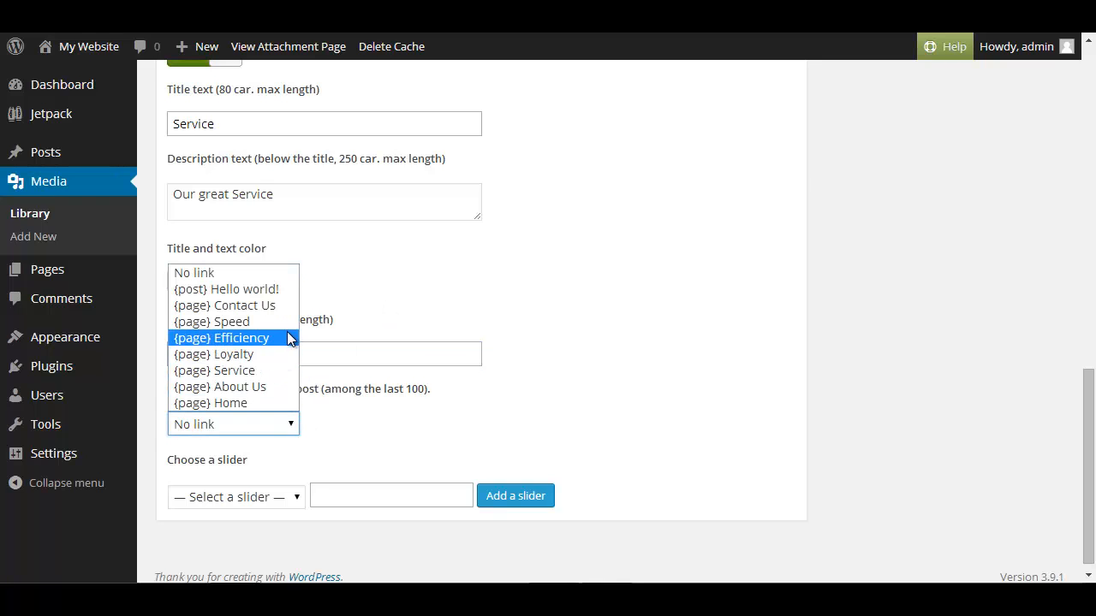
left_click(221, 337)
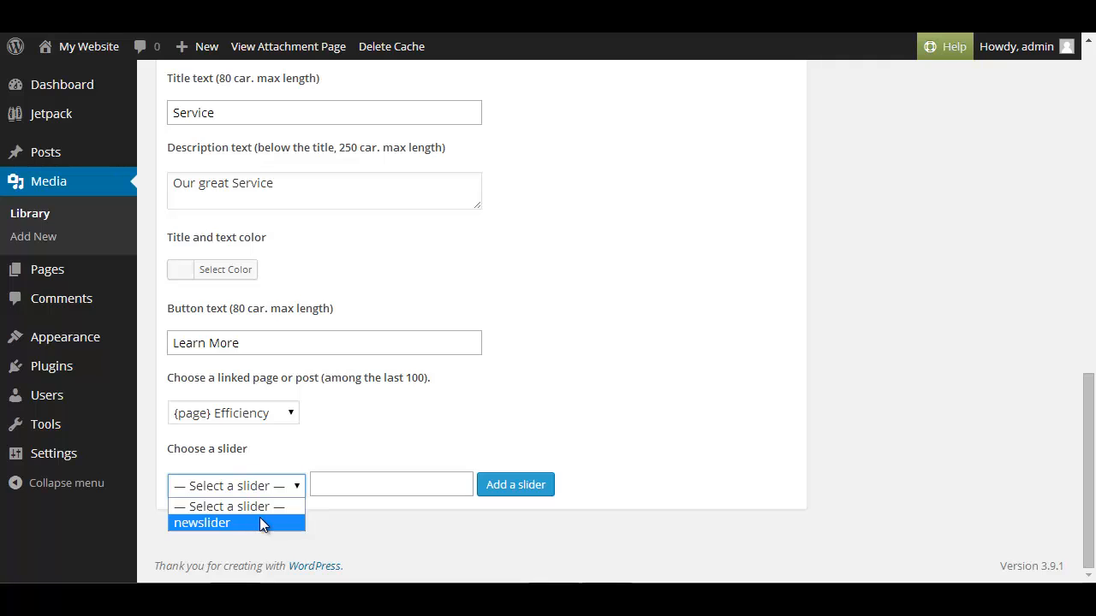
Step: Assign the Service slide to newslider, alongside Product 1
left_click(201, 523)
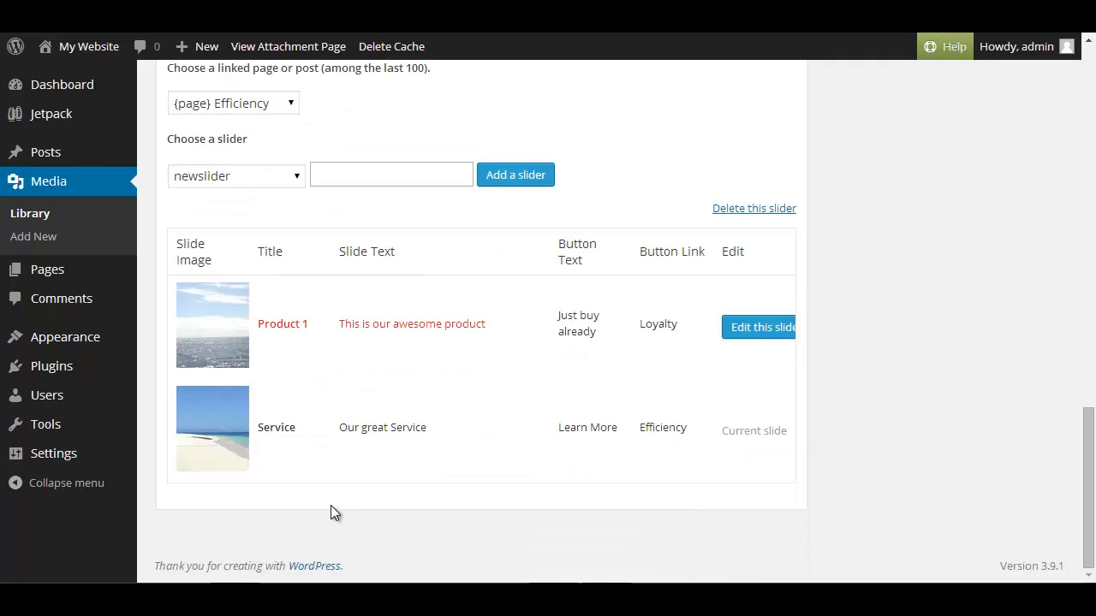
mouse_move(212, 335)
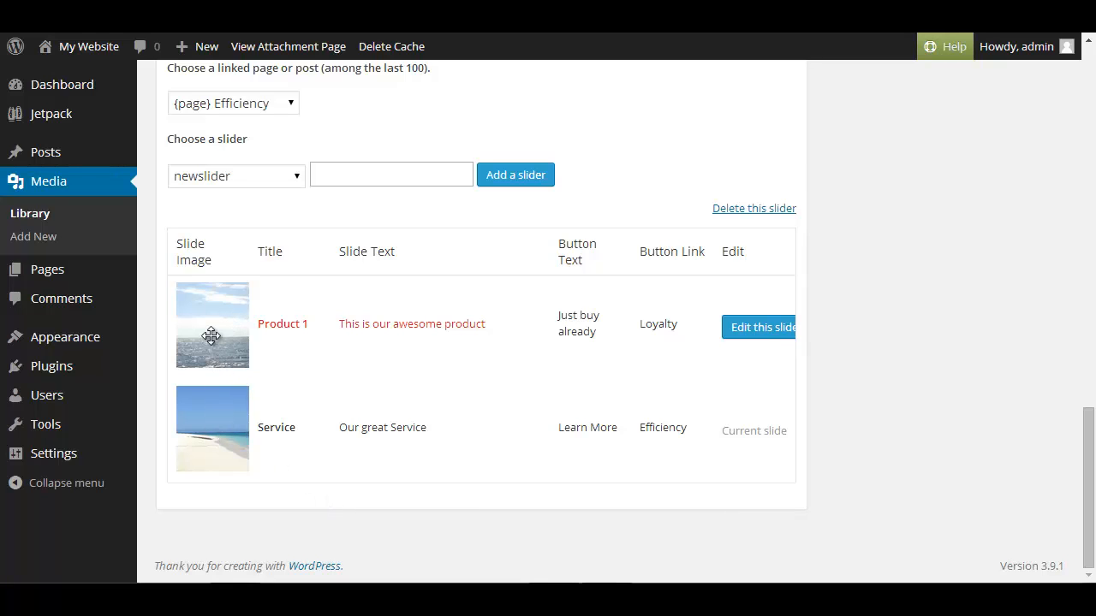
mouse_move(211, 334)
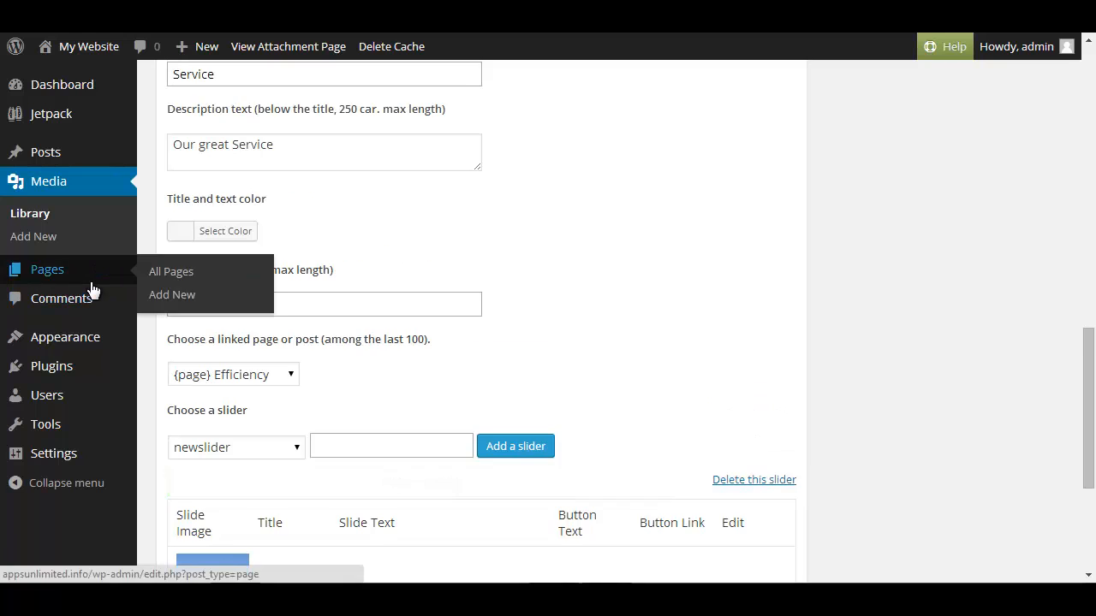
Step: Return to the Media Library and open wide03's edit page
left_click(49, 181)
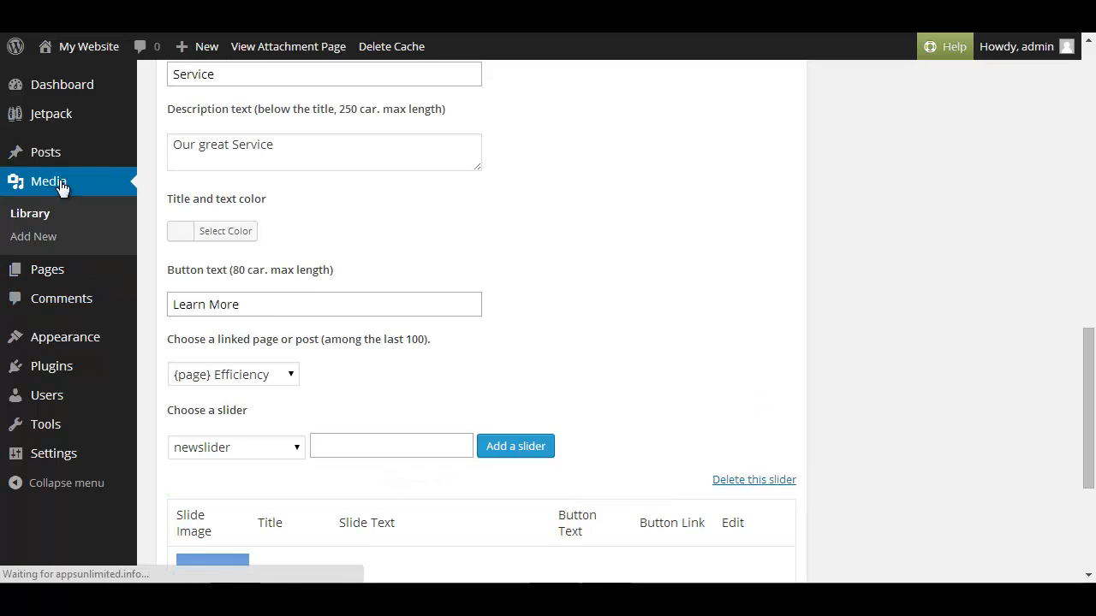
left_click(48, 180)
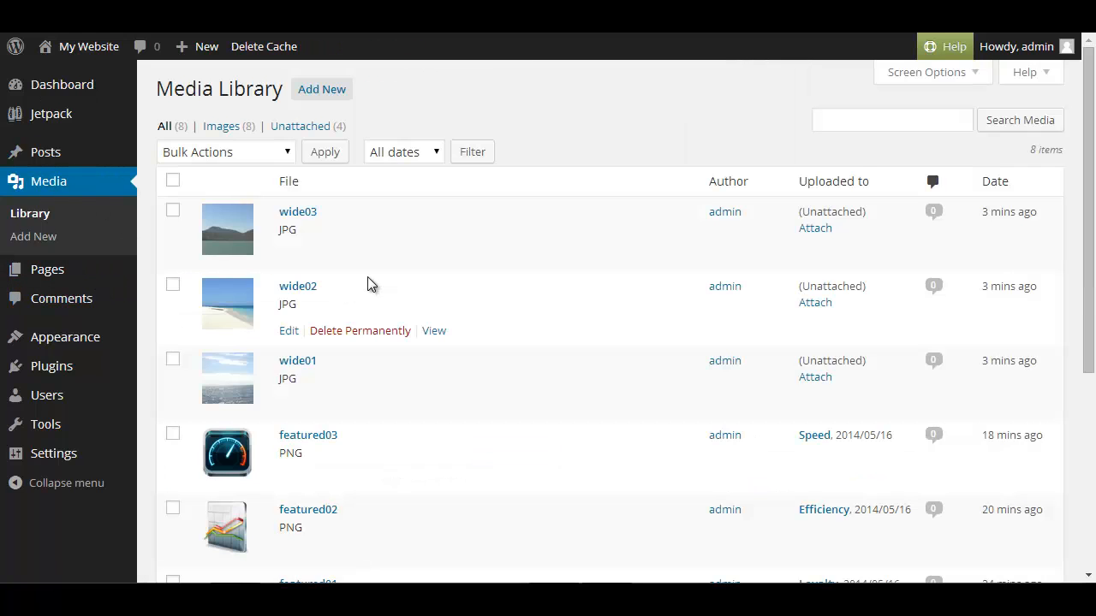
scroll("down", 3)
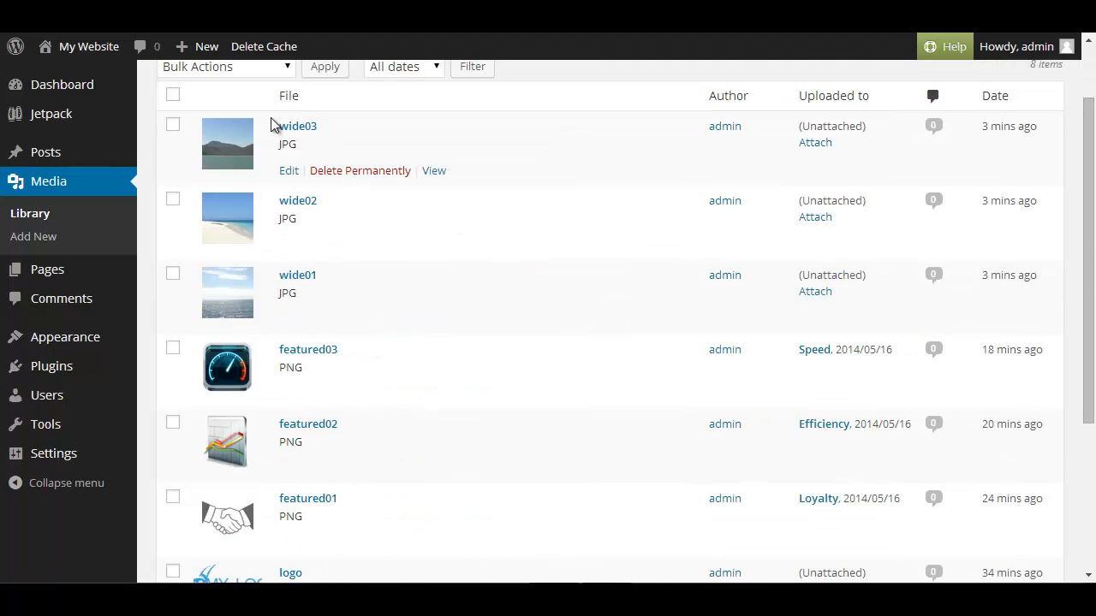
left_click(288, 170)
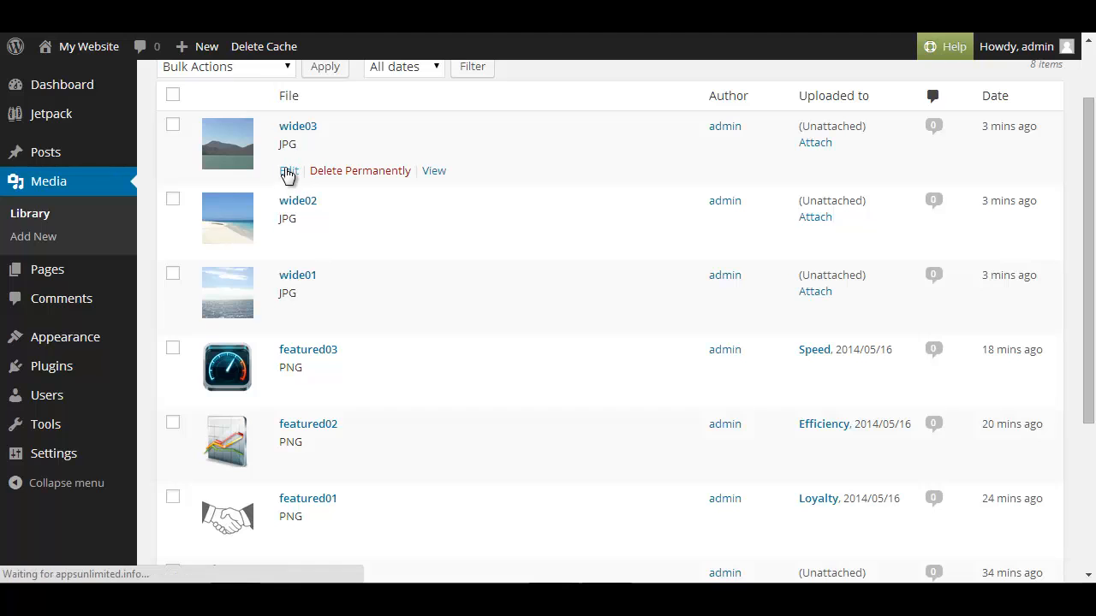
left_click(289, 170)
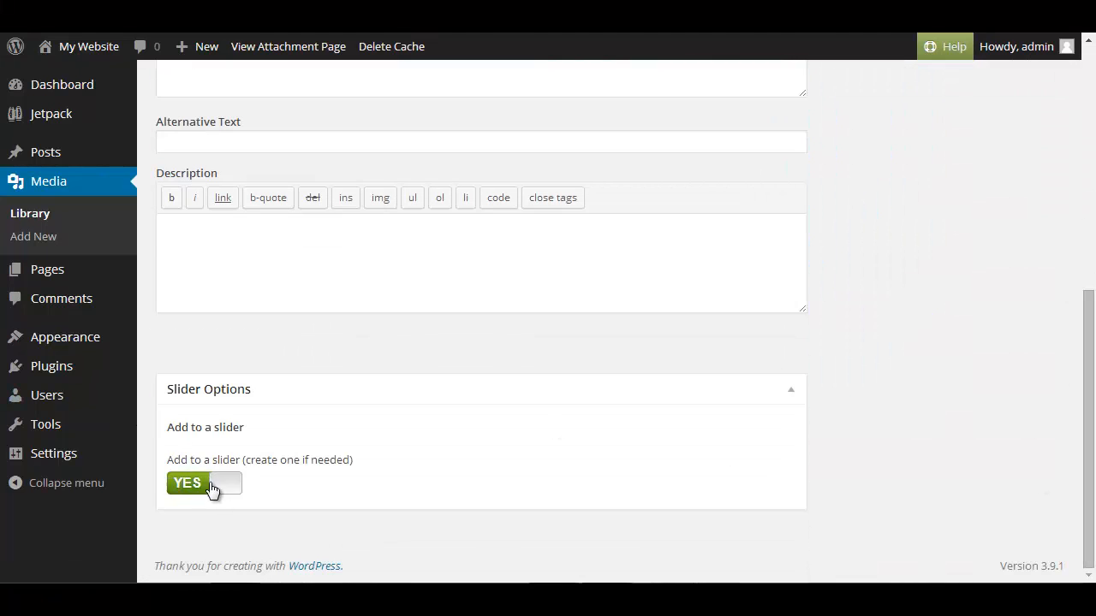
Step: Enable Add to a slider for wide03 with title and button 'Call us' and description 'For more information just call us'
left_click(204, 483)
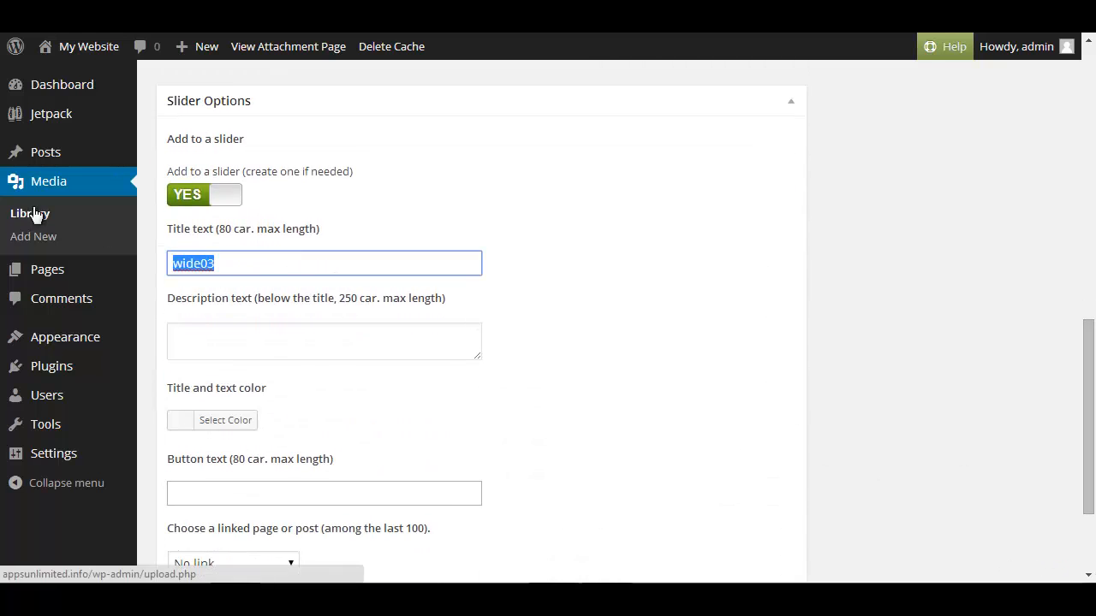
type("Call us")
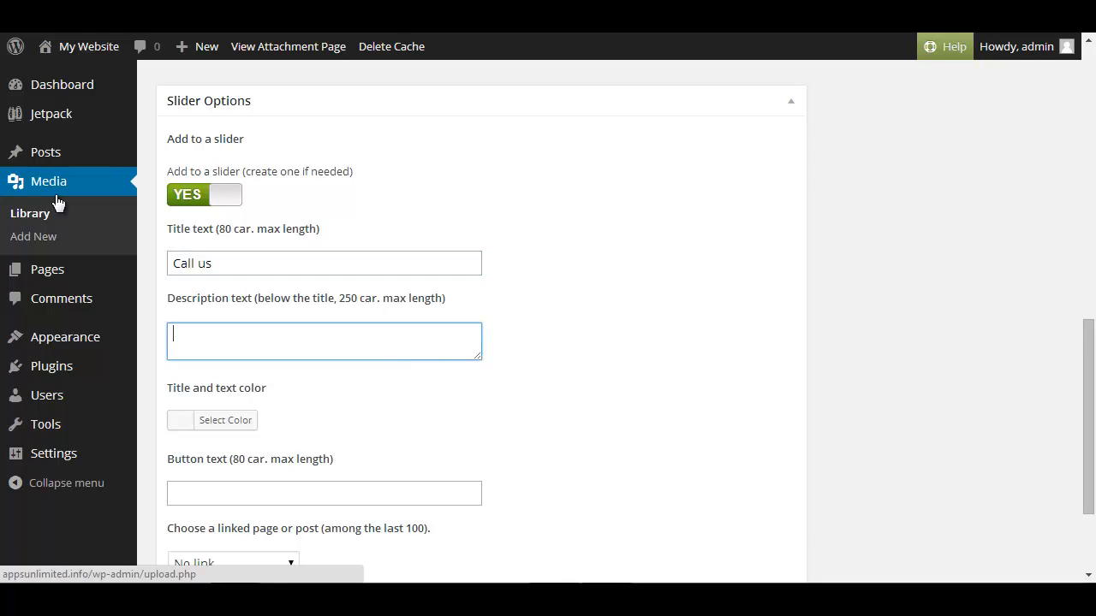
type("F")
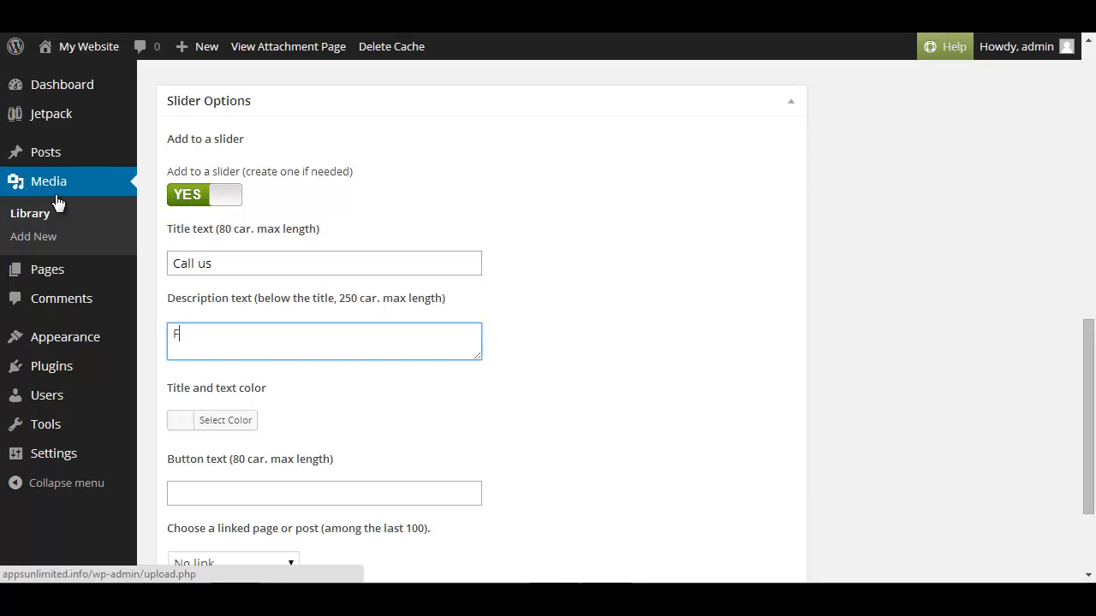
type("or more inform")
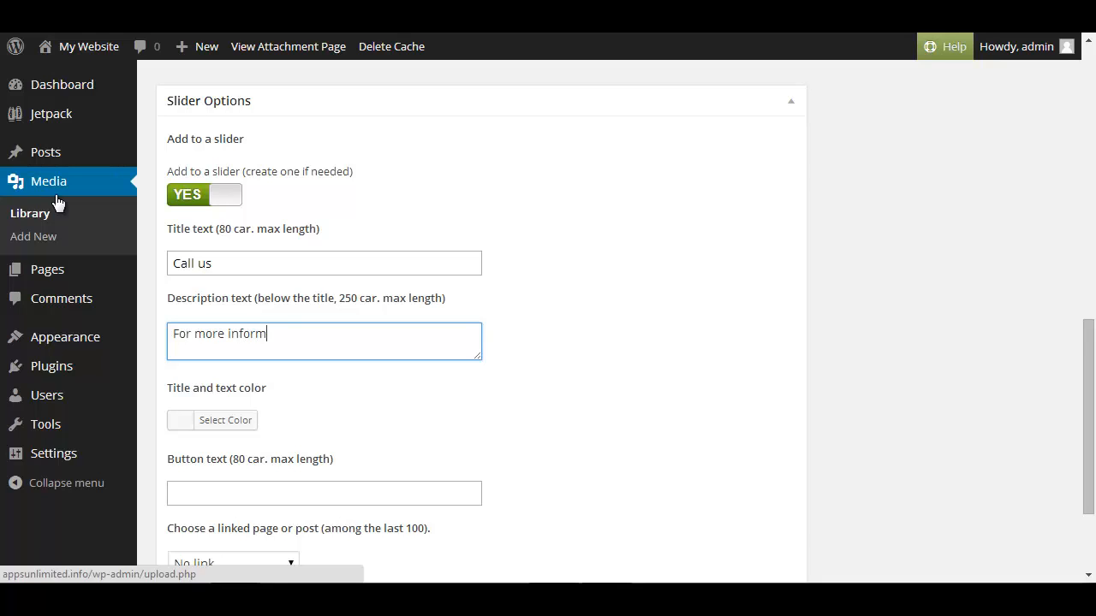
type("ation just")
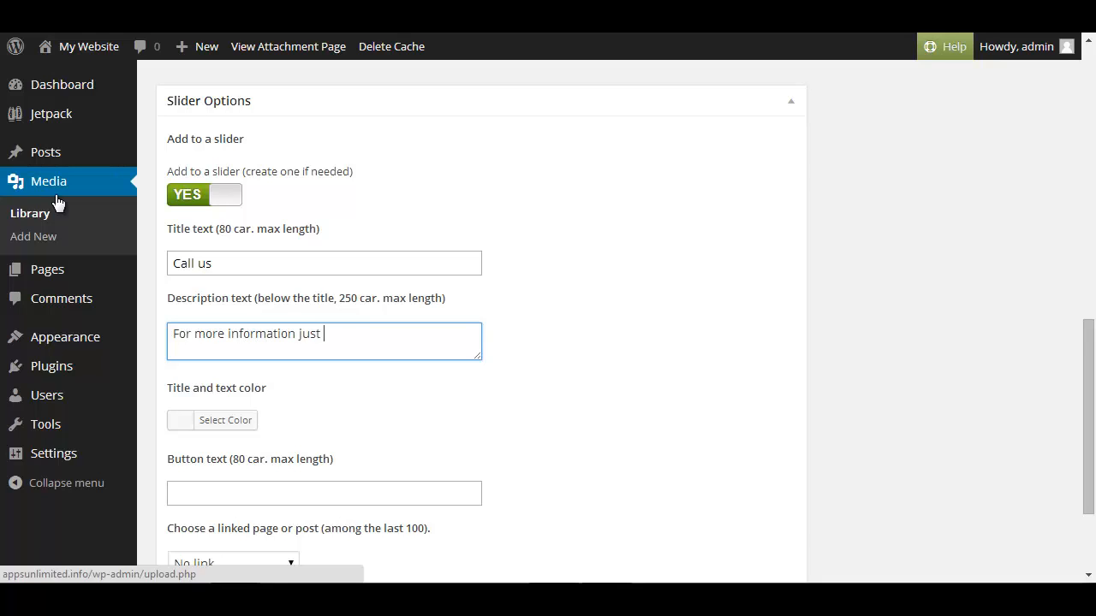
type("call us")
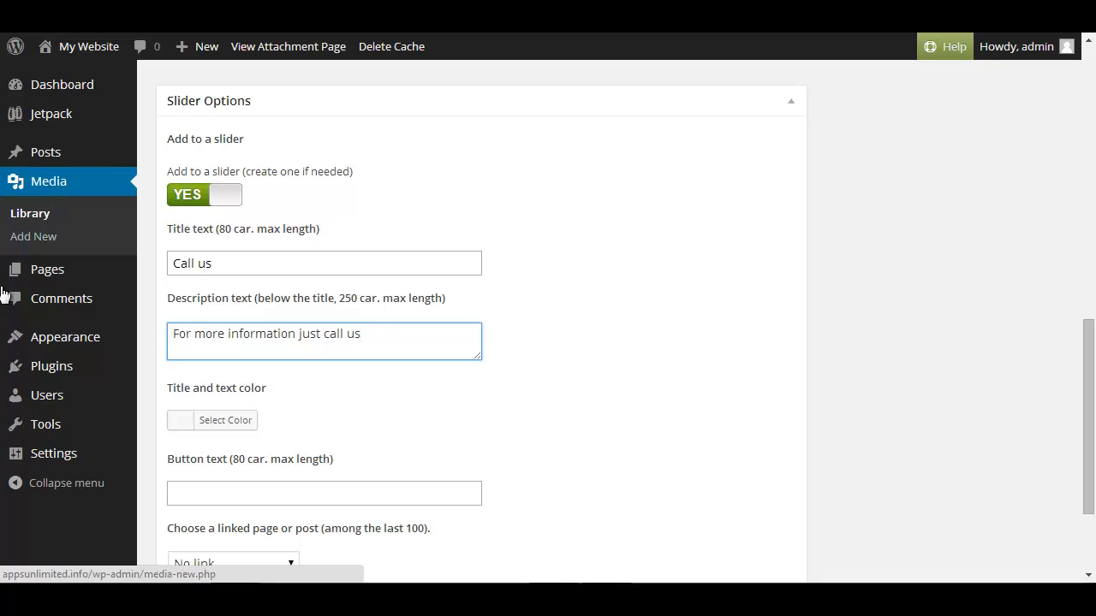
type("Call us")
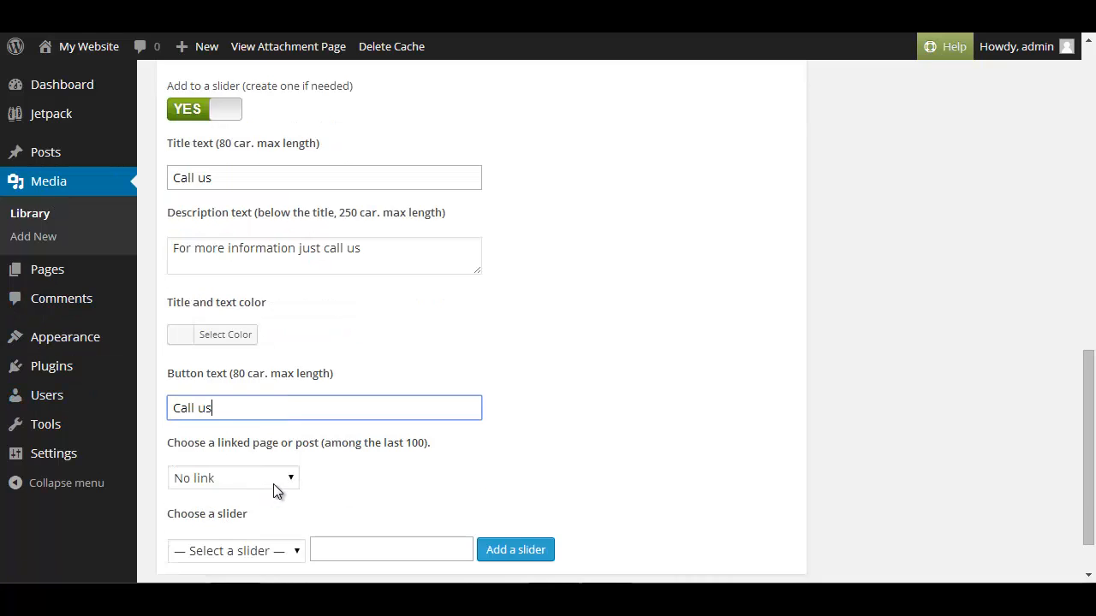
Step: Link the Call us button to the Contact Us page and assign the slide to newslider
left_click(231, 478)
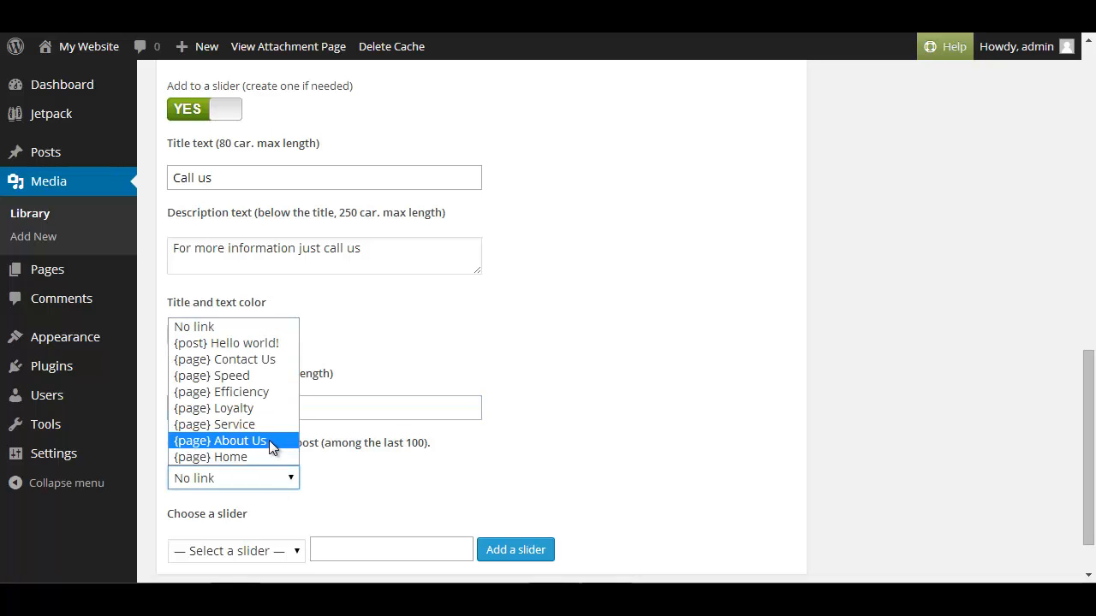
left_click(225, 359)
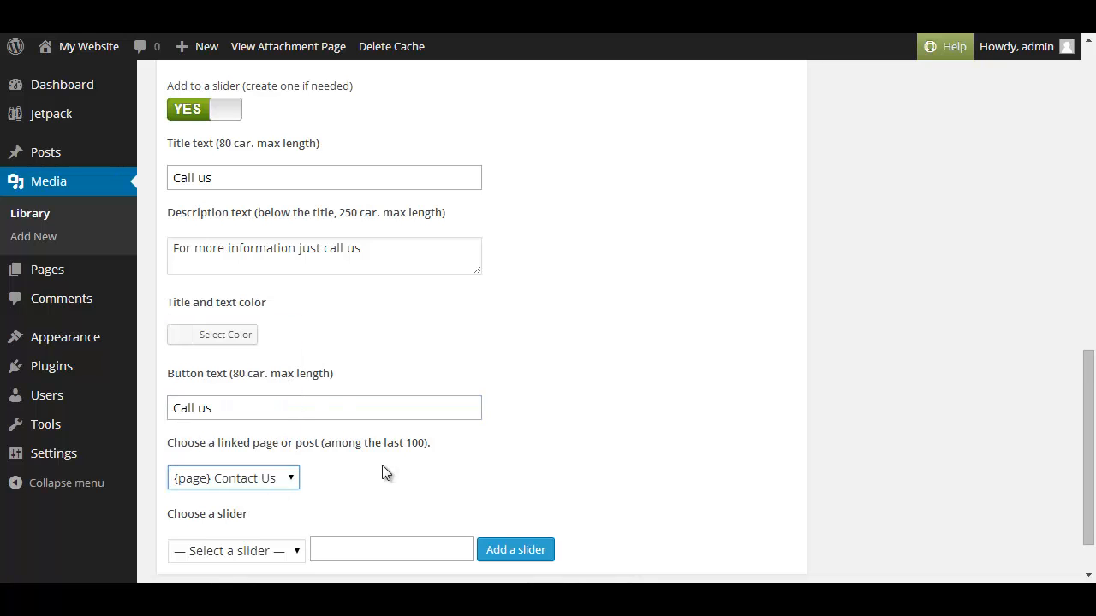
left_click(236, 485)
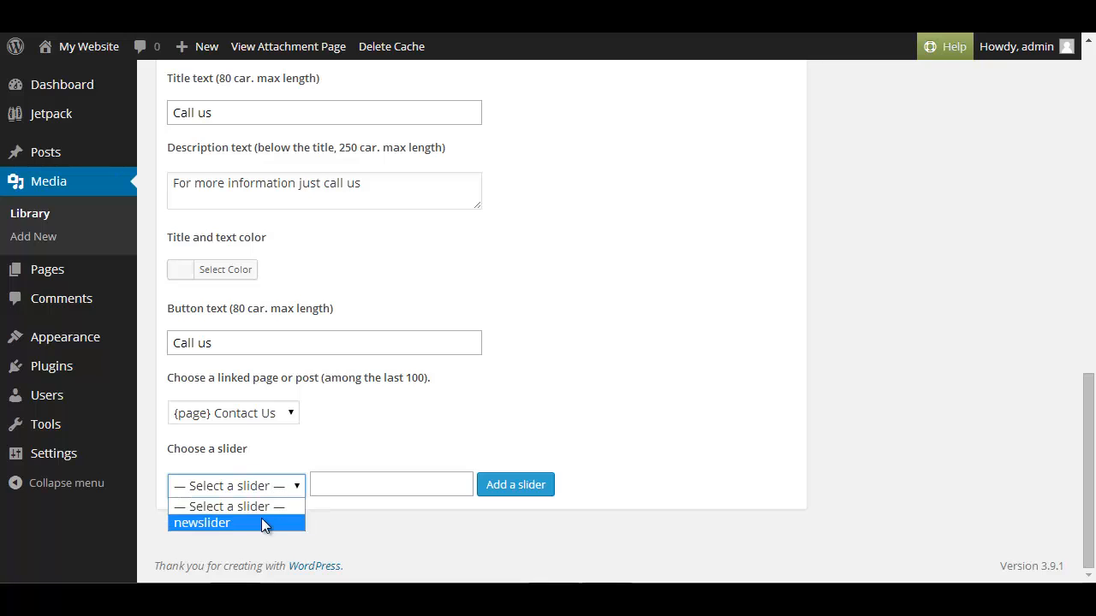
left_click(202, 523)
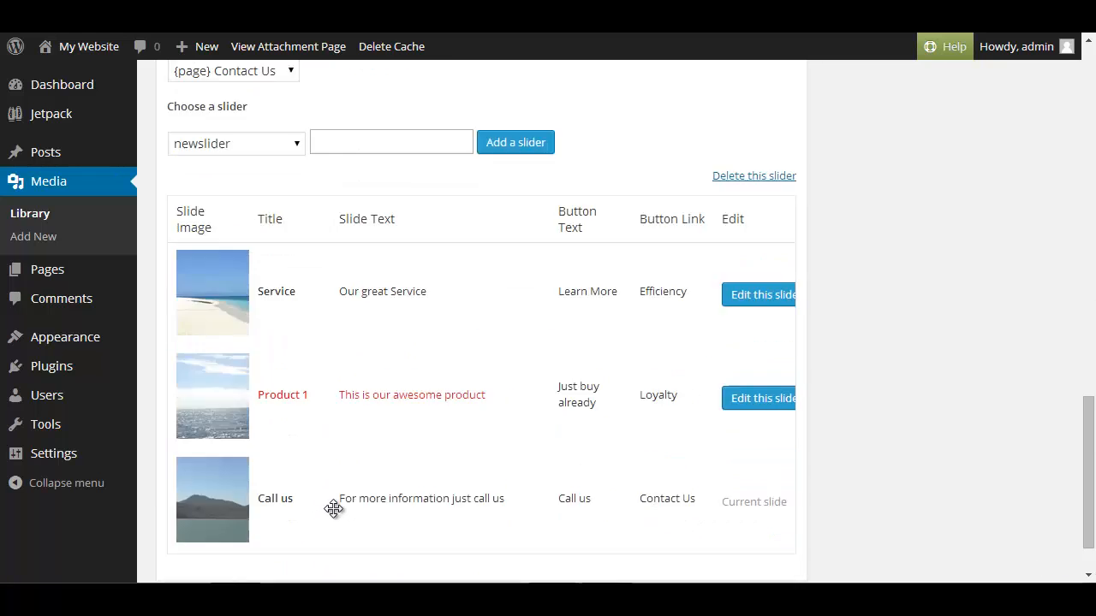
mouse_move(246, 409)
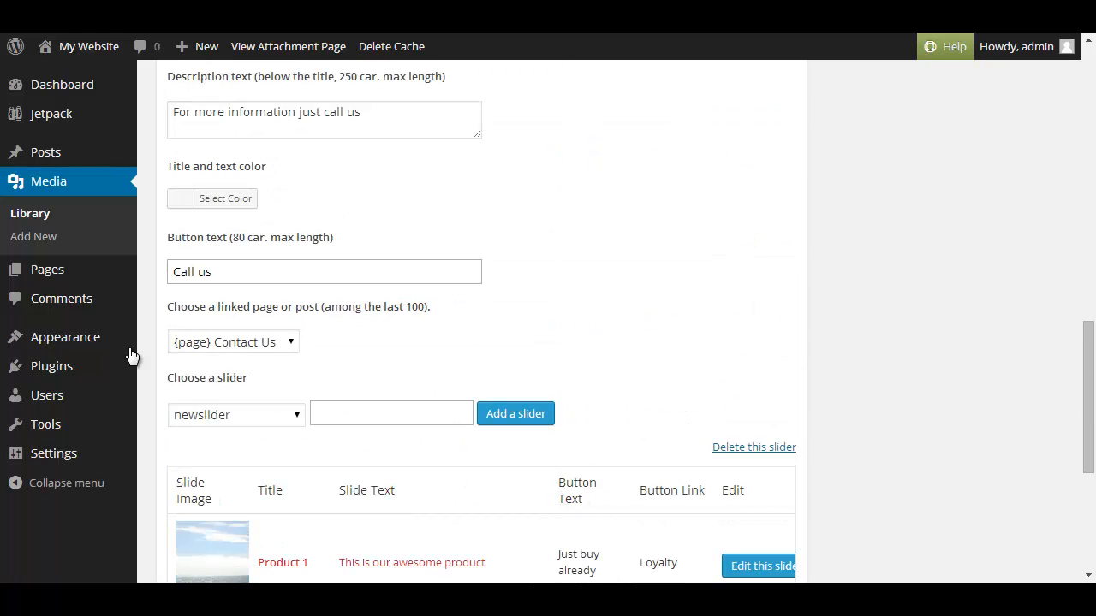
mouse_move(65, 336)
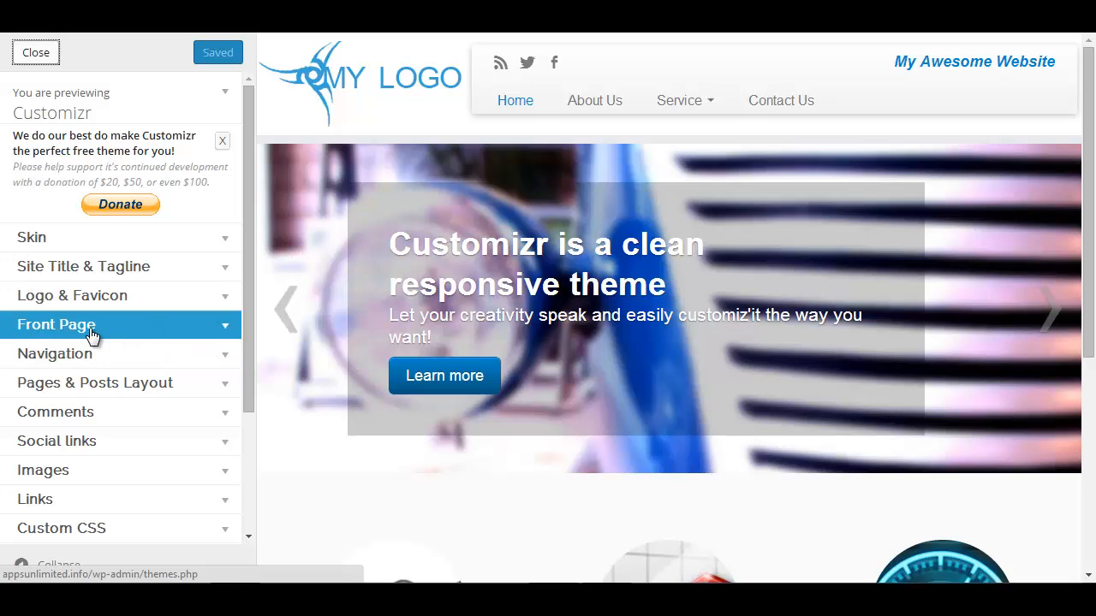
Step: In the Front Page customizer settings, choose newslider as the front page slider
left_click(57, 324)
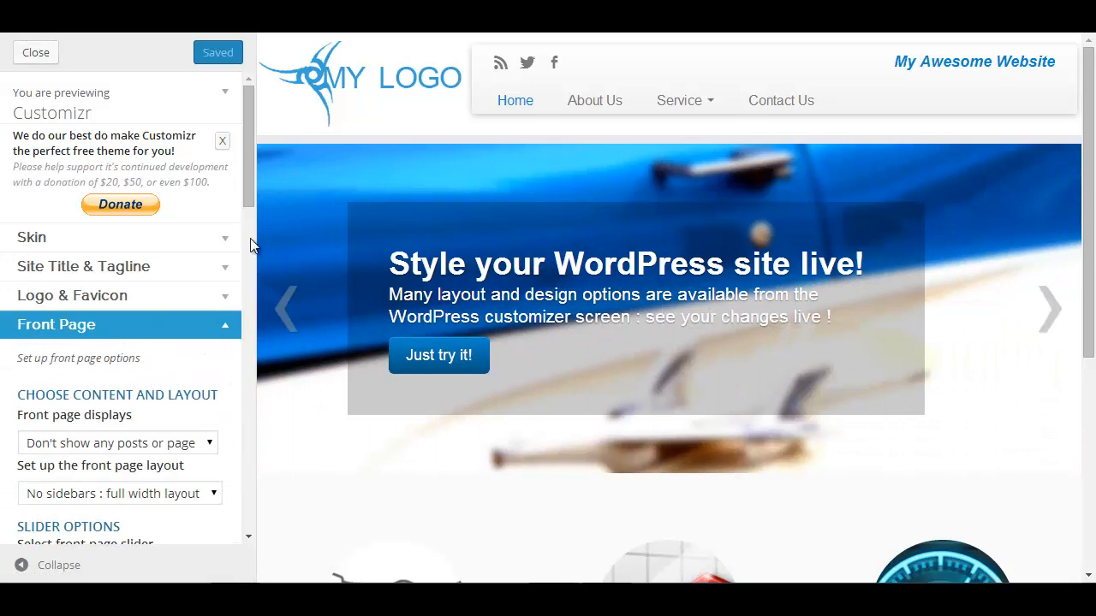
scroll("down", 3)
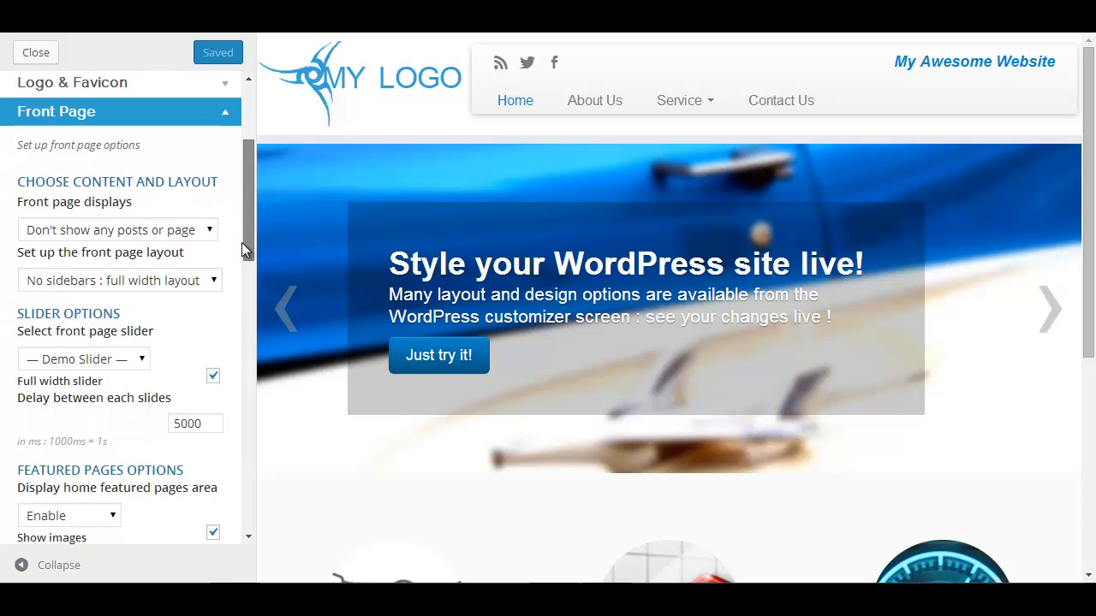
scroll("down", 3)
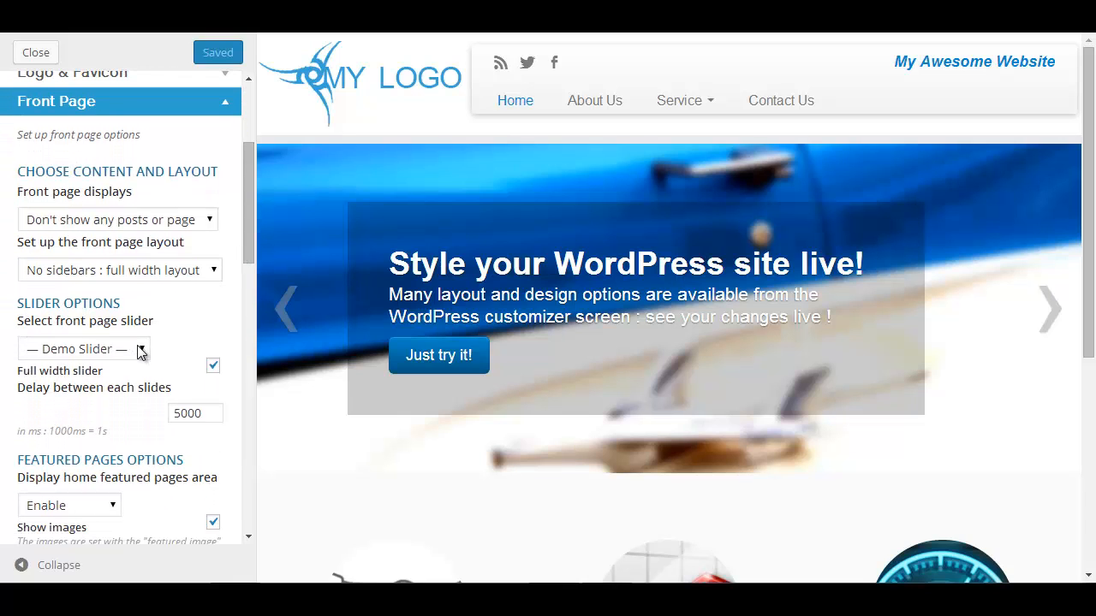
left_click(83, 348)
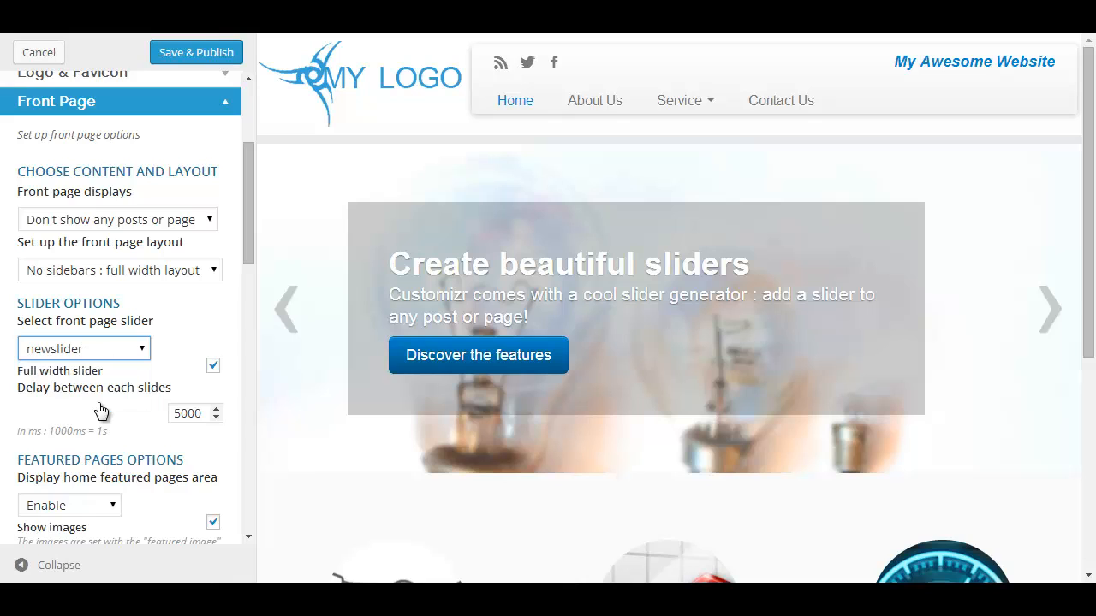
mouse_move(147, 413)
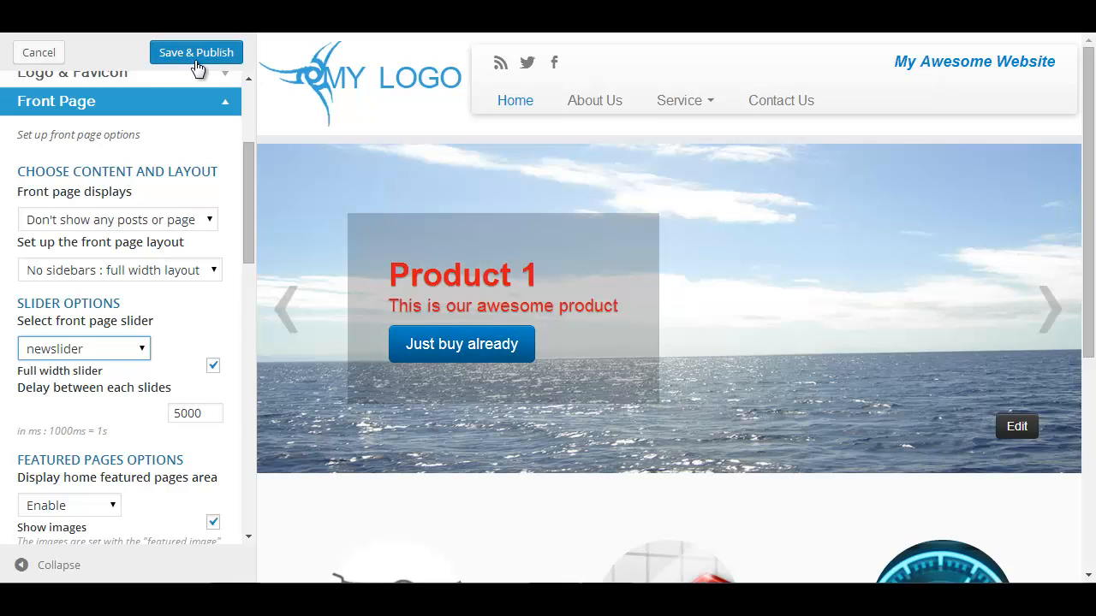
Step: Save & Publish the slider settings, then advance the preview slider through its slides
left_click(195, 52)
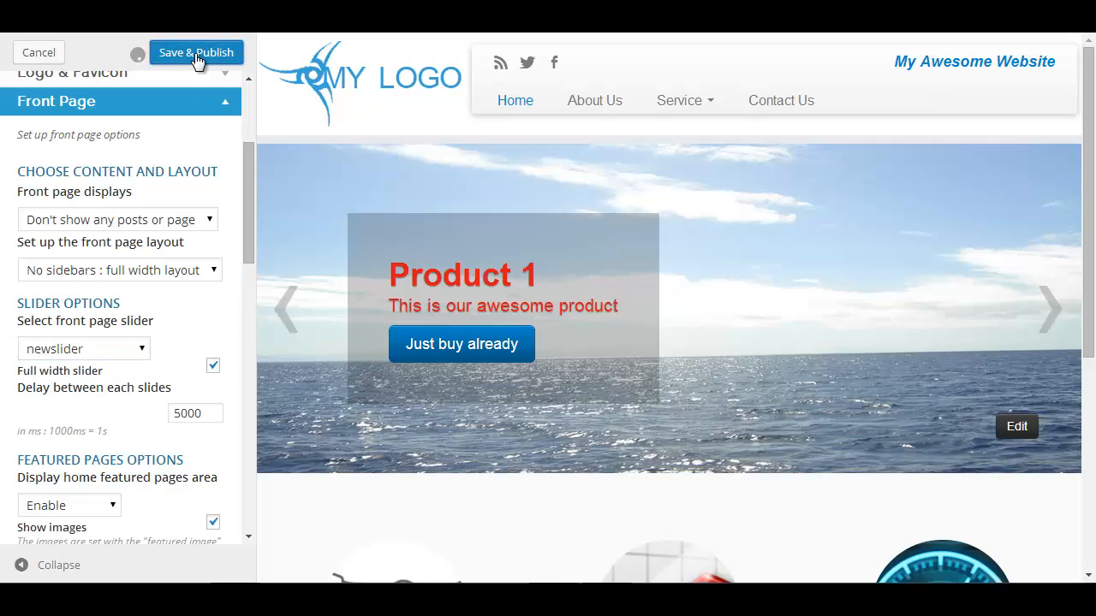
left_click(195, 53)
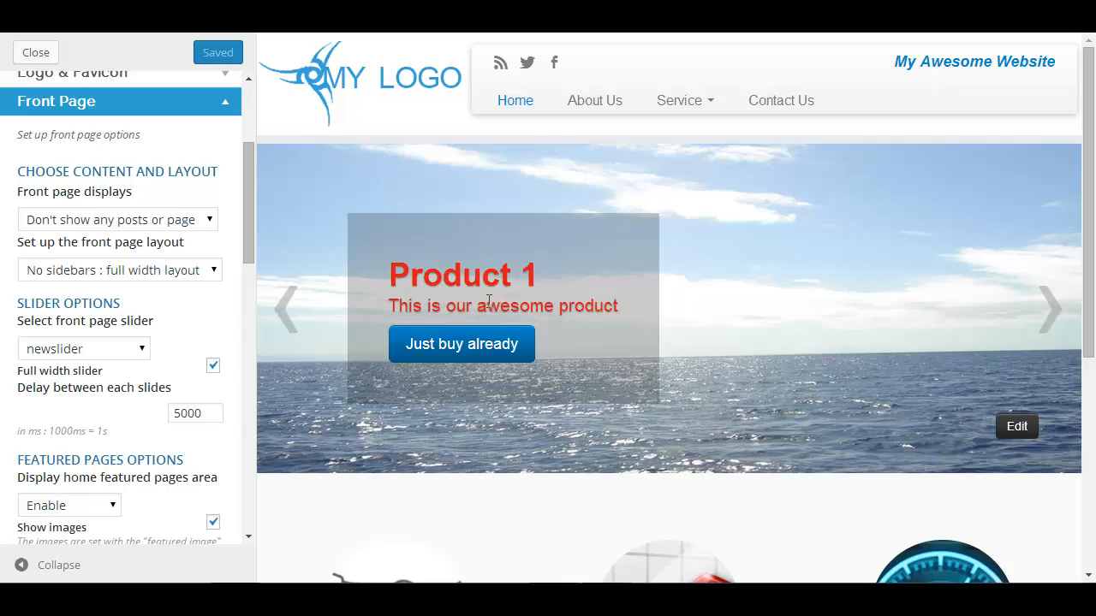
mouse_move(535, 292)
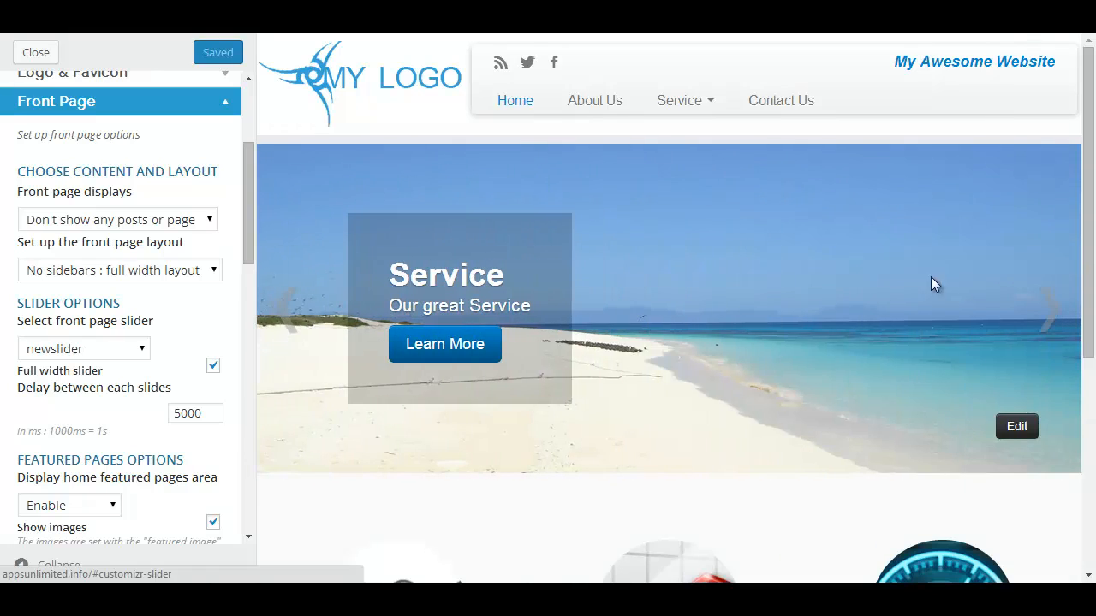
left_click(1049, 308)
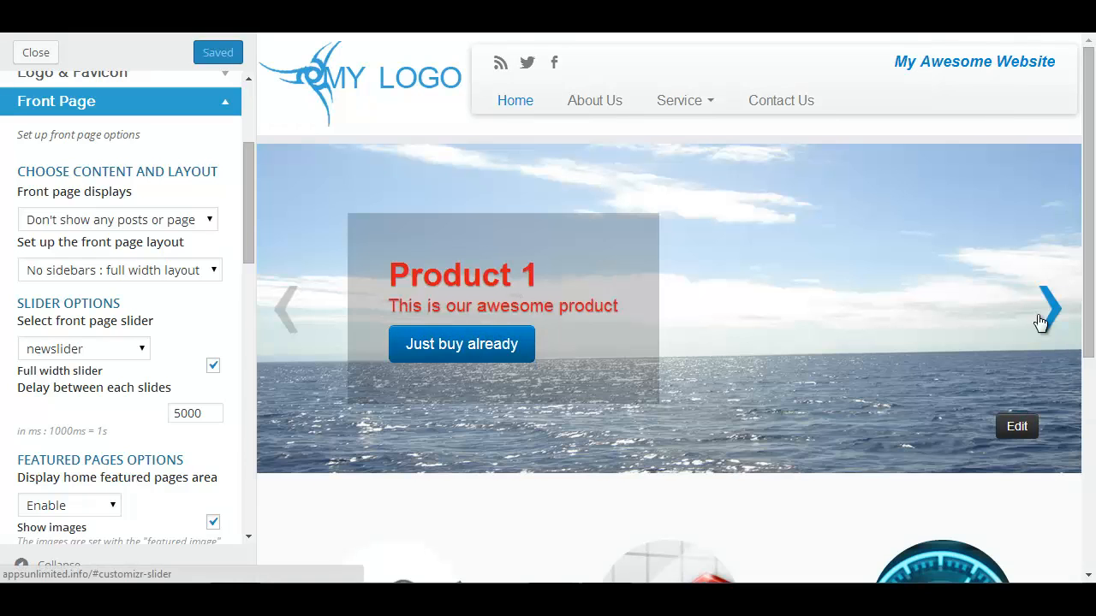
left_click(1051, 309)
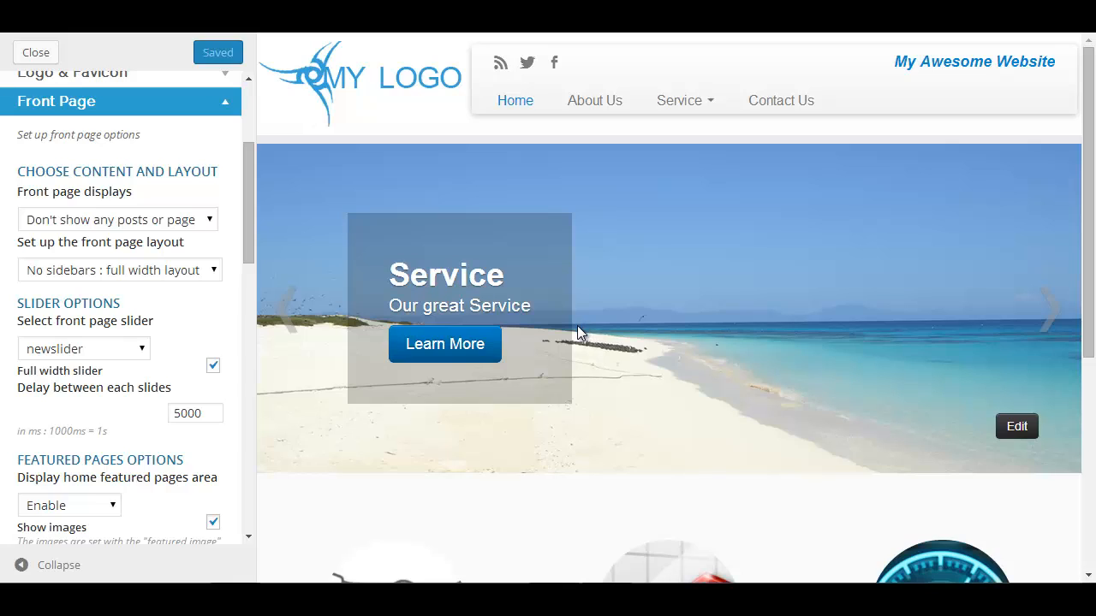
mouse_move(565, 324)
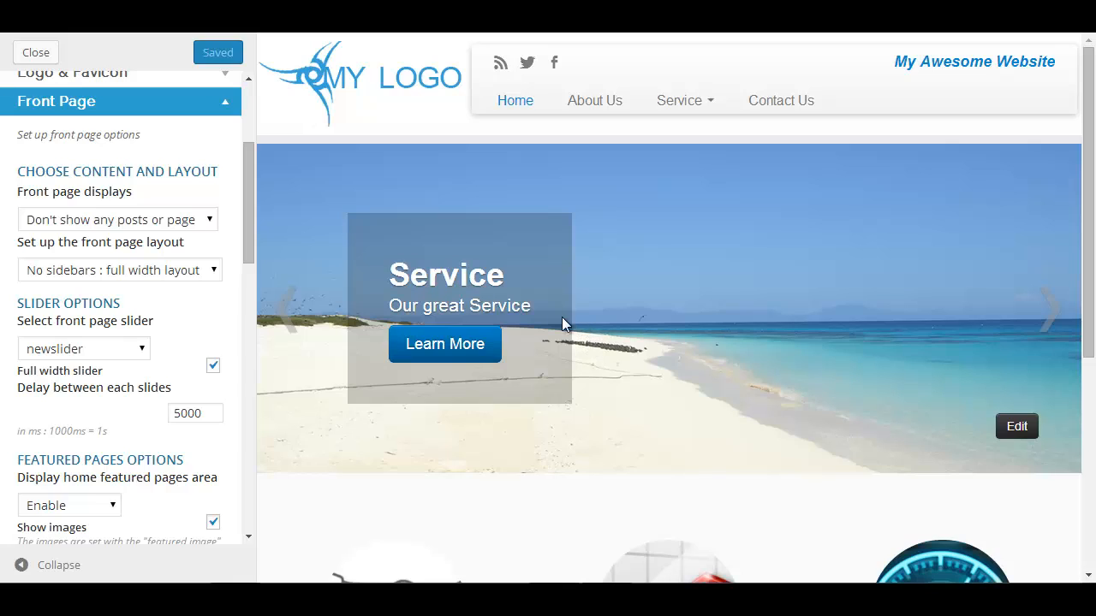
mouse_move(525, 285)
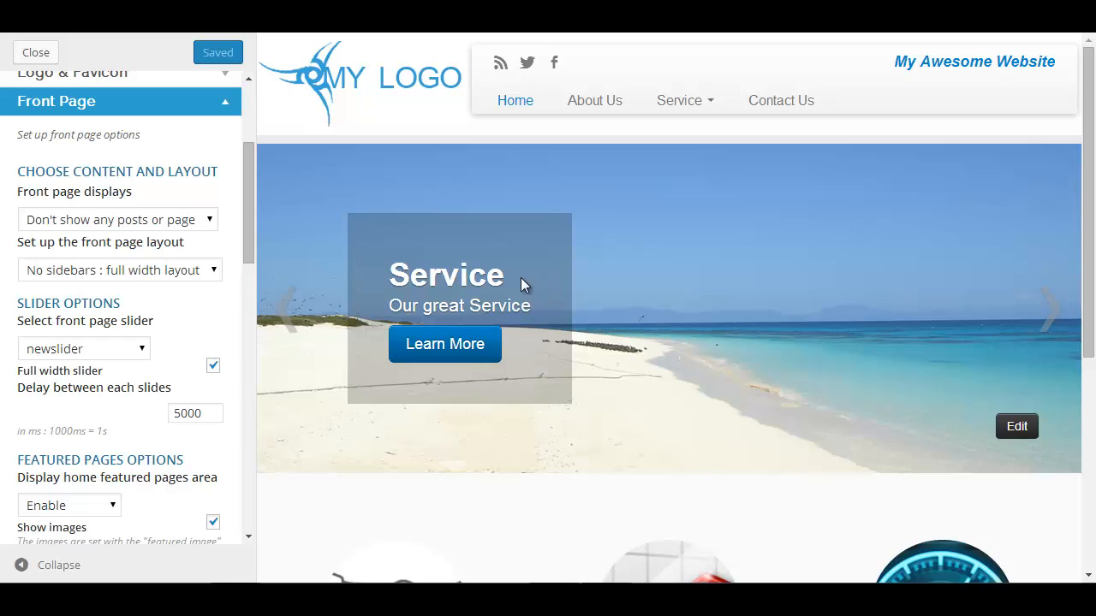
mouse_move(511, 280)
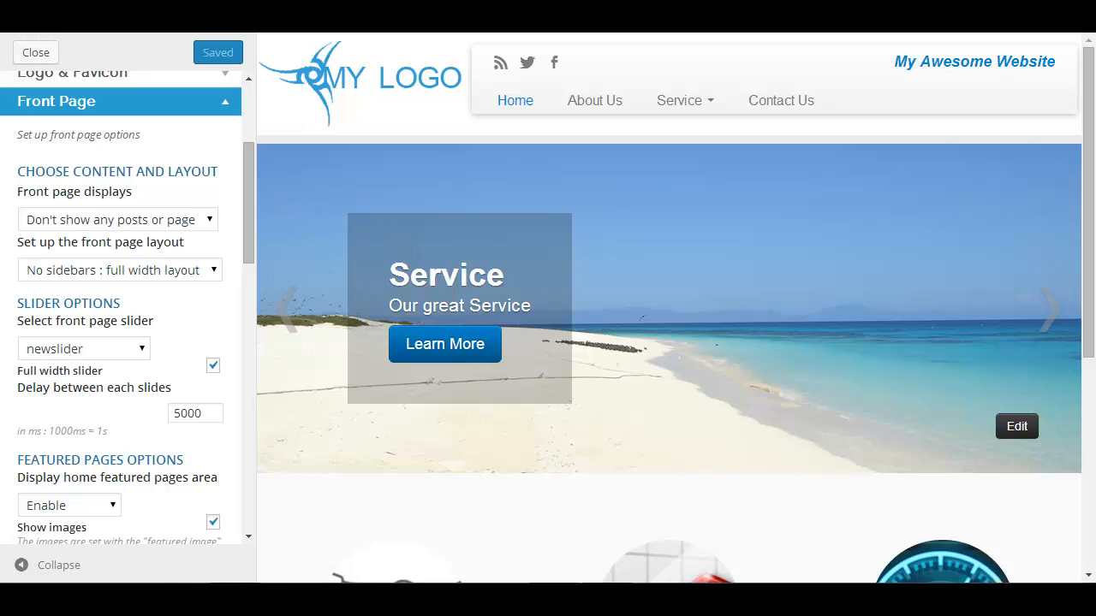
mouse_move(36, 53)
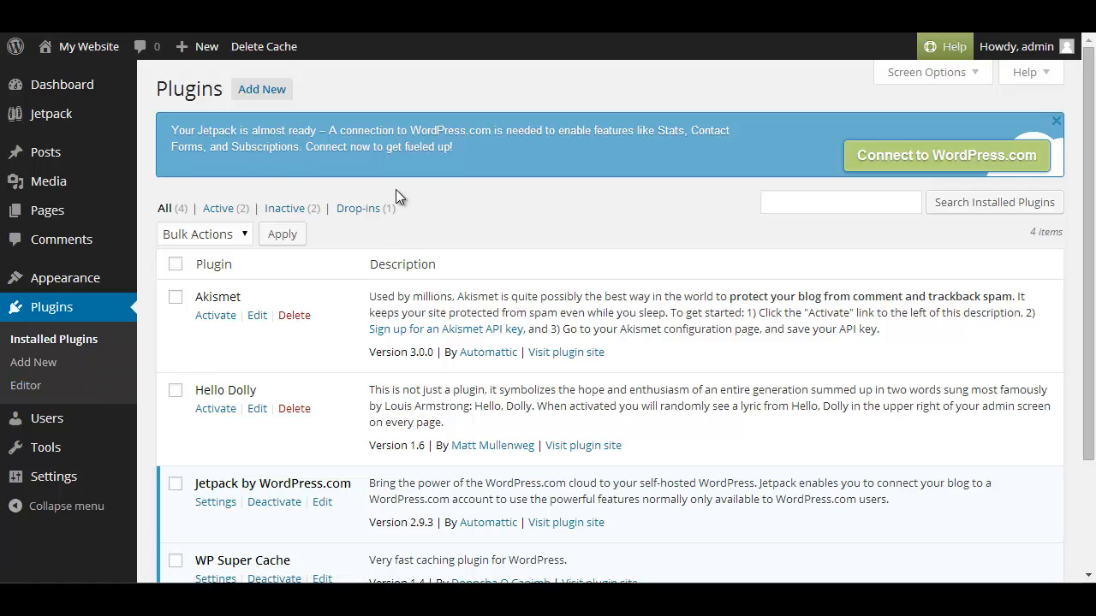
mouse_move(407, 223)
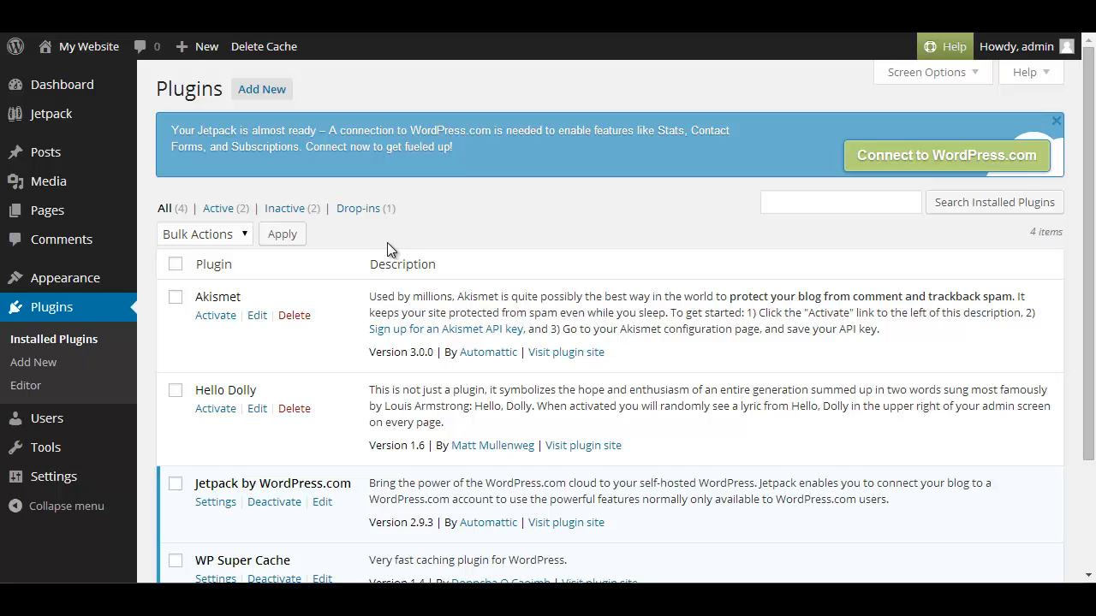
mouse_move(395, 249)
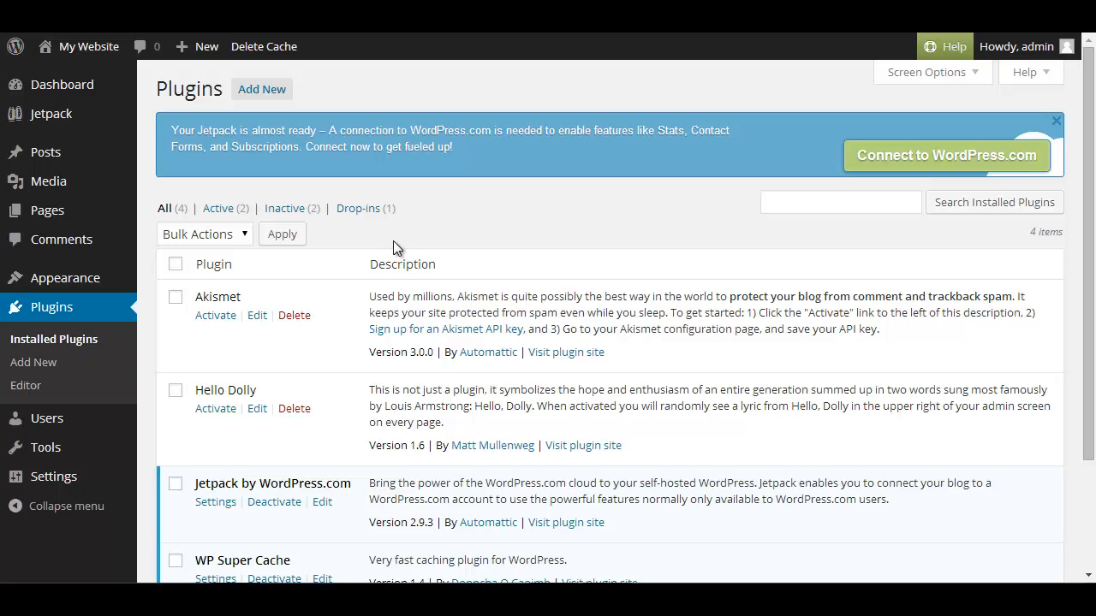
mouse_move(383, 256)
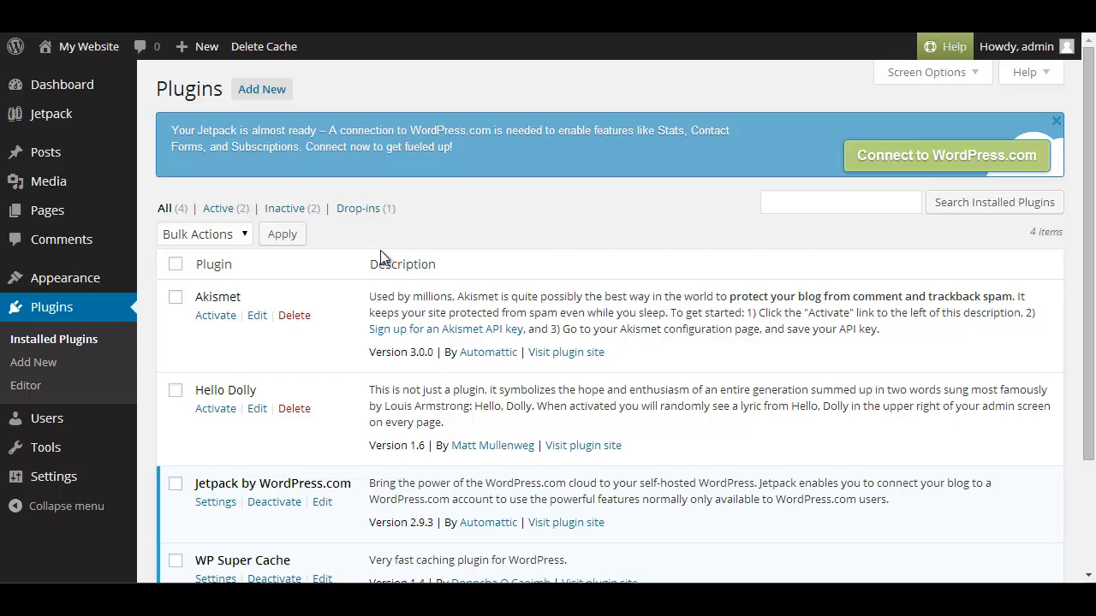
Step: Scroll the Installed Plugins list showing Akismet, Hello Dolly, Jetpack and WP Super Cache
scroll("down", 3)
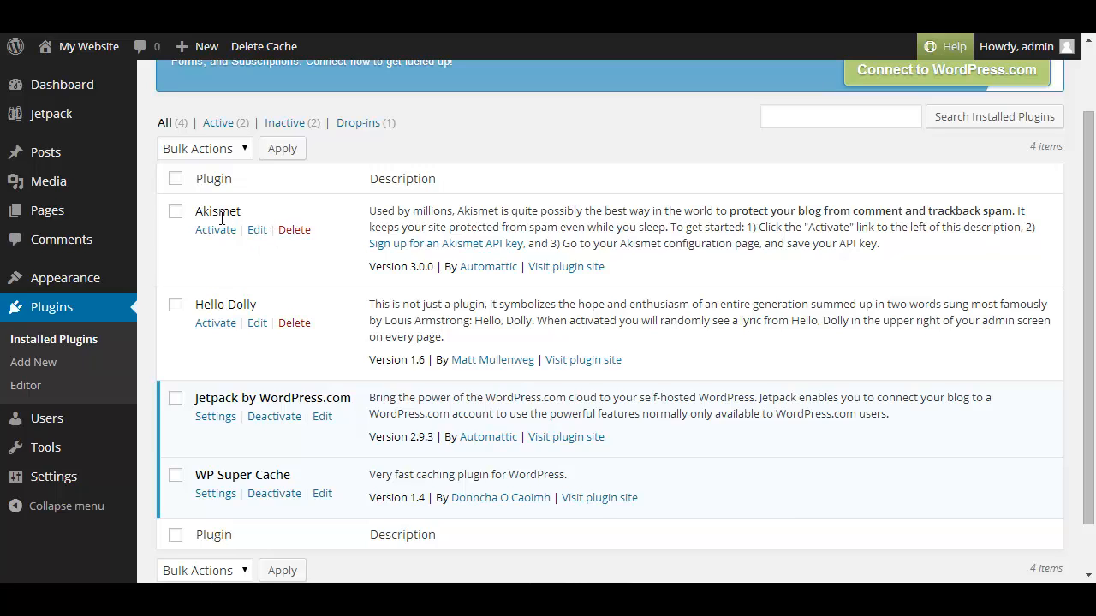
mouse_move(214, 229)
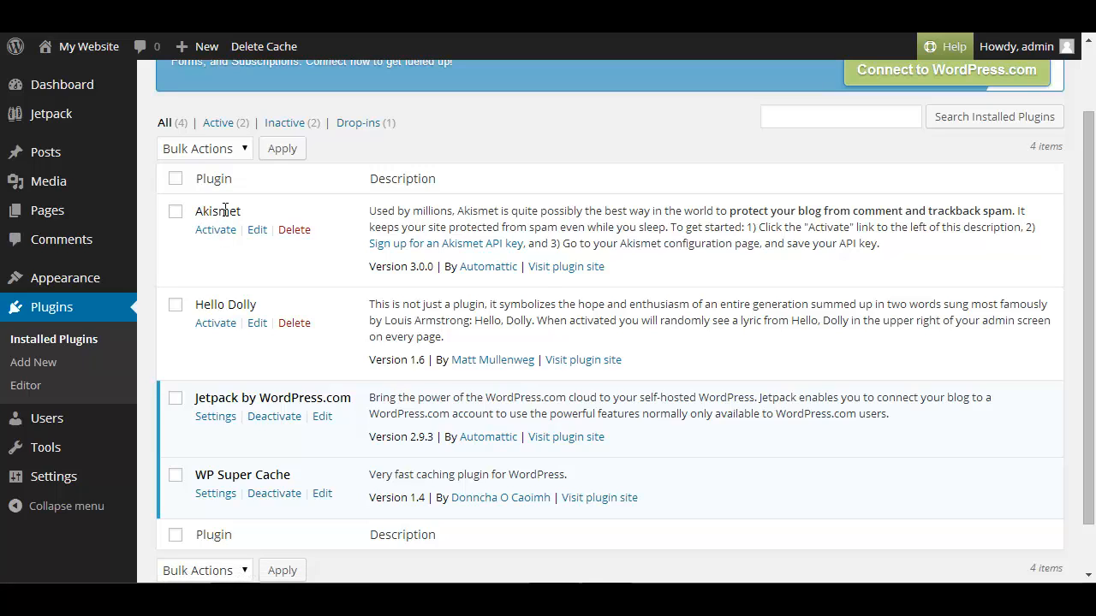
mouse_move(324, 319)
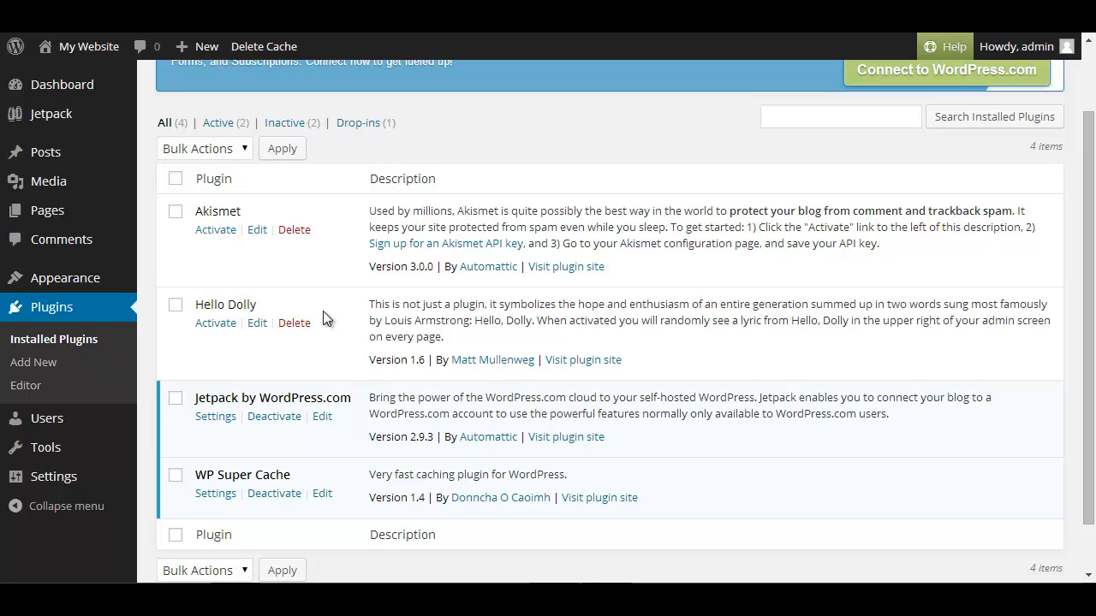
mouse_move(583, 359)
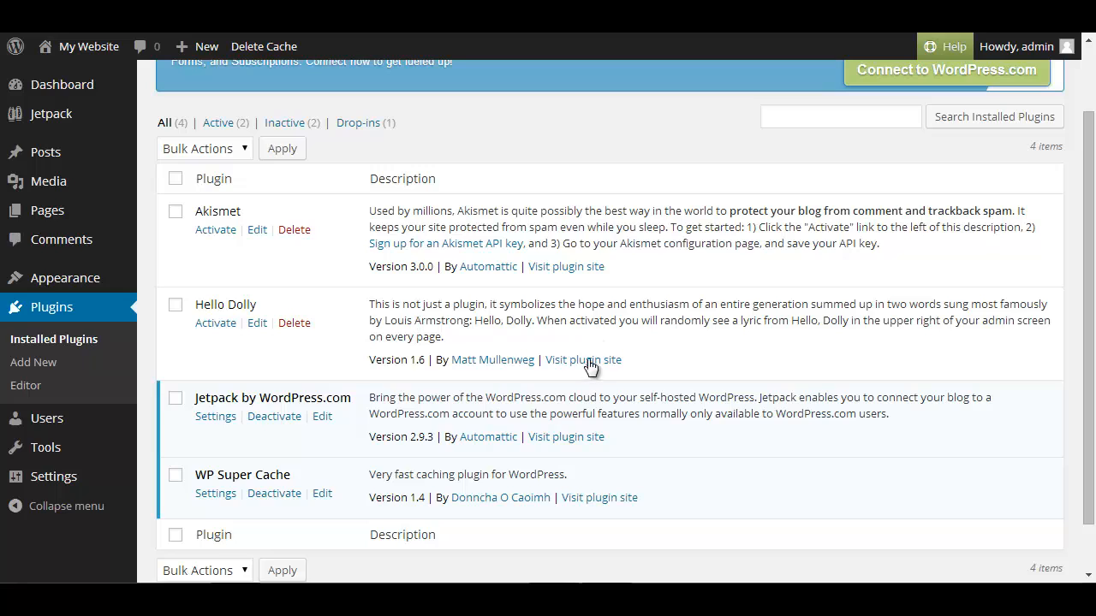
mouse_move(261, 397)
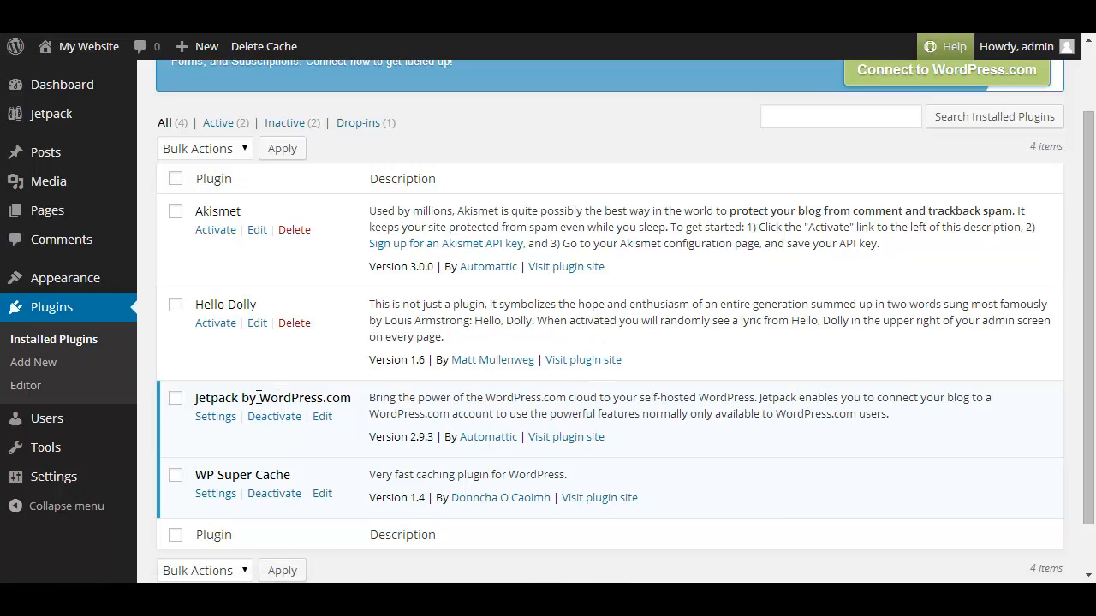
mouse_move(231, 396)
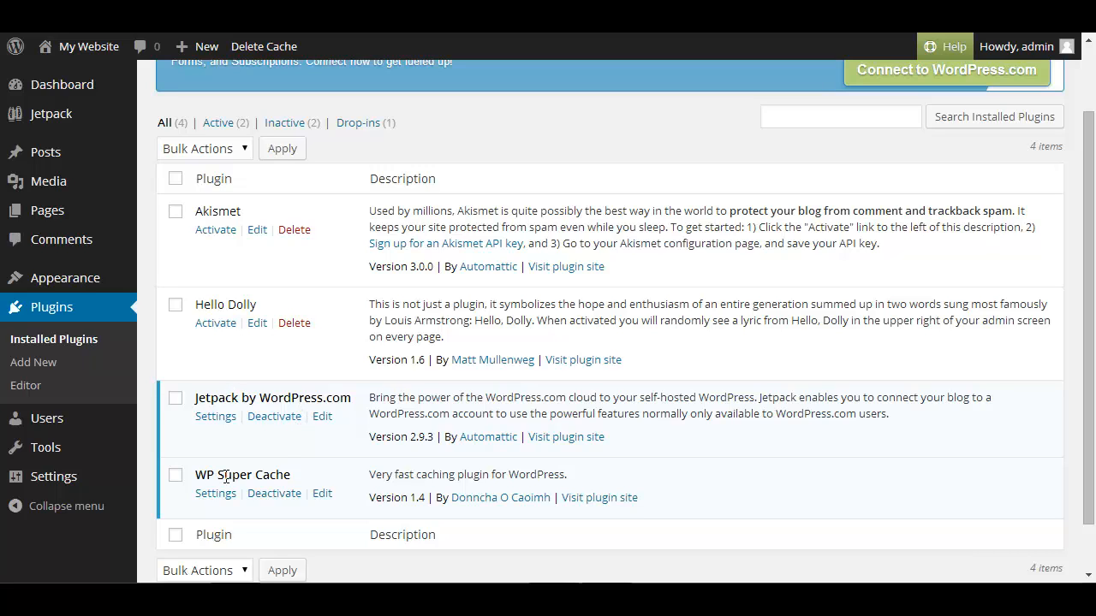
mouse_move(286, 469)
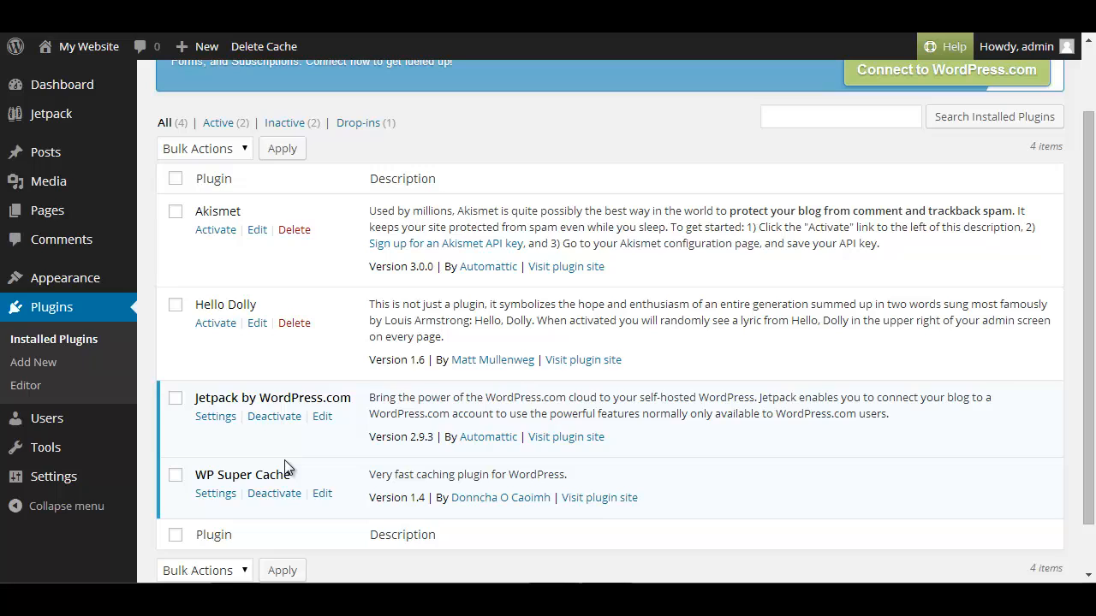
mouse_move(214, 473)
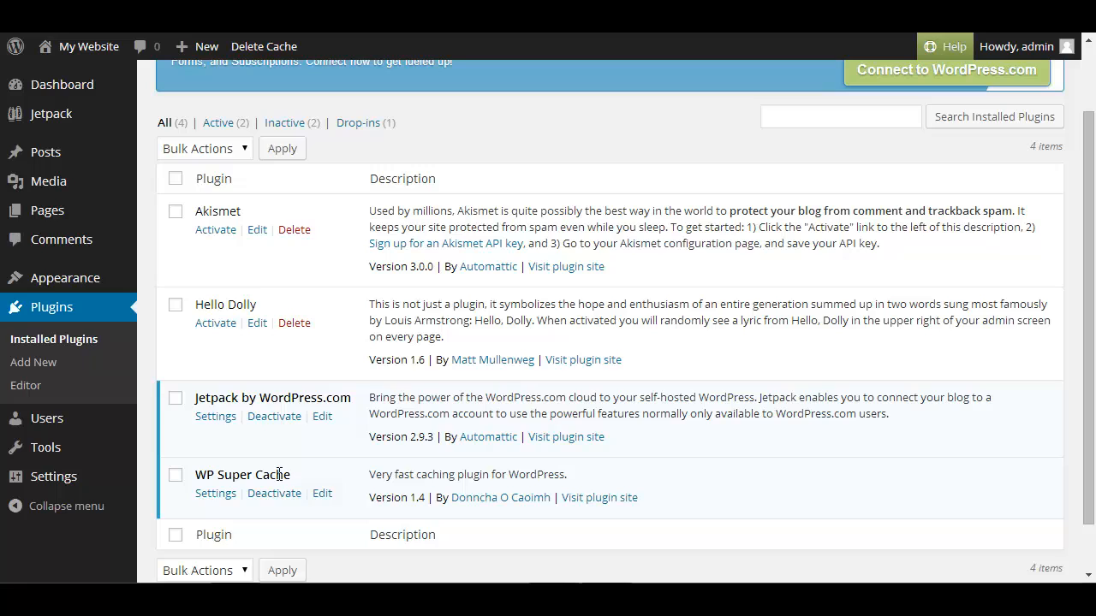
mouse_move(291, 471)
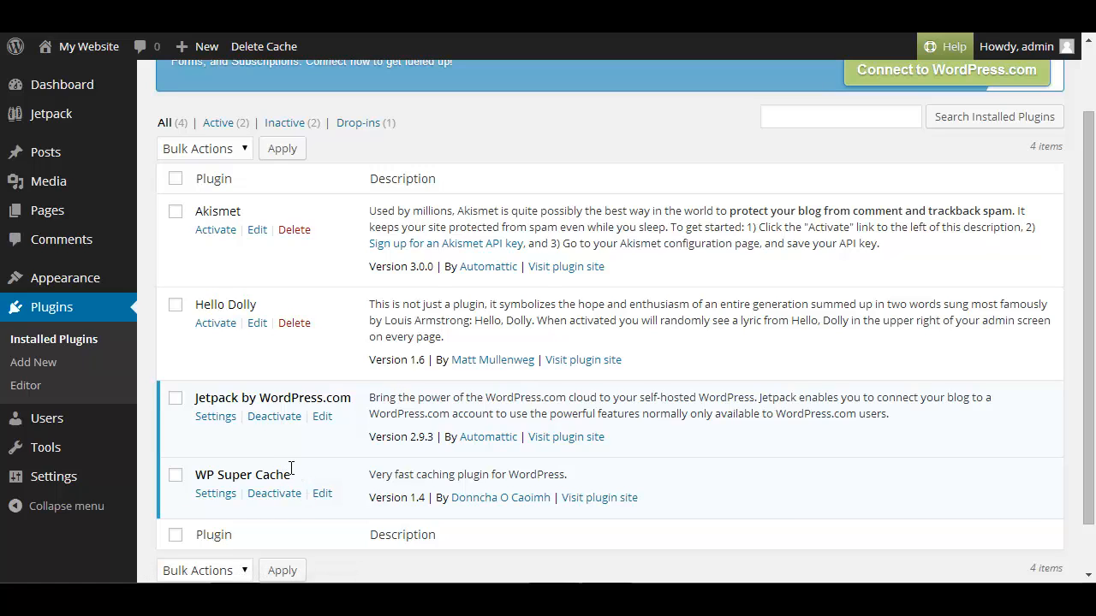
mouse_move(295, 476)
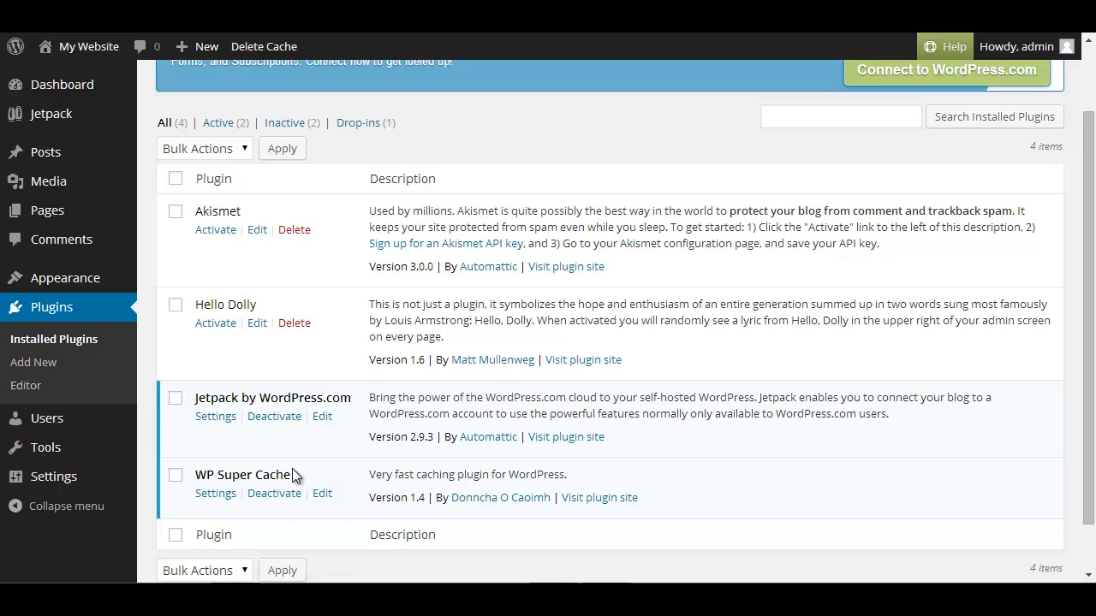
mouse_move(216, 493)
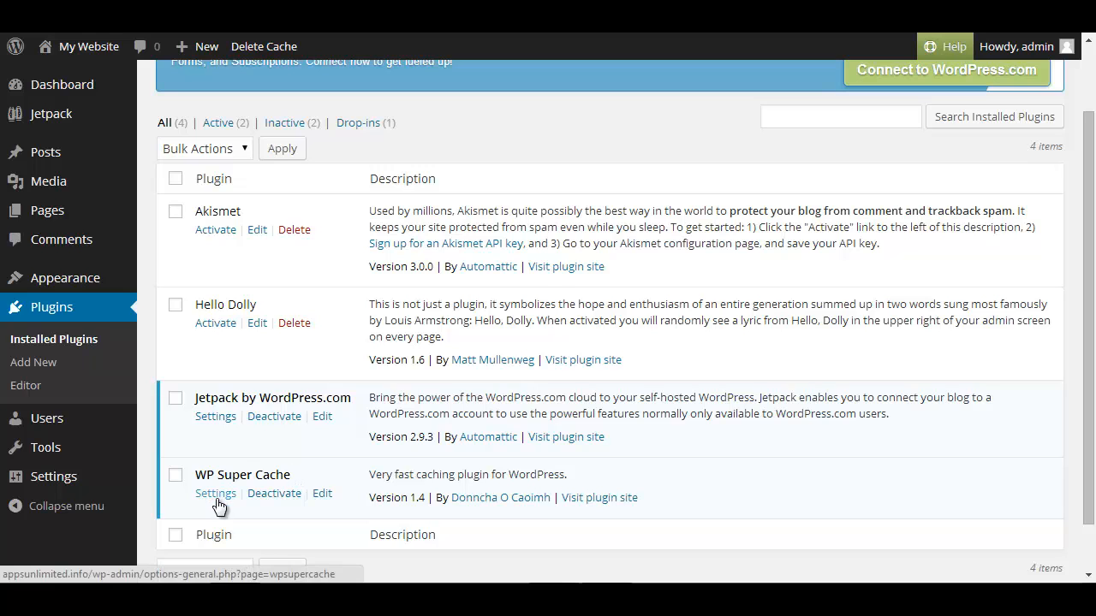
Step: Open the WP Super Cache settings and scroll through its advanced caching options
left_click(216, 493)
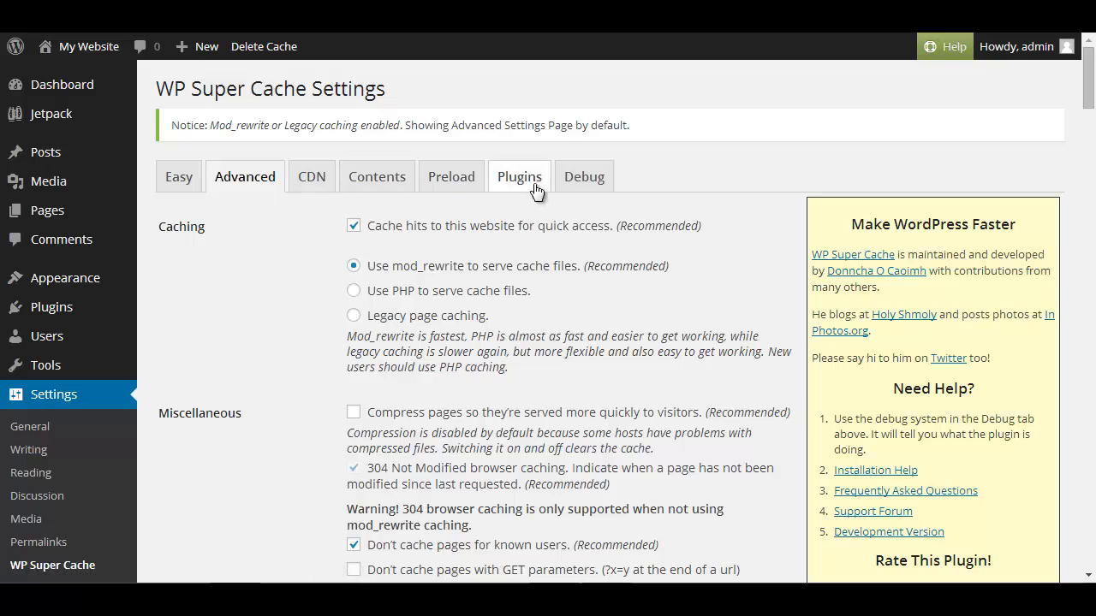
scroll("down", 3)
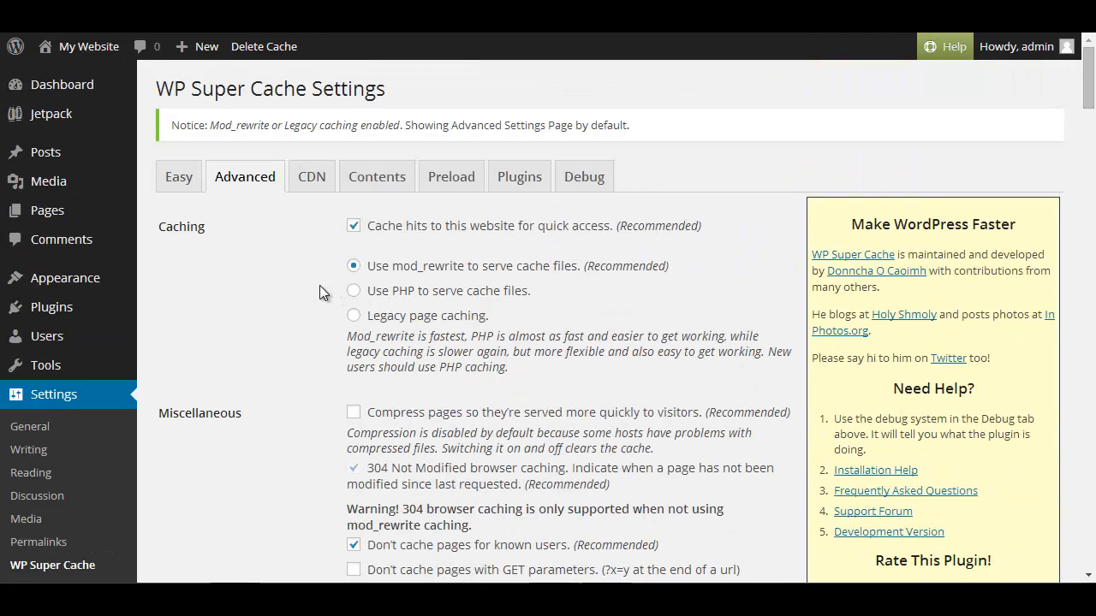
mouse_move(343, 291)
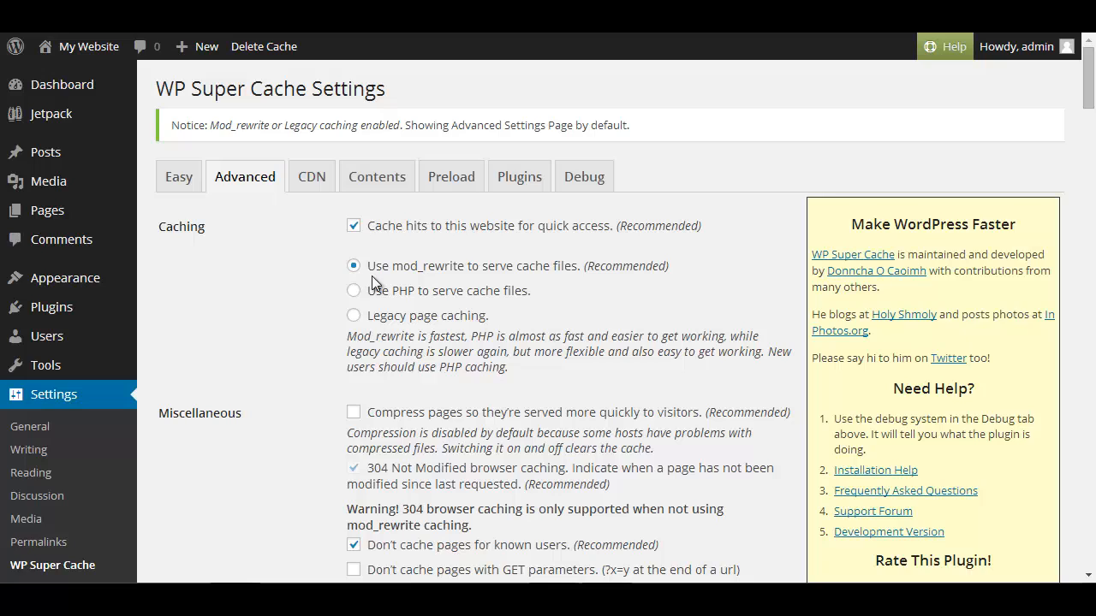
mouse_move(279, 273)
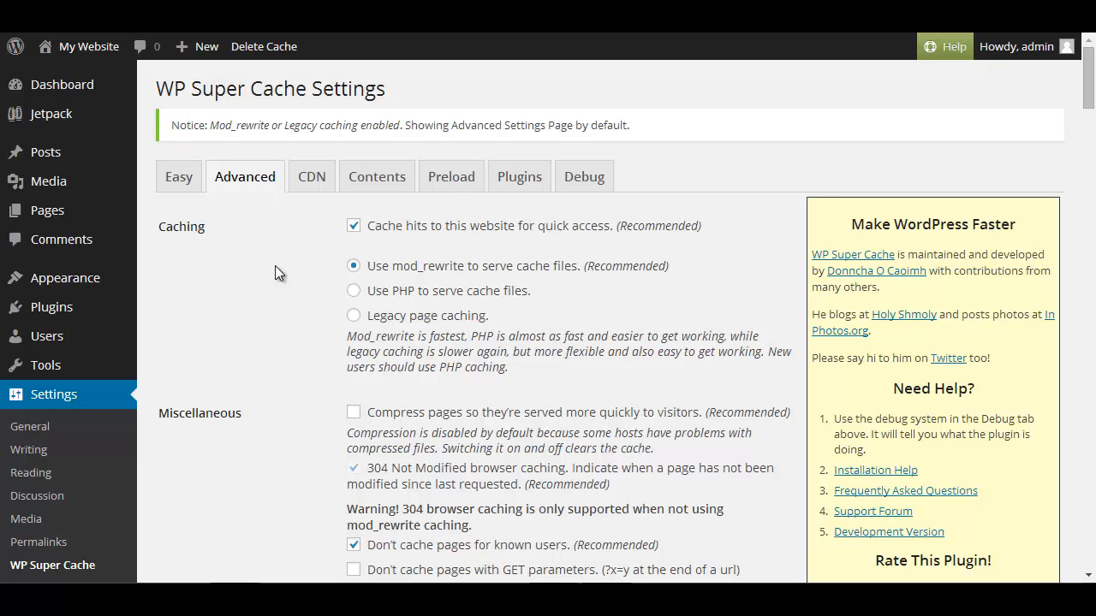
mouse_move(294, 274)
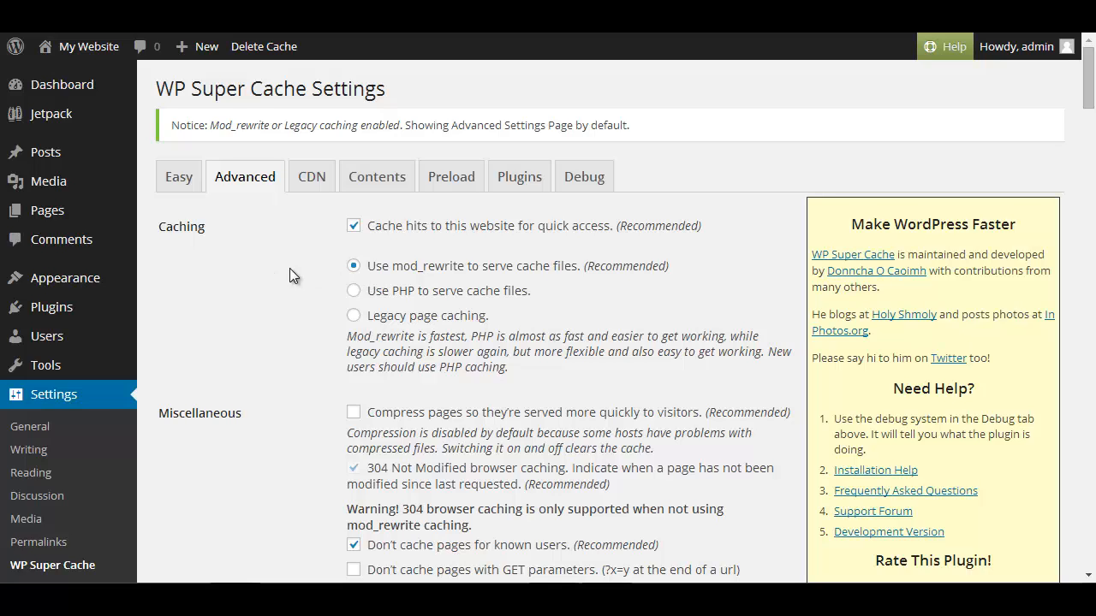
mouse_move(280, 289)
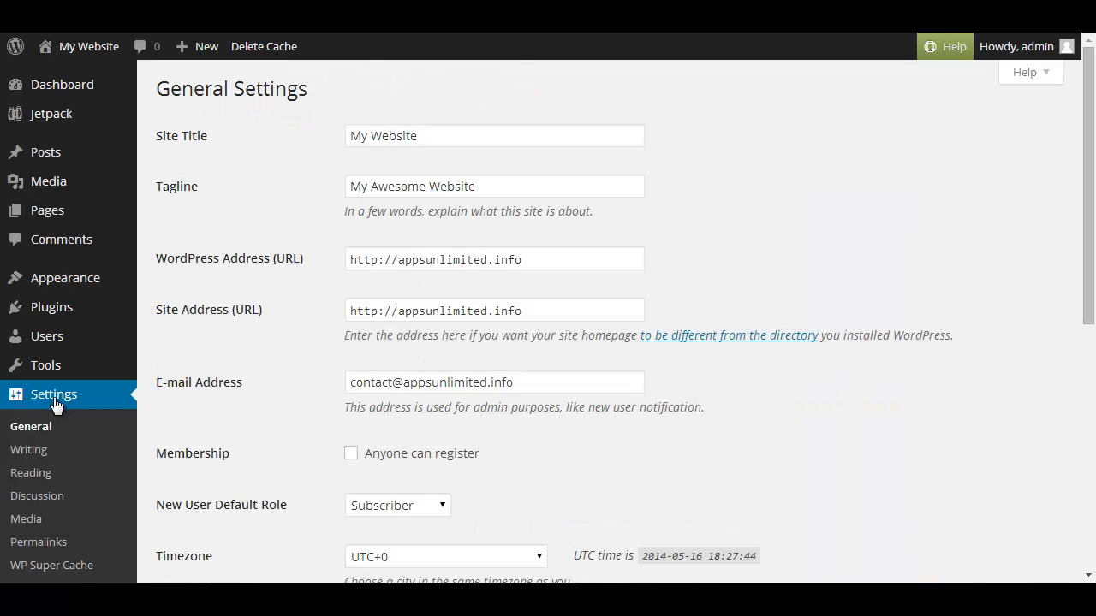
mouse_move(51, 307)
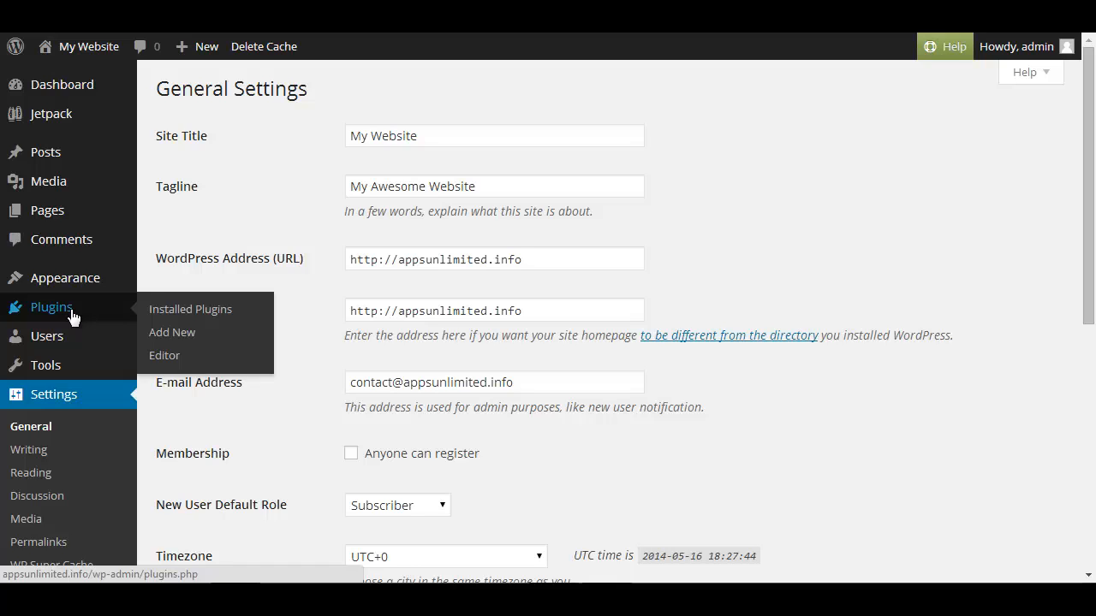
mouse_move(77, 319)
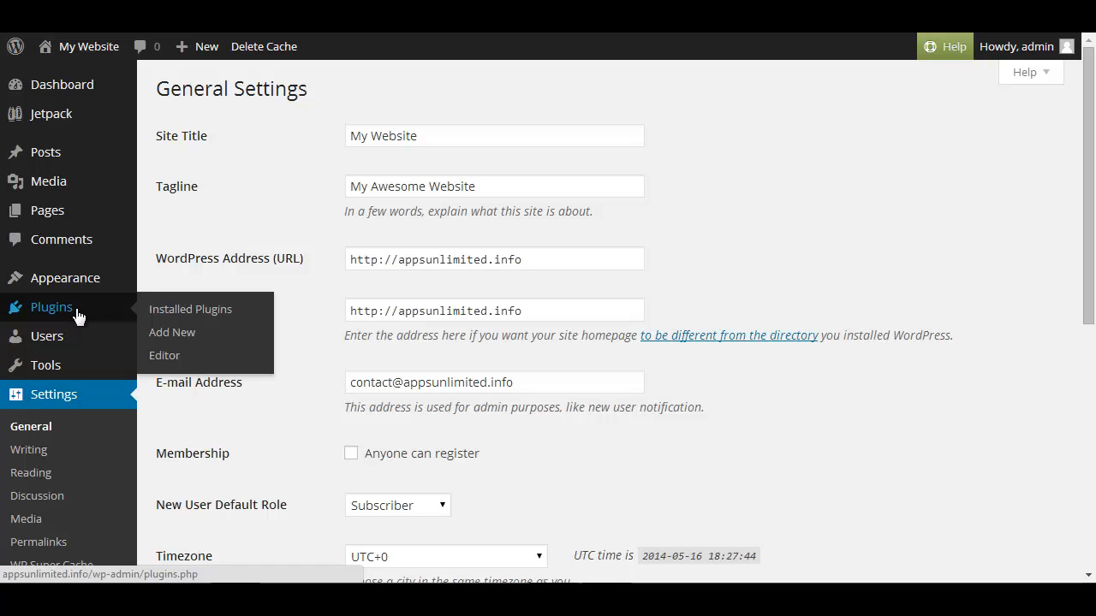
Step: Deactivate WP Super Cache from Installed Plugins, leaving only Jetpack active
left_click(190, 310)
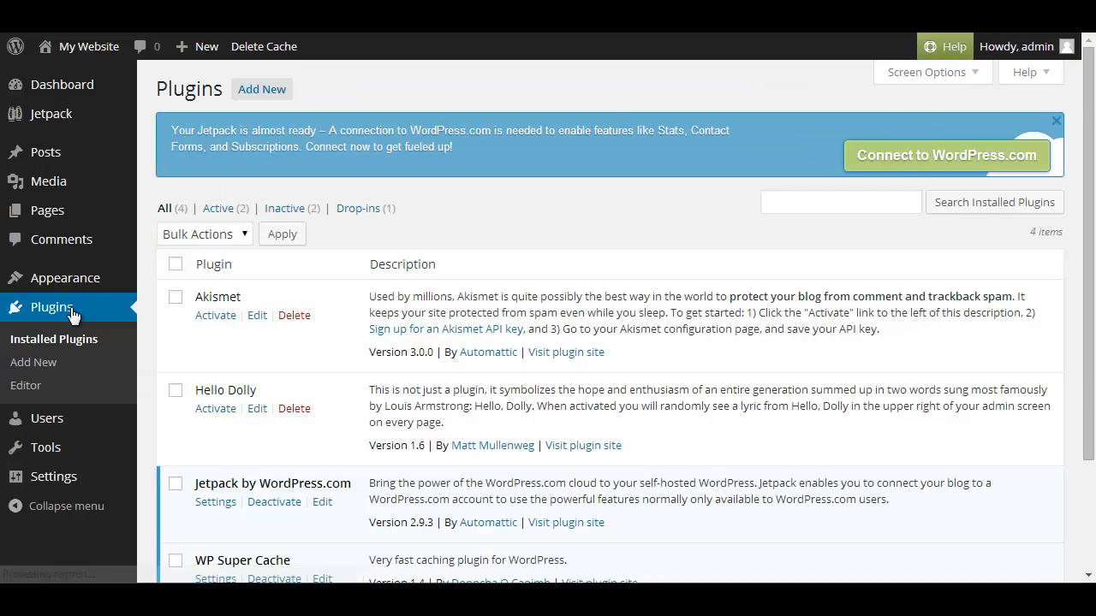
scroll("down", 3)
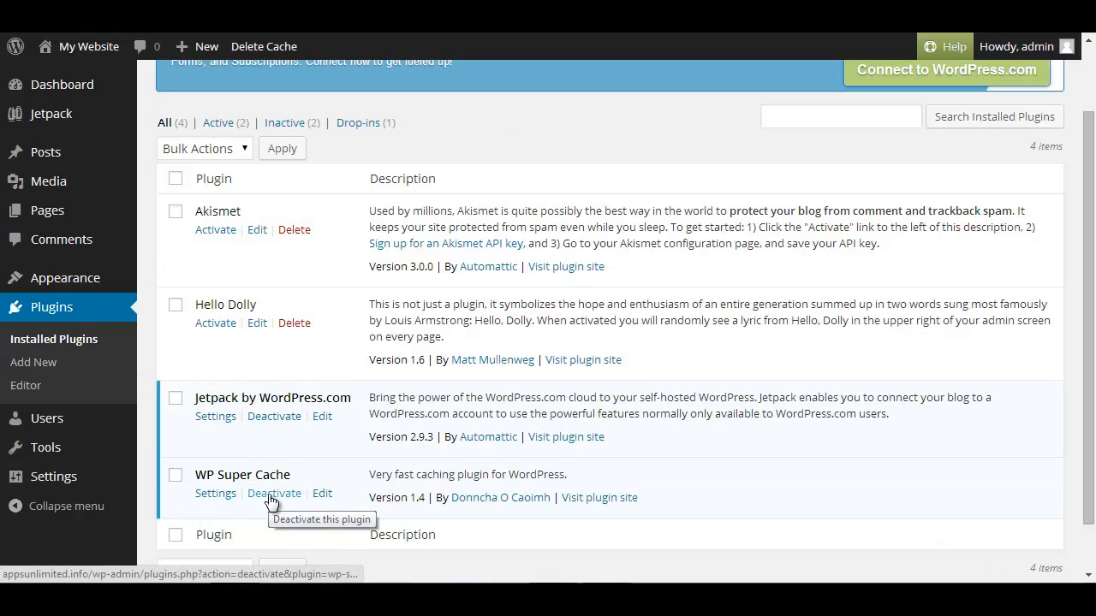
left_click(274, 493)
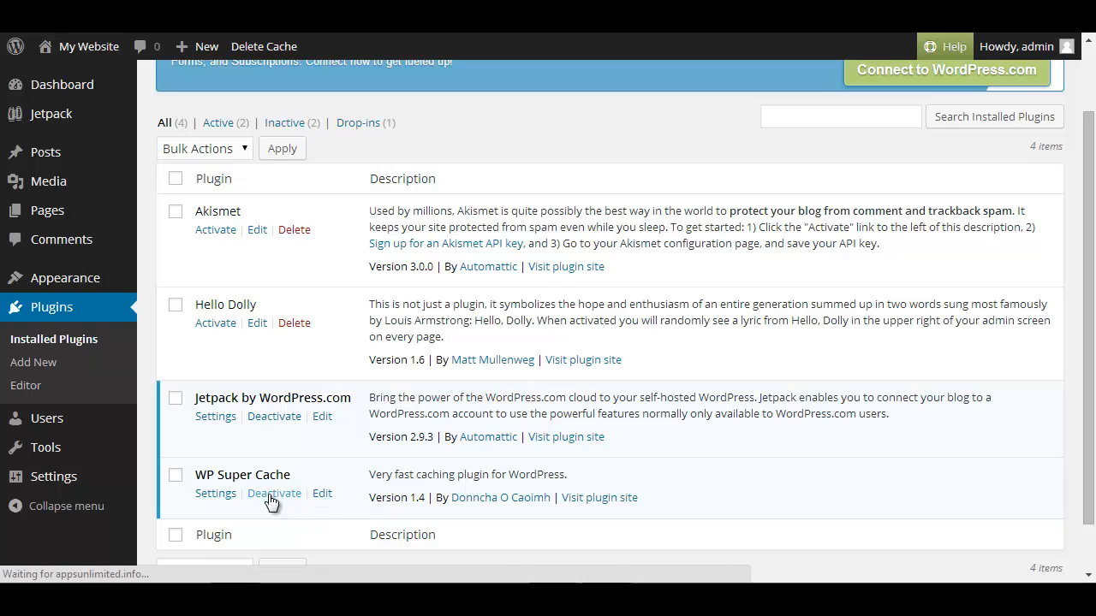
left_click(274, 493)
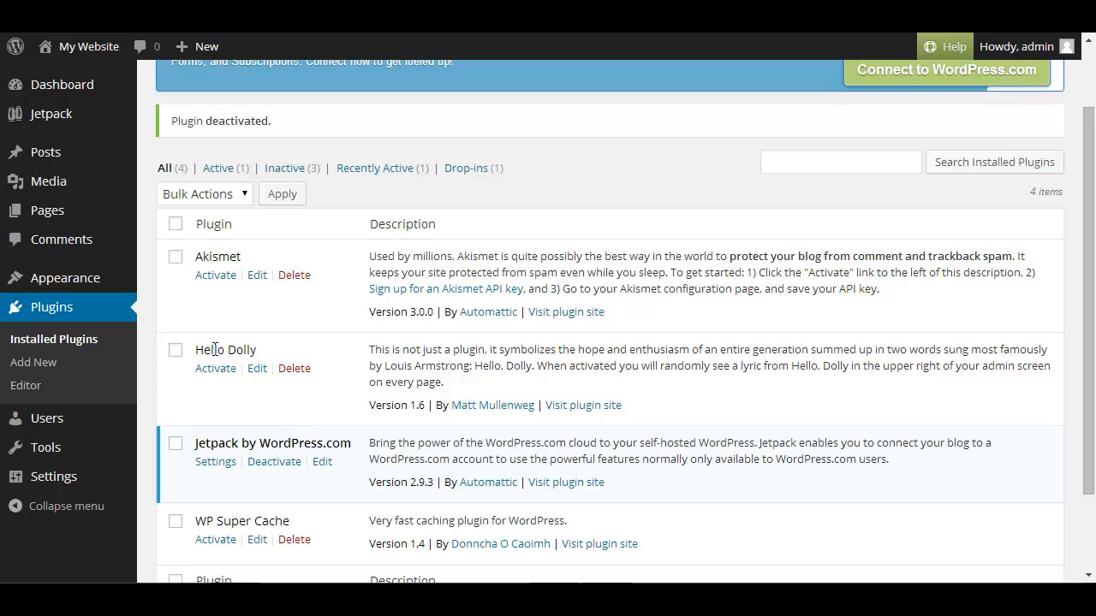
mouse_move(284, 422)
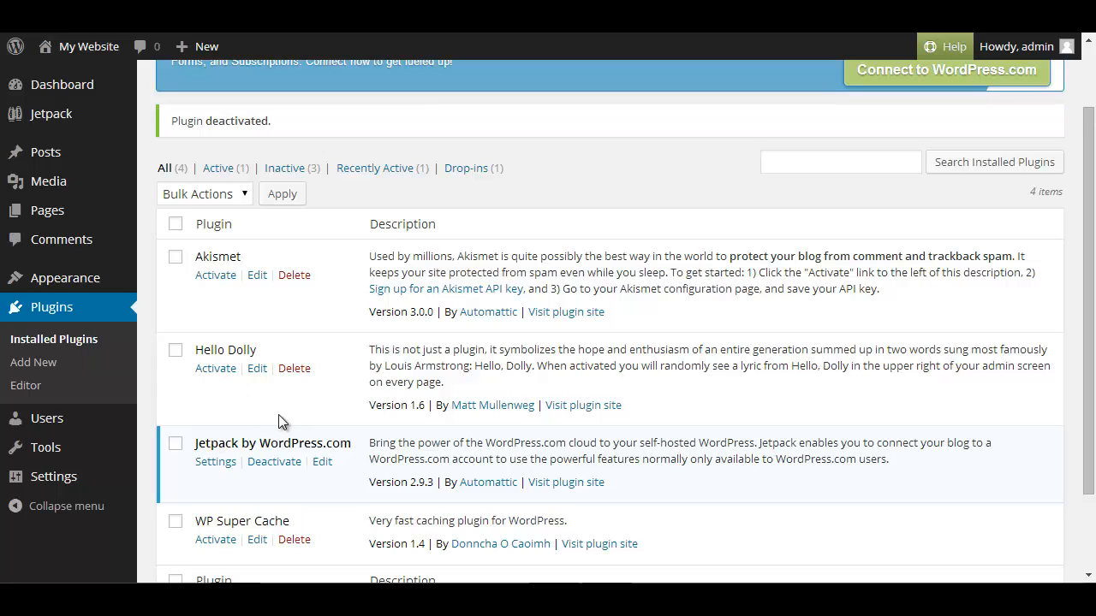
mouse_move(264, 419)
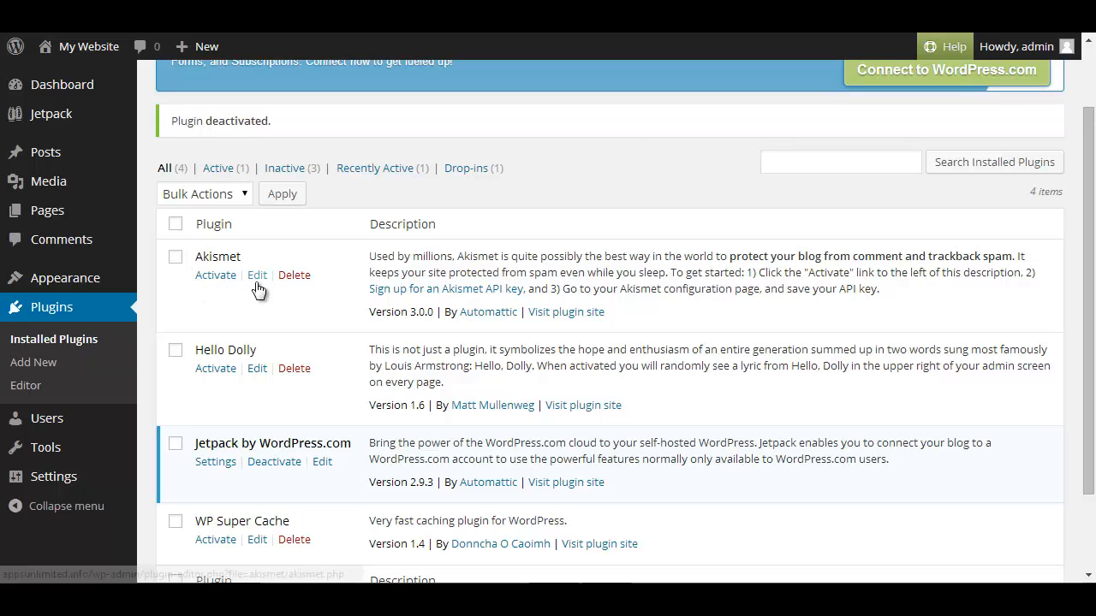
mouse_move(248, 289)
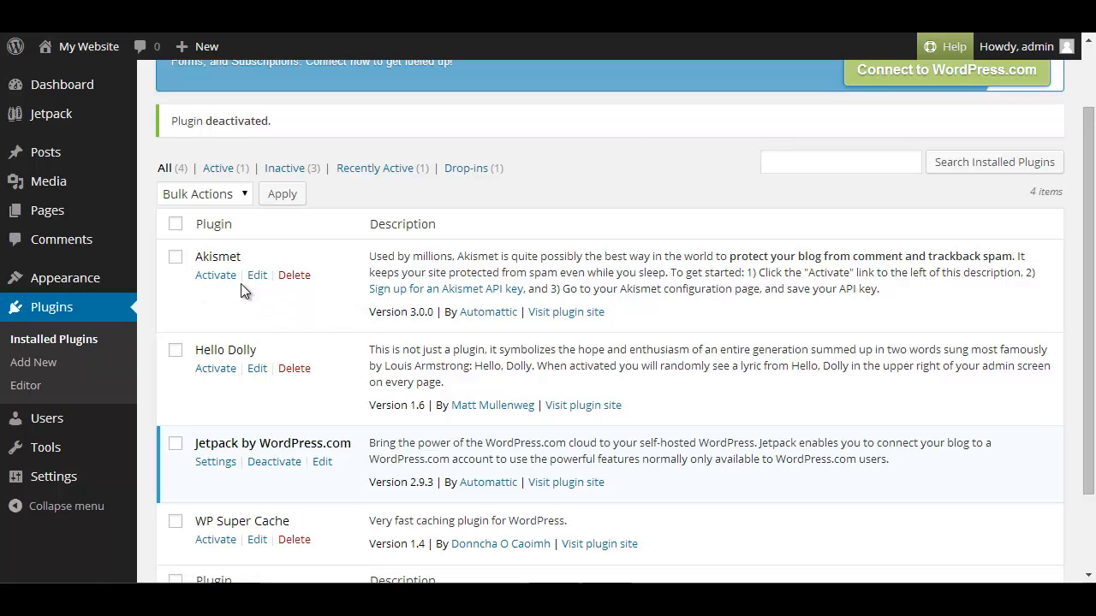
mouse_move(332, 333)
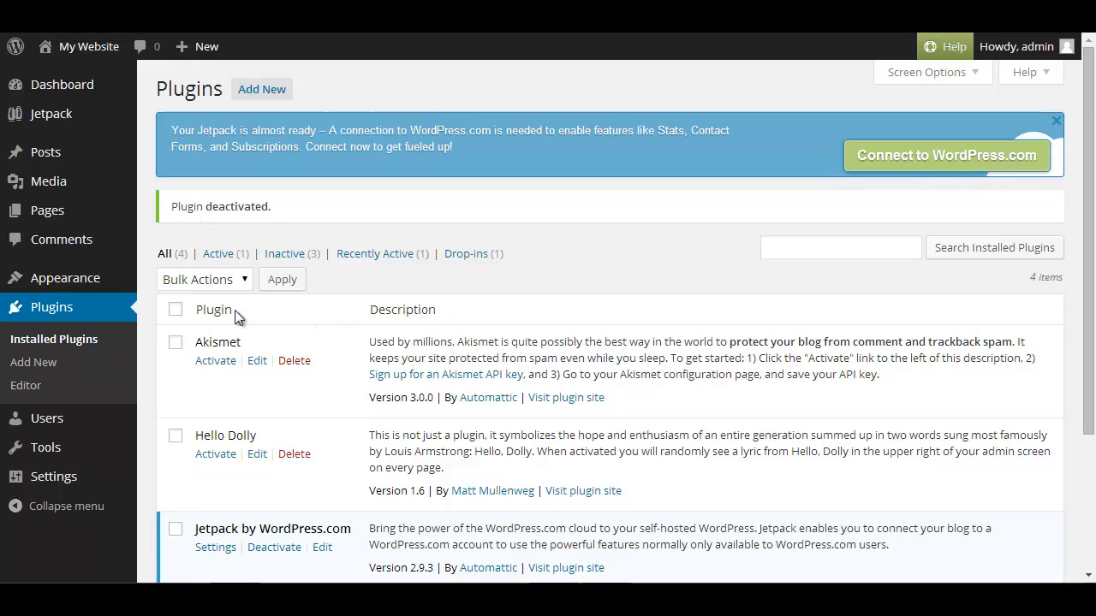
Step: Search the plugin directory for 'addthis' from Add New Plugins
left_click(34, 362)
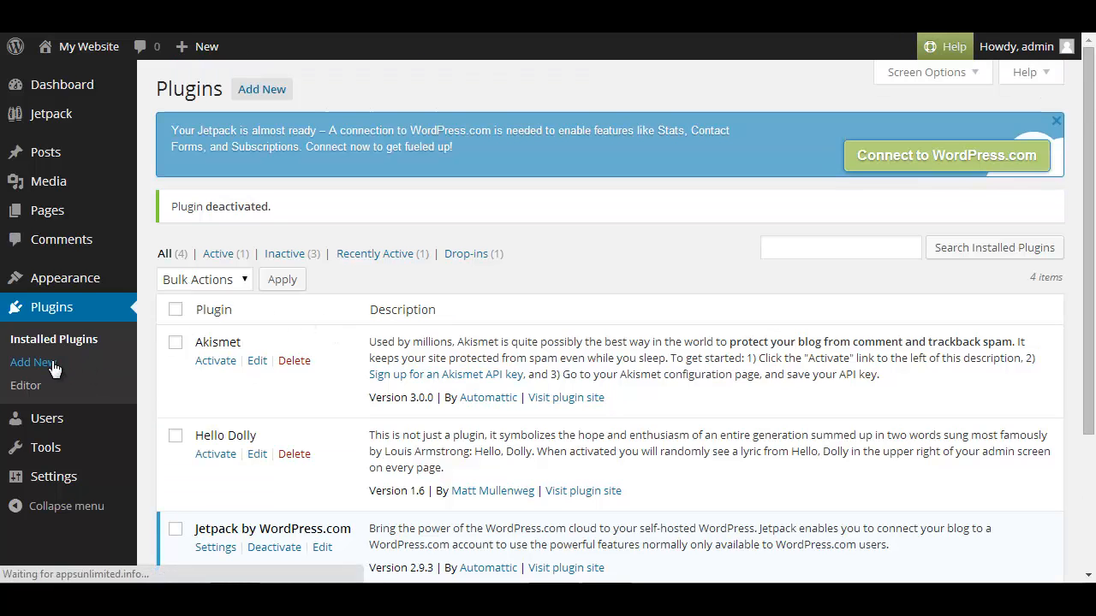
left_click(34, 362)
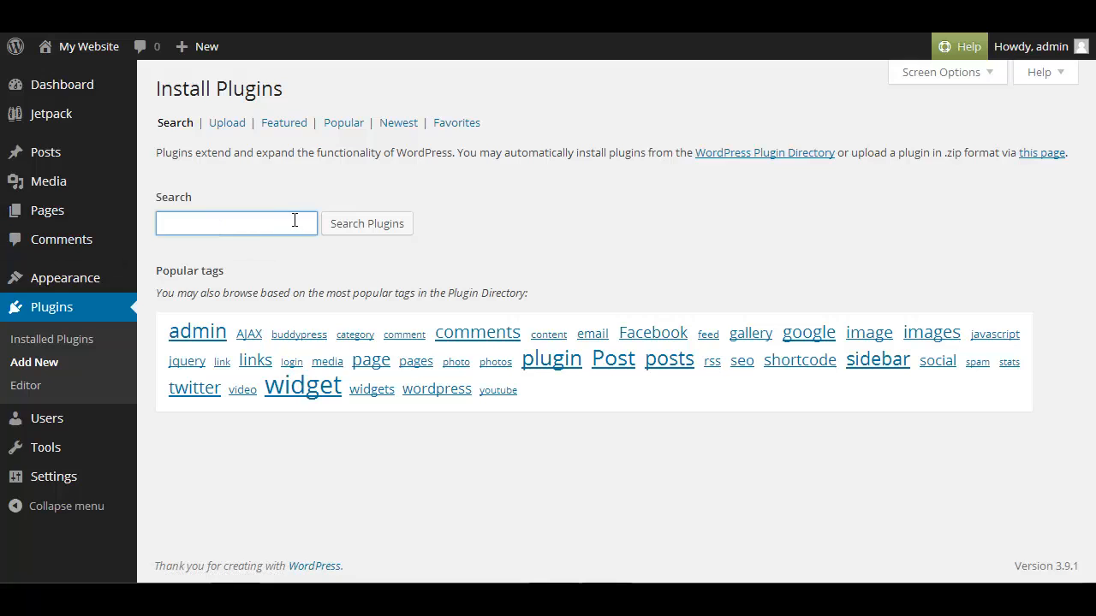
mouse_move(331, 242)
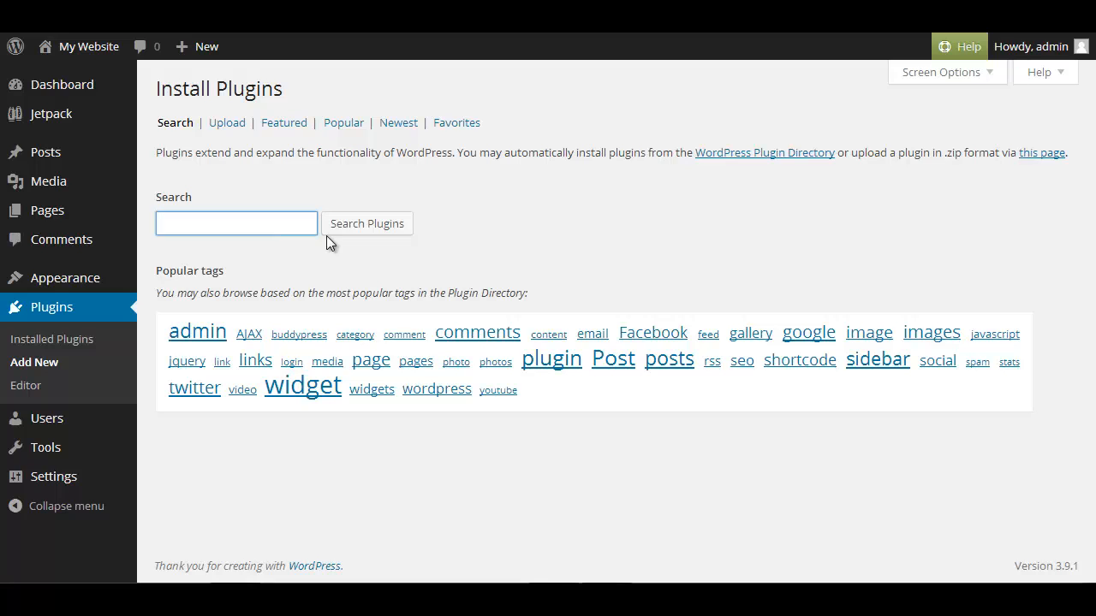
type("addthis")
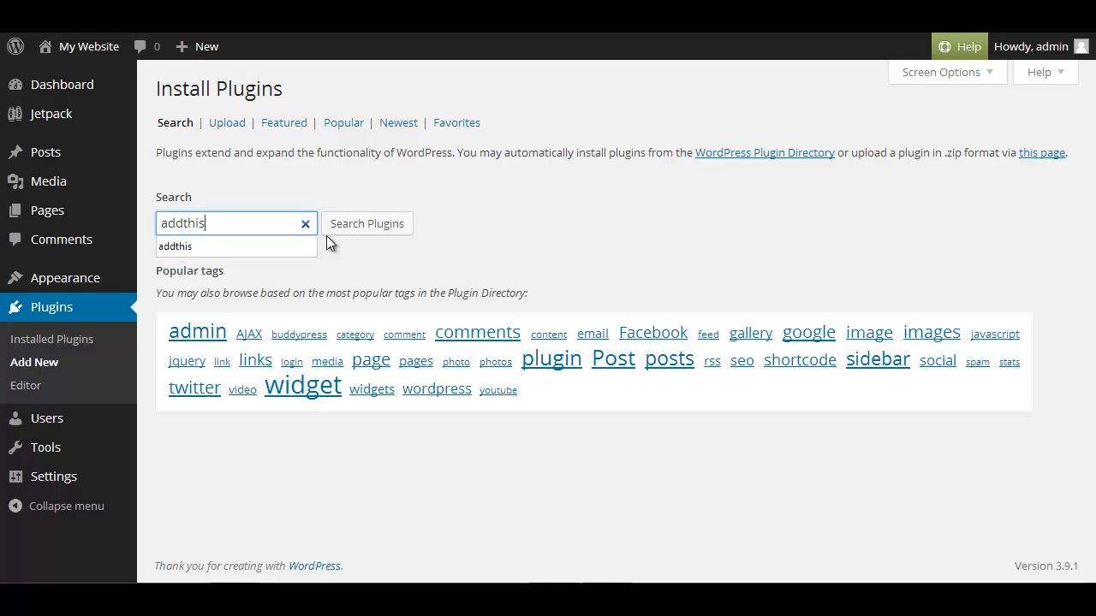
left_click(366, 224)
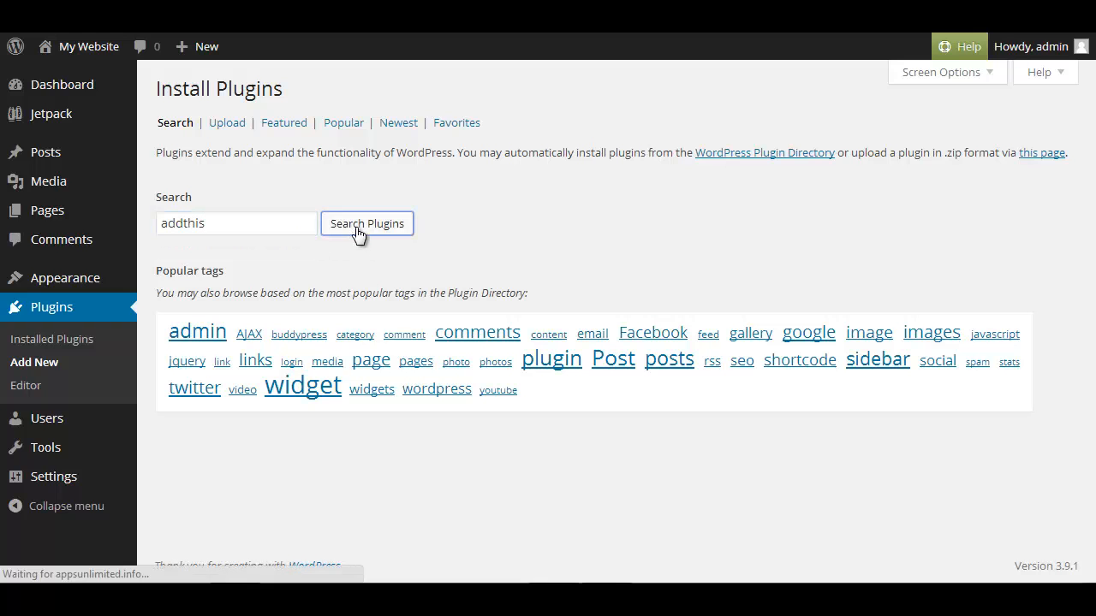
left_click(367, 224)
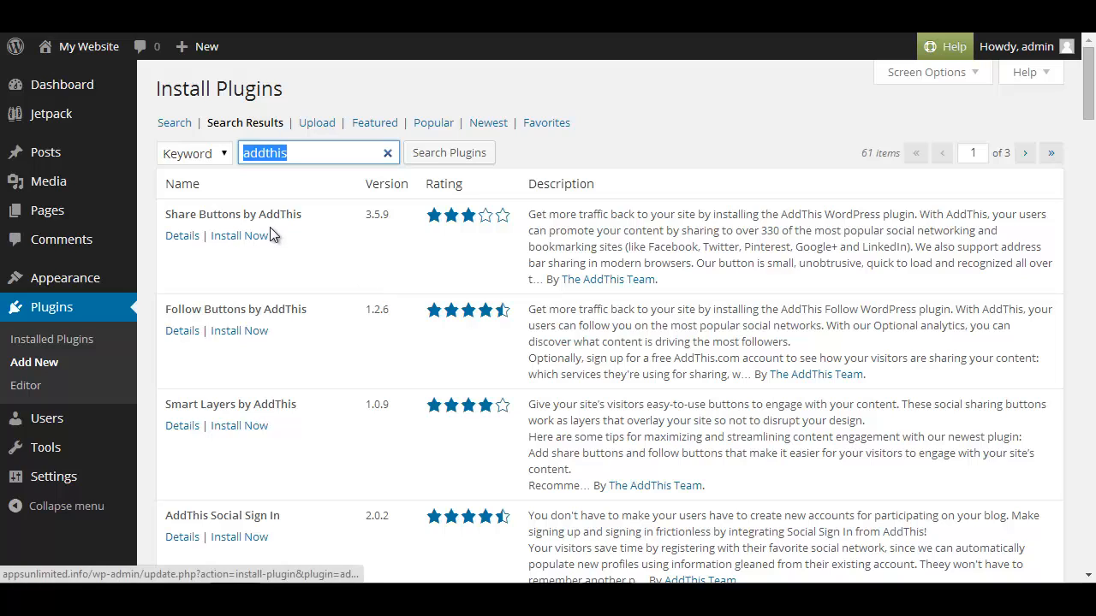
mouse_move(310, 397)
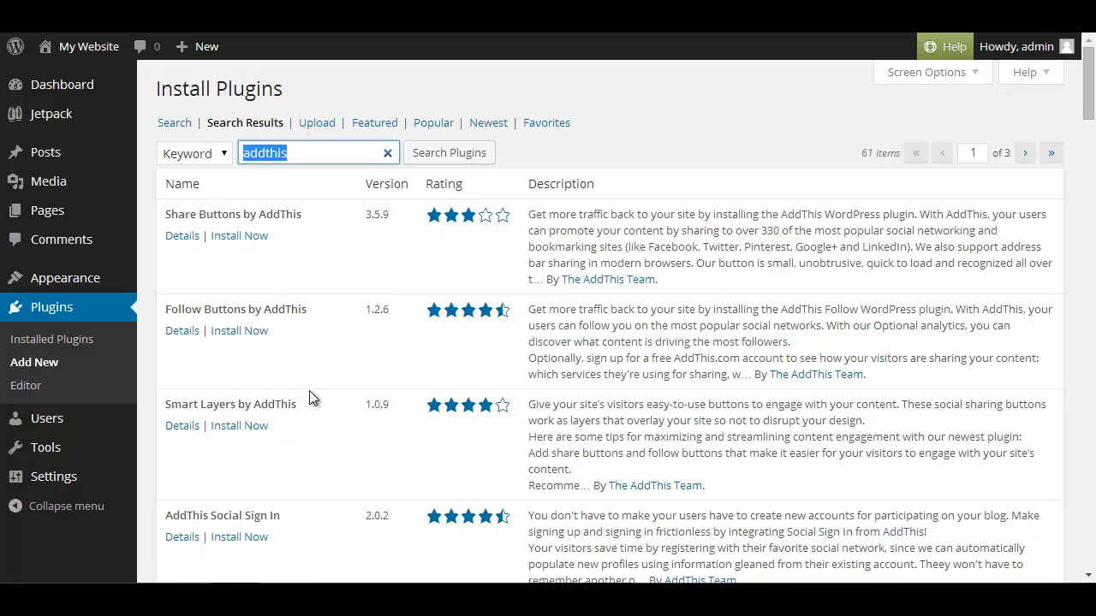
mouse_move(208, 409)
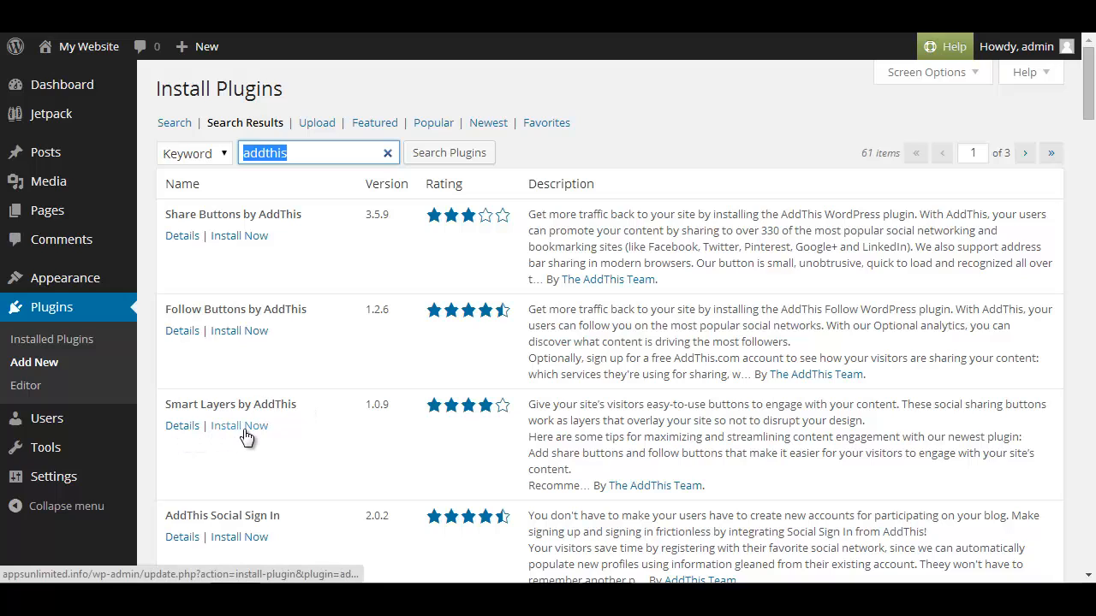
Step: Install Smart Layers by AddThis, confirming the prompt, and return to Add New
left_click(239, 426)
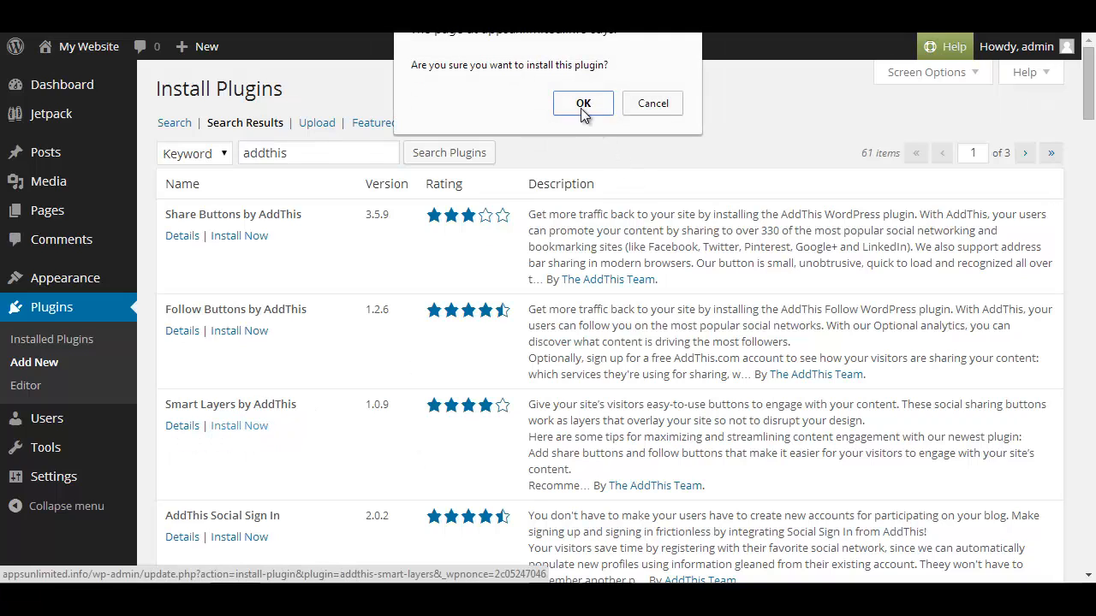
left_click(583, 103)
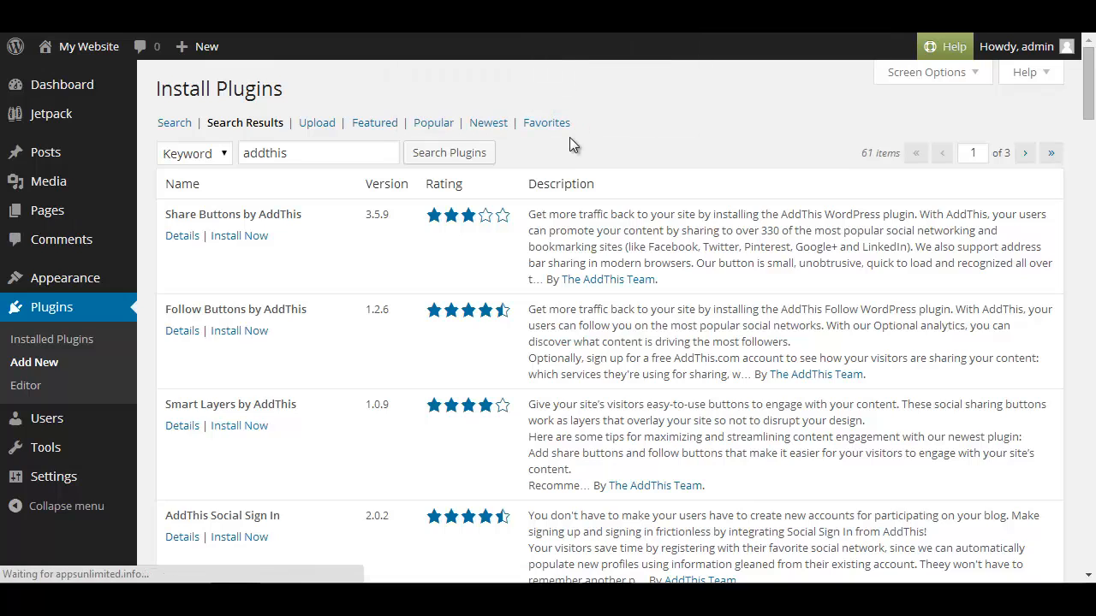
left_click(238, 425)
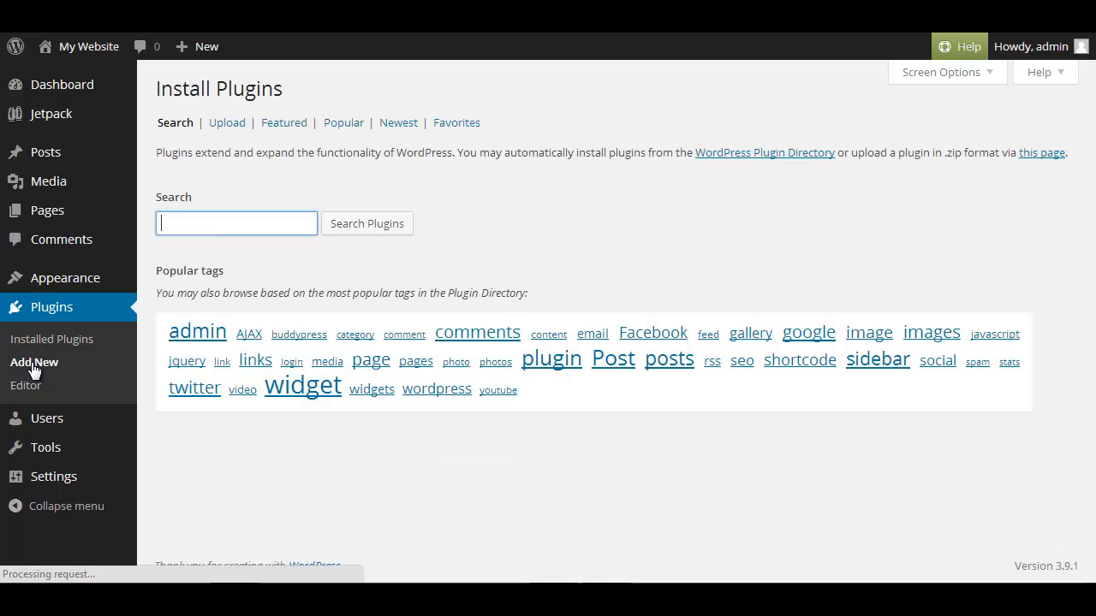
Step: Search 'addthis' and install AddThis Welcome Bar, then return to Add New
type("addthis")
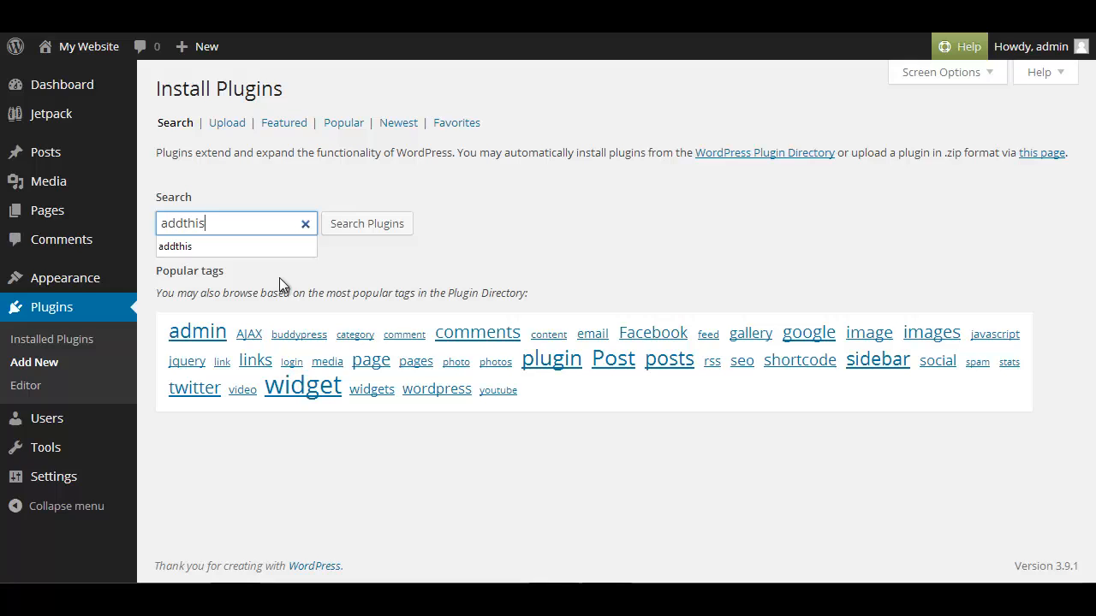
mouse_move(368, 223)
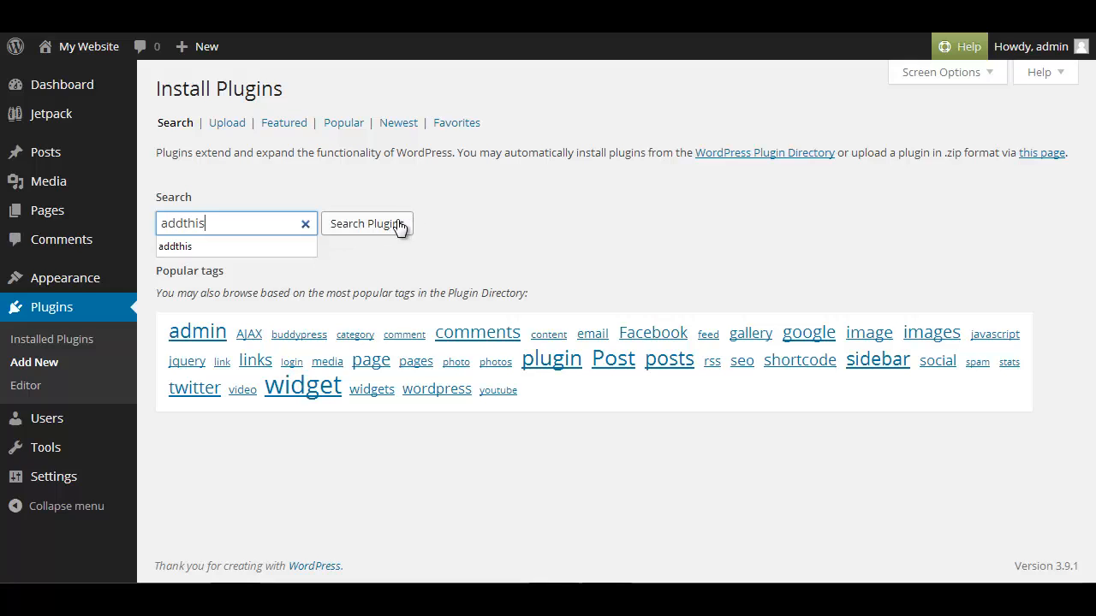
left_click(366, 223)
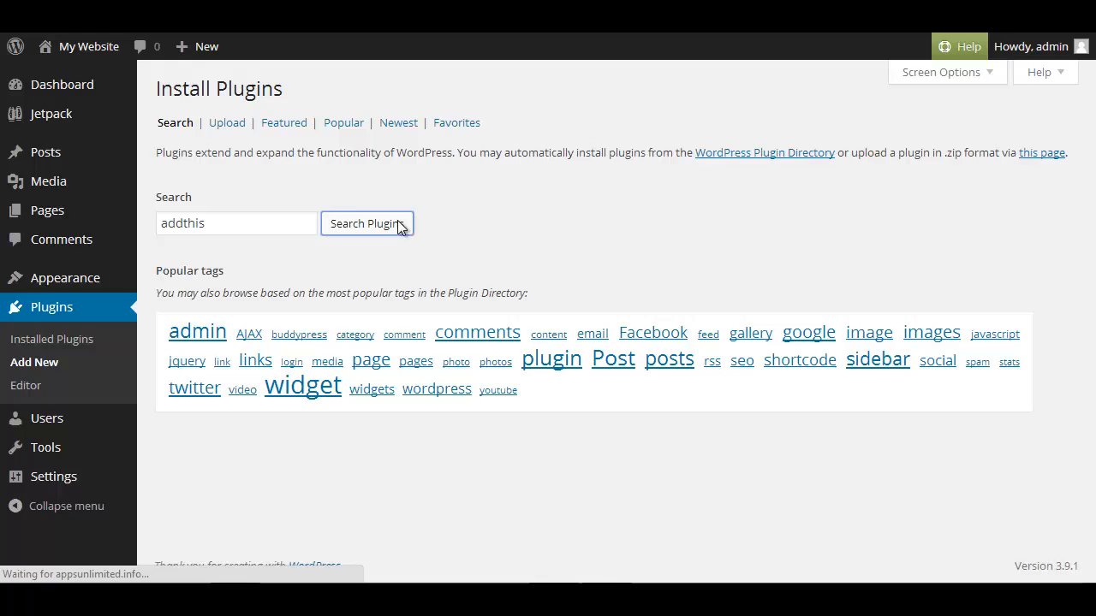
left_click(367, 223)
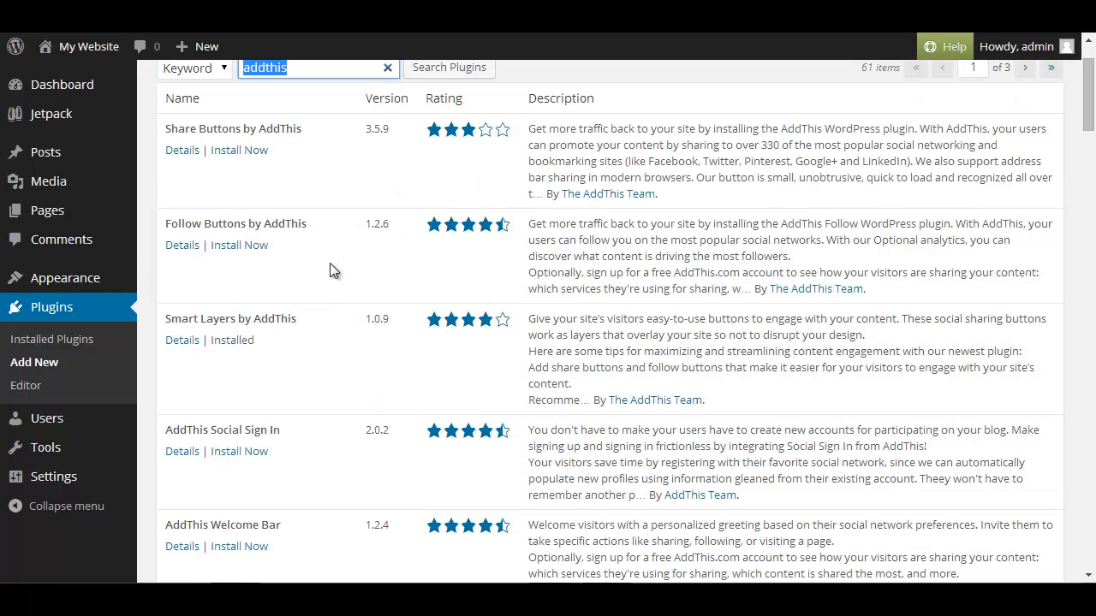
mouse_move(185, 528)
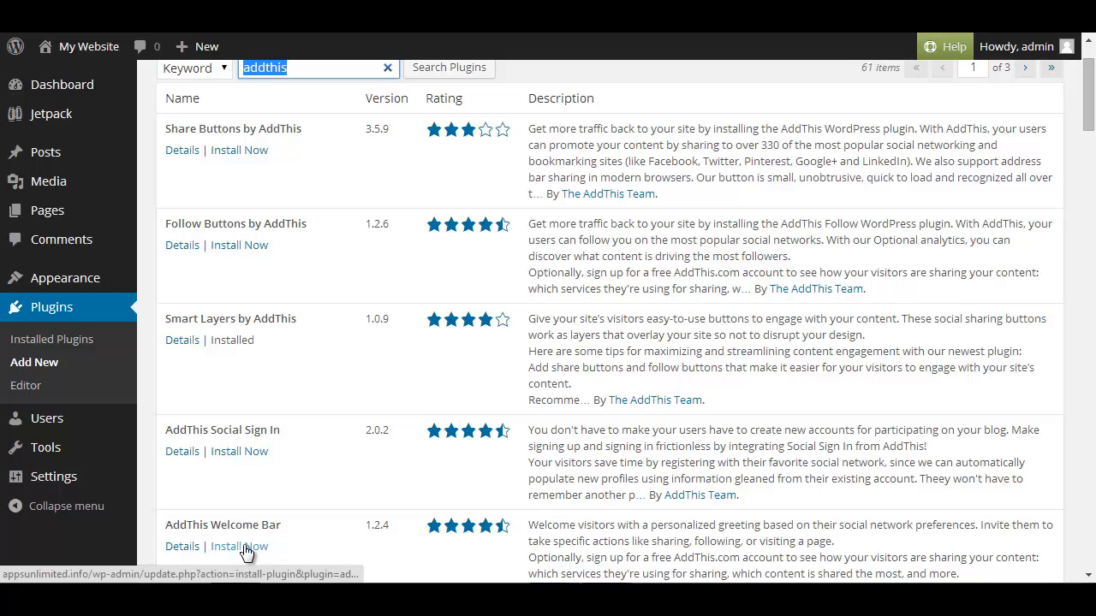
left_click(239, 546)
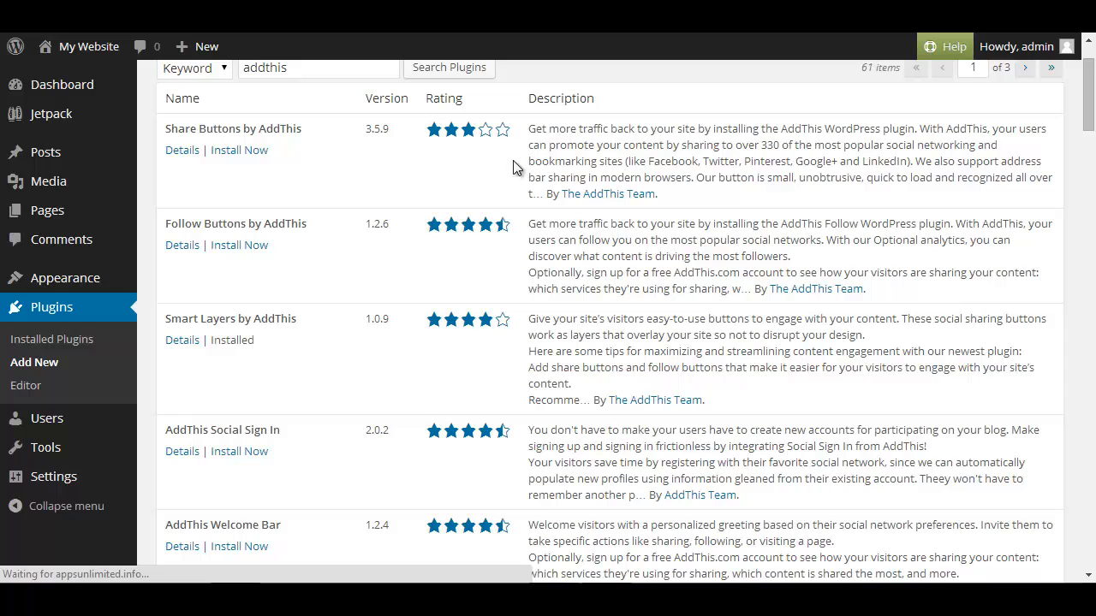
left_click(239, 546)
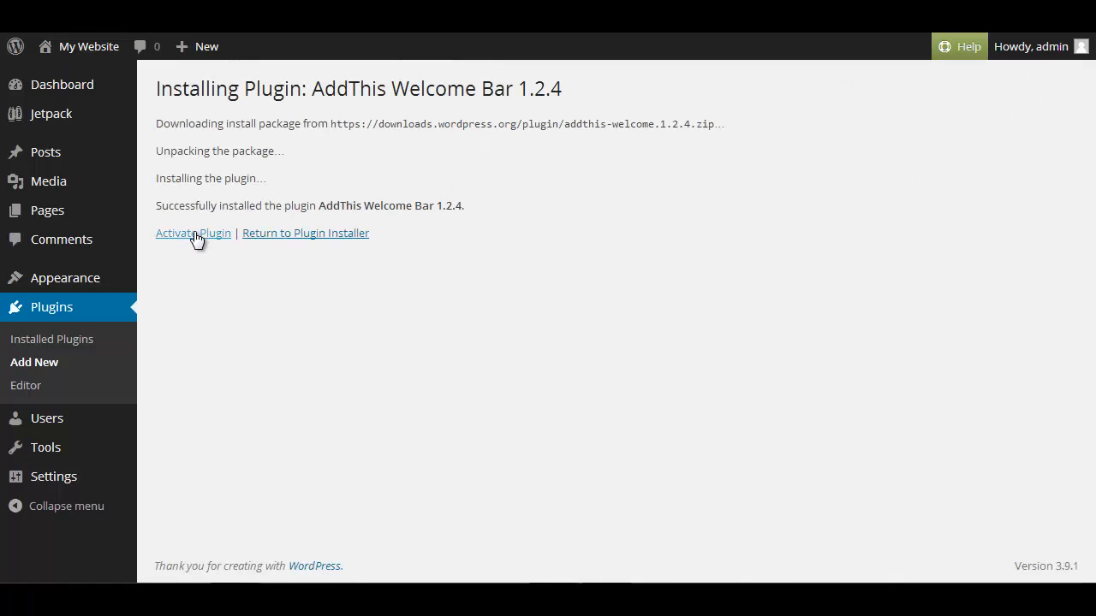
mouse_move(192, 233)
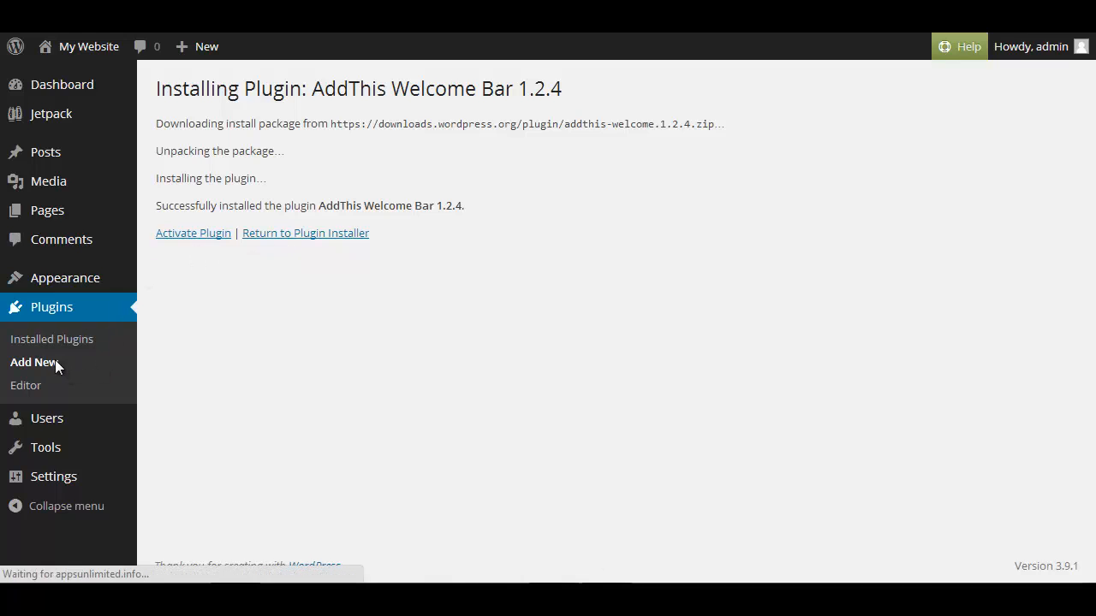
left_click(34, 362)
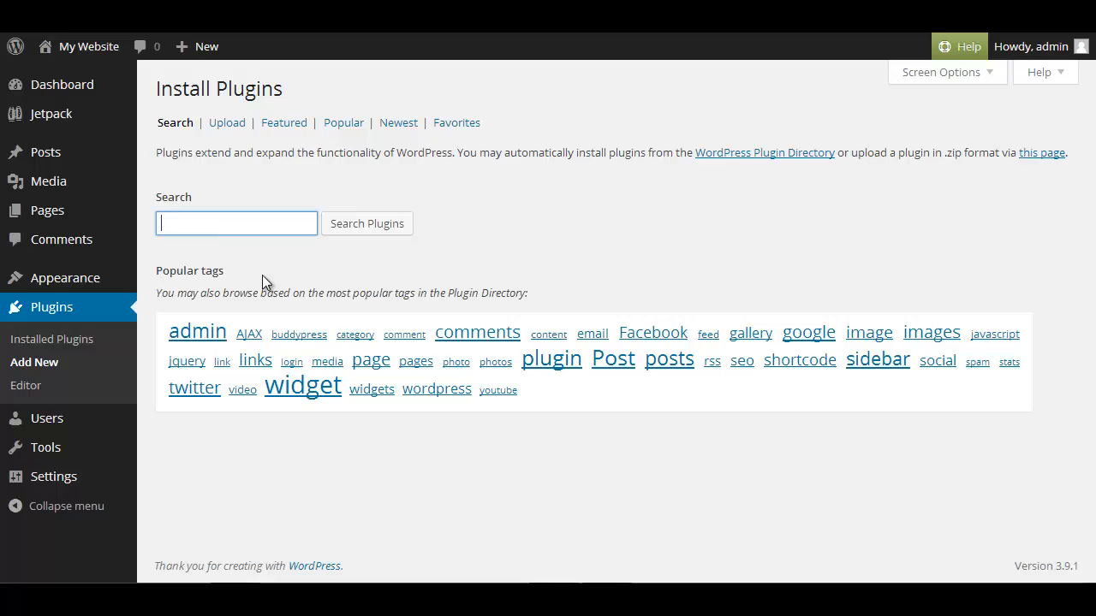
Step: Search the plugin directory for 'sis scroll'
type("sis")
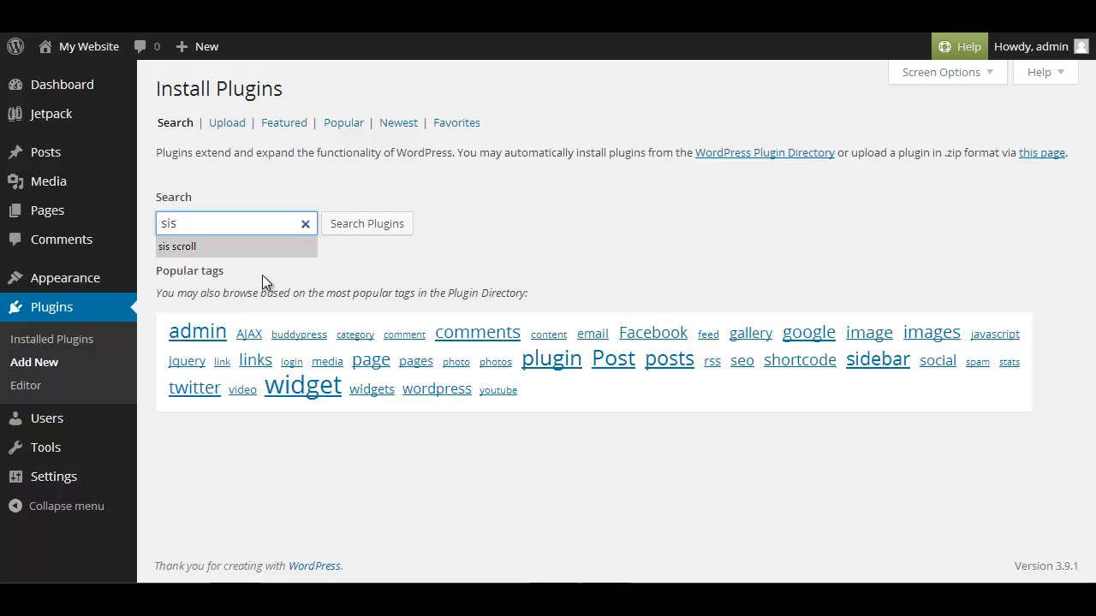
left_click(177, 247)
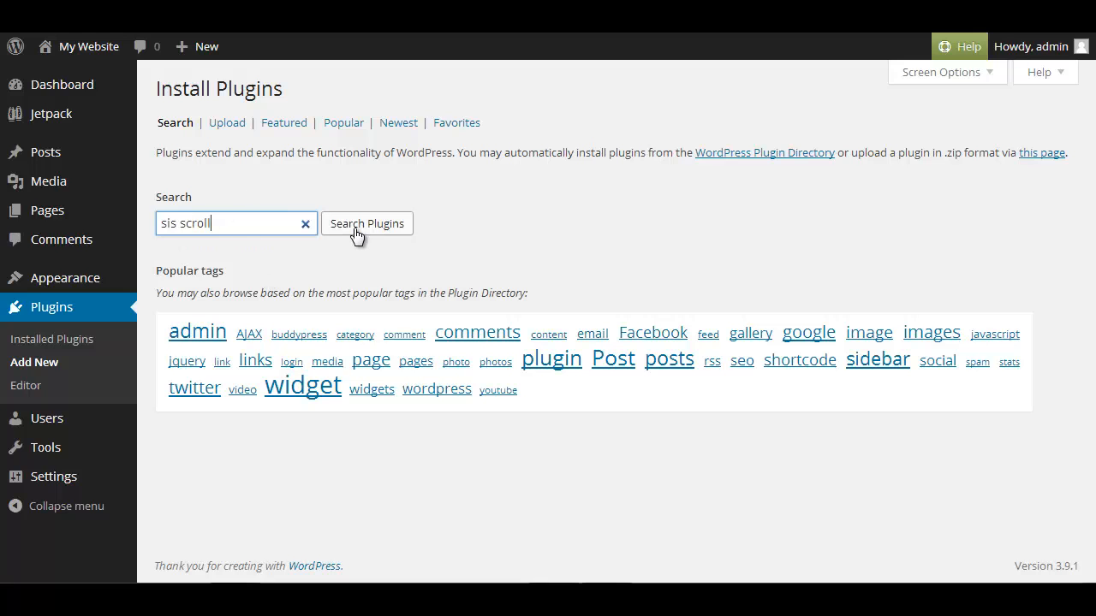
left_click(367, 223)
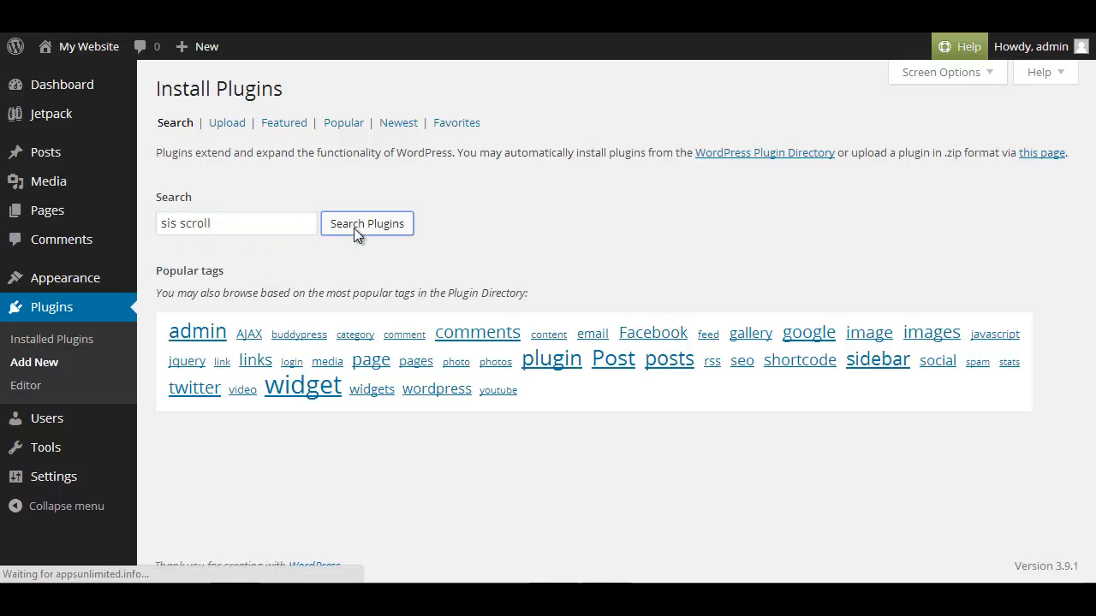
left_click(366, 224)
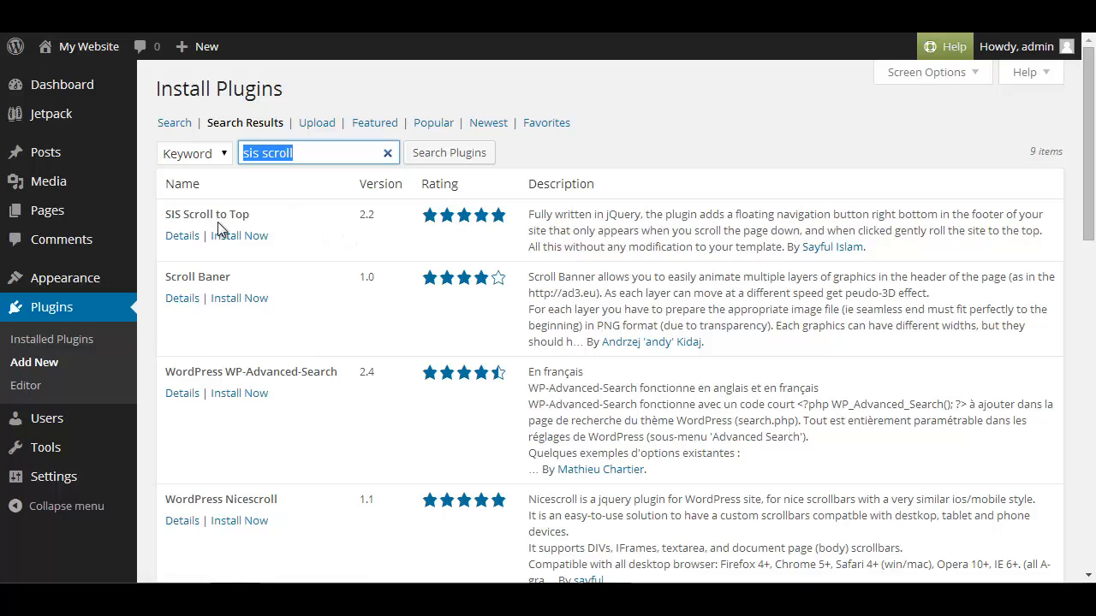
mouse_move(260, 229)
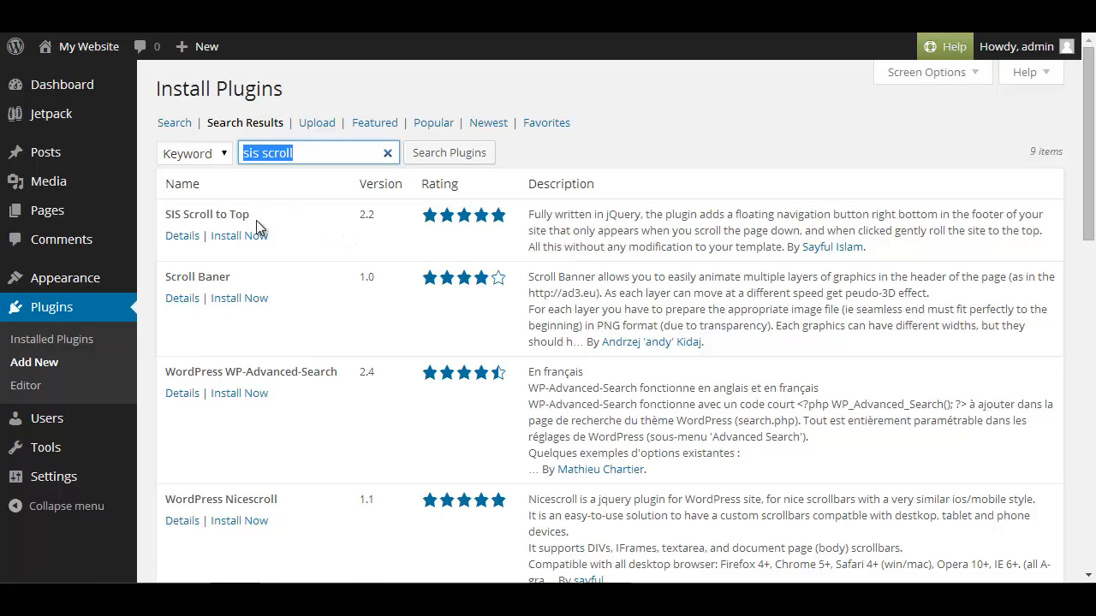
Step: Install SIS Scroll to Top 2.2 and view the installed plugins list
left_click(239, 235)
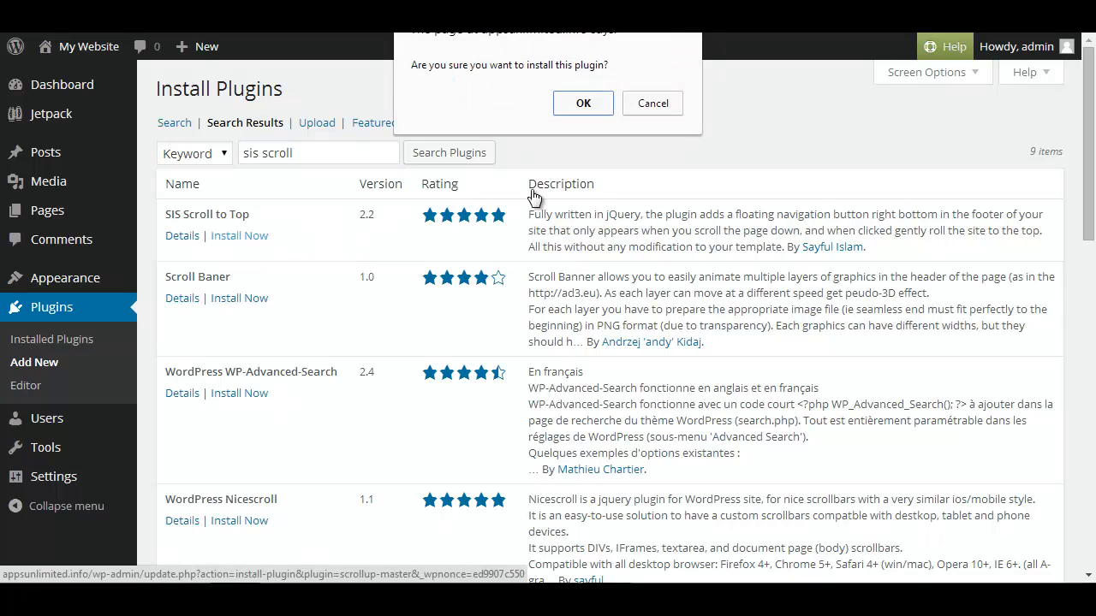
left_click(583, 103)
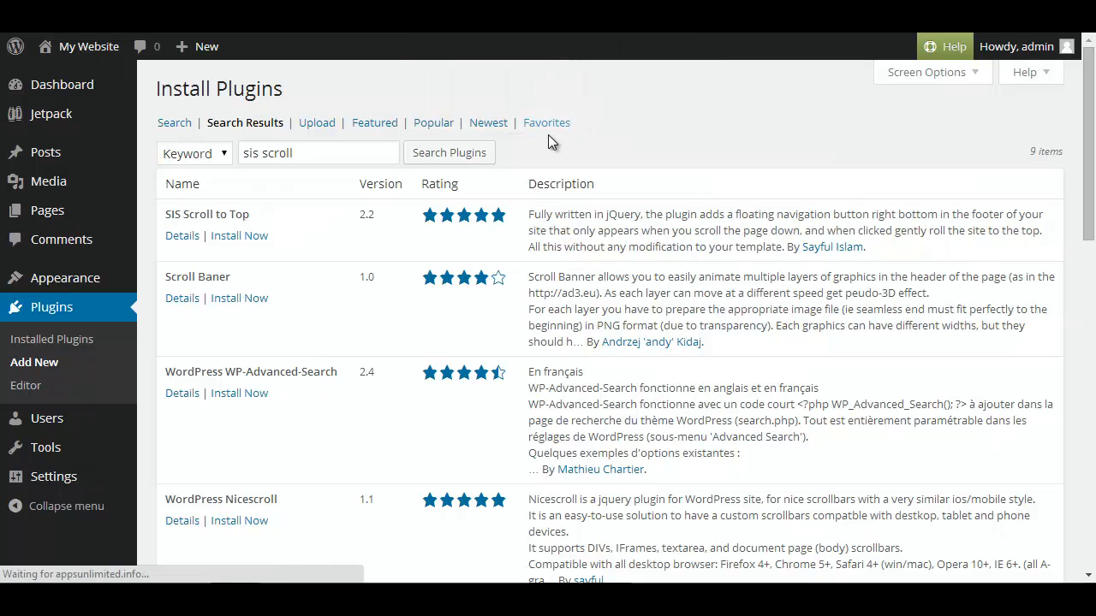
left_click(239, 235)
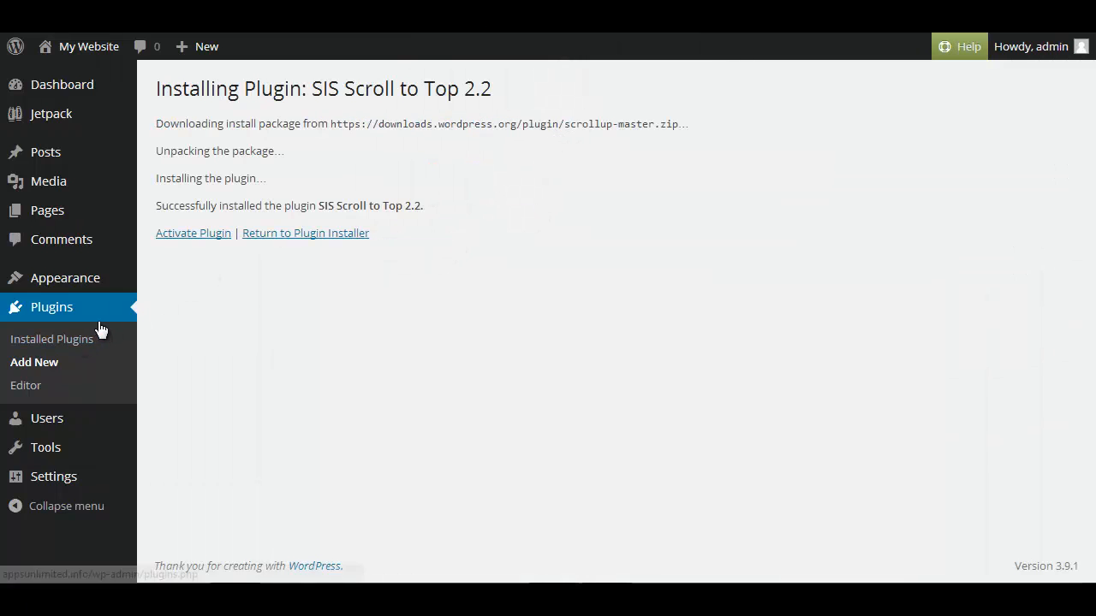
left_click(51, 339)
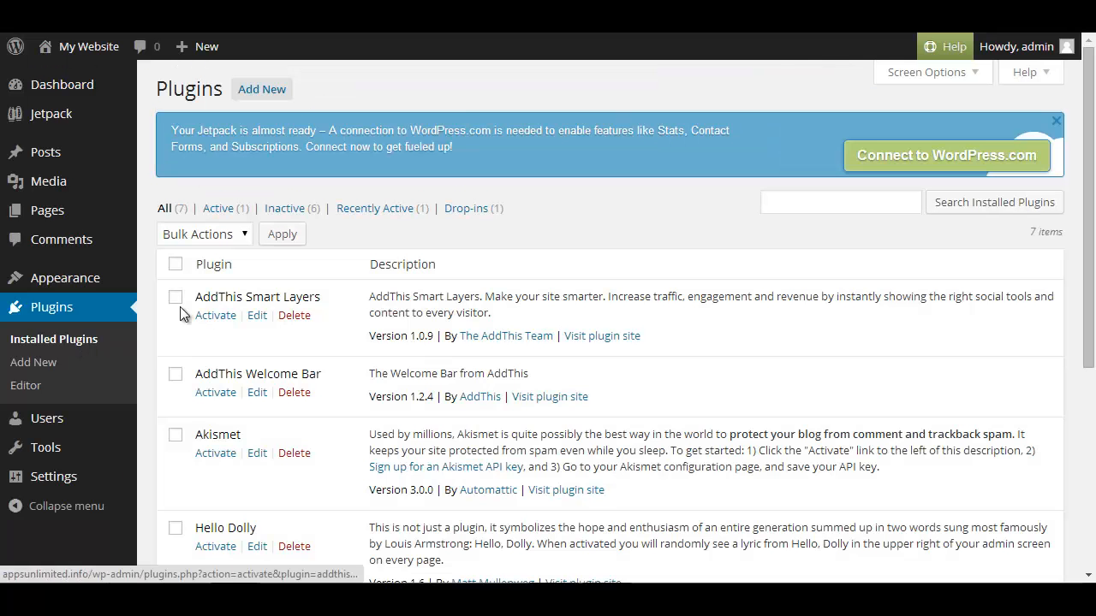
mouse_move(215, 315)
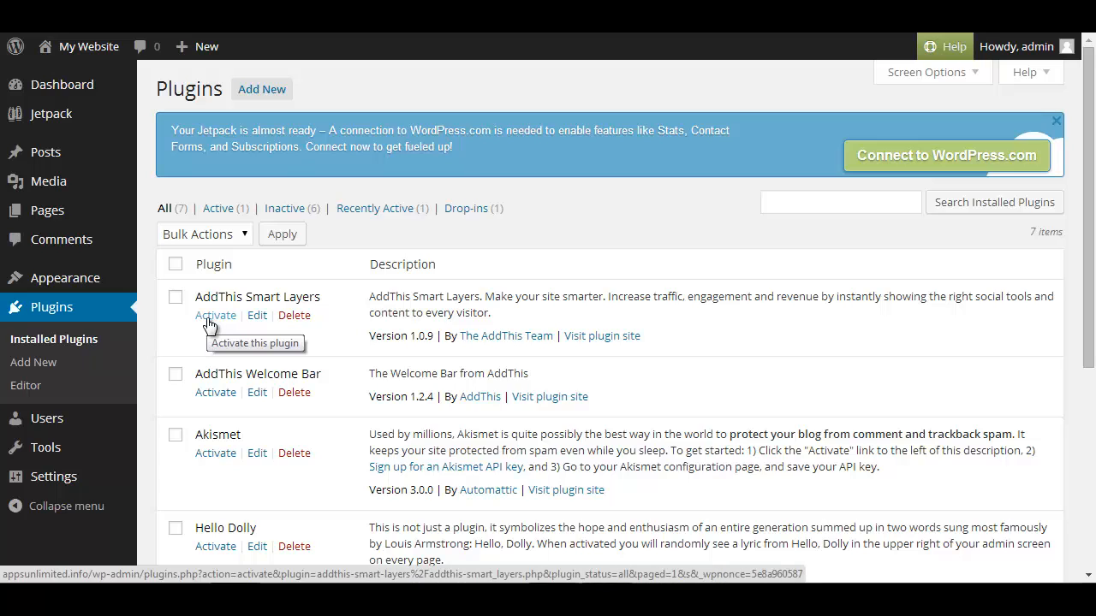
Step: Activate AddThis Smart Layers and AddThis Welcome Bar, then go to Smart Layers settings
left_click(215, 315)
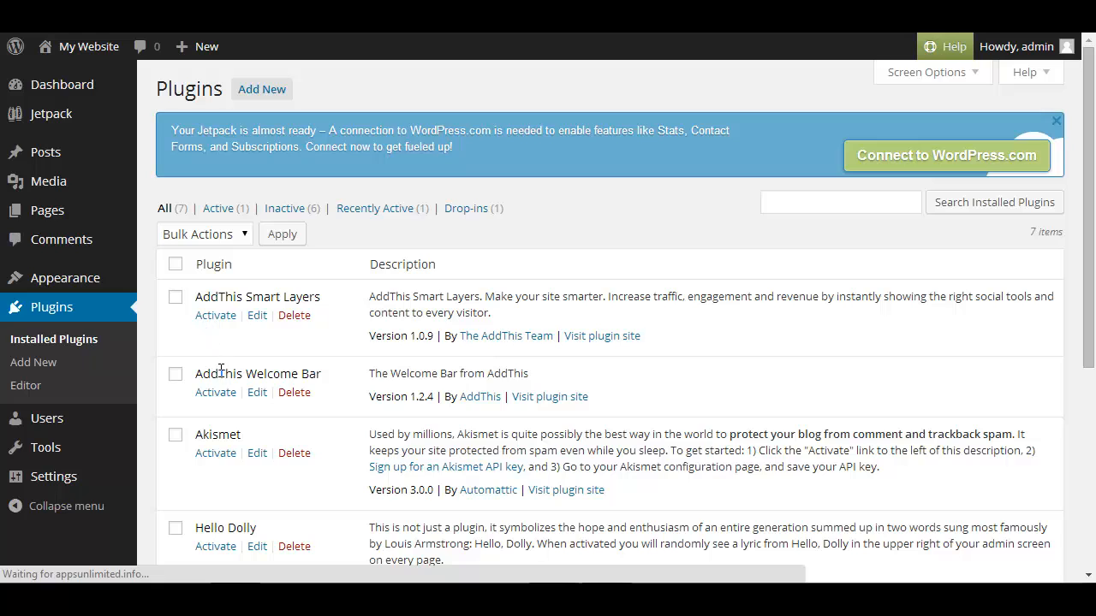
left_click(215, 315)
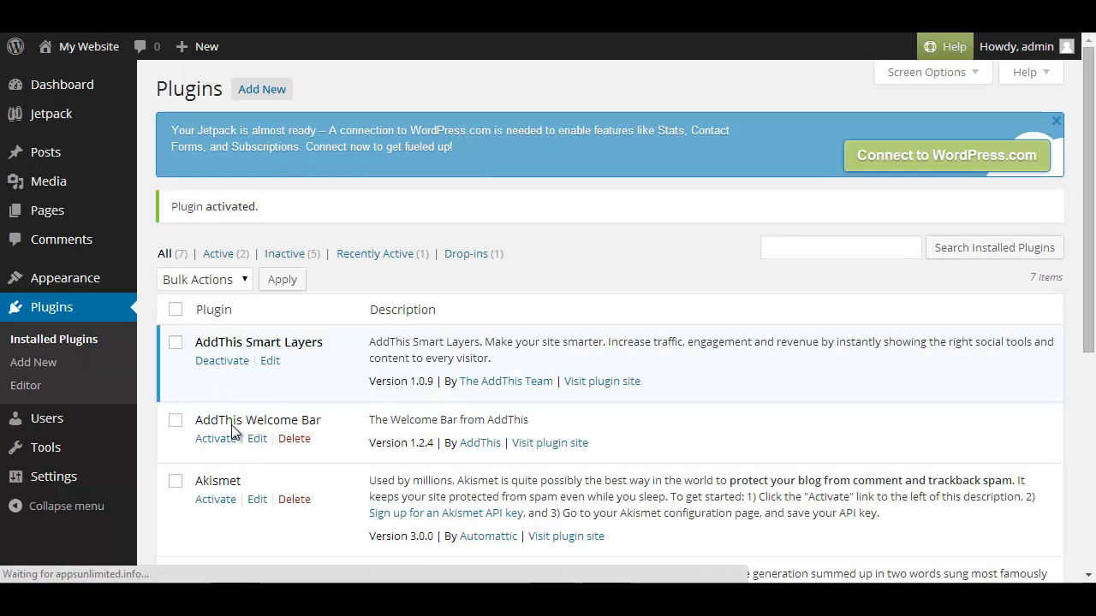
scroll("down", 3)
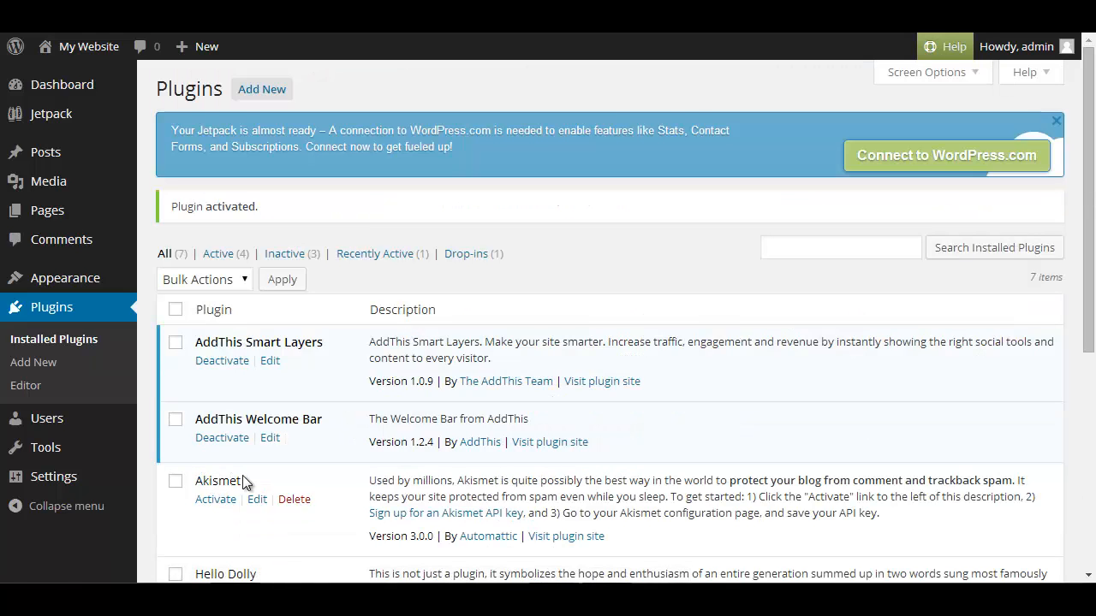
mouse_move(218, 467)
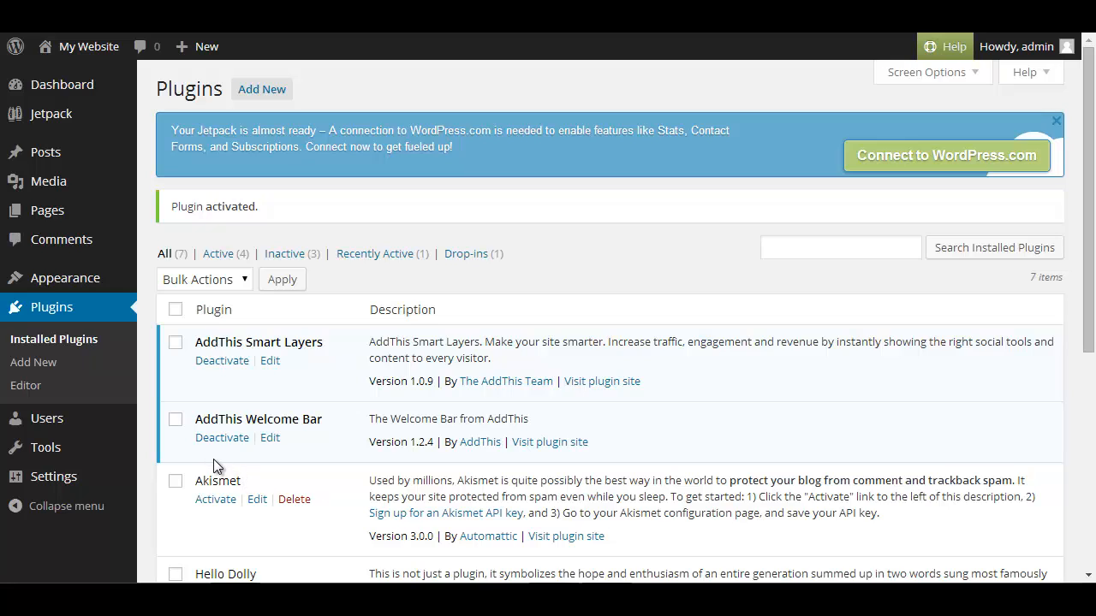
mouse_move(50, 113)
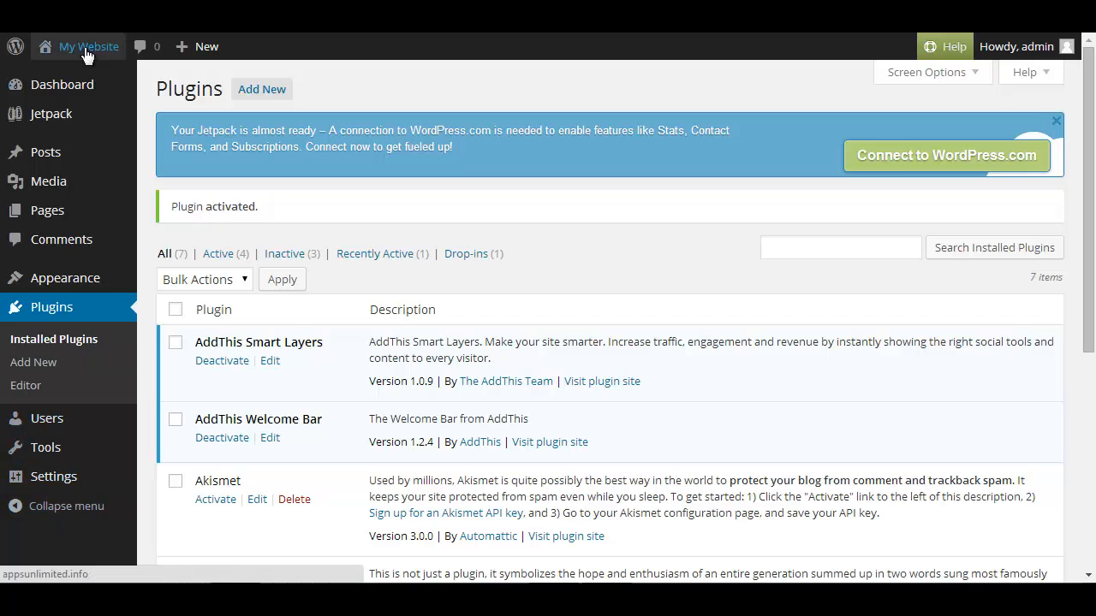
mouse_move(222, 361)
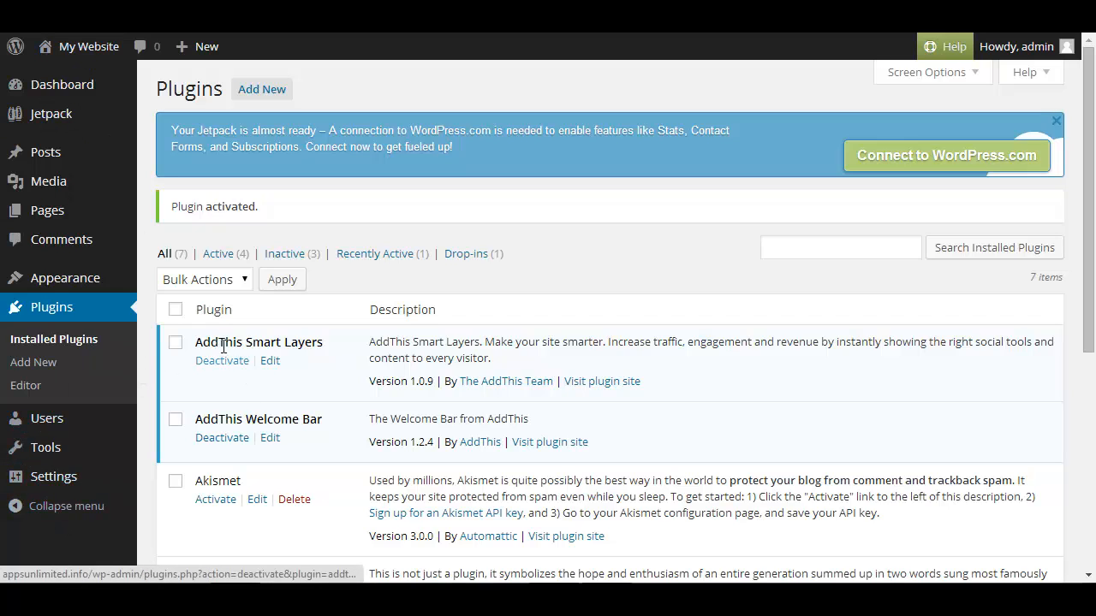
mouse_move(222, 360)
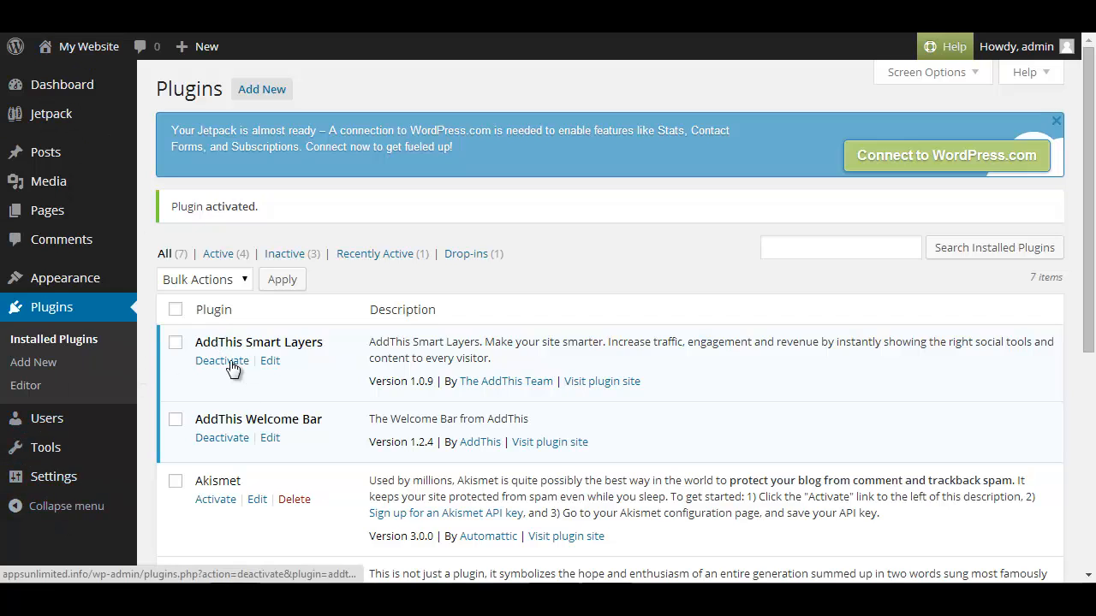
mouse_move(53, 477)
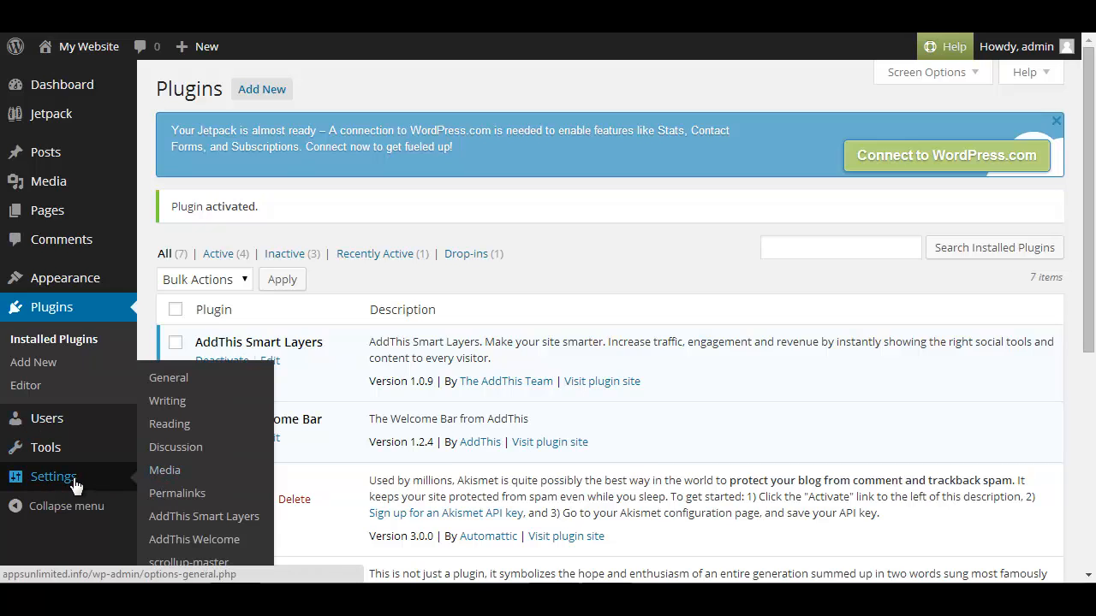
mouse_move(204, 516)
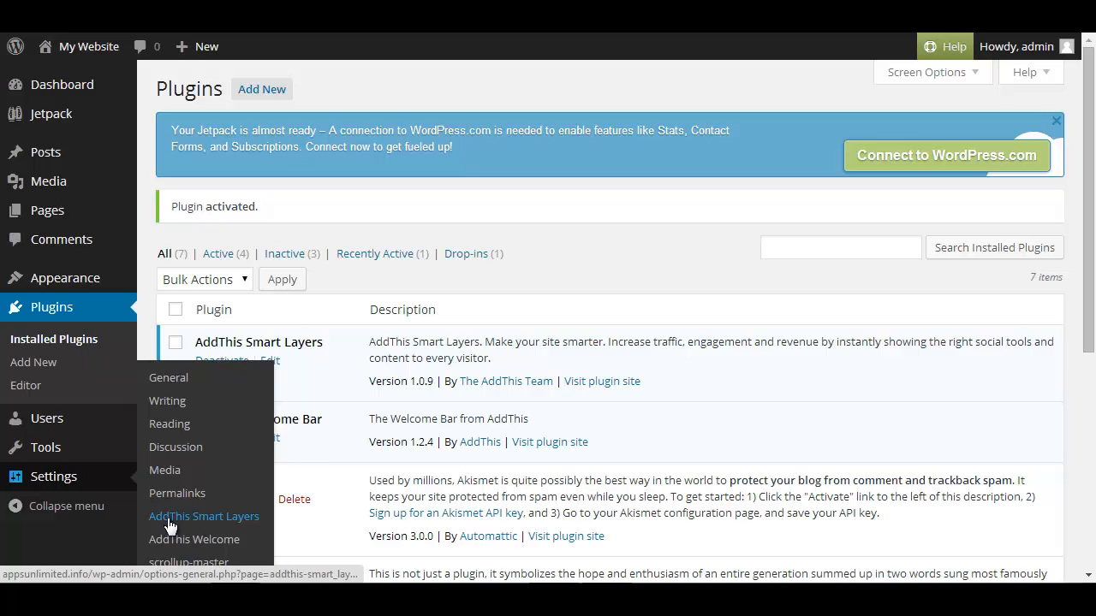
left_click(204, 516)
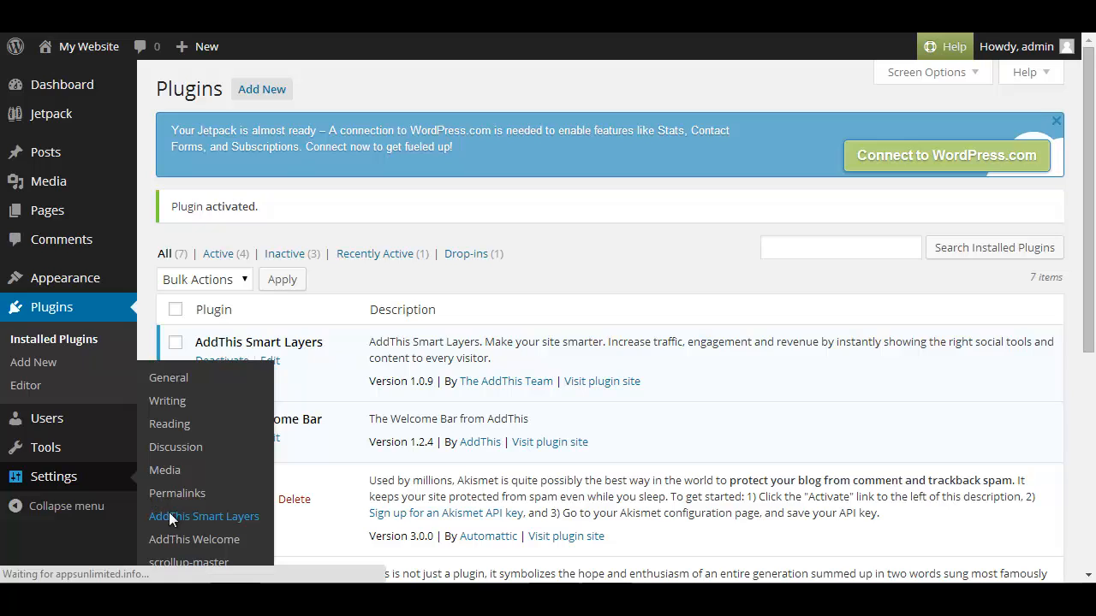
Step: Turn off the What's Next and Recommended Content layers
left_click(204, 516)
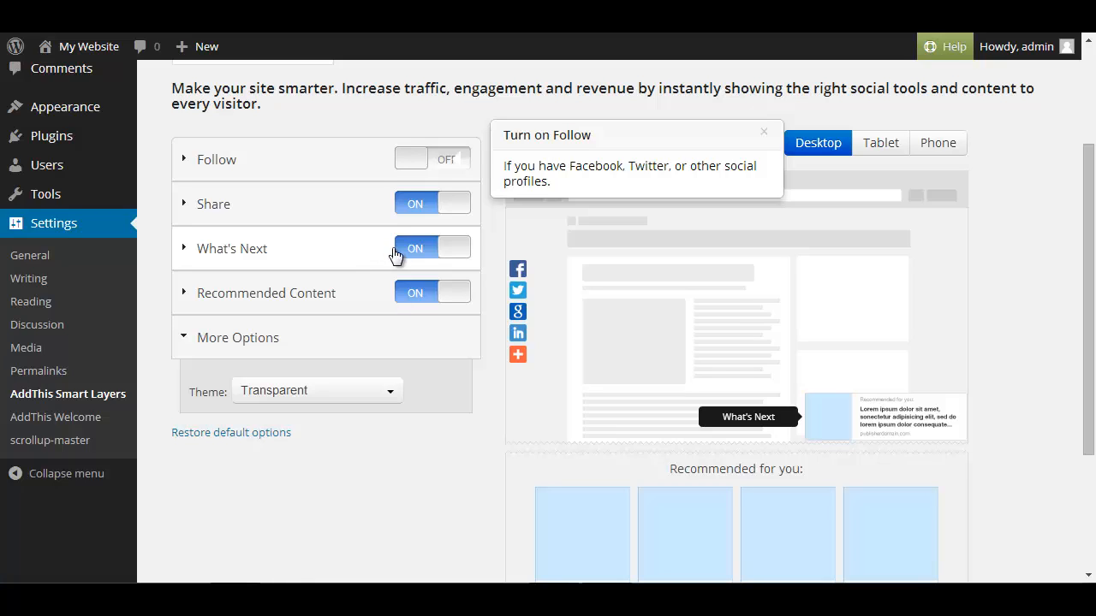
mouse_move(420, 253)
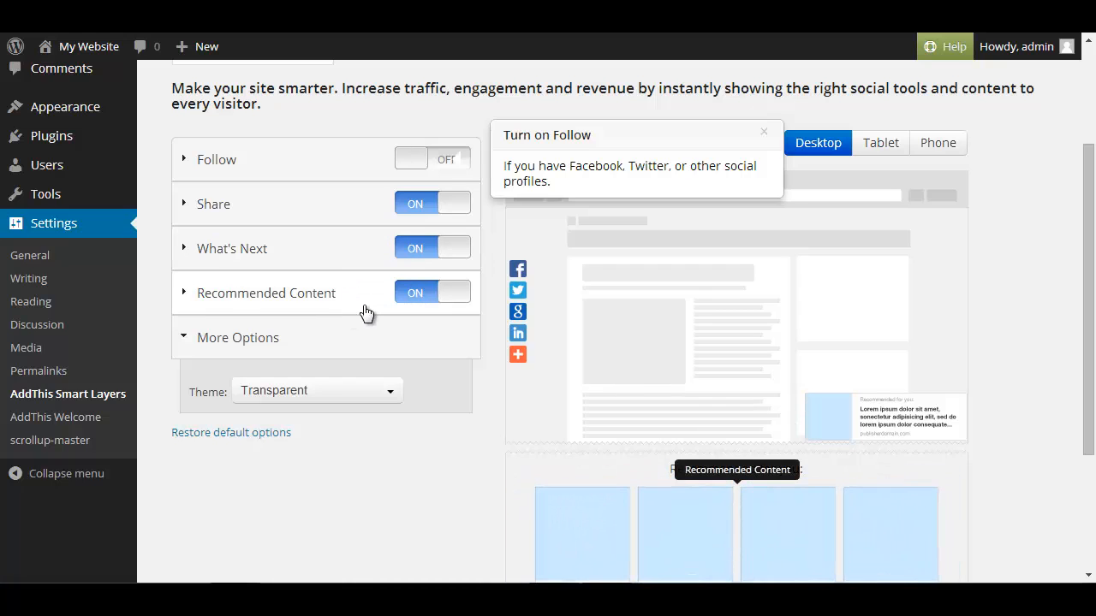
scroll("down", 3)
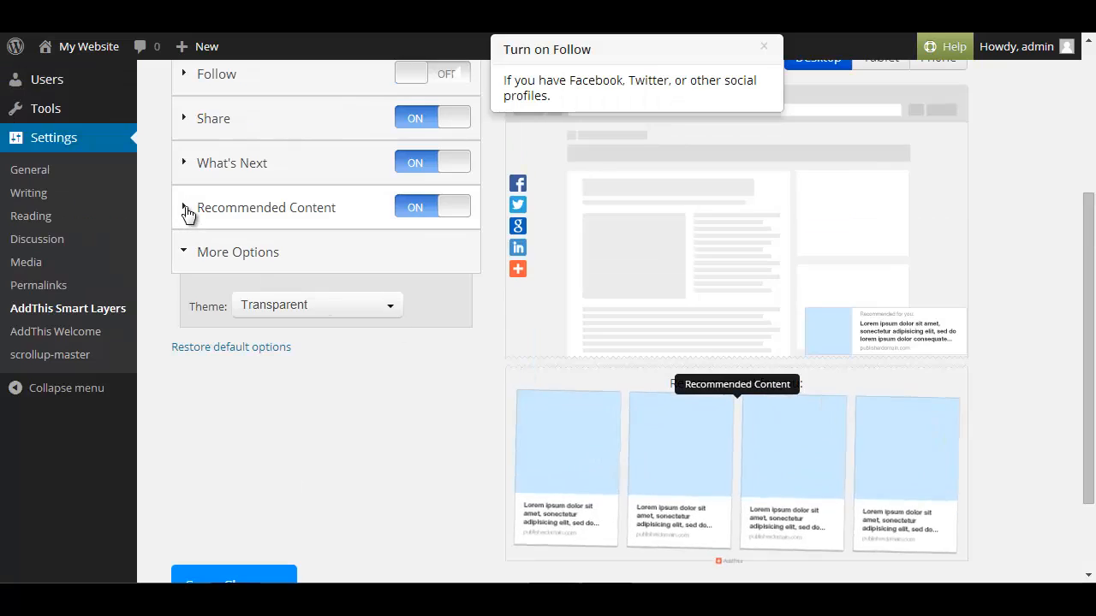
left_click(184, 207)
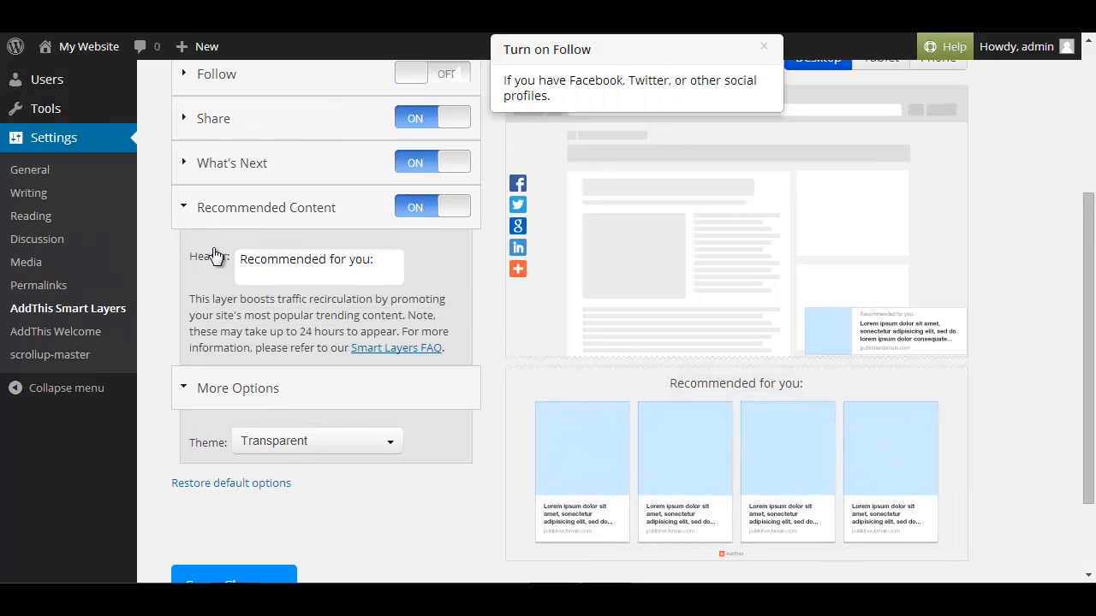
left_click(184, 207)
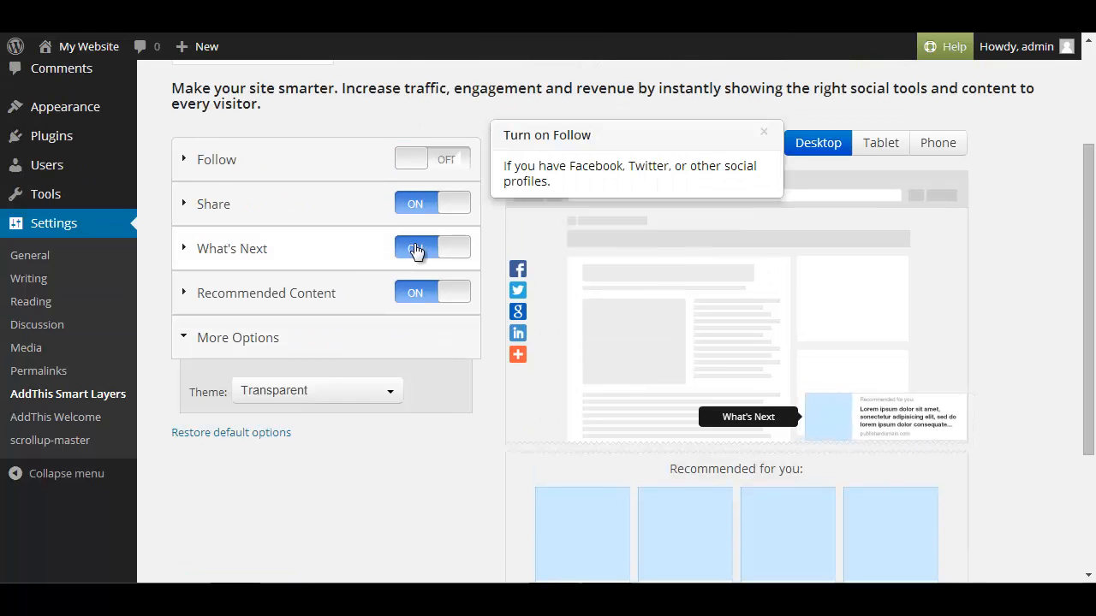
left_click(419, 248)
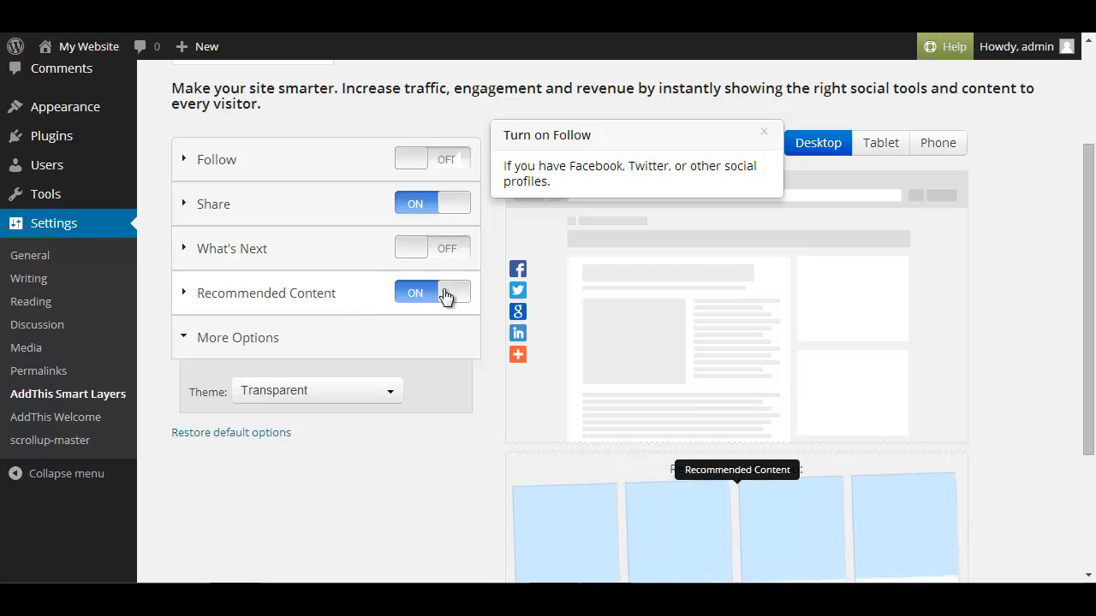
left_click(432, 293)
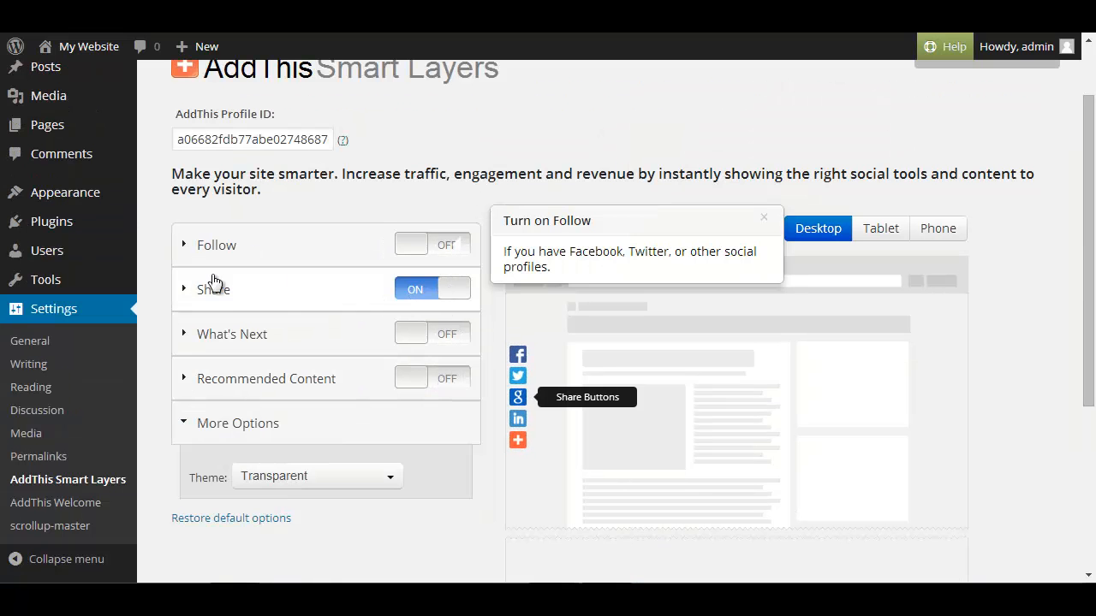
Step: Place the share buttons on the left with 5 buttons and preview on tablet
left_click(214, 289)
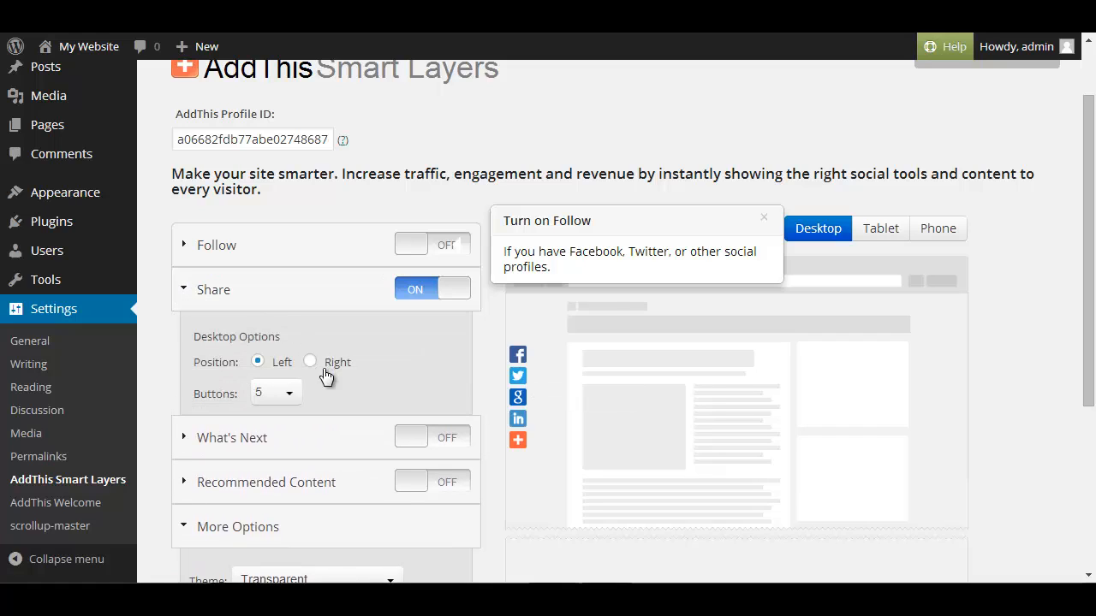
left_click(309, 361)
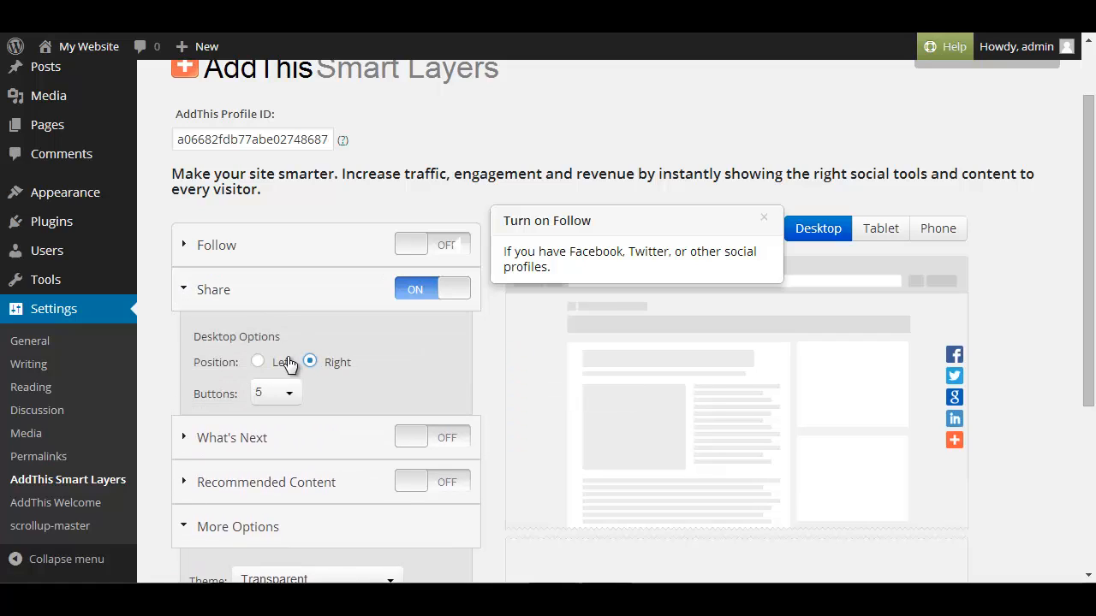
left_click(257, 361)
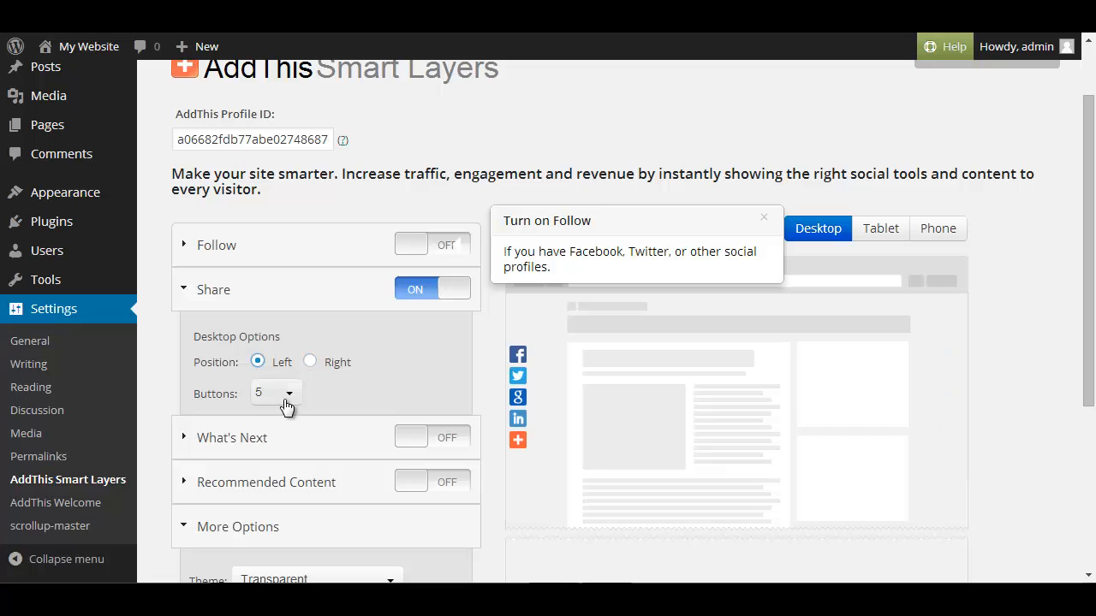
left_click(275, 392)
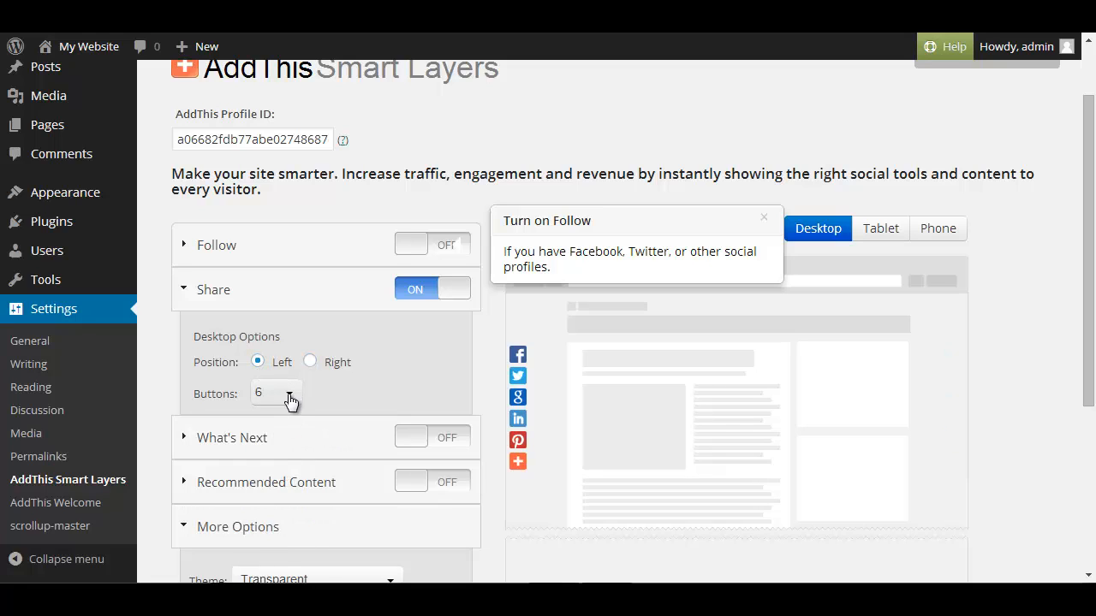
left_click(274, 393)
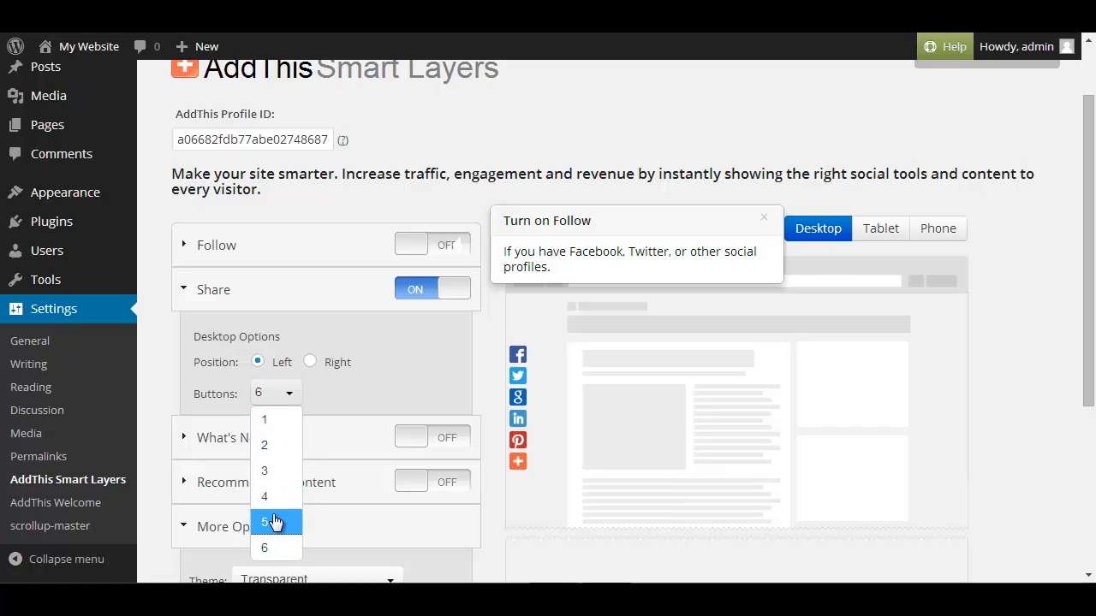
left_click(263, 522)
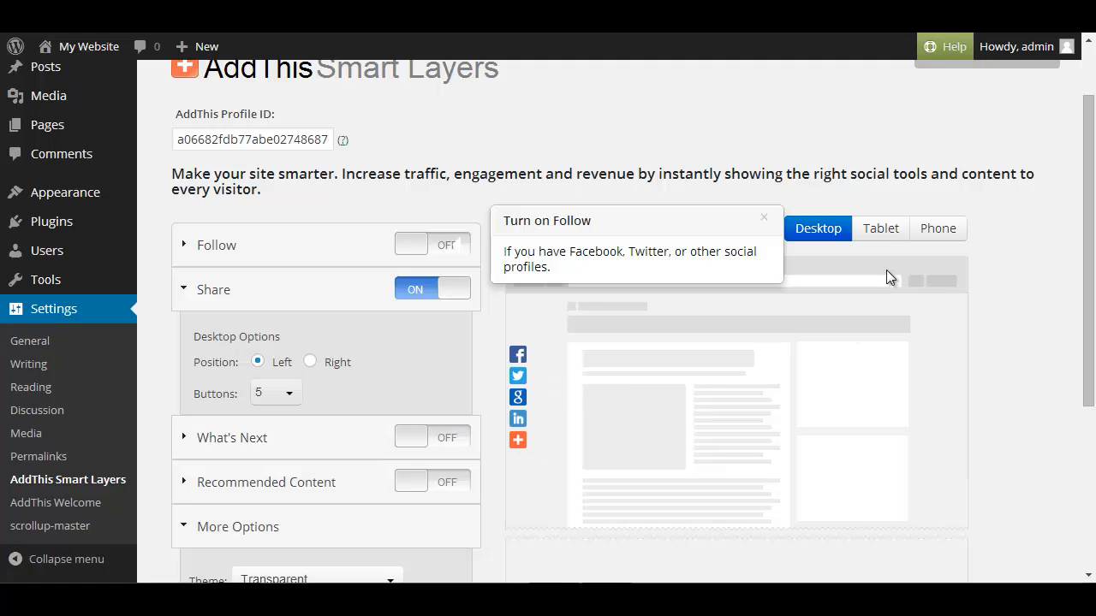
left_click(880, 228)
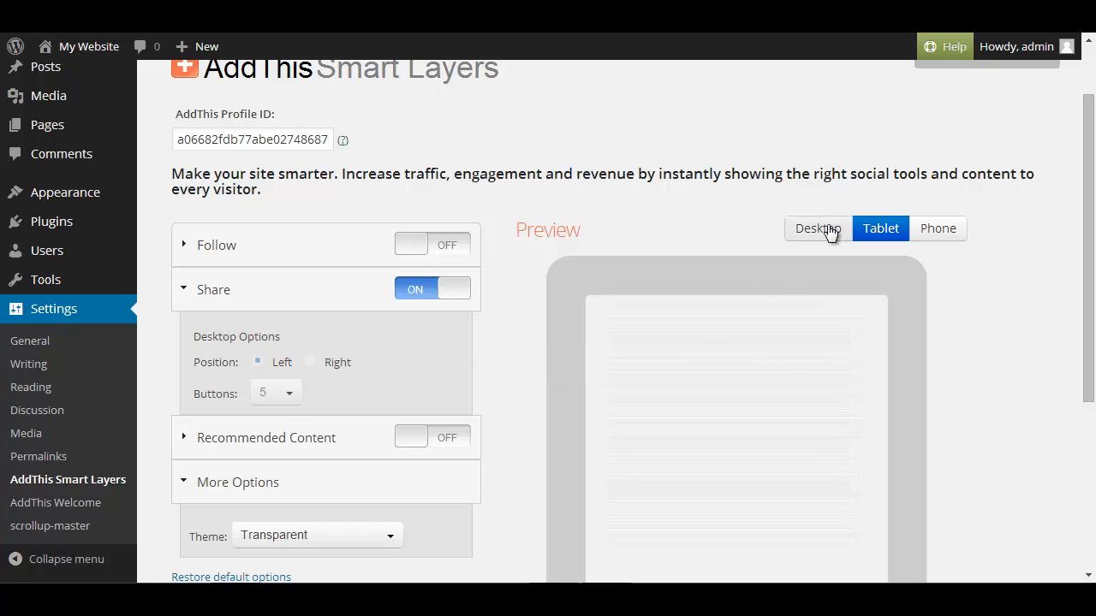
Step: Preview Light and Dark share bar themes, then save with the Transparent theme
left_click(816, 228)
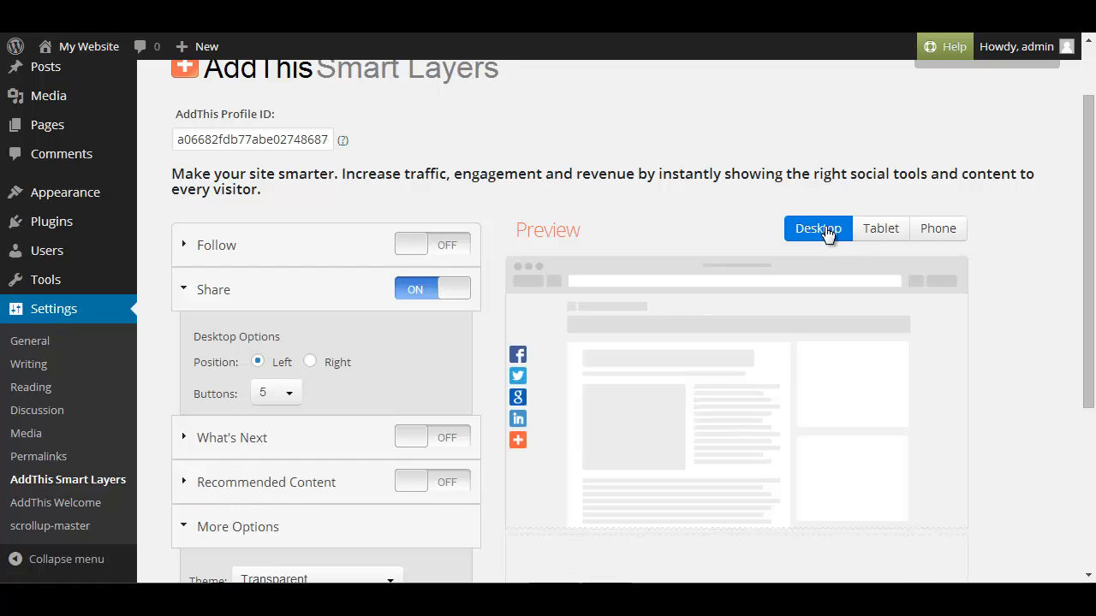
scroll("down", 3)
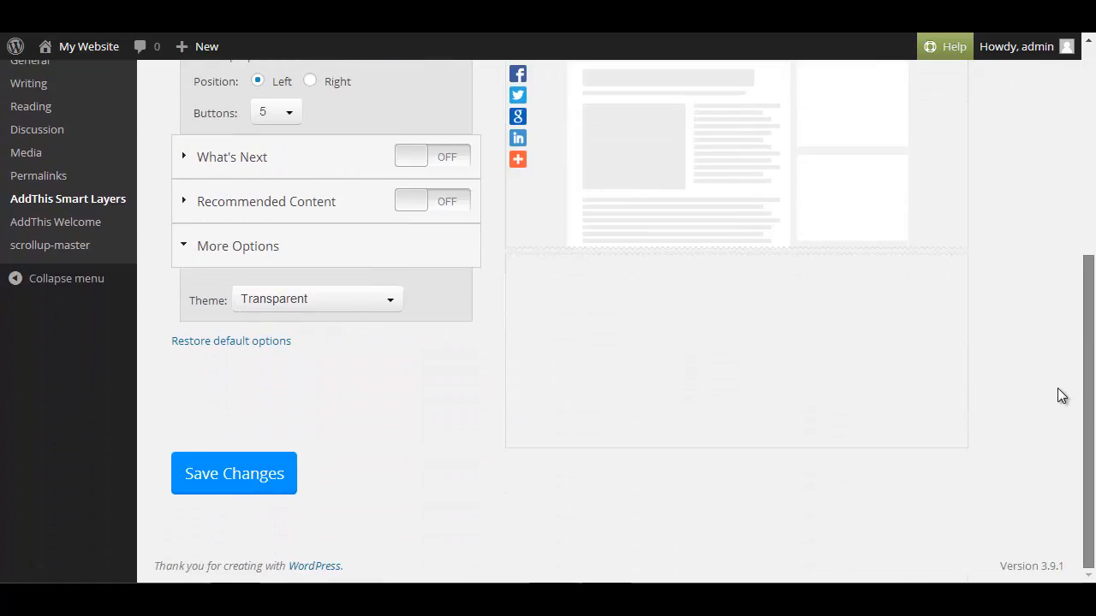
left_click(317, 299)
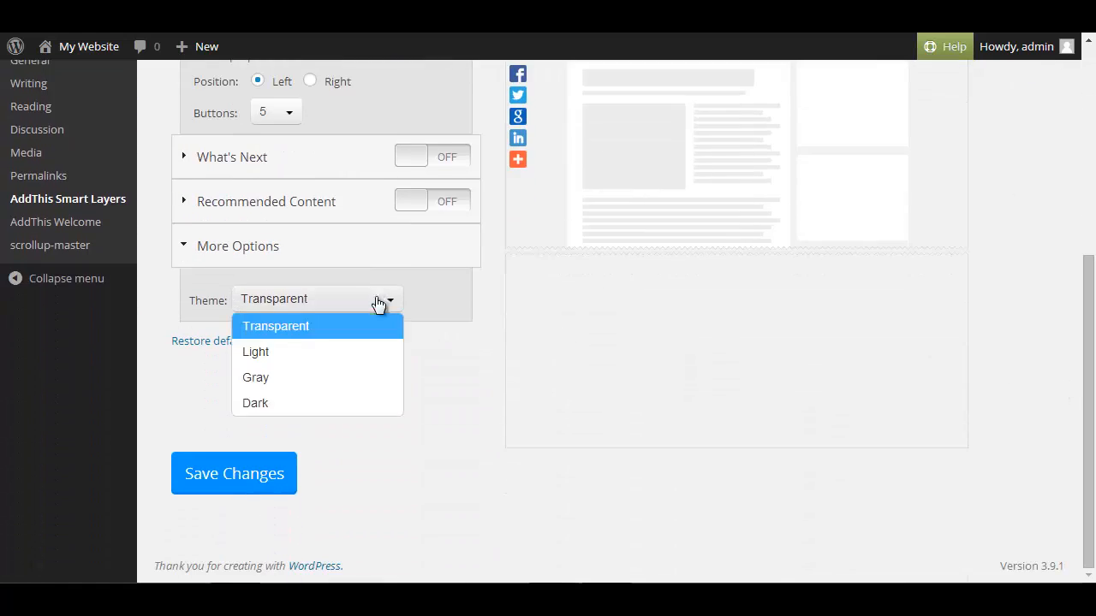
left_click(255, 351)
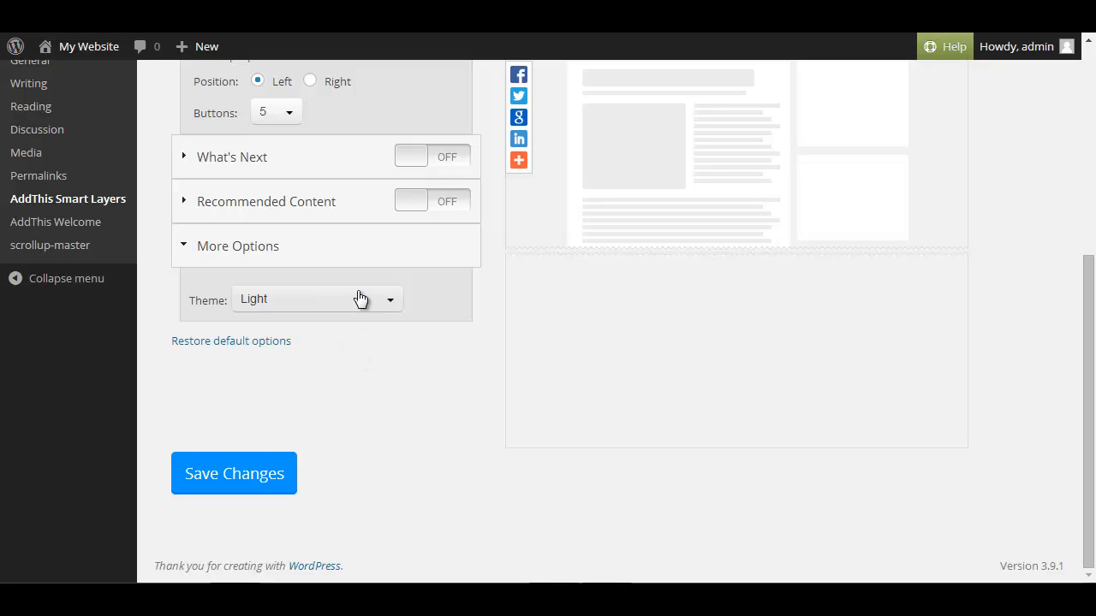
left_click(317, 299)
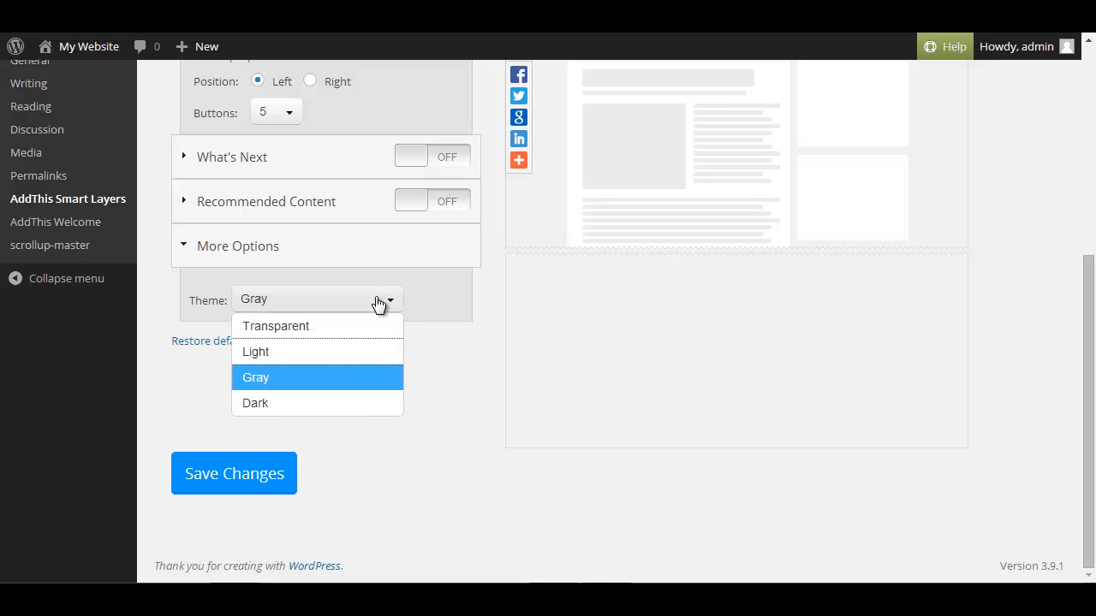
left_click(255, 402)
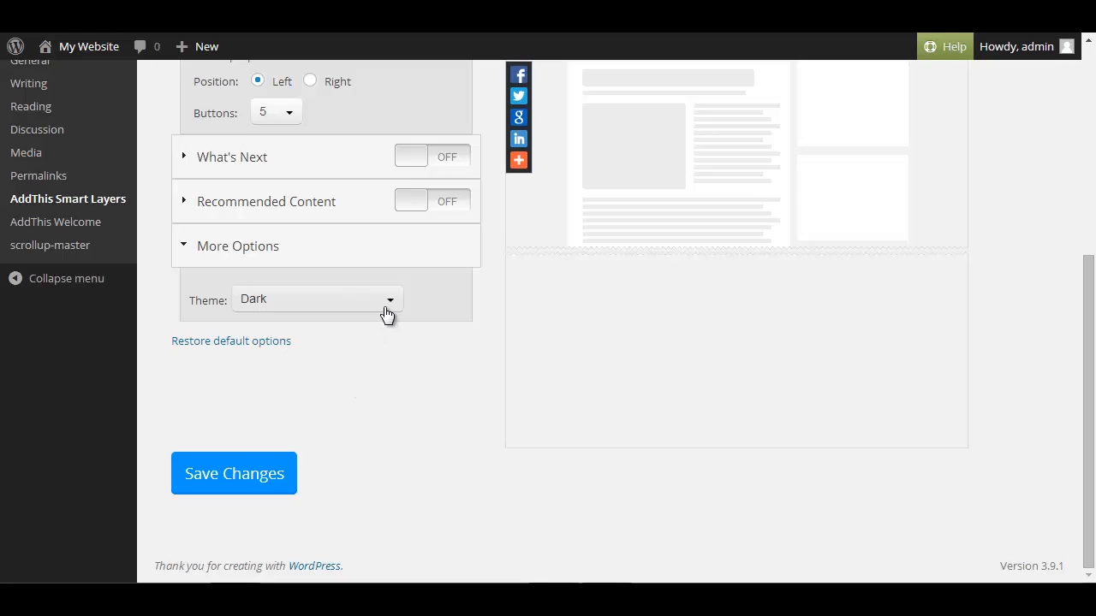
left_click(317, 298)
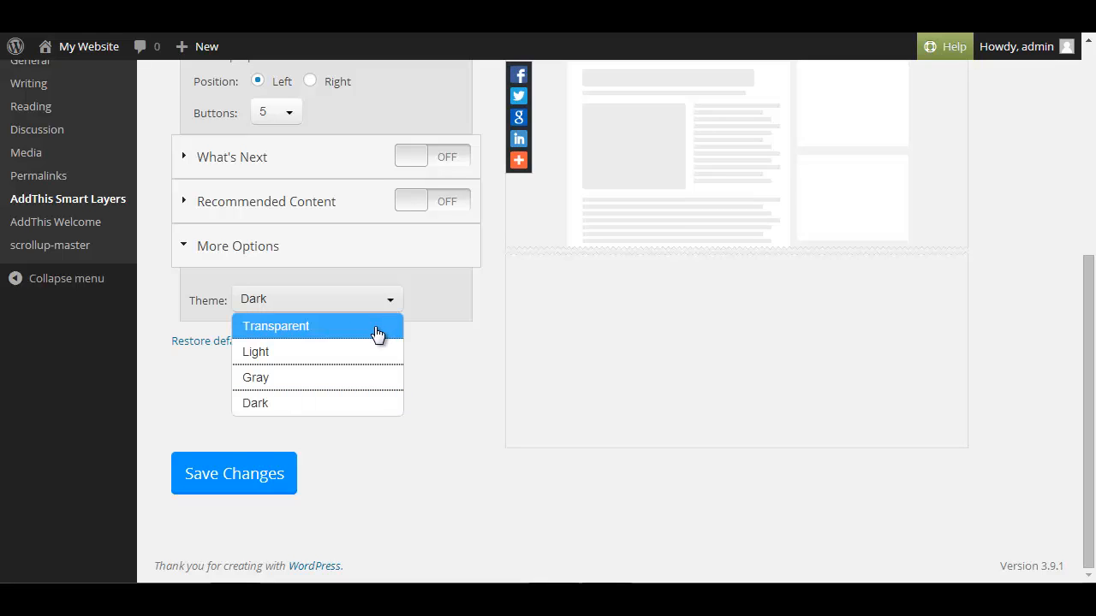
left_click(275, 326)
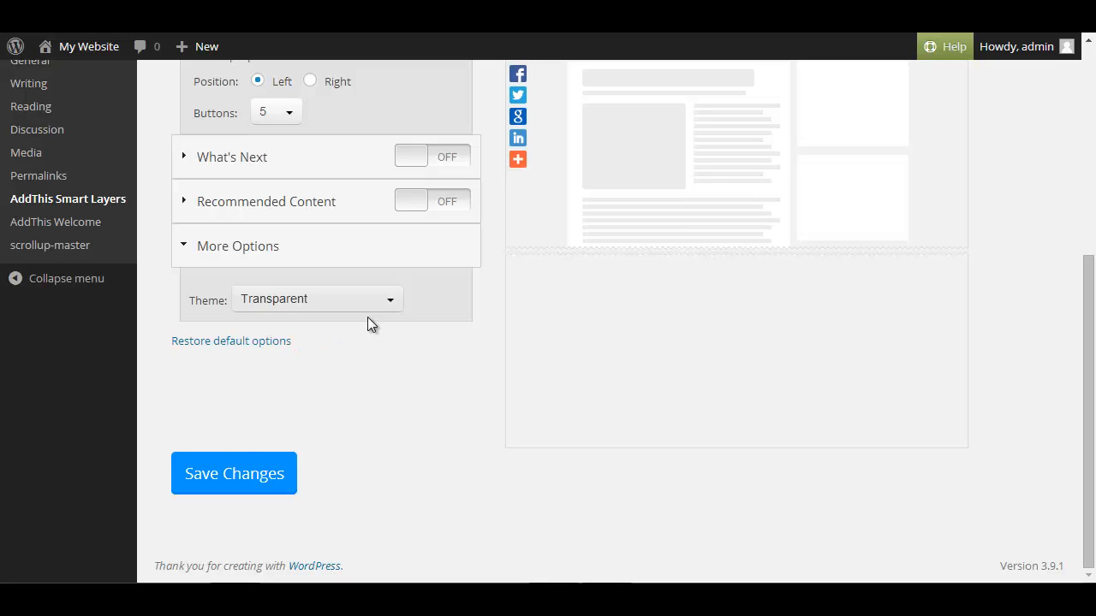
mouse_move(234, 473)
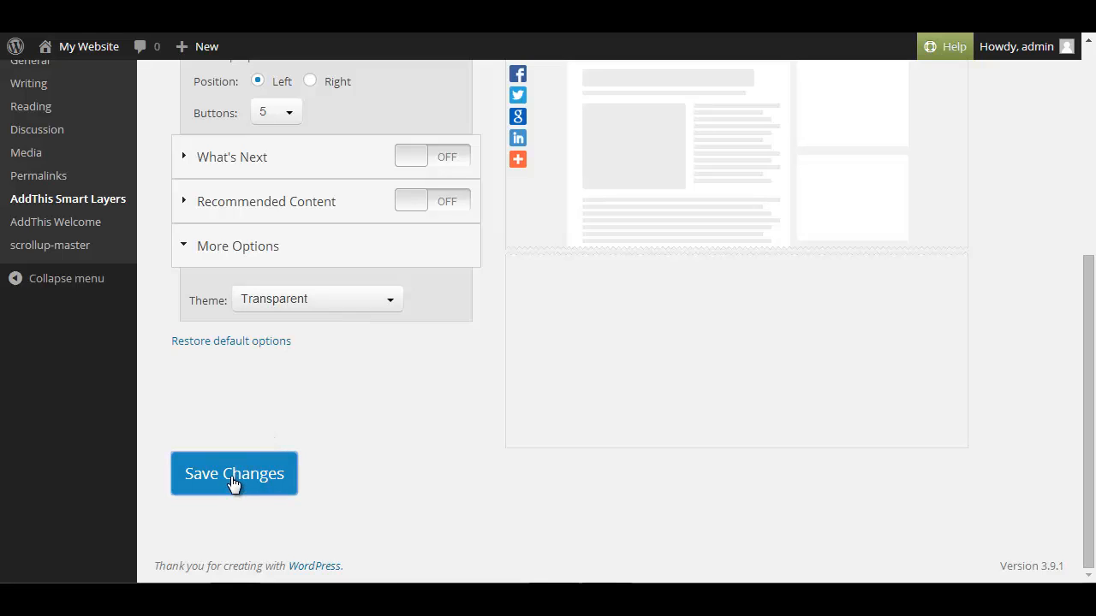
left_click(234, 474)
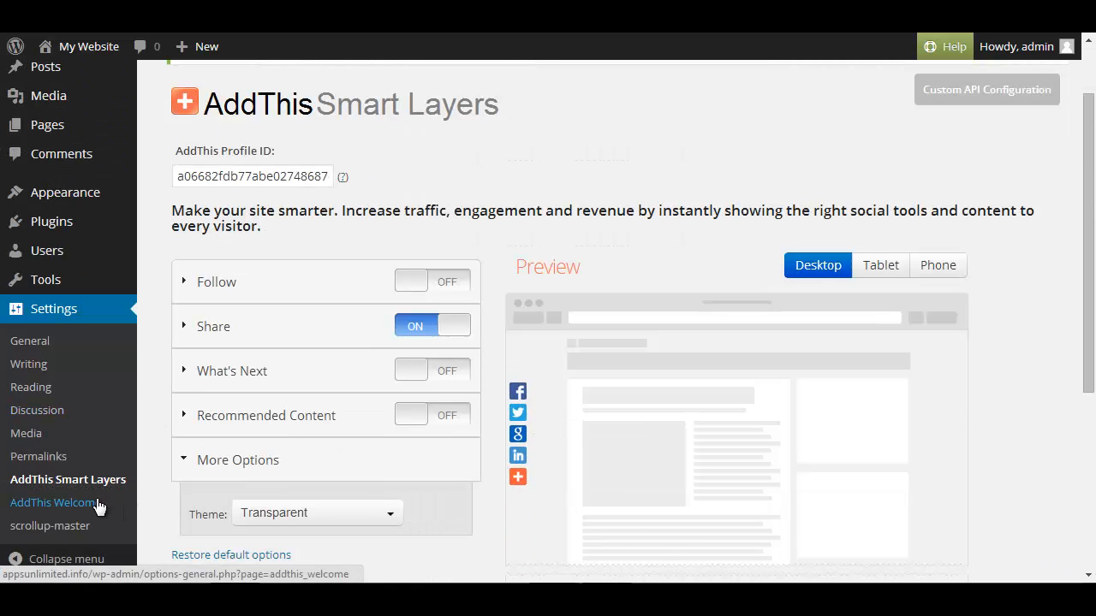
Step: Activate the AddThis Welcome bar on its settings page
left_click(53, 503)
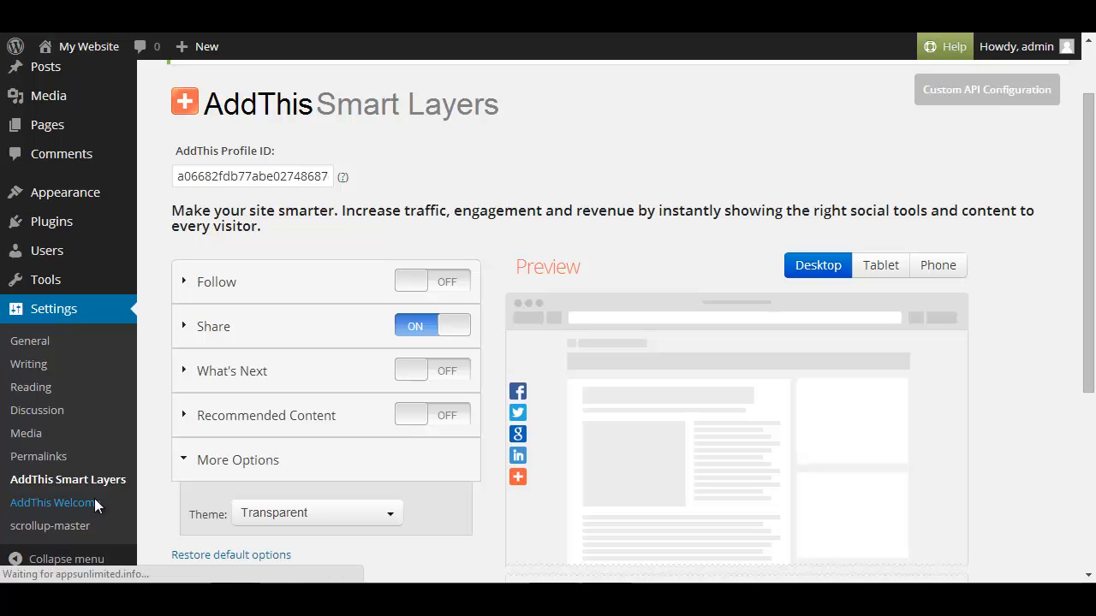
left_click(53, 503)
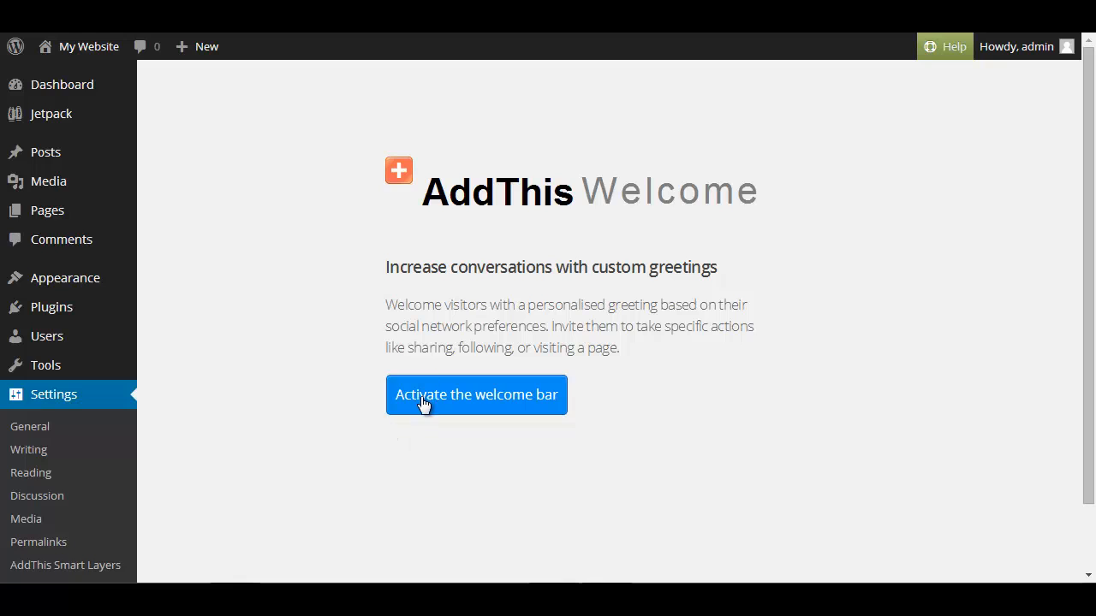
left_click(476, 395)
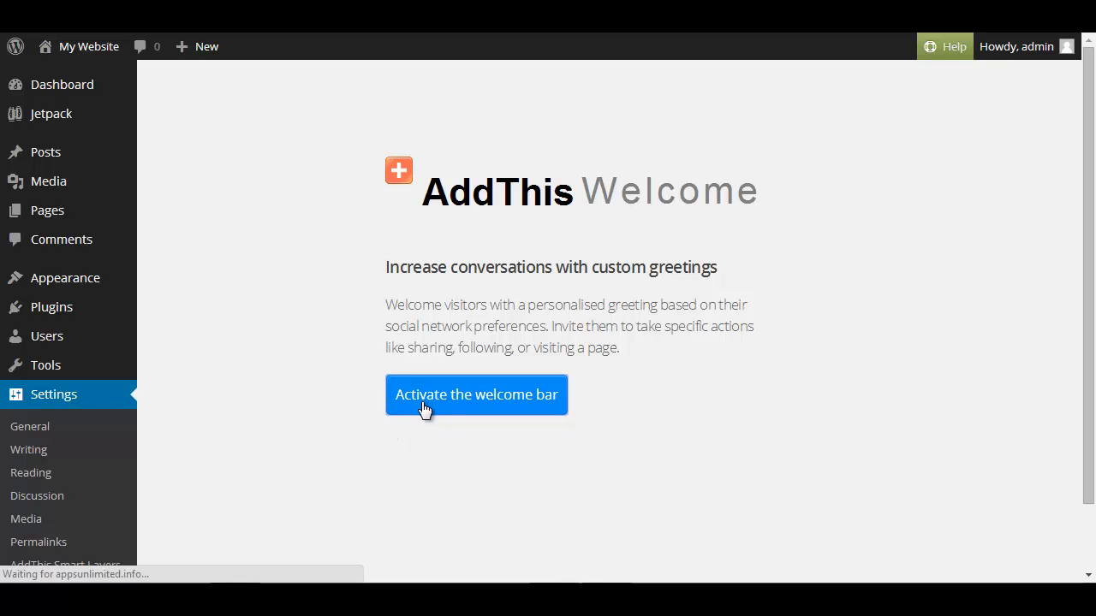
left_click(476, 395)
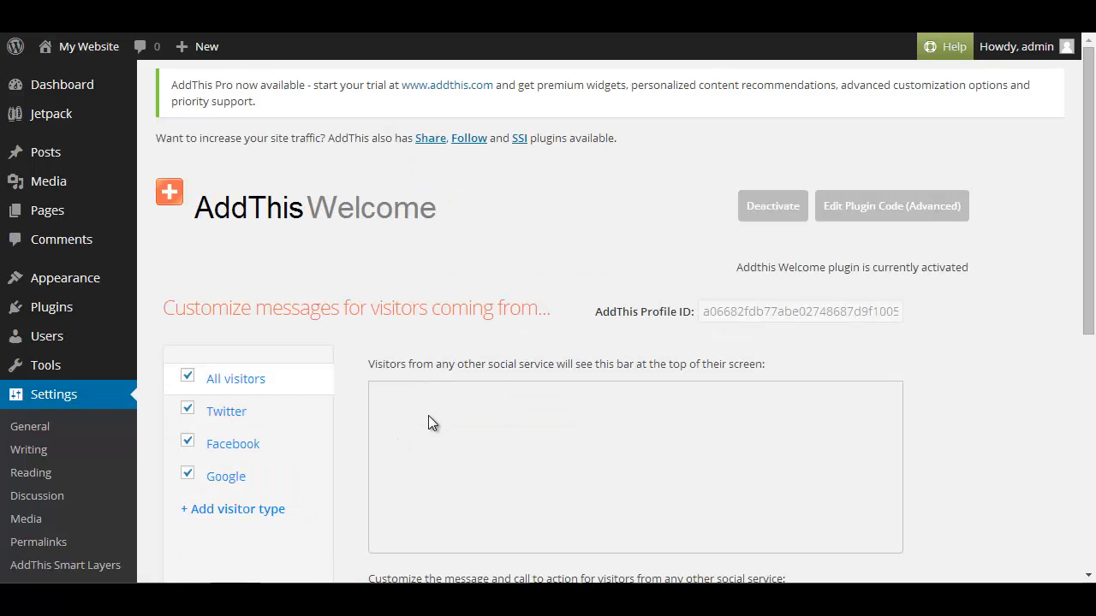
scroll("down", 3)
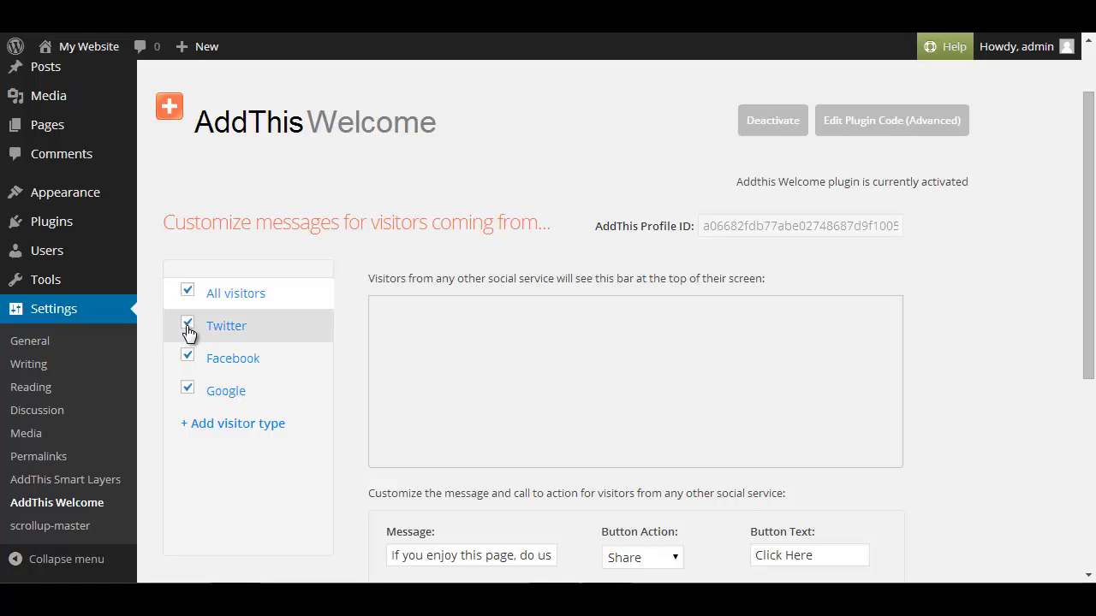
scroll("down", 3)
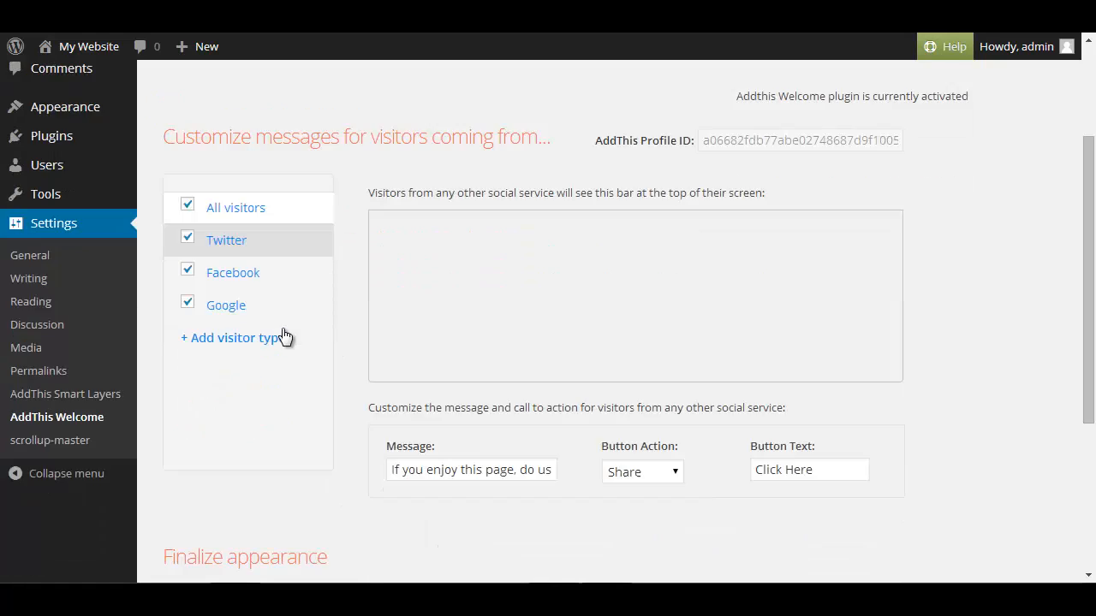
Step: Make the all-visitors message request a share, with button text 'Click Here To Share'
left_click(226, 240)
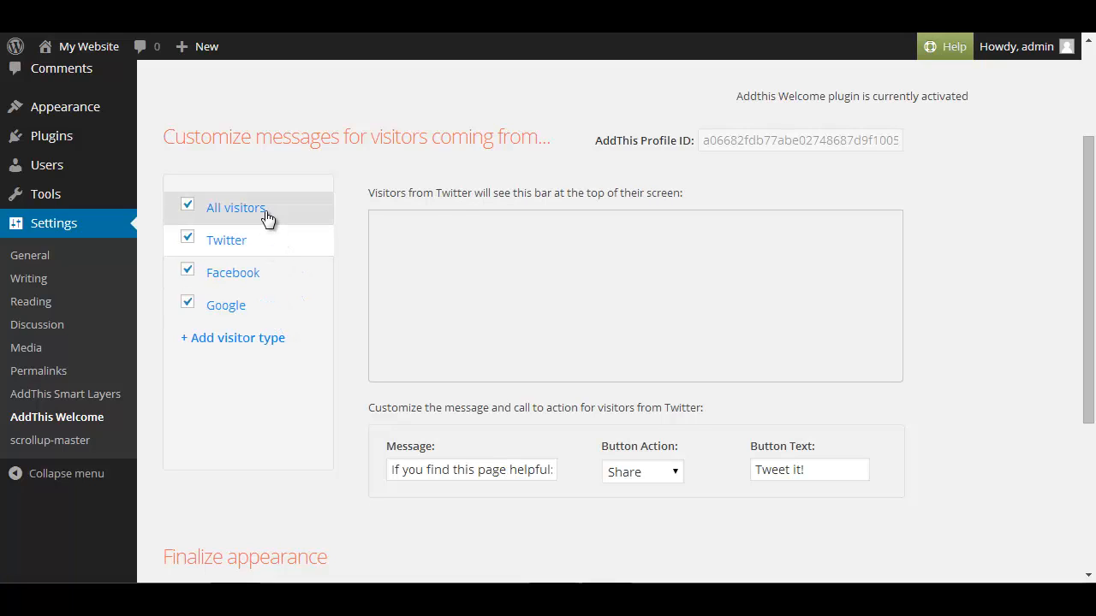
left_click(233, 272)
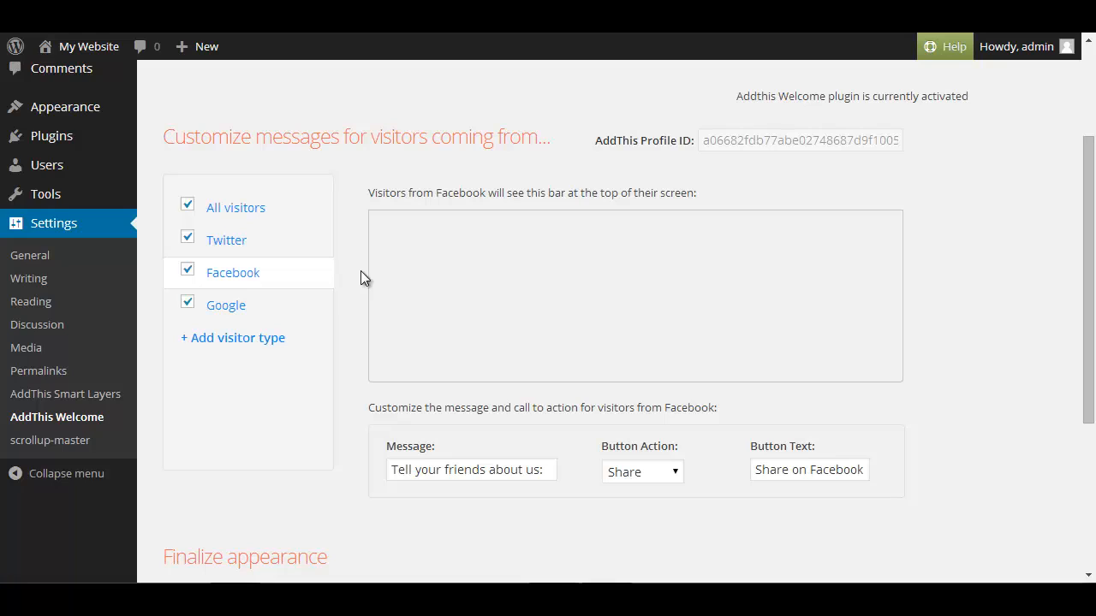
mouse_move(384, 249)
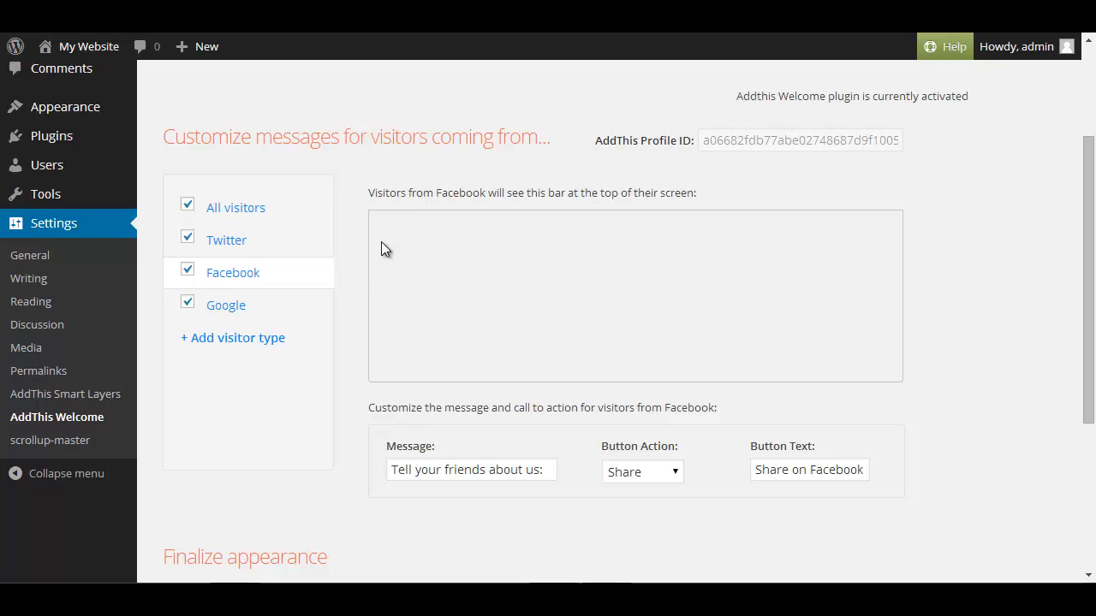
mouse_move(261, 214)
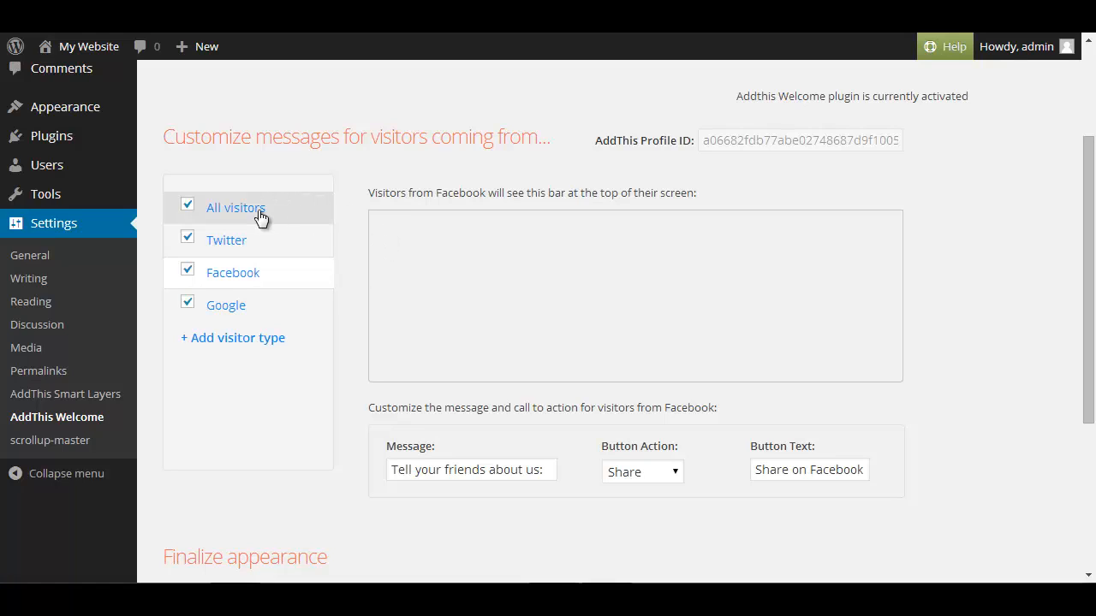
left_click(226, 240)
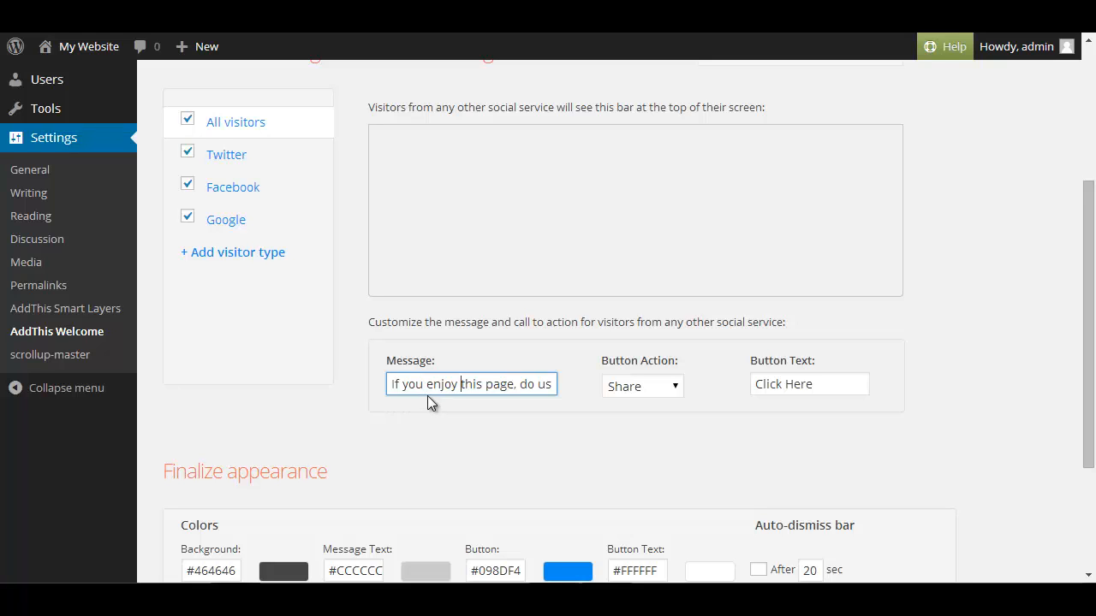
type("a favor and shate")
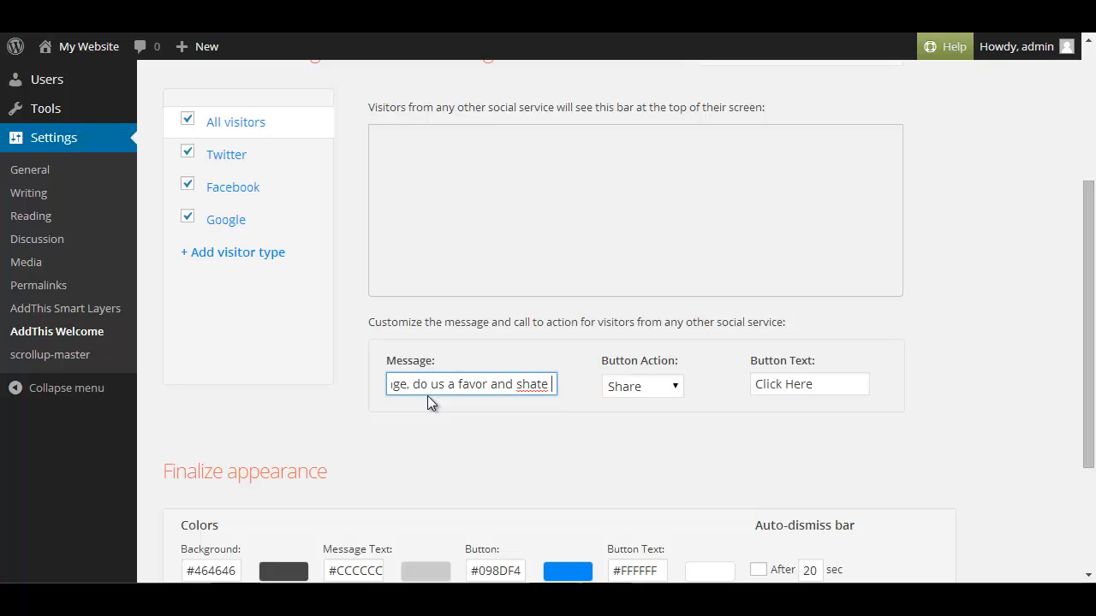
type("it")
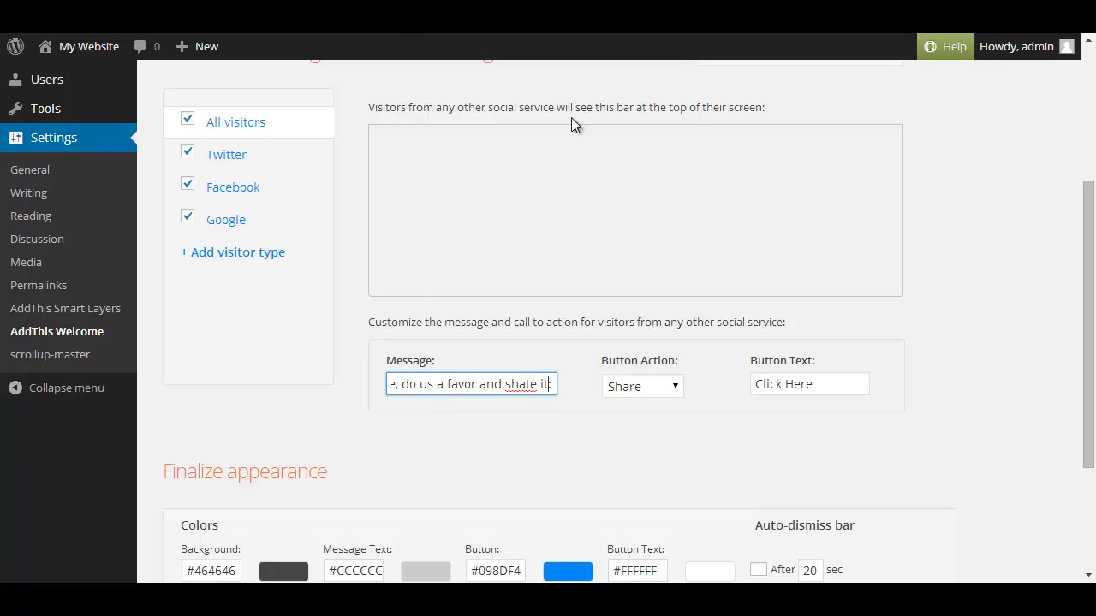
left_click(642, 386)
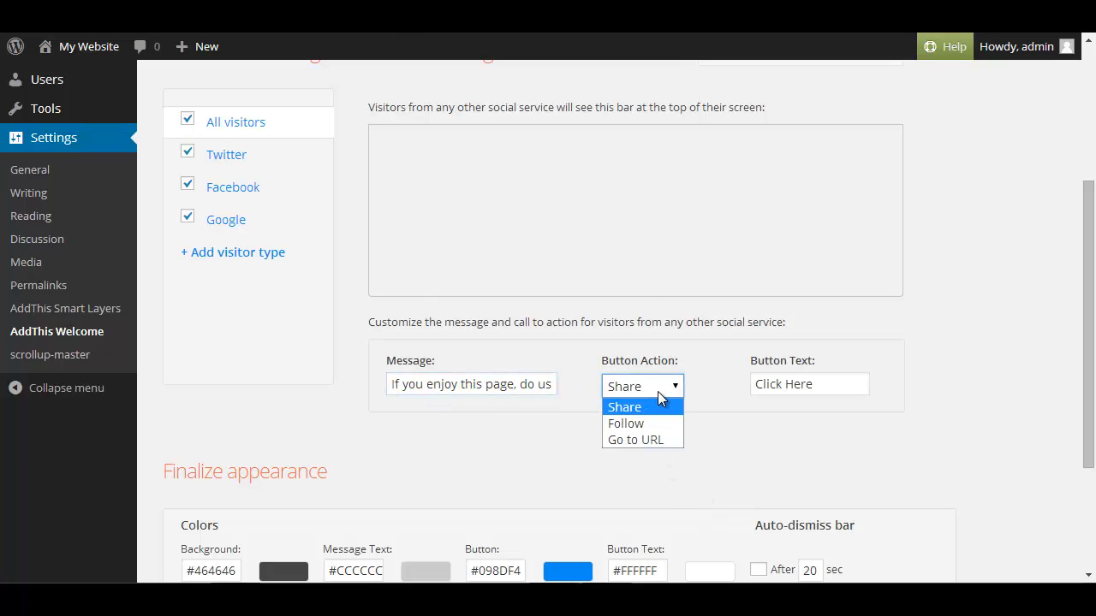
mouse_move(666, 408)
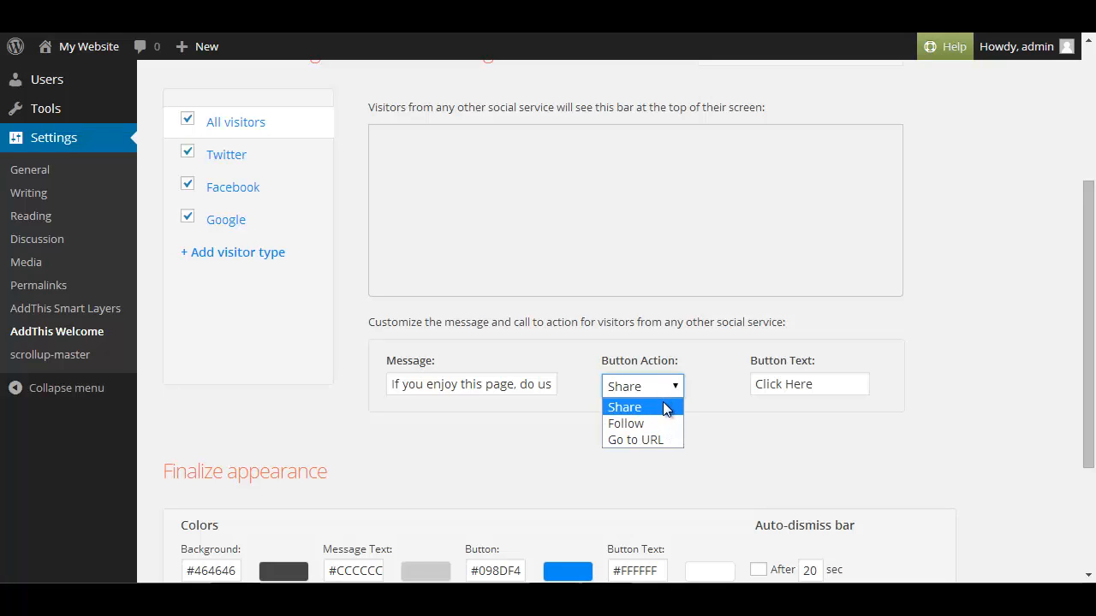
mouse_move(668, 415)
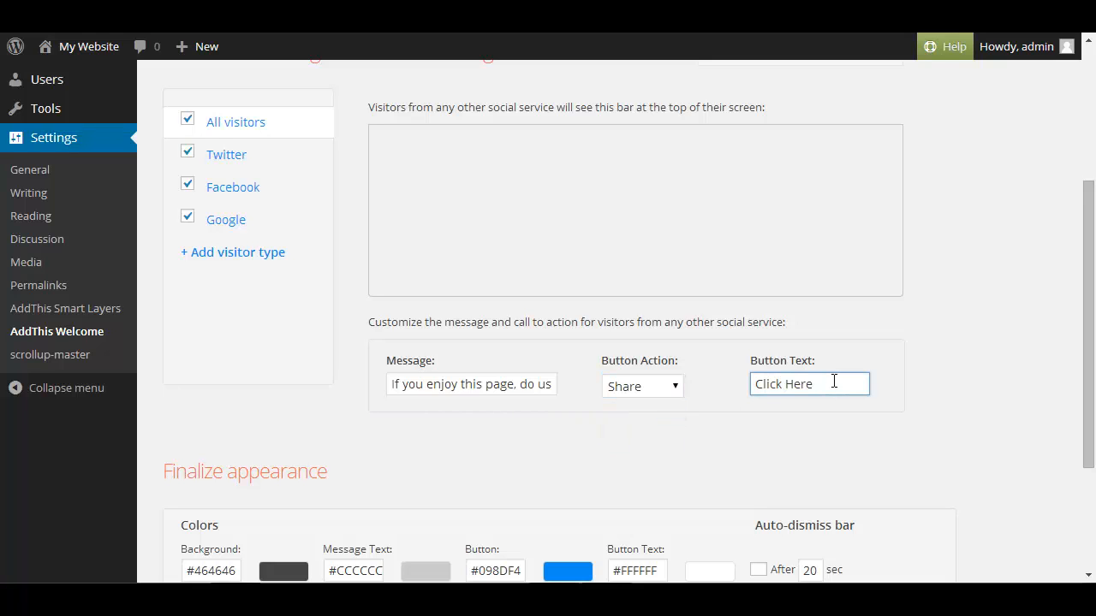
type("To Share")
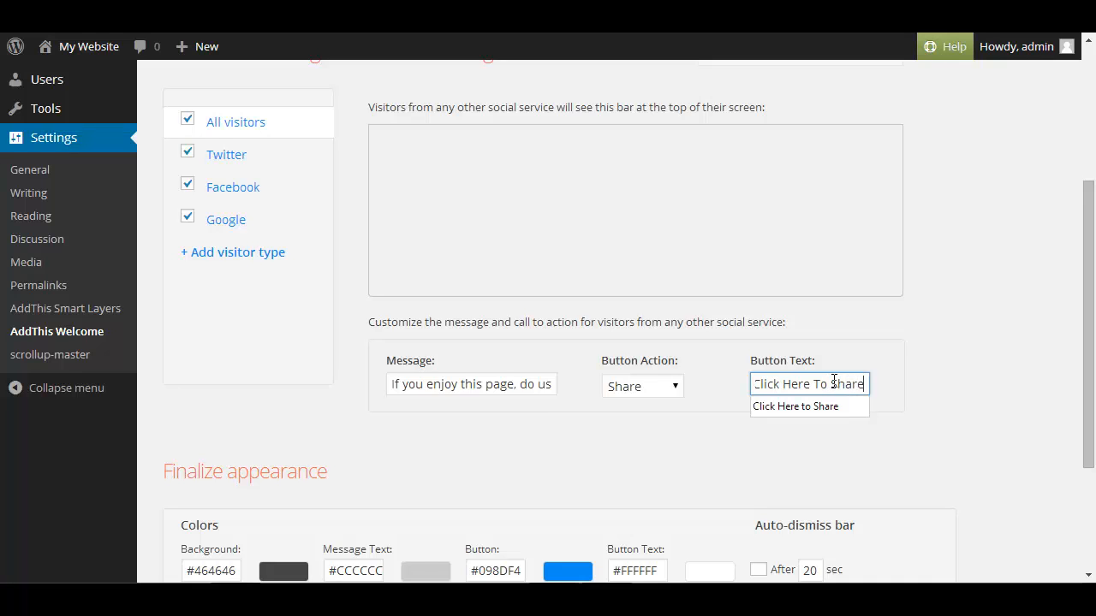
scroll("down", 3)
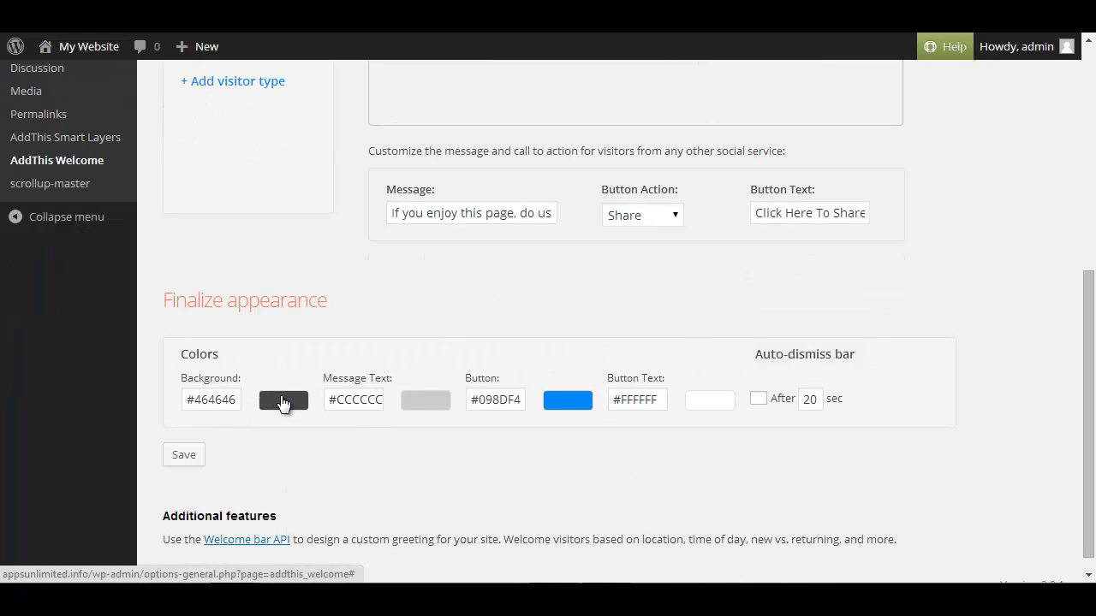
mouse_move(284, 409)
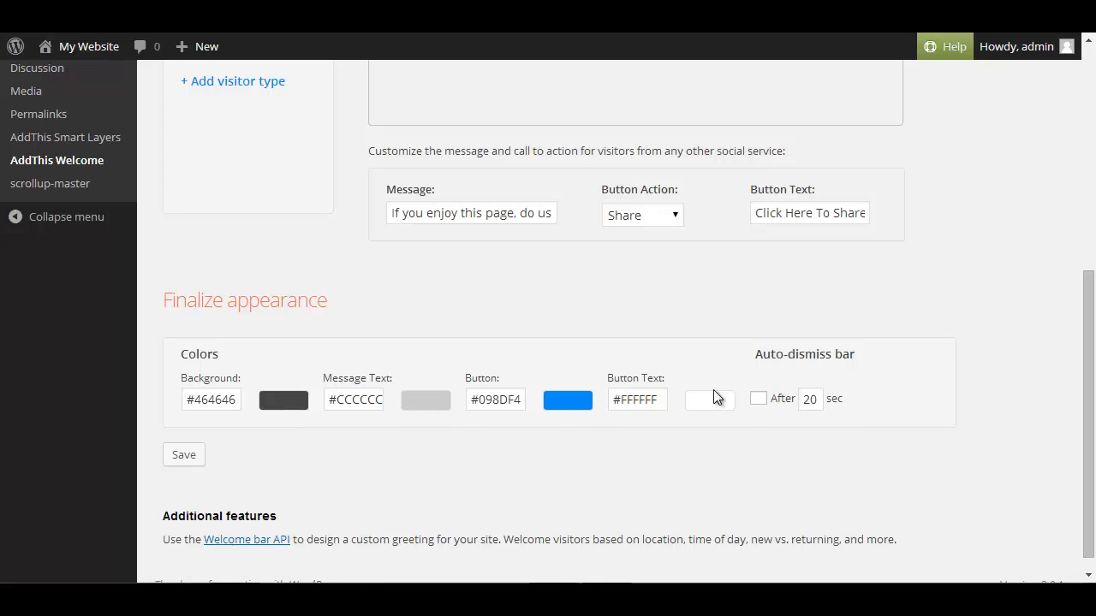
mouse_move(535, 387)
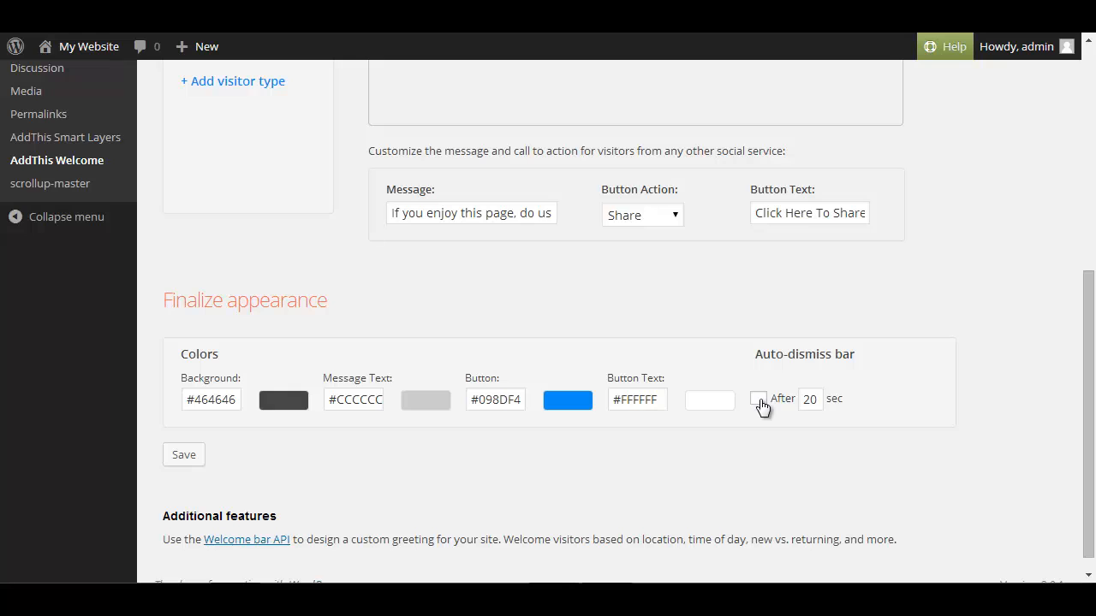
left_click(758, 399)
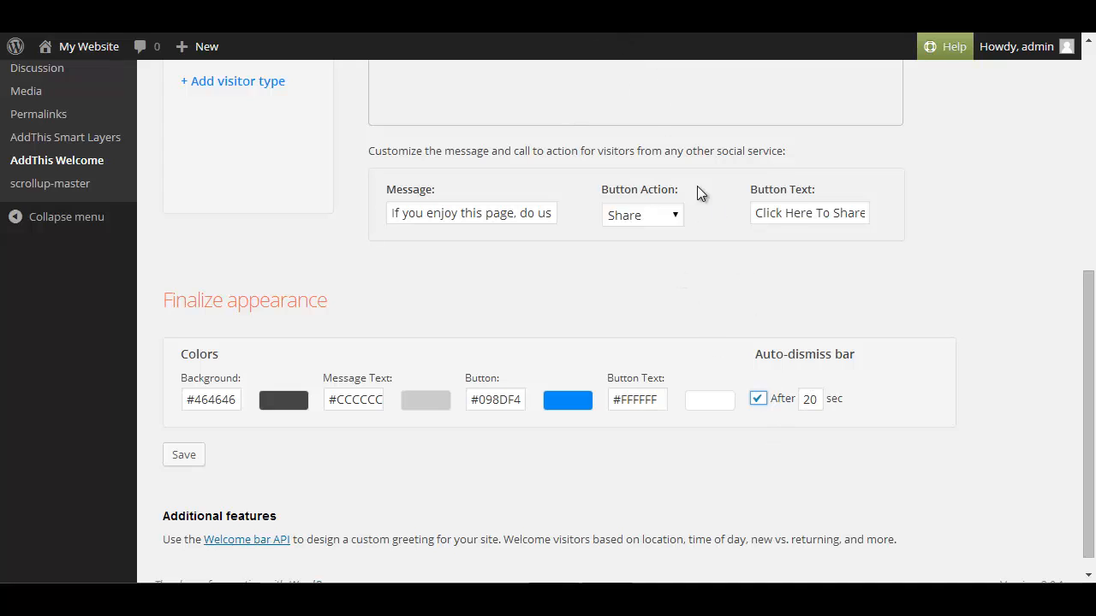
mouse_move(1036, 103)
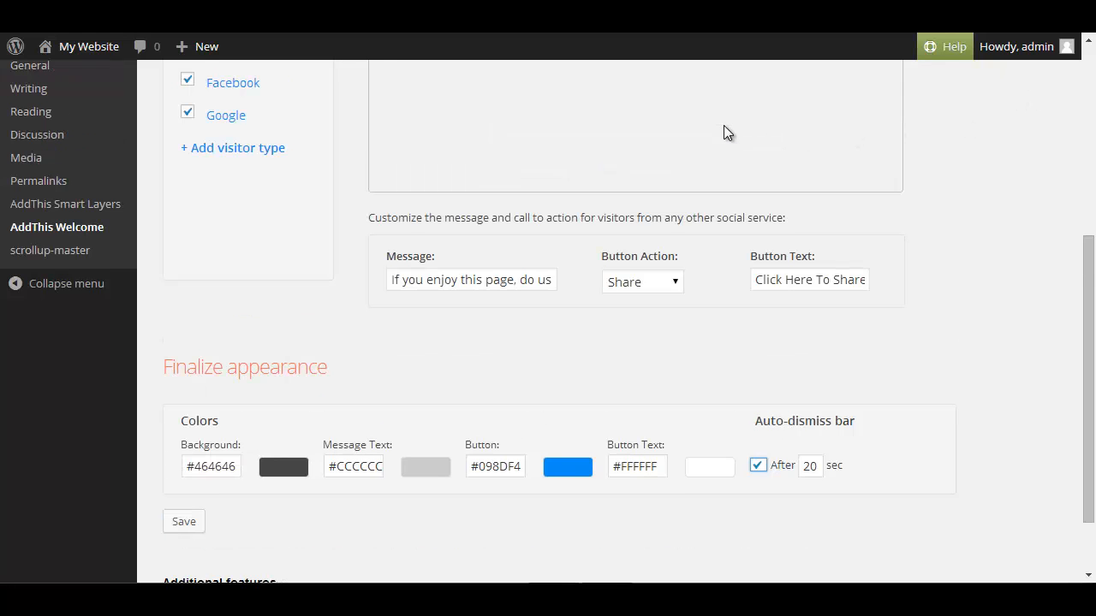
mouse_move(150, 427)
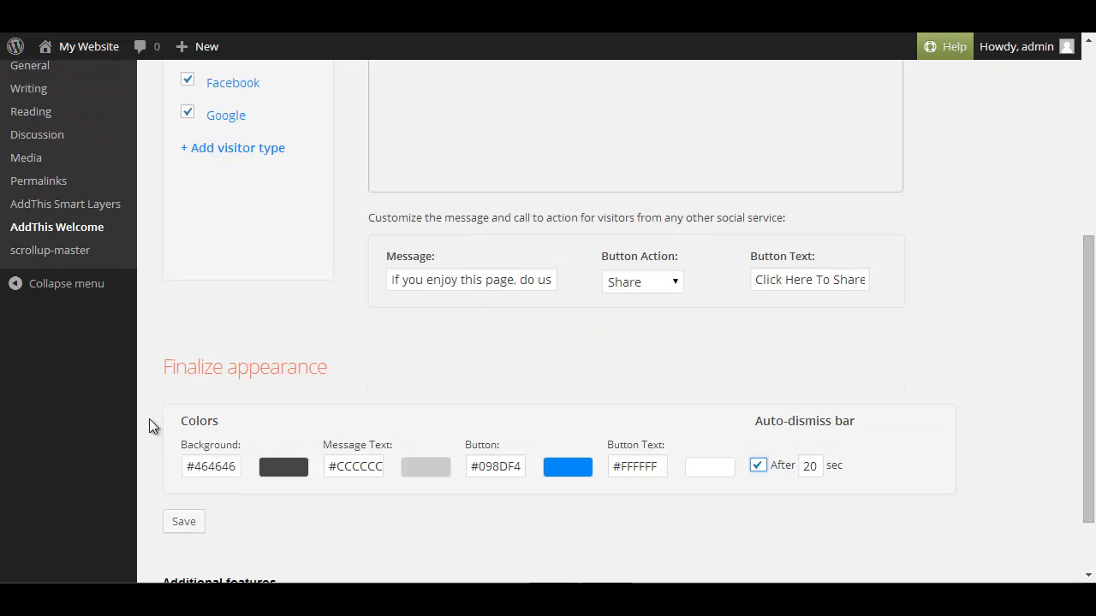
scroll("up", 3)
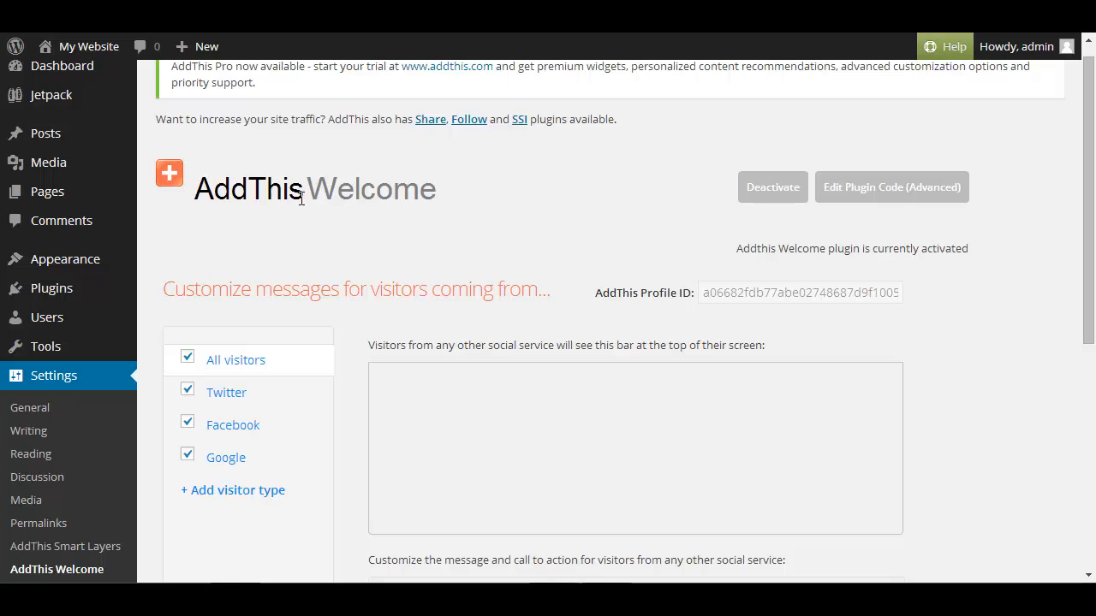
mouse_move(308, 217)
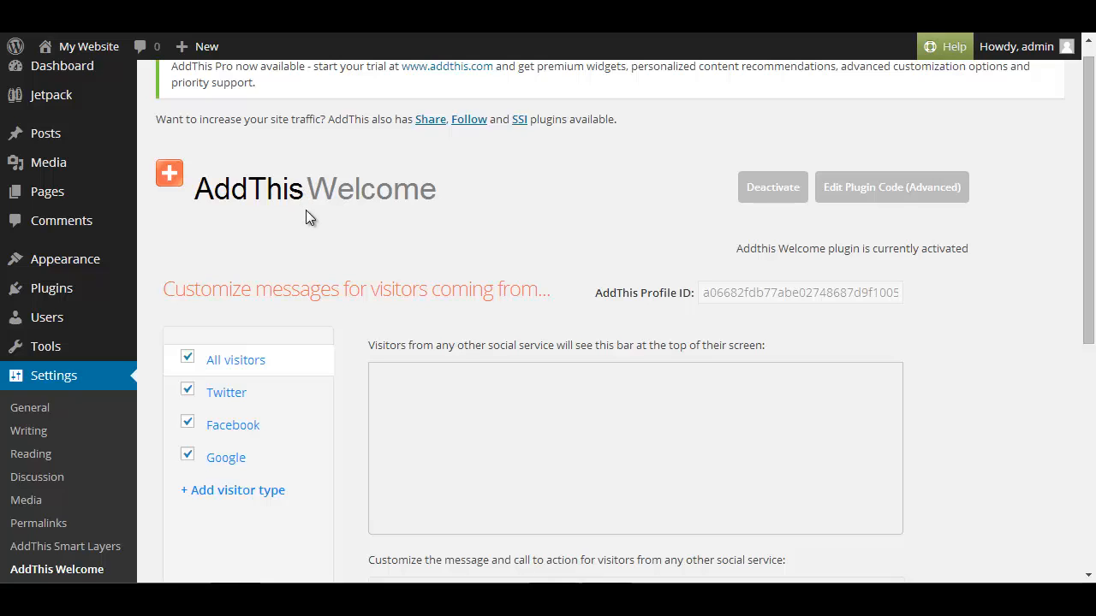
mouse_move(307, 224)
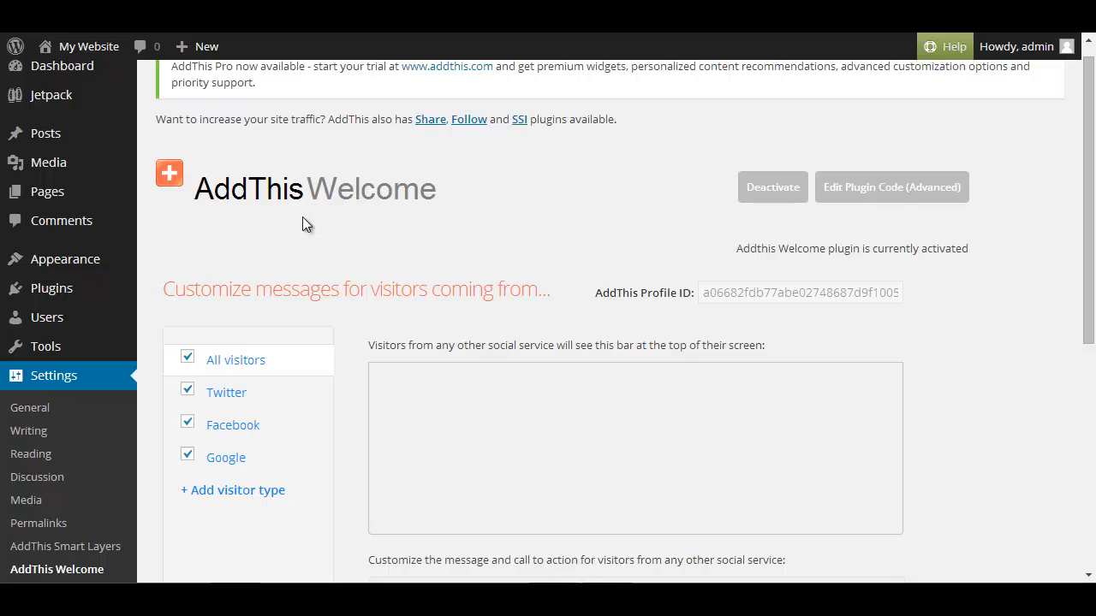
mouse_move(317, 226)
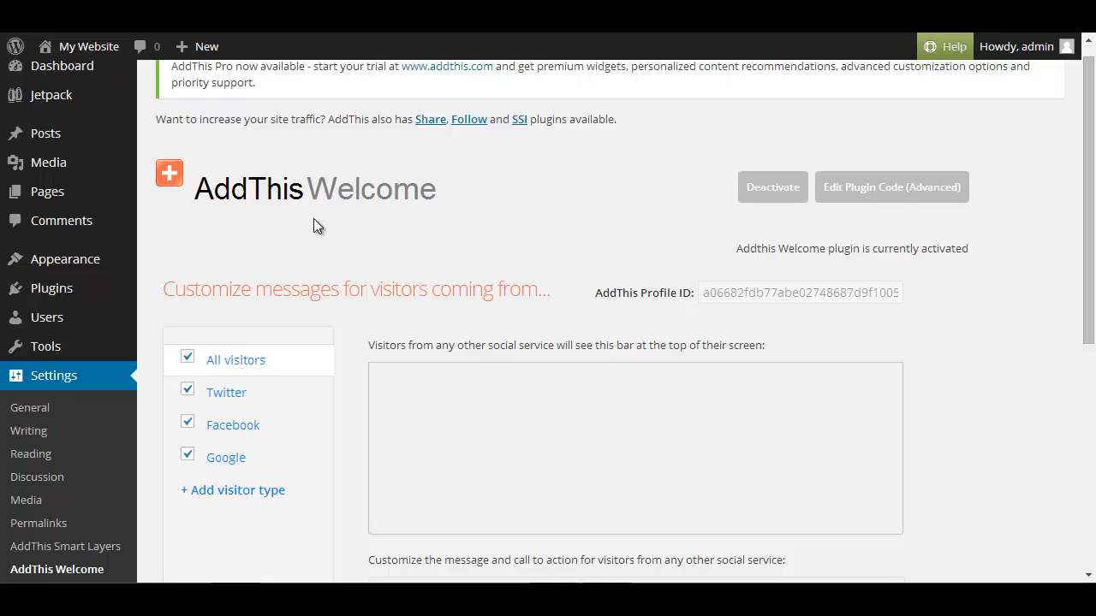
mouse_move(318, 231)
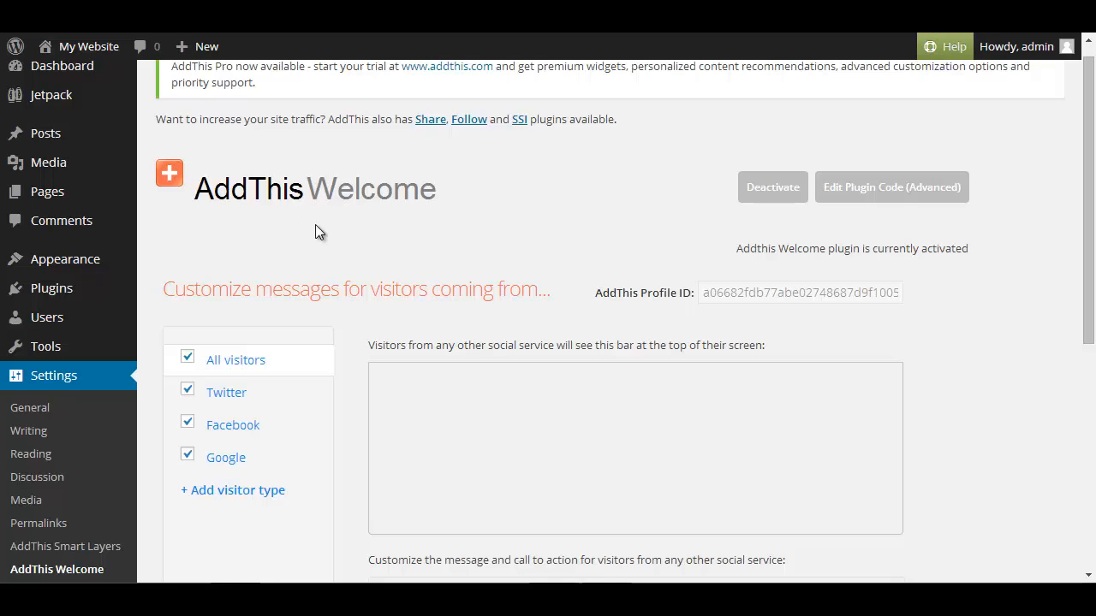
mouse_move(320, 239)
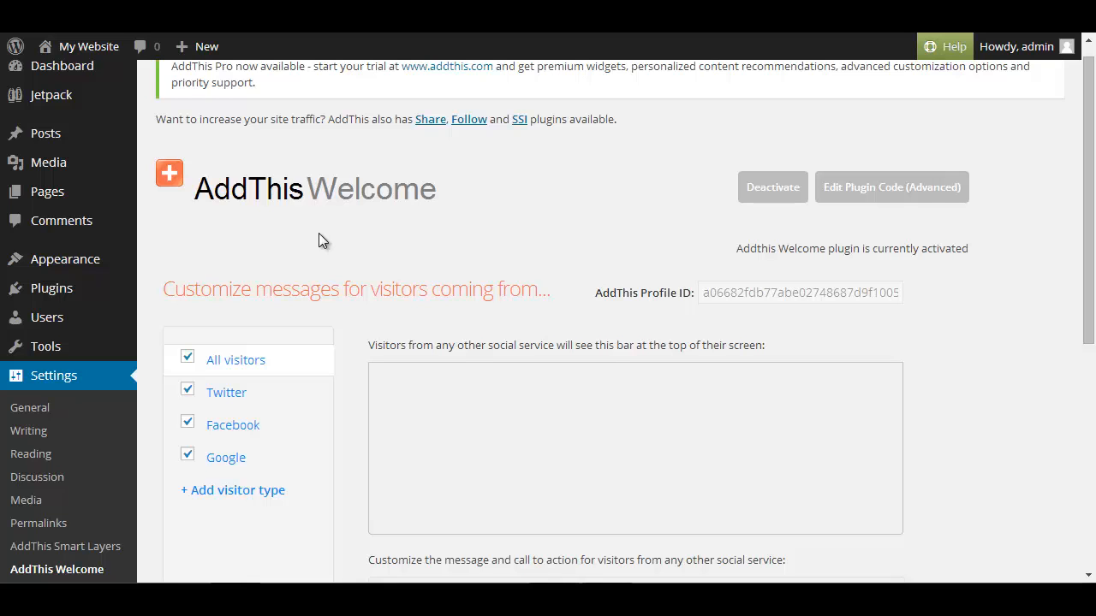
mouse_move(714, 302)
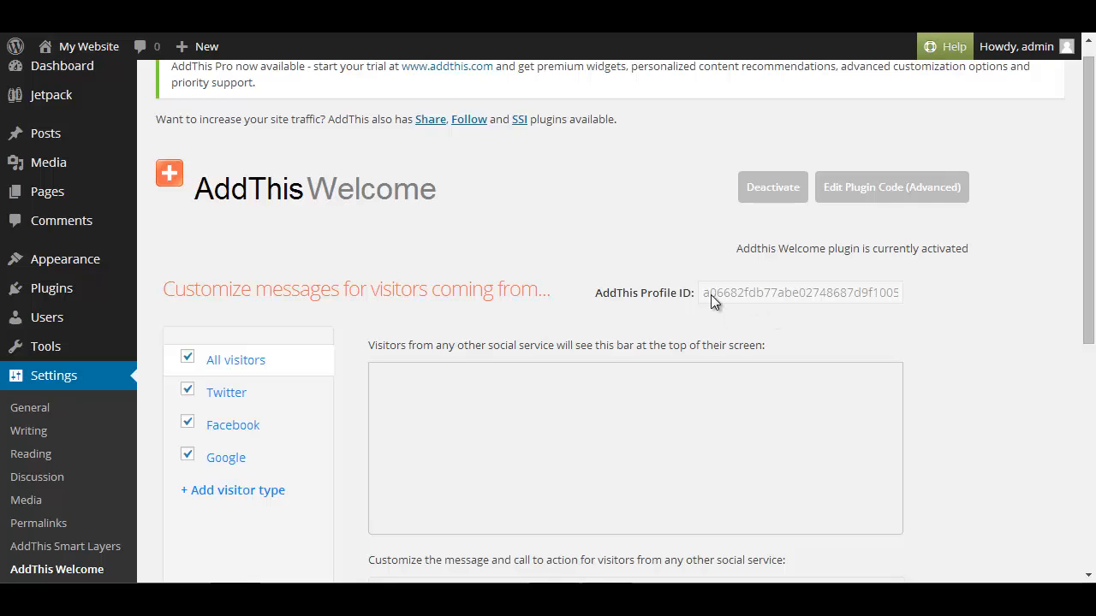
Step: Save the Welcome bar settings, including colours and 20-second auto-dismiss
scroll("down", 3)
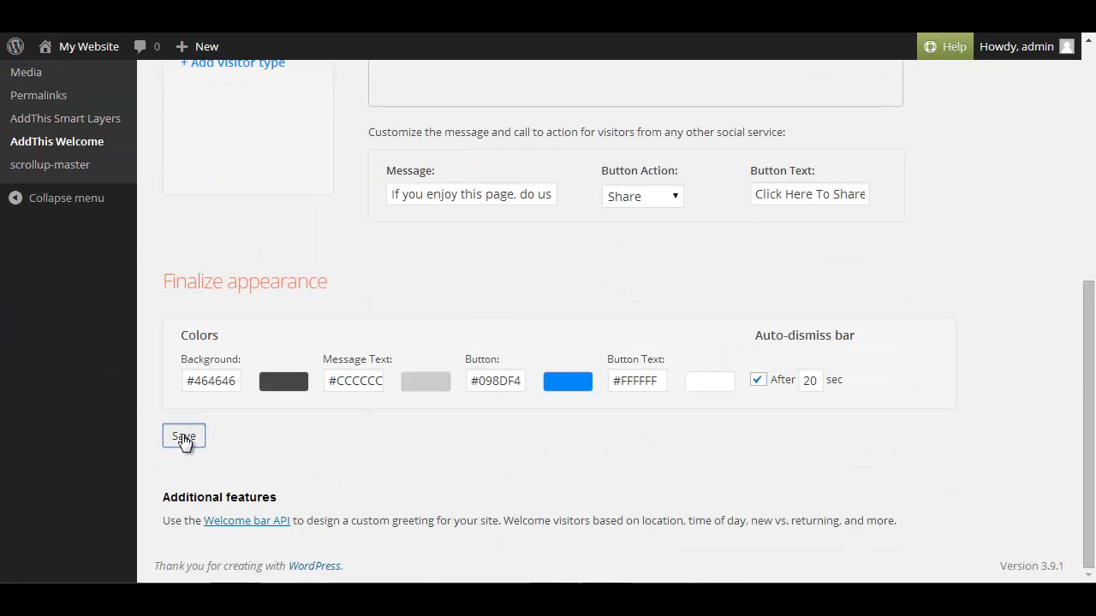
left_click(183, 436)
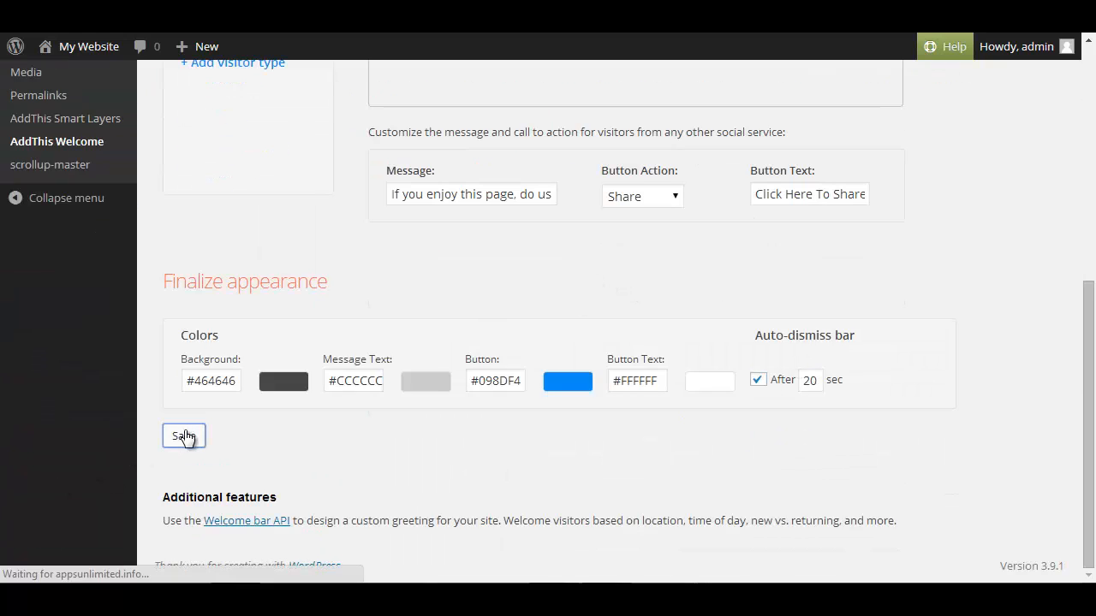
left_click(183, 436)
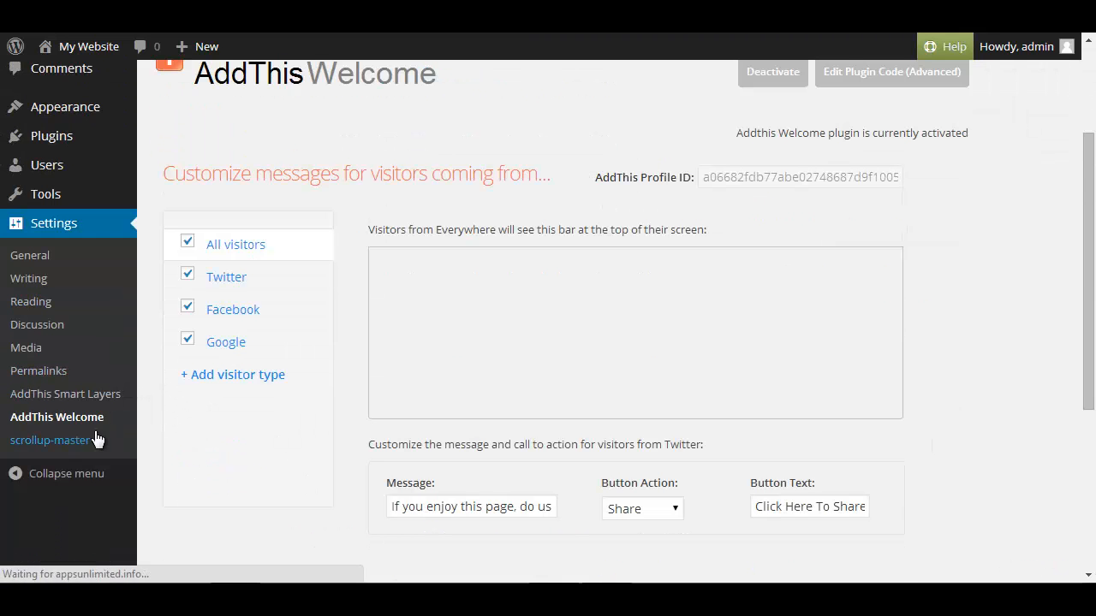
Step: Save scrollup-master settings with 20px position, 40px size and Fade animation
left_click(50, 440)
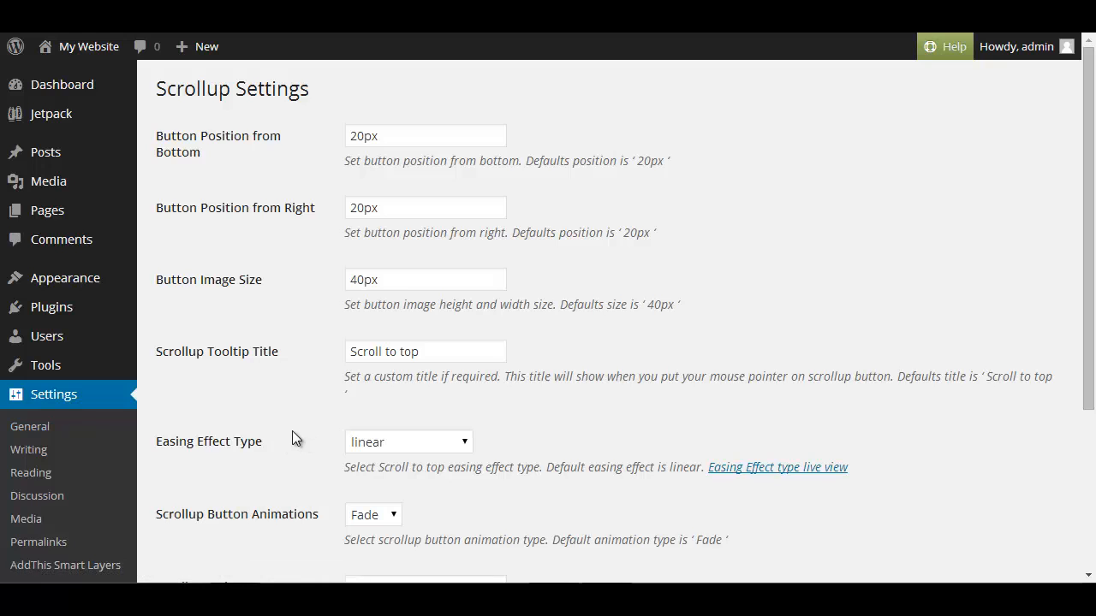
scroll("down", 3)
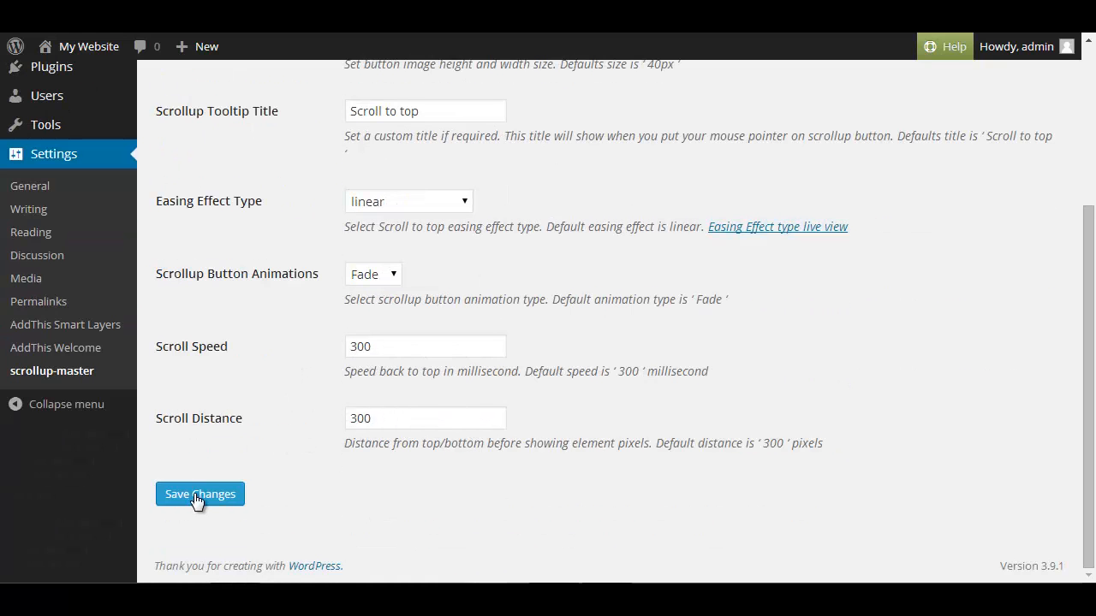
left_click(199, 494)
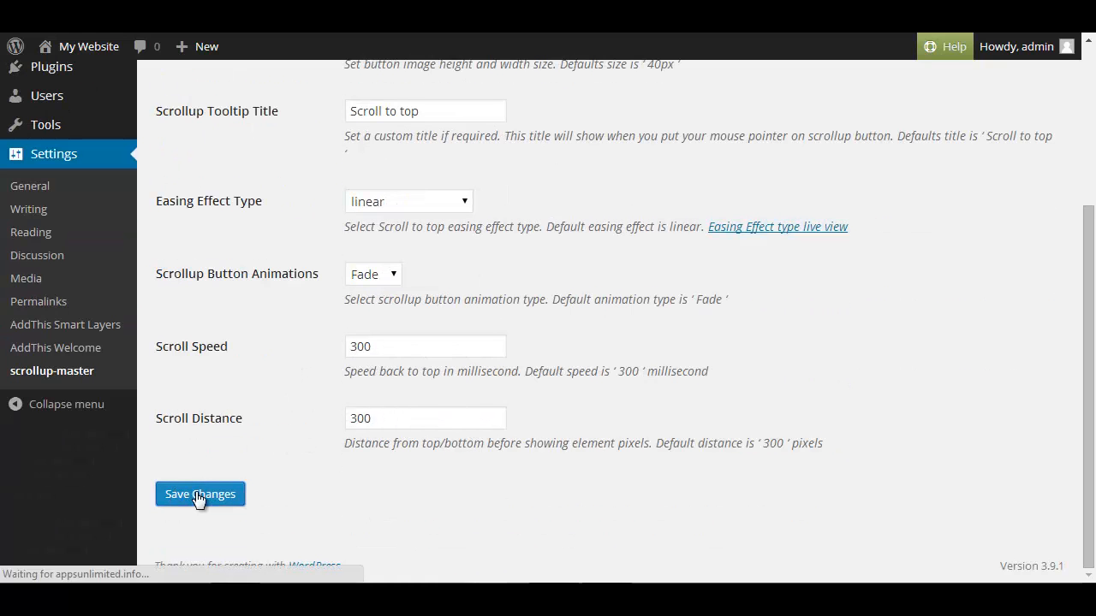
left_click(199, 494)
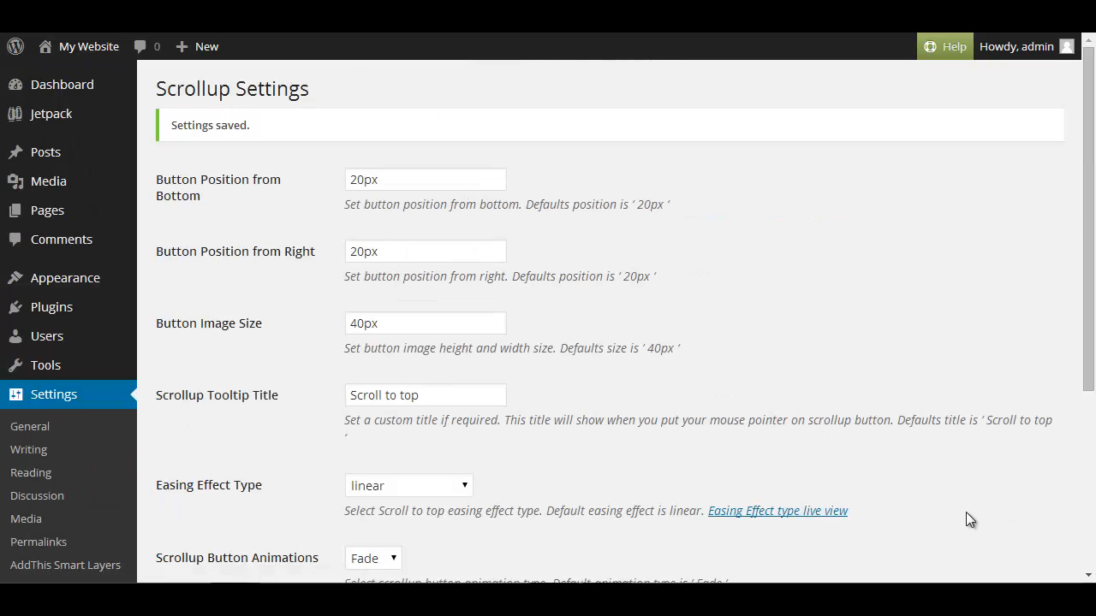
mouse_move(1054, 571)
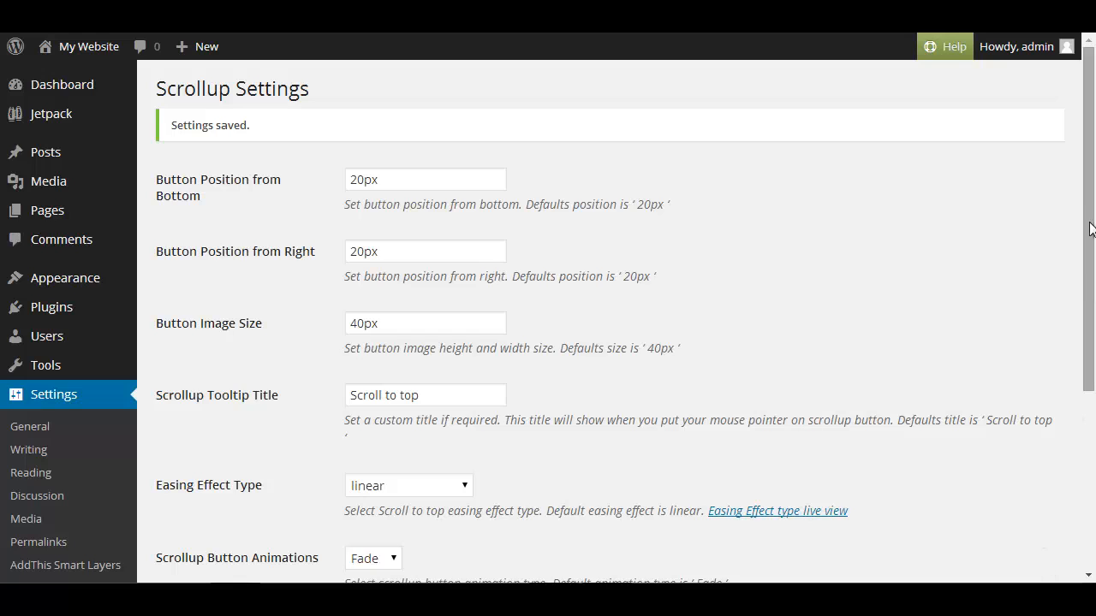
mouse_move(509, 231)
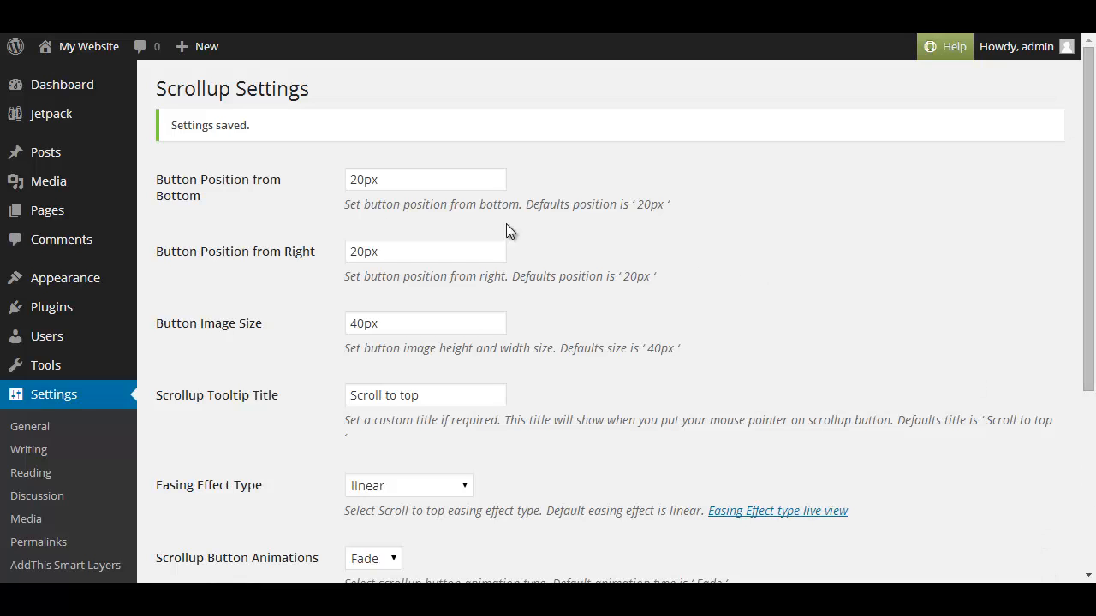
mouse_move(64, 277)
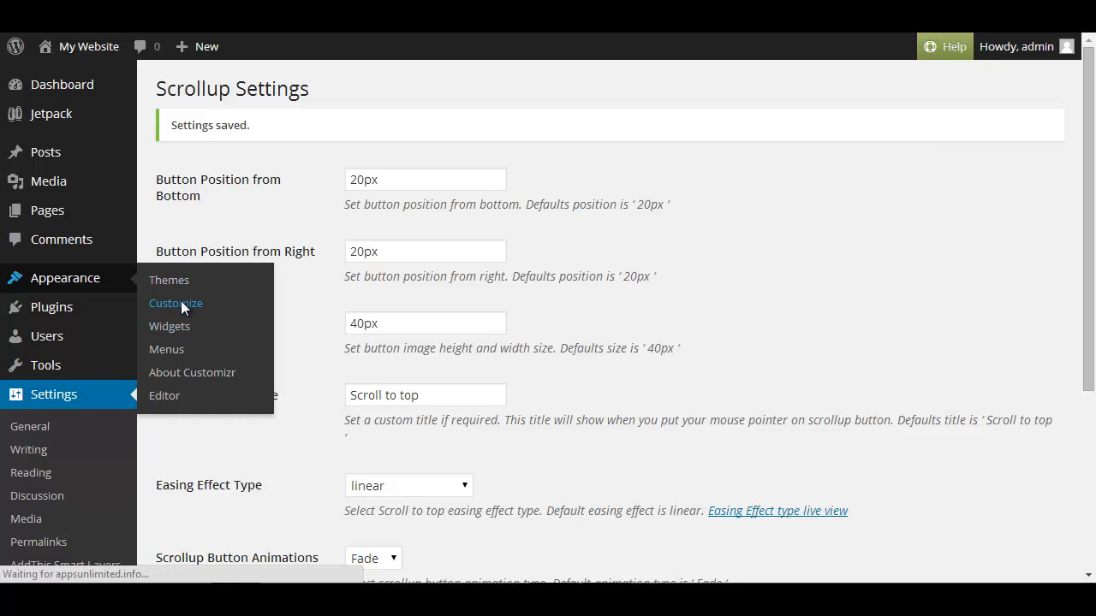
Step: Scroll the Customizr preview to check the share bar and scroll-up button
left_click(176, 303)
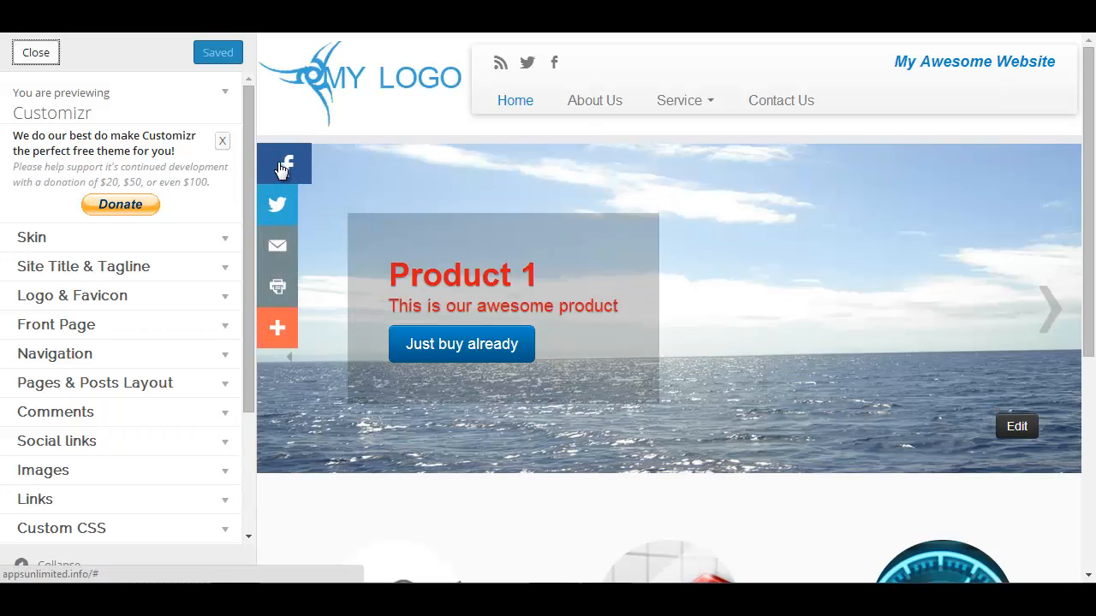
mouse_move(523, 103)
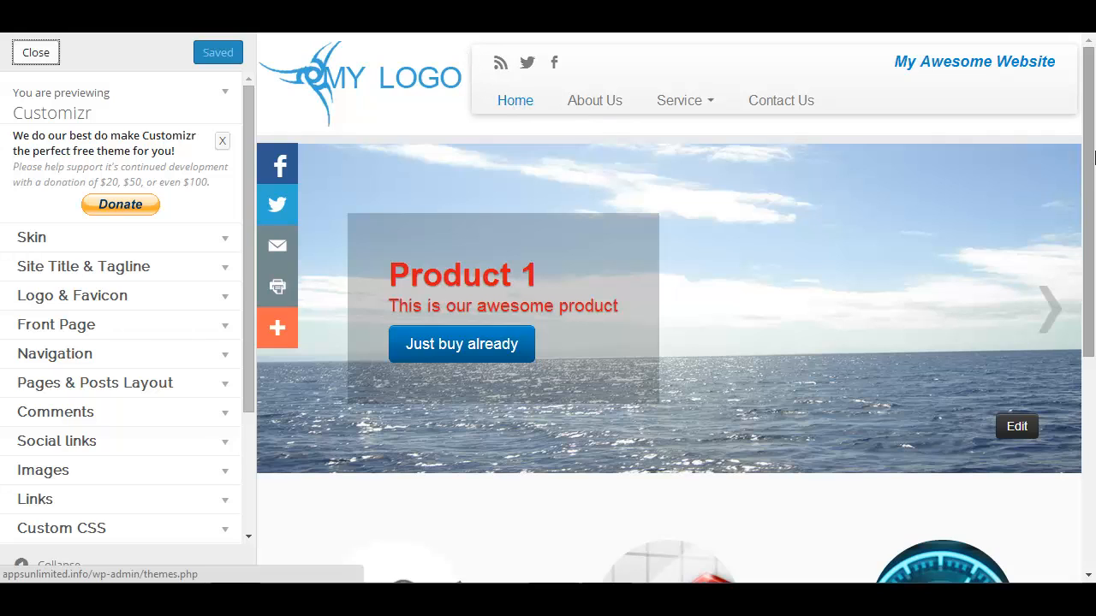
scroll("down", 3)
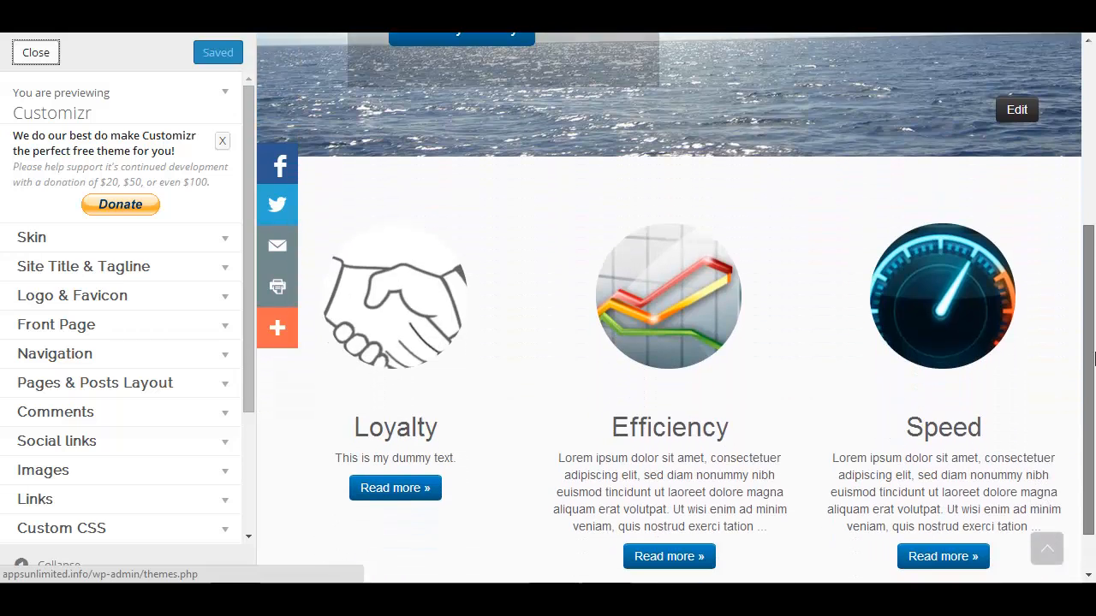
scroll("down", 3)
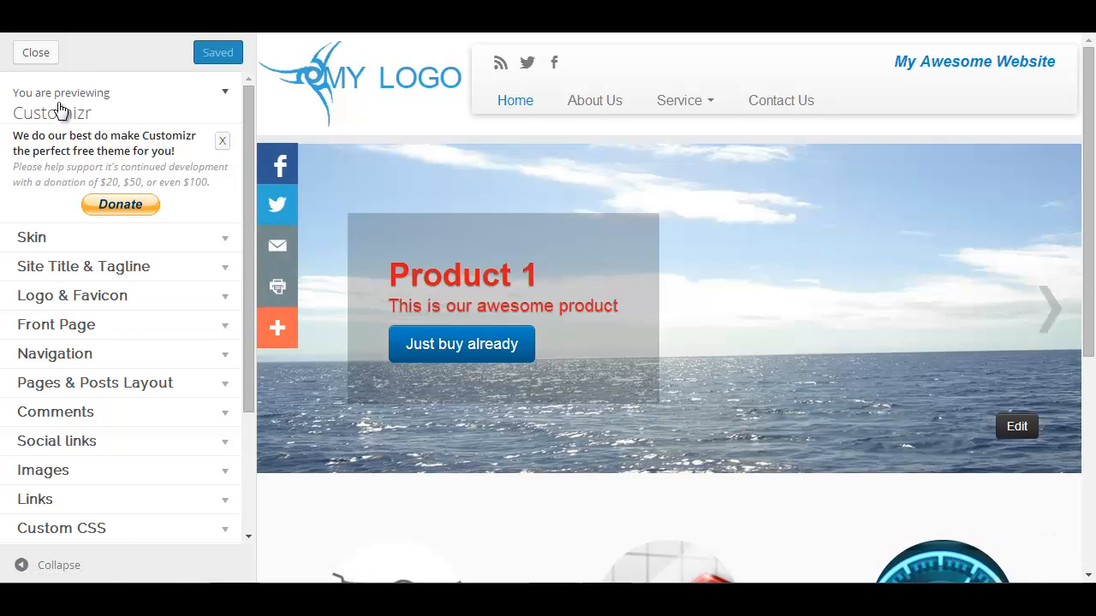
left_click(36, 52)
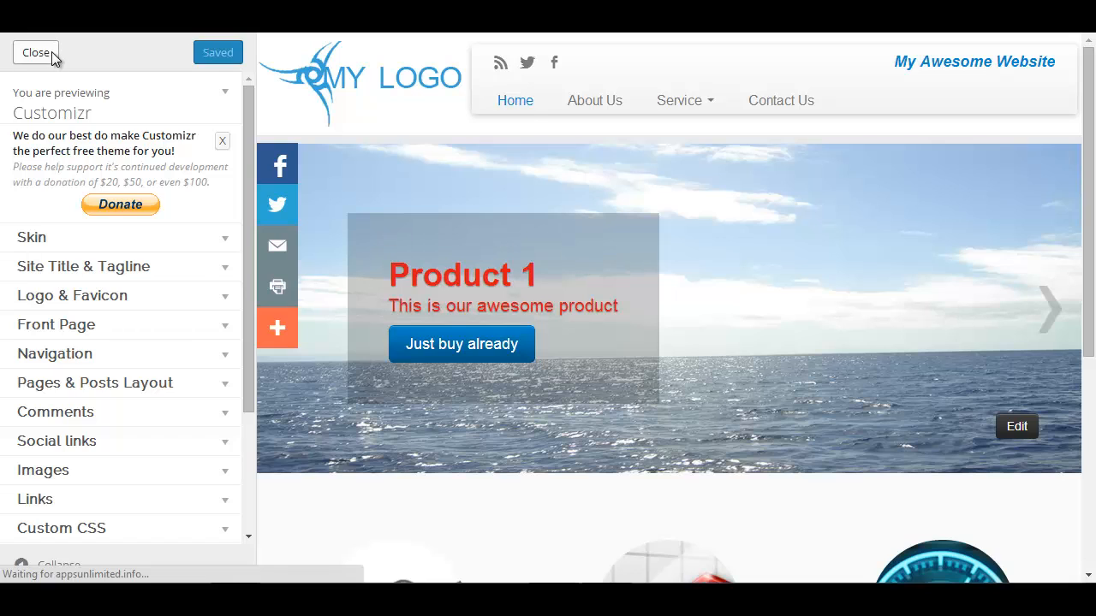
Step: Close the Customizer and scroll through the live homepage
left_click(36, 52)
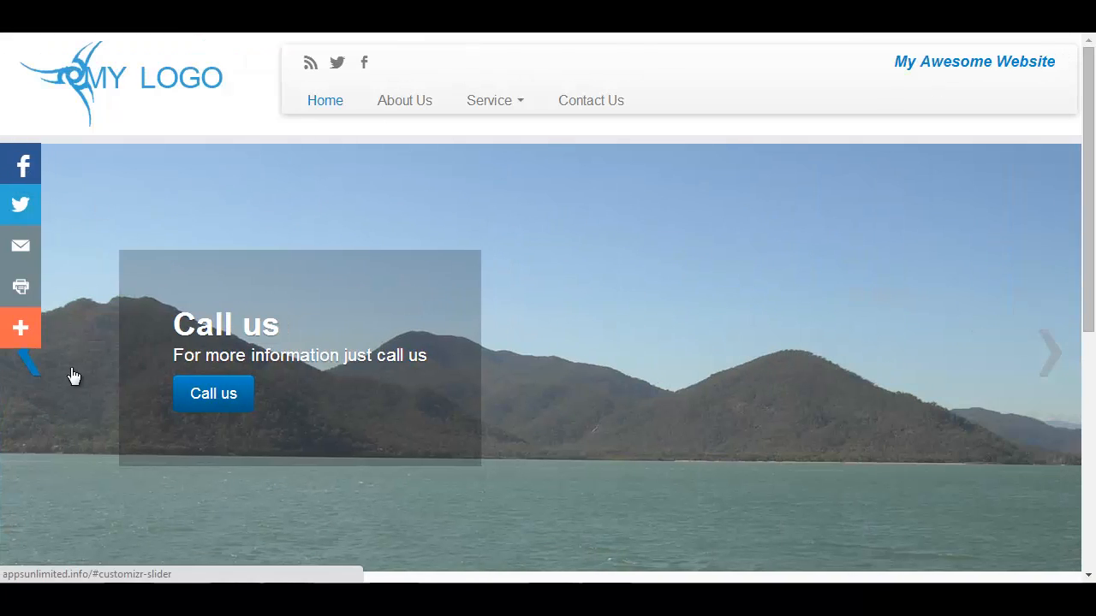
scroll("down", 3)
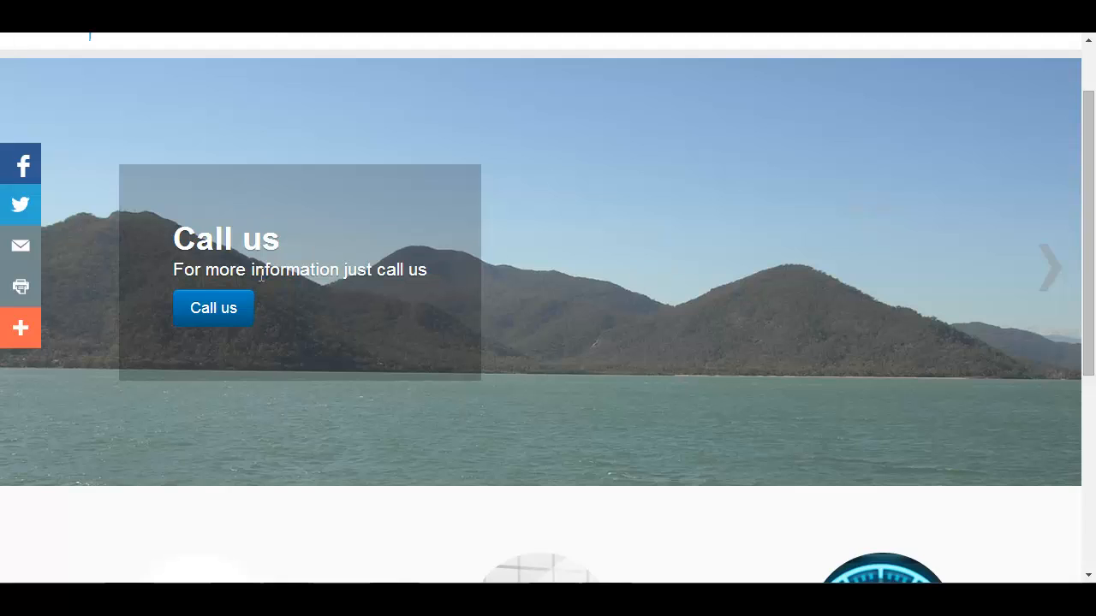
scroll("down", 3)
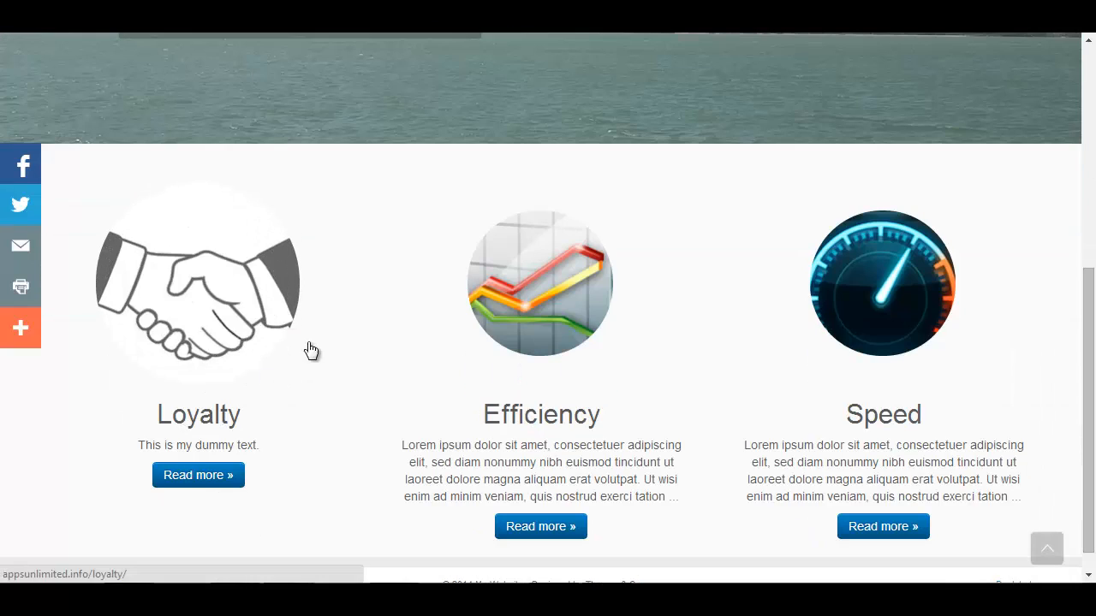
scroll("down", 3)
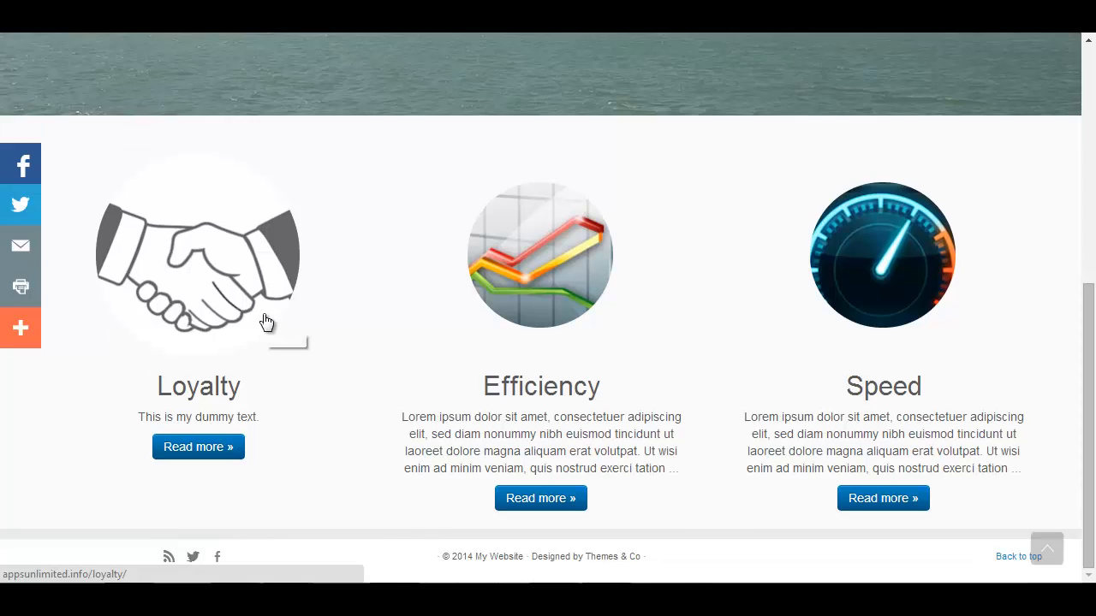
scroll("up", 3)
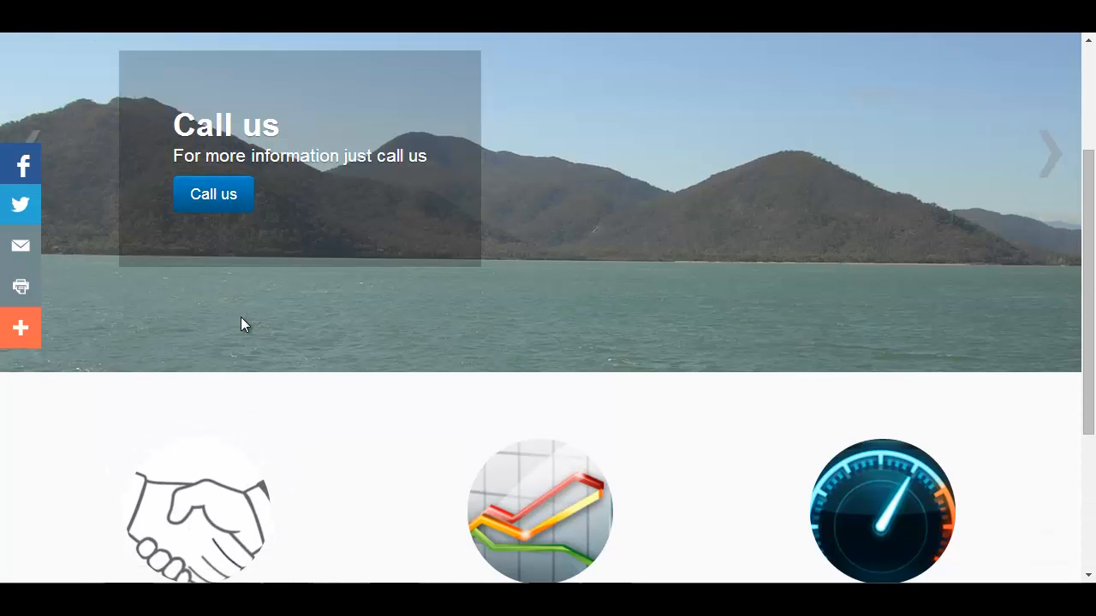